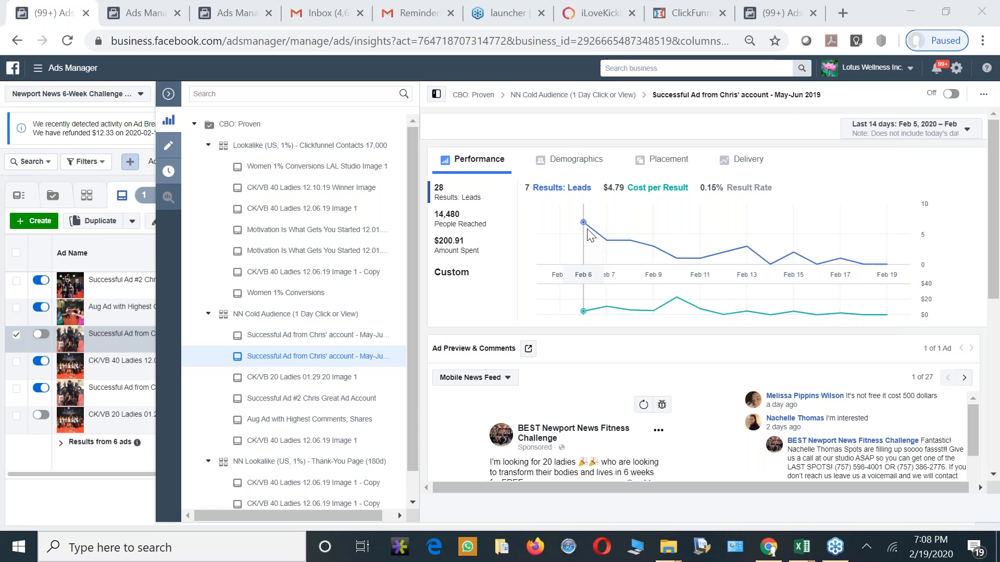
pyautogui.moveTo(611, 244)
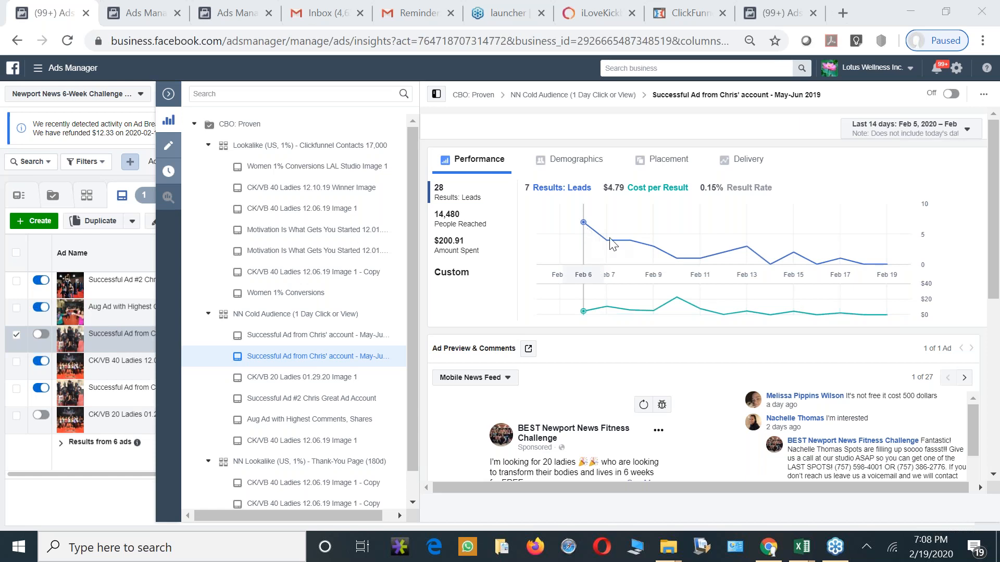
pyautogui.moveTo(884, 273)
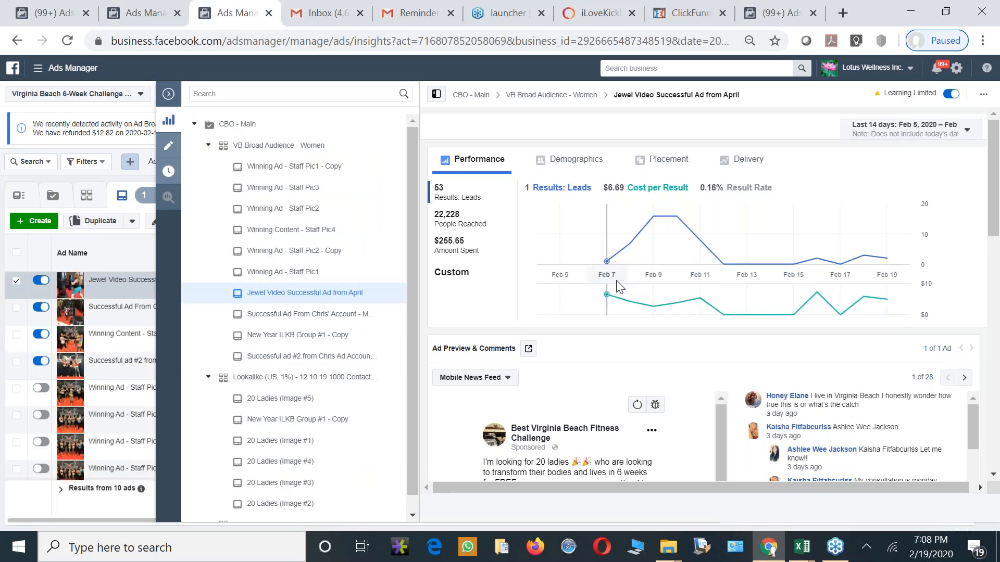
pyautogui.moveTo(631, 263)
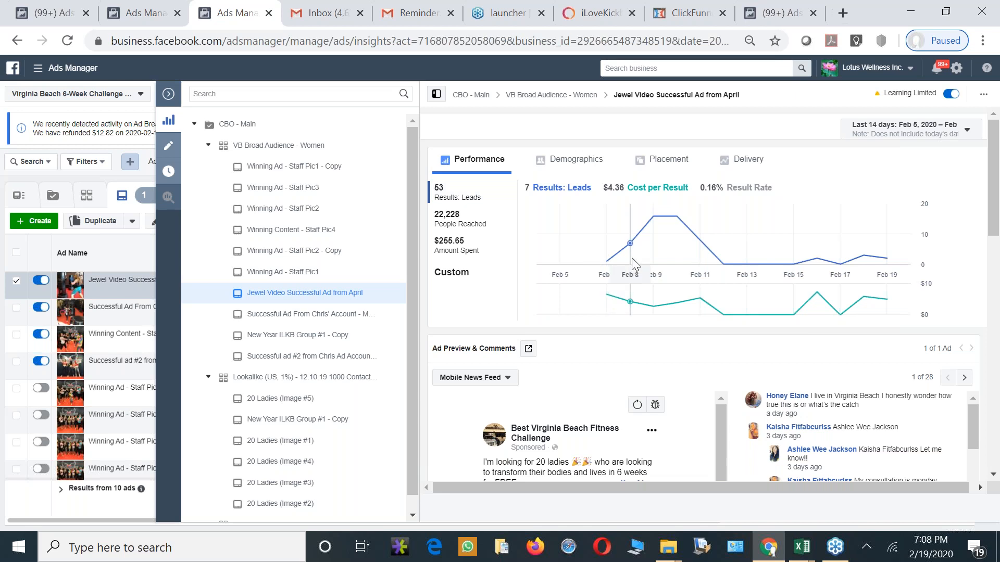
pyautogui.moveTo(699, 224)
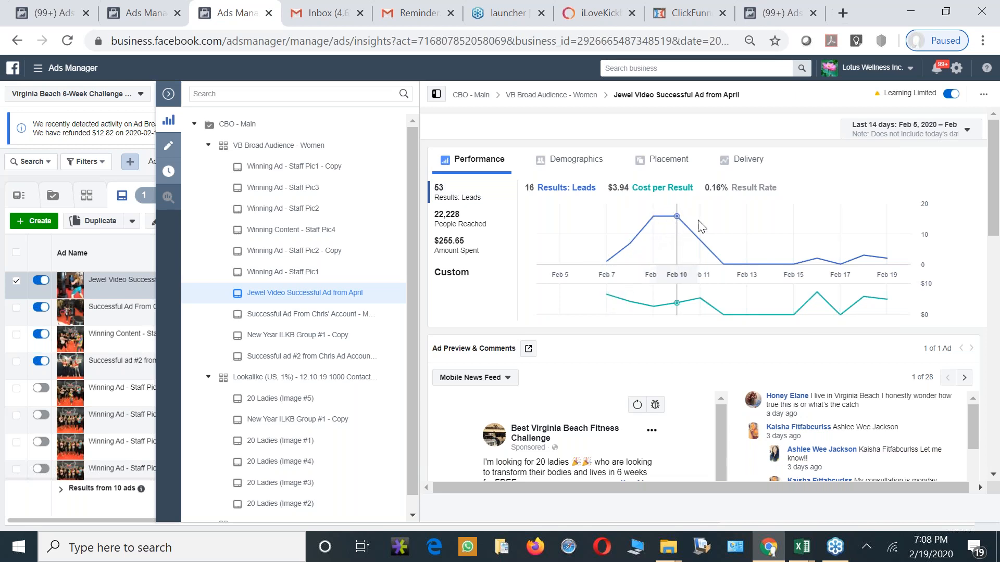
pyautogui.moveTo(677, 225)
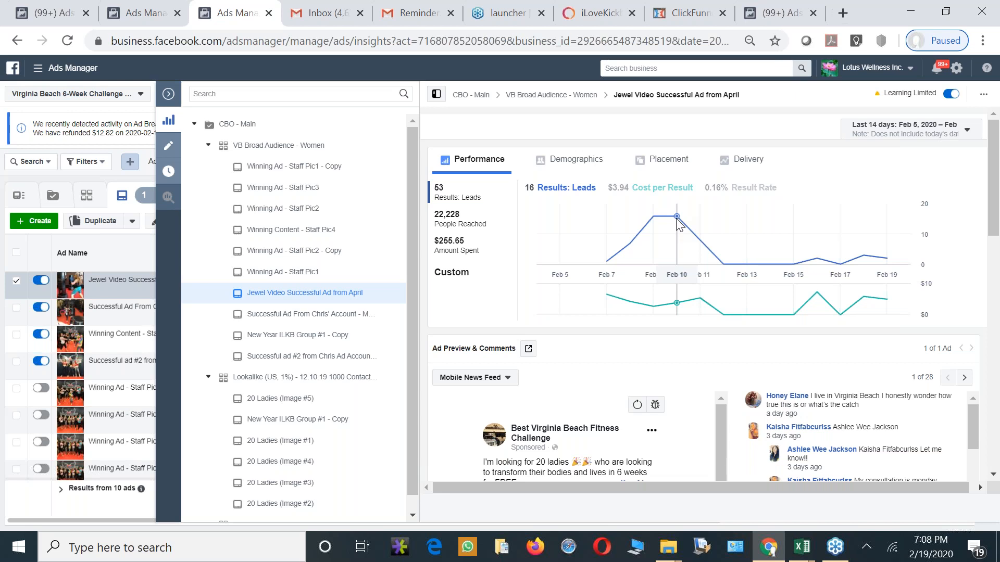
pyautogui.moveTo(878, 269)
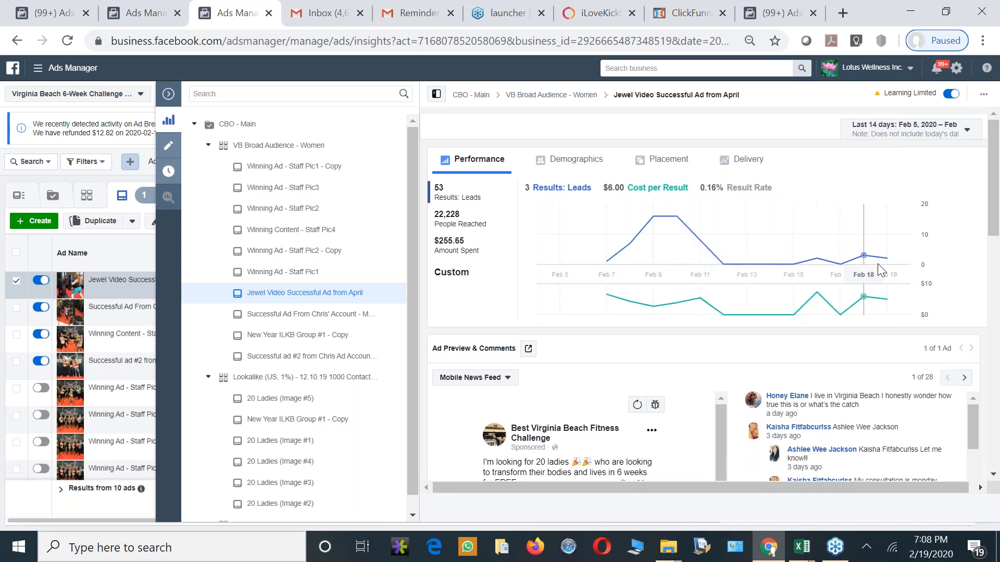
pyautogui.moveTo(248, 170)
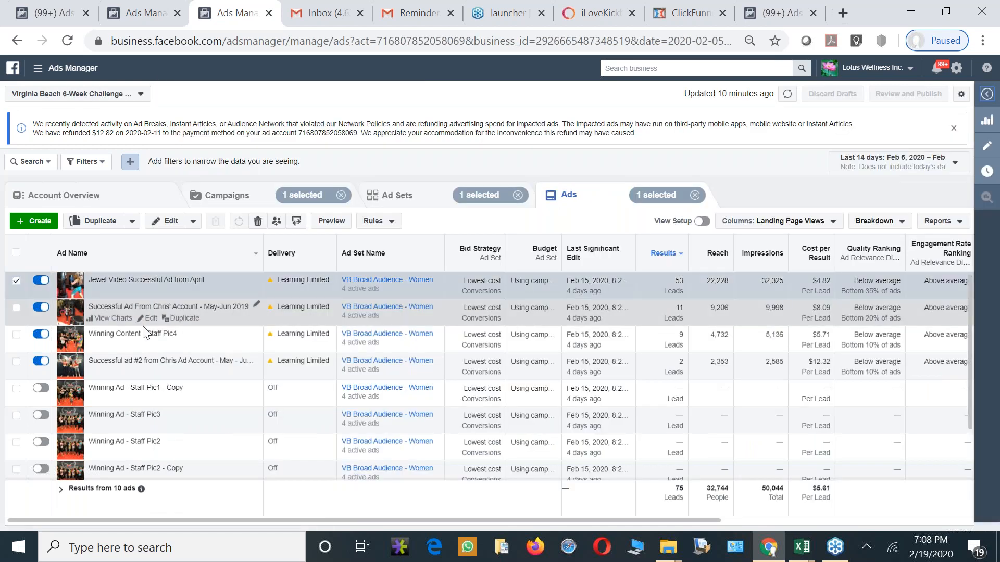
pyautogui.moveTo(507, 210)
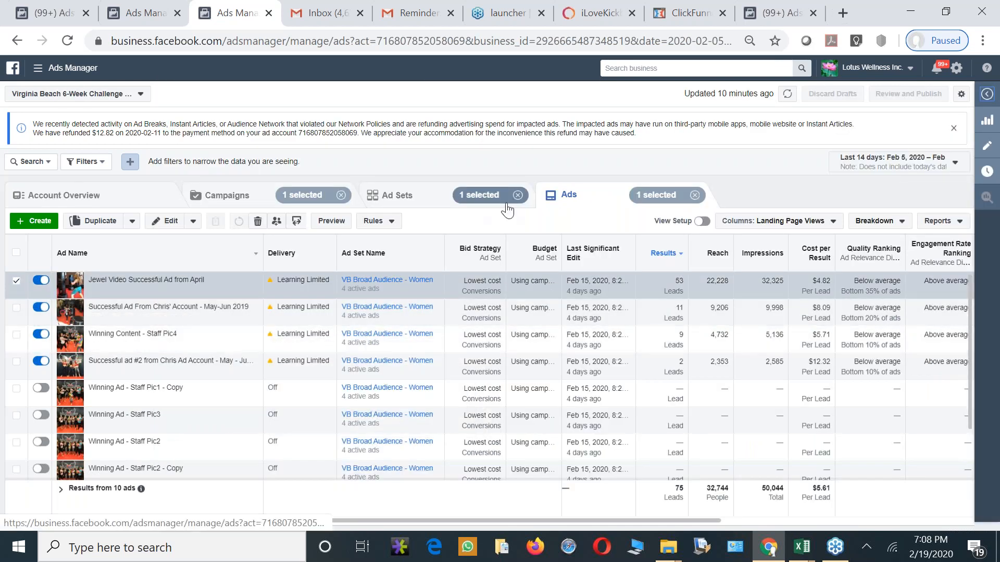
pyautogui.moveTo(160, 279)
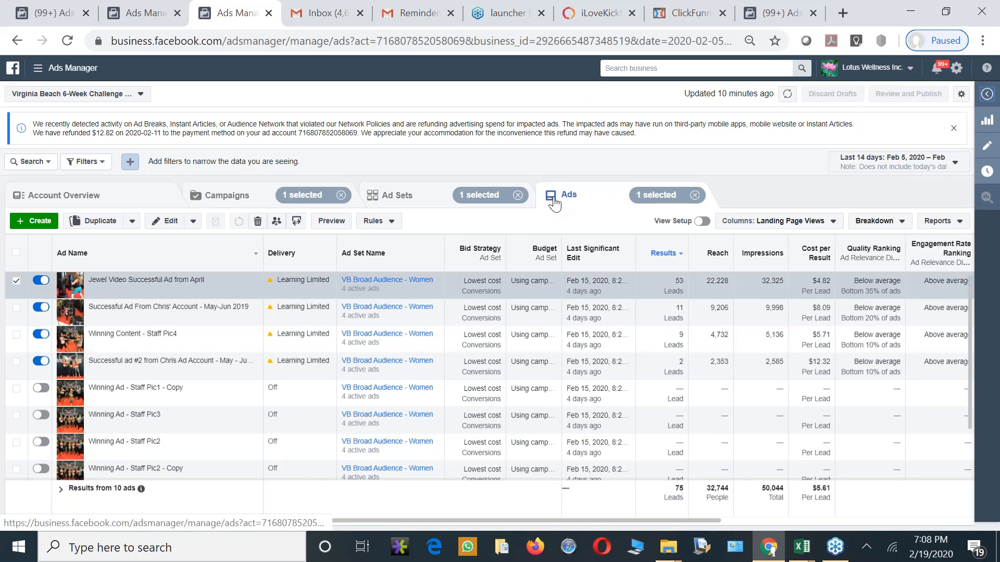
pyautogui.moveTo(229, 308)
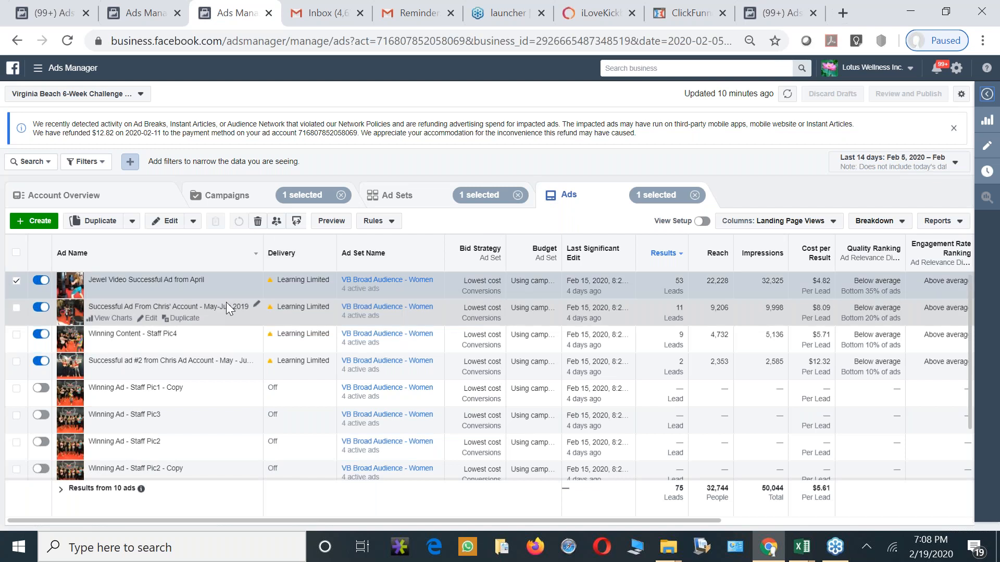
pyautogui.moveTo(223, 305)
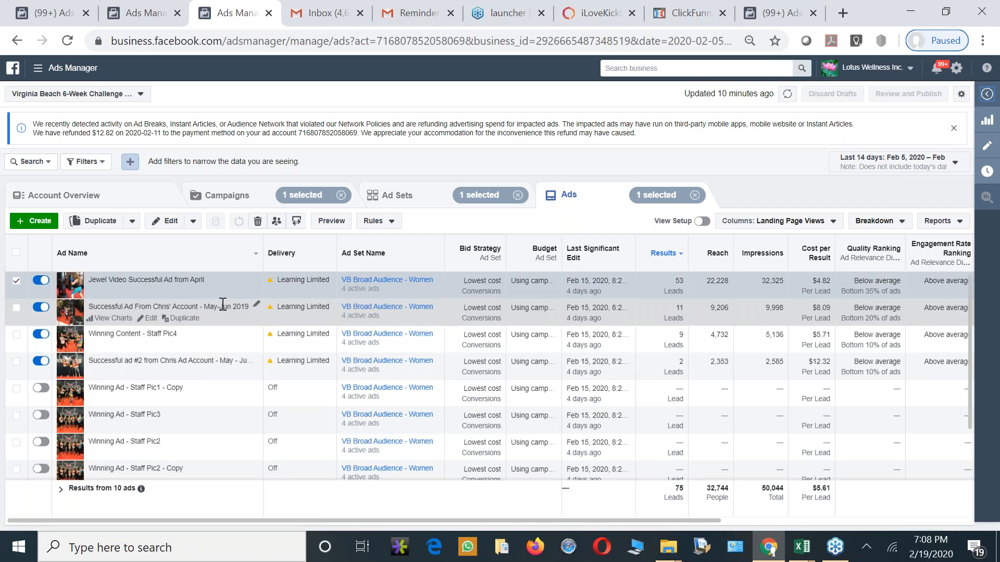
# View the charts for the Jewel Video Successful Ad from April row
pyautogui.click(109, 291)
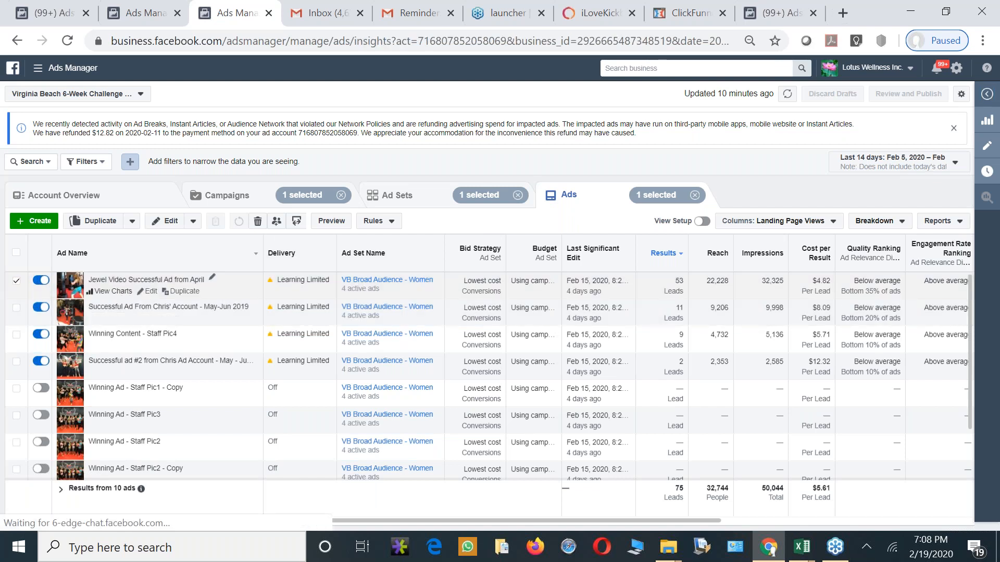
pyautogui.click(110, 292)
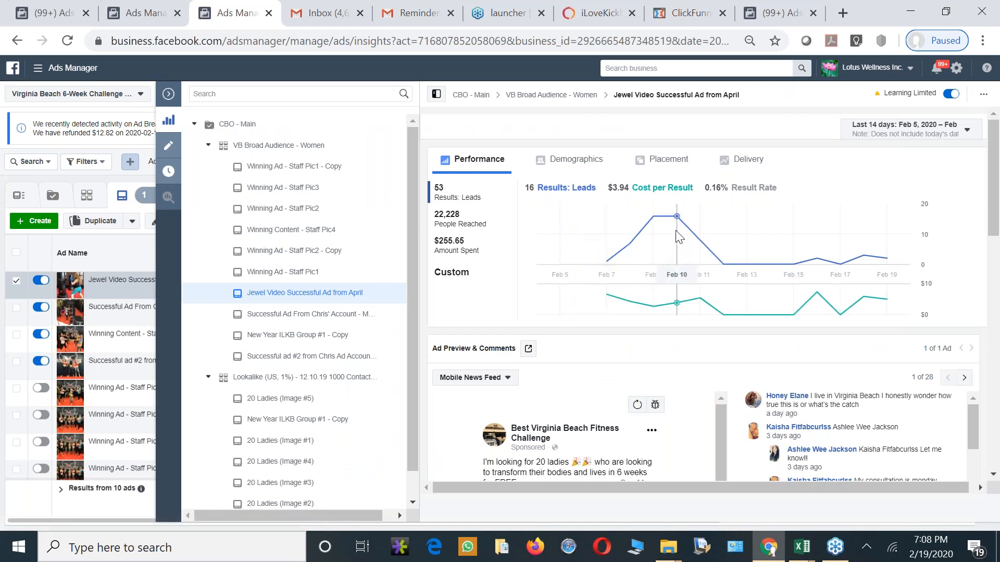
pyautogui.moveTo(886, 258)
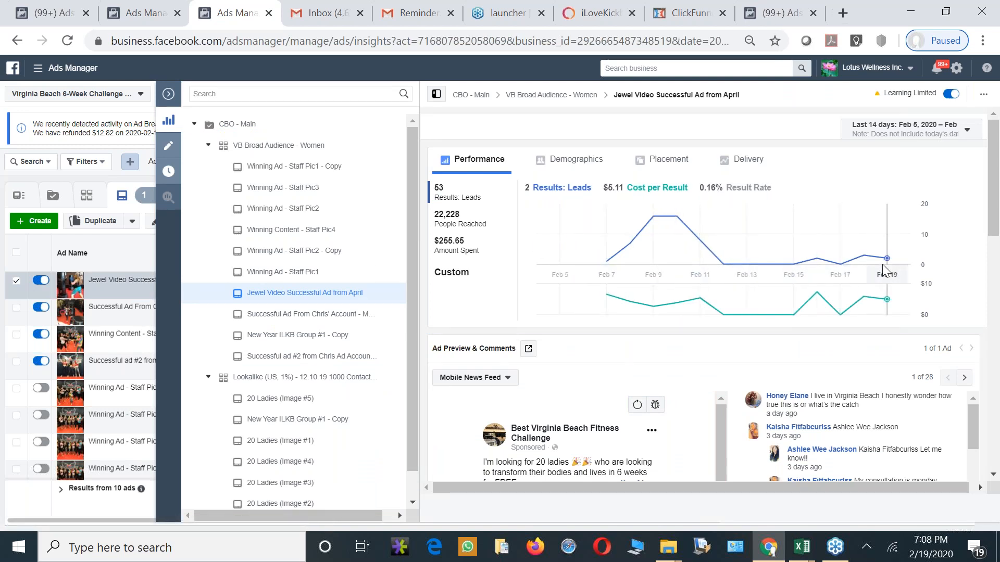
pyautogui.moveTo(816, 274)
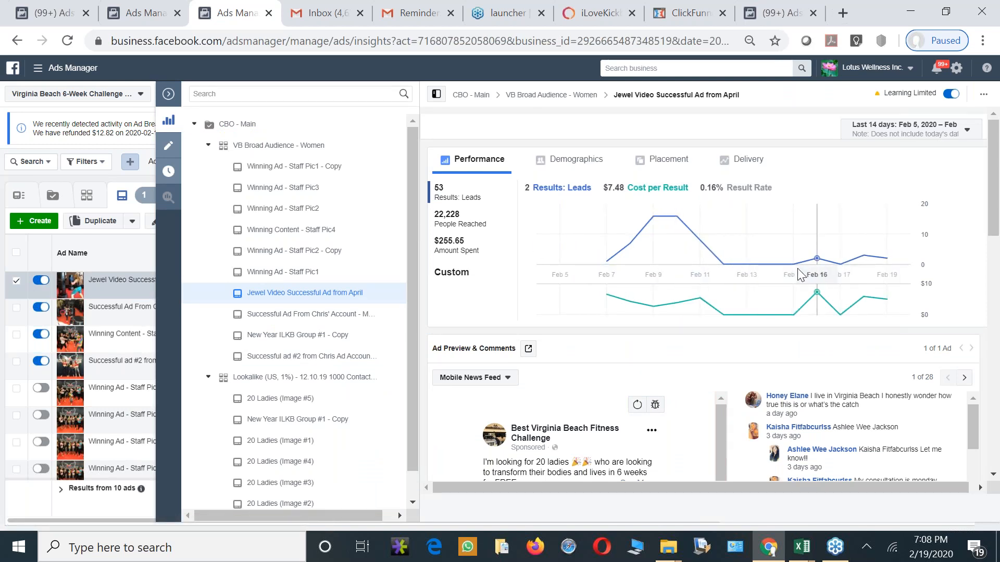
pyautogui.moveTo(741, 270)
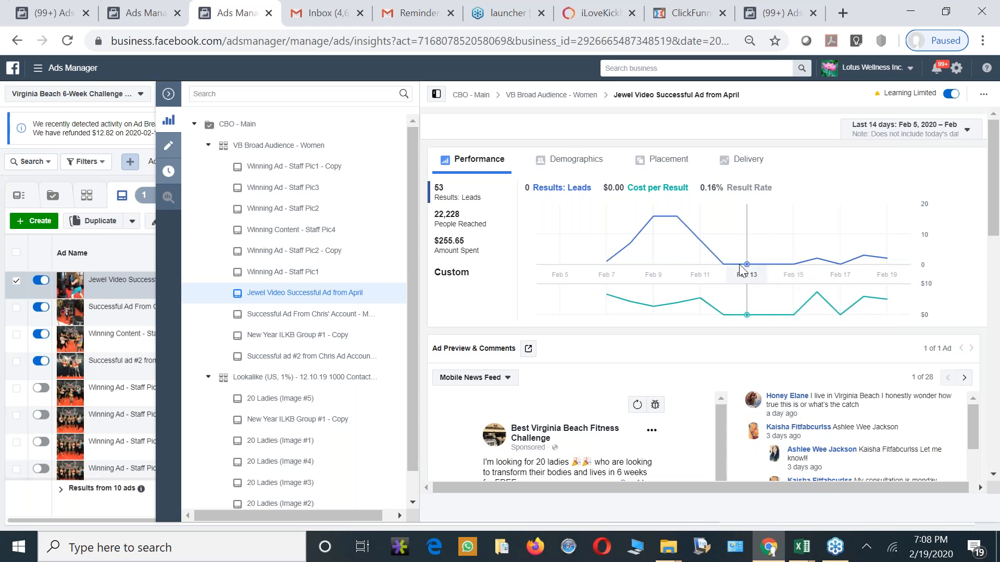
pyautogui.moveTo(724, 266)
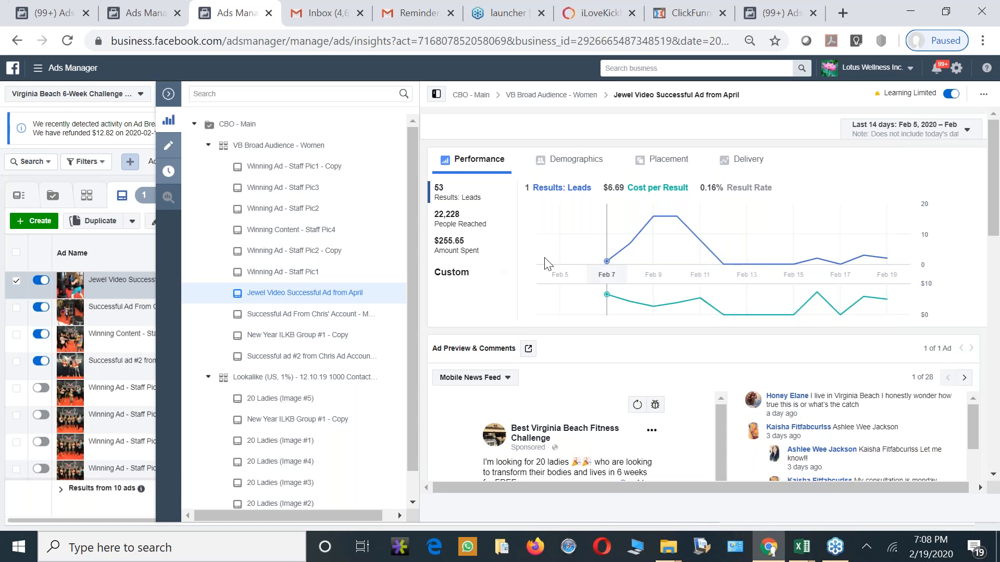
pyautogui.moveTo(581, 259)
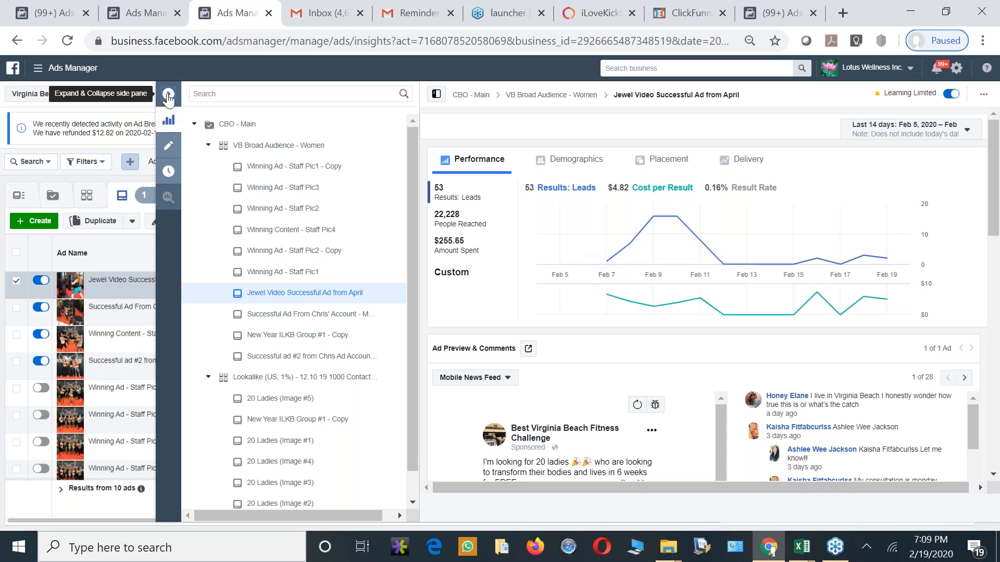
# Reopen the Jewel Video ad's insights and switch to its Delivery breakdown, leaving the date range unchanged
pyautogui.click(168, 96)
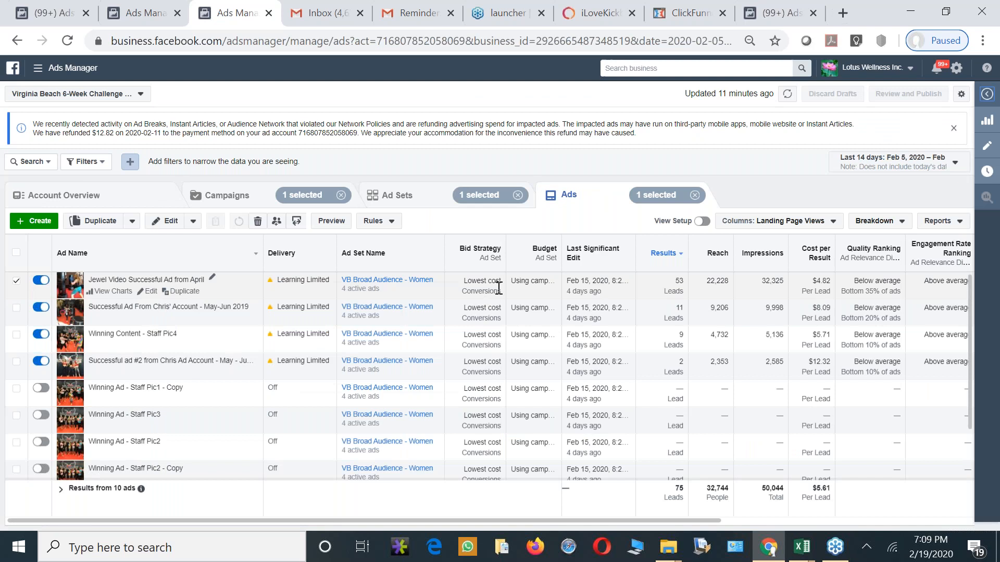
pyautogui.moveTo(621, 350)
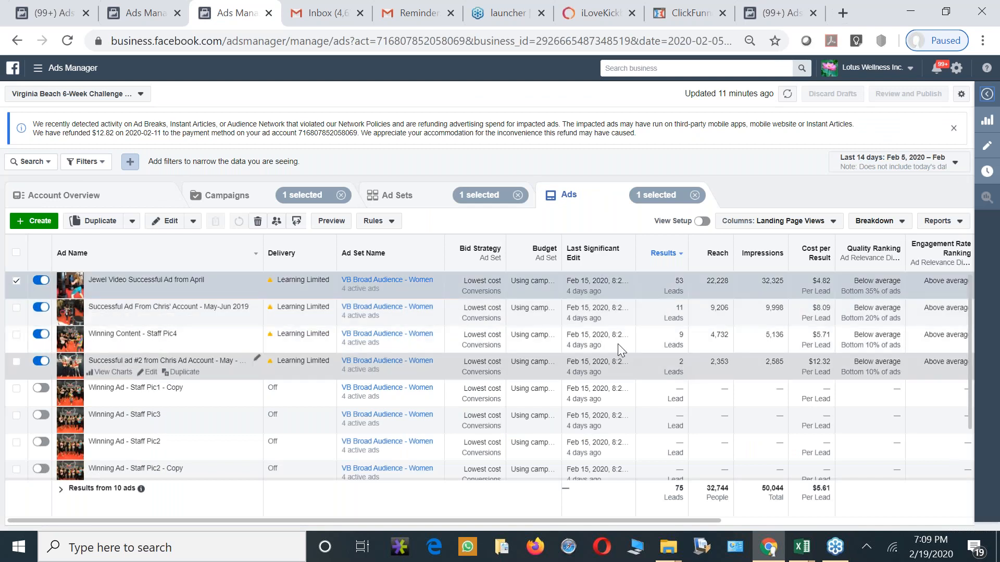
pyautogui.moveTo(311, 306)
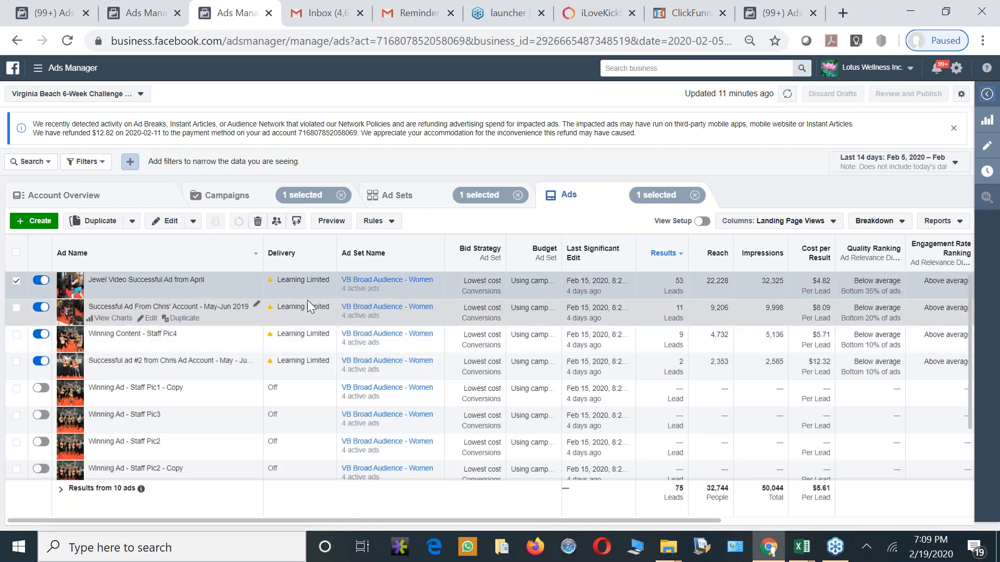
pyautogui.moveTo(924, 193)
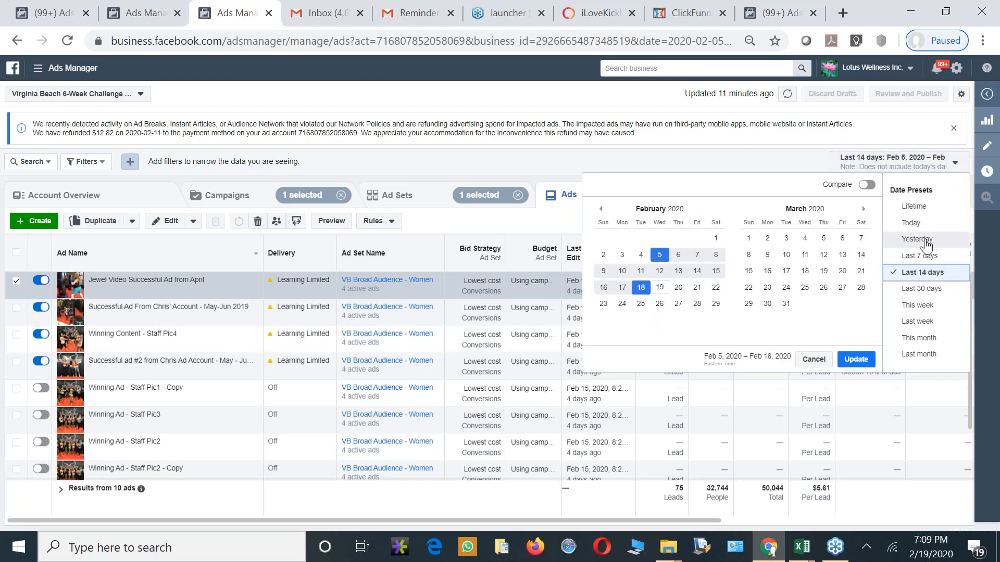
pyautogui.click(855, 359)
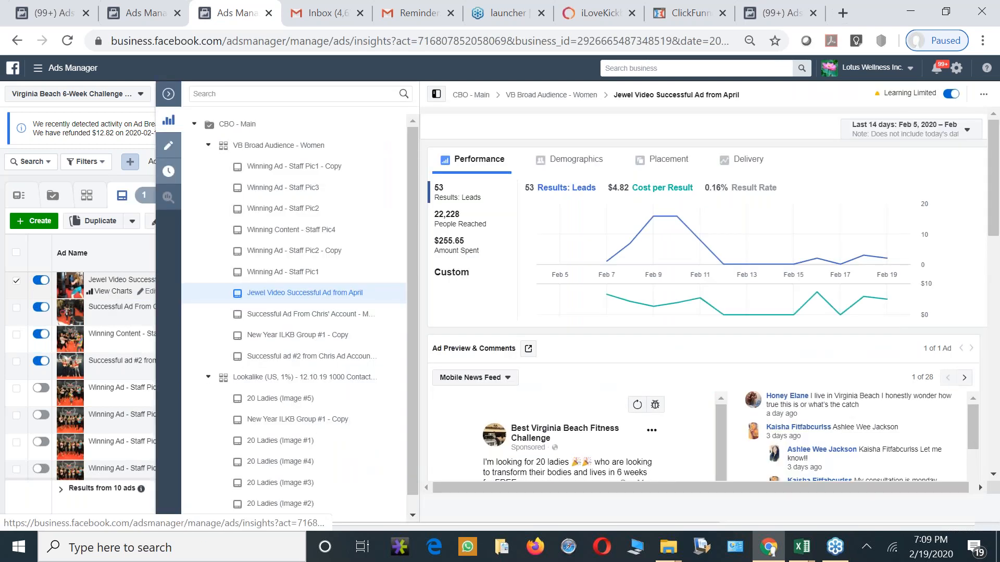
pyautogui.moveTo(623, 326)
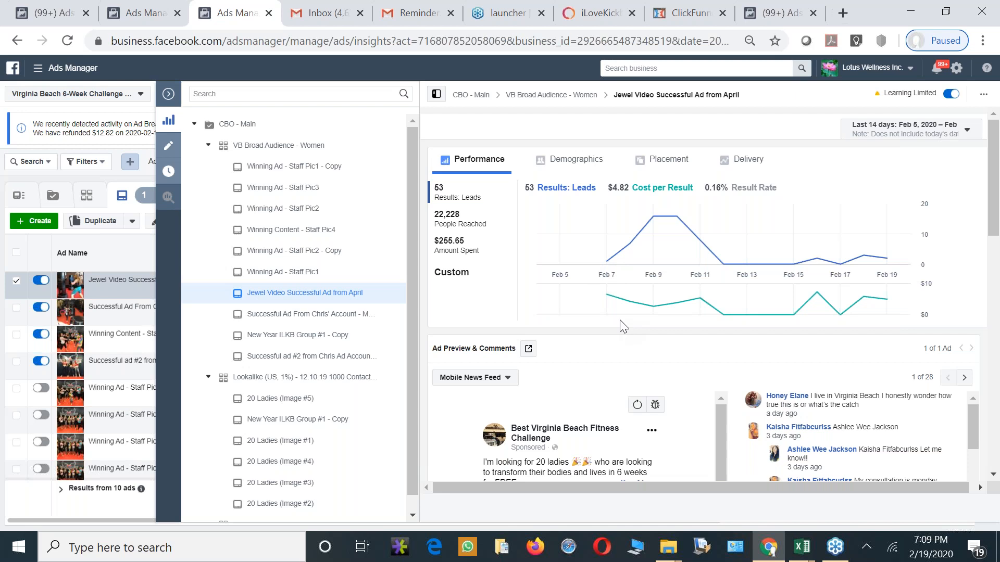
pyautogui.moveTo(606, 294)
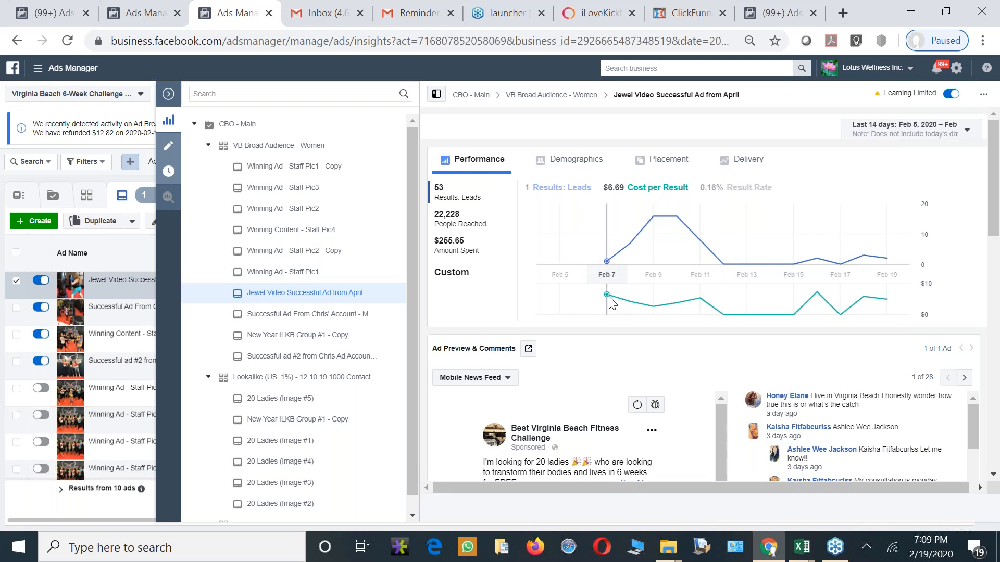
pyautogui.moveTo(677, 303)
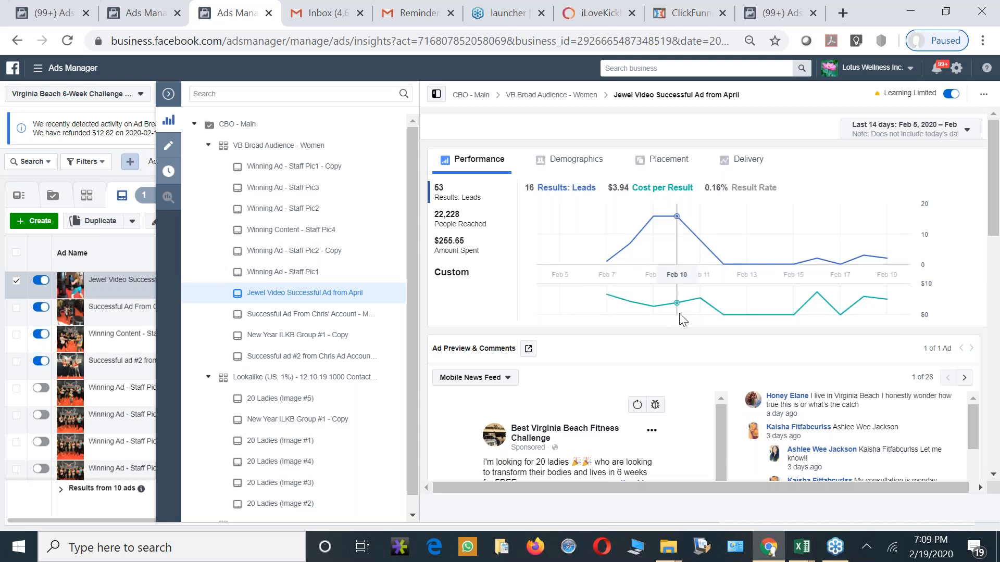
pyautogui.moveTo(708, 314)
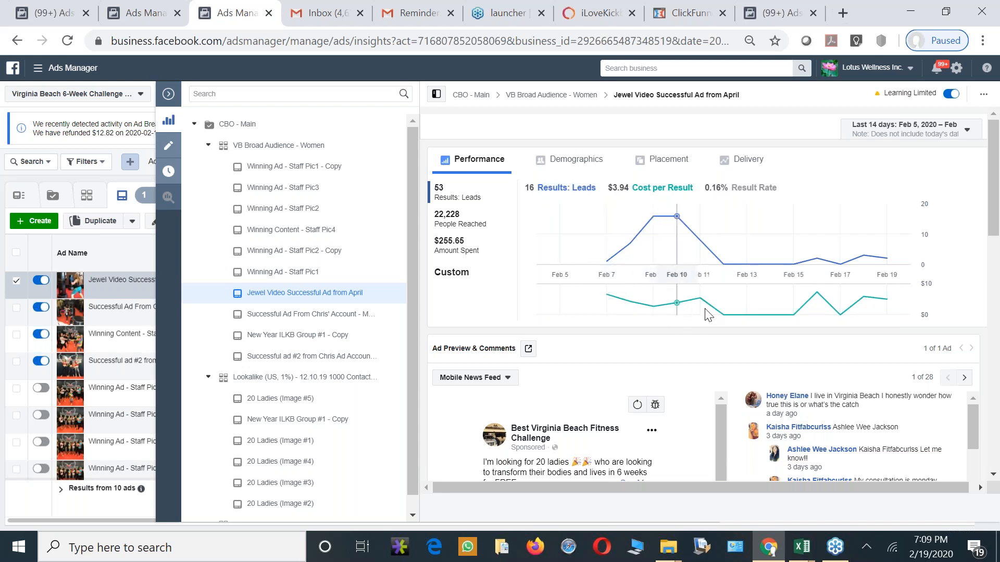
pyautogui.moveTo(745, 268)
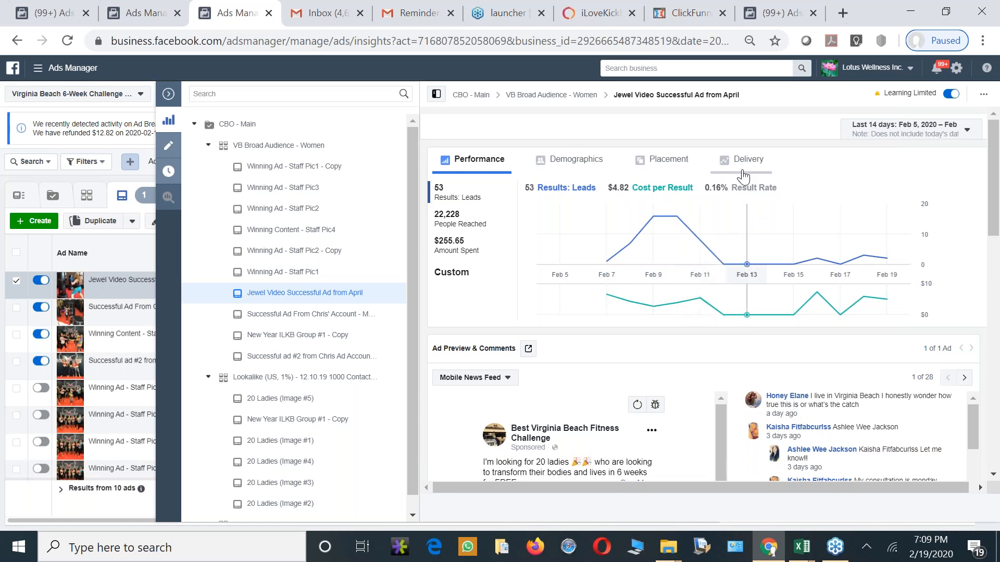
pyautogui.click(747, 160)
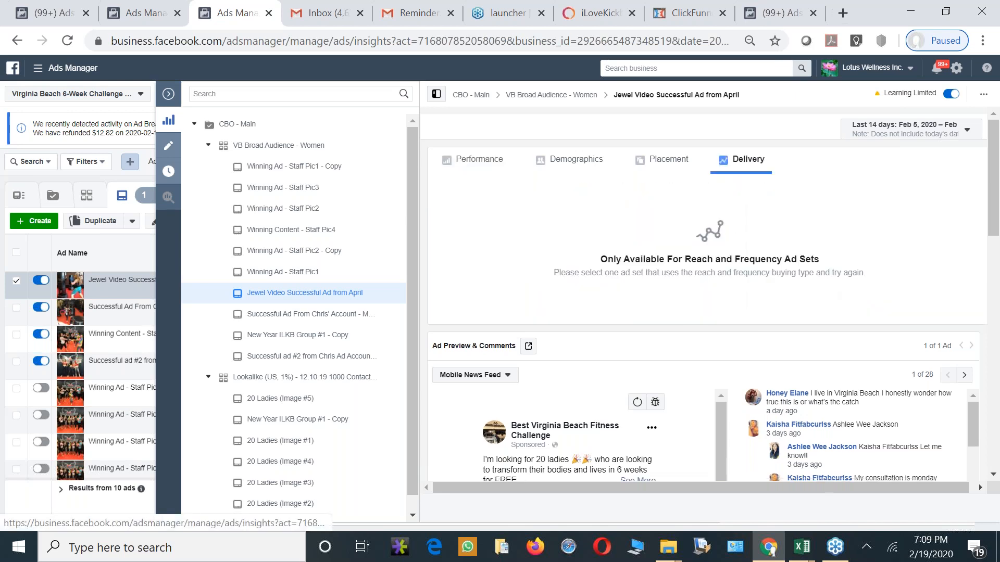
pyautogui.moveTo(732, 273)
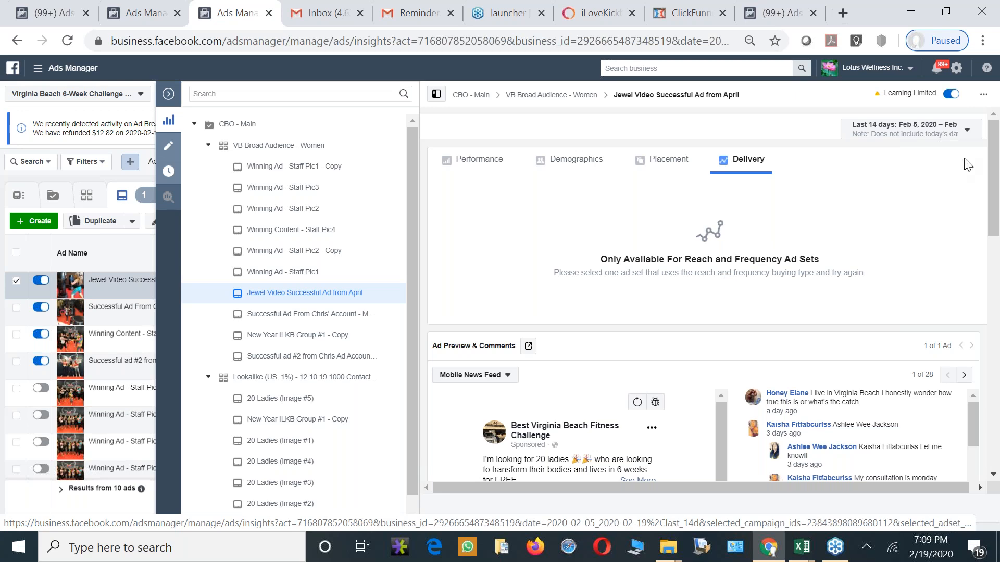
# Show the Performance chart for the VB Broad Audience - Women ad set (75 leads, $420.63 spent)
pyautogui.click(910, 127)
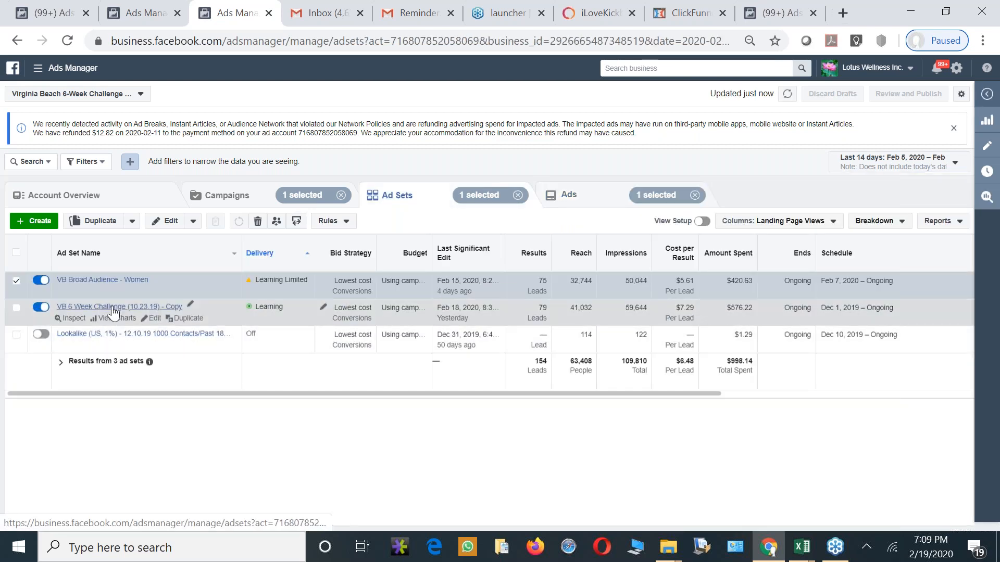
pyautogui.moveTo(108, 283)
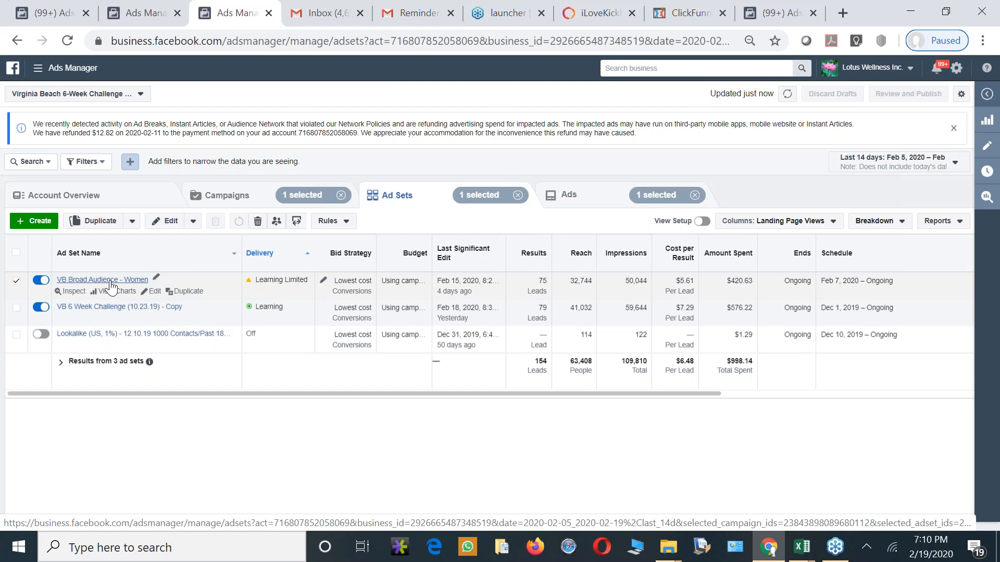
pyautogui.moveTo(103, 288)
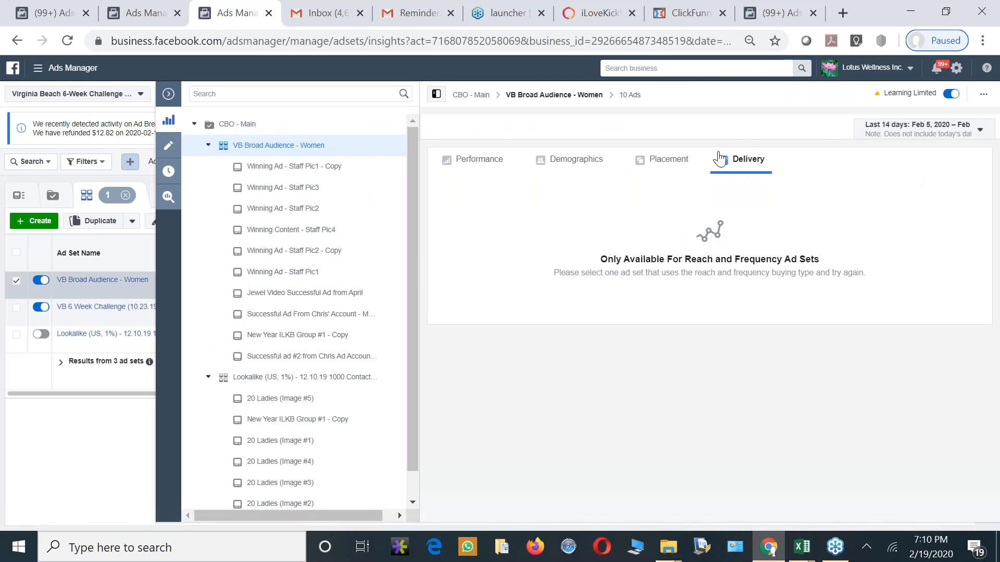
pyautogui.click(479, 159)
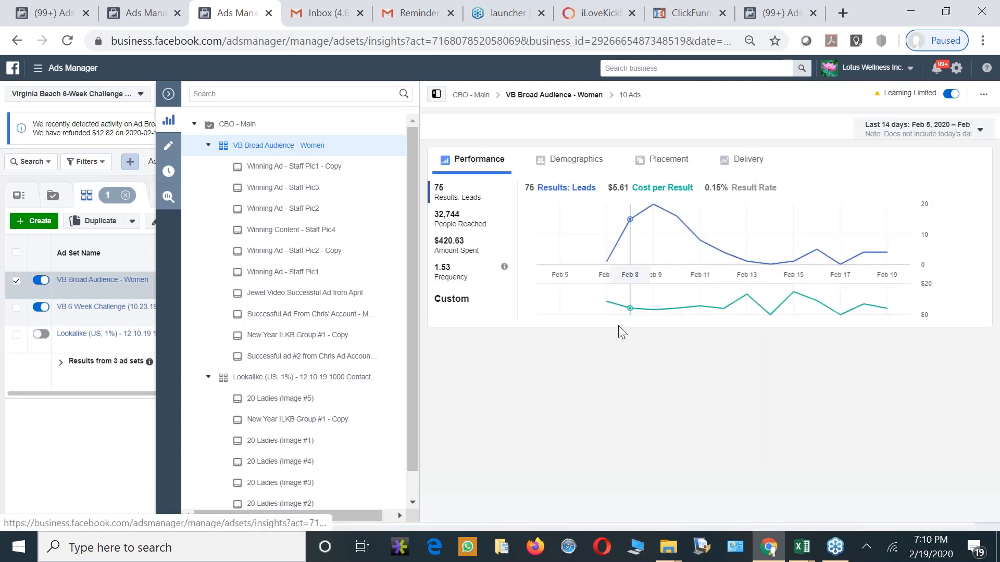
pyautogui.moveTo(620, 277)
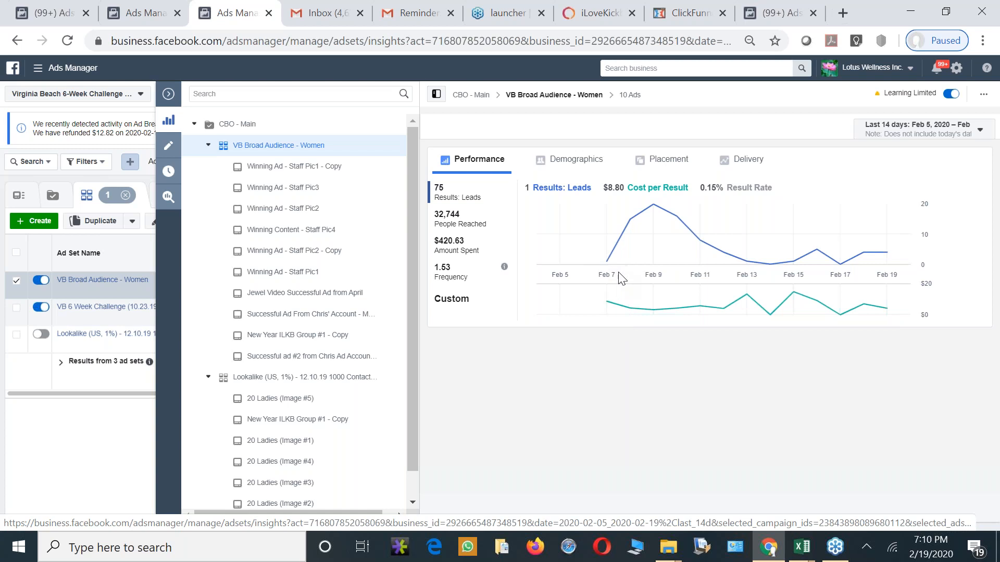
pyautogui.moveTo(653, 226)
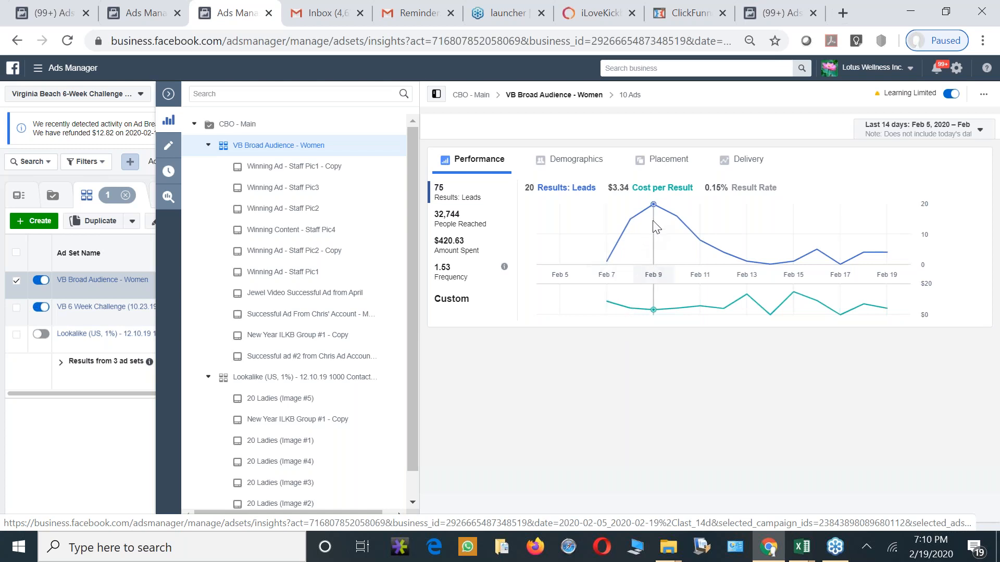
pyautogui.moveTo(853, 261)
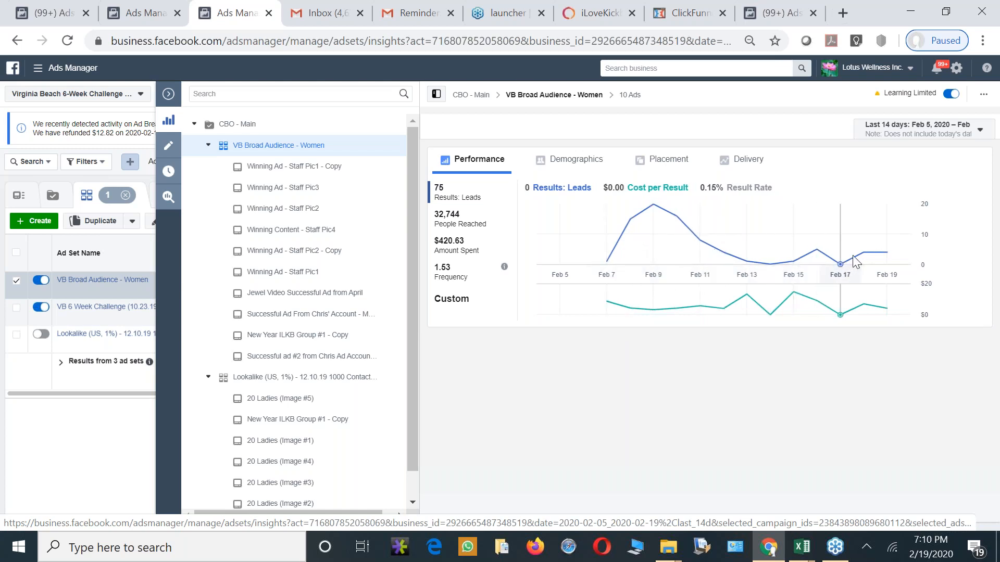
pyautogui.moveTo(628, 264)
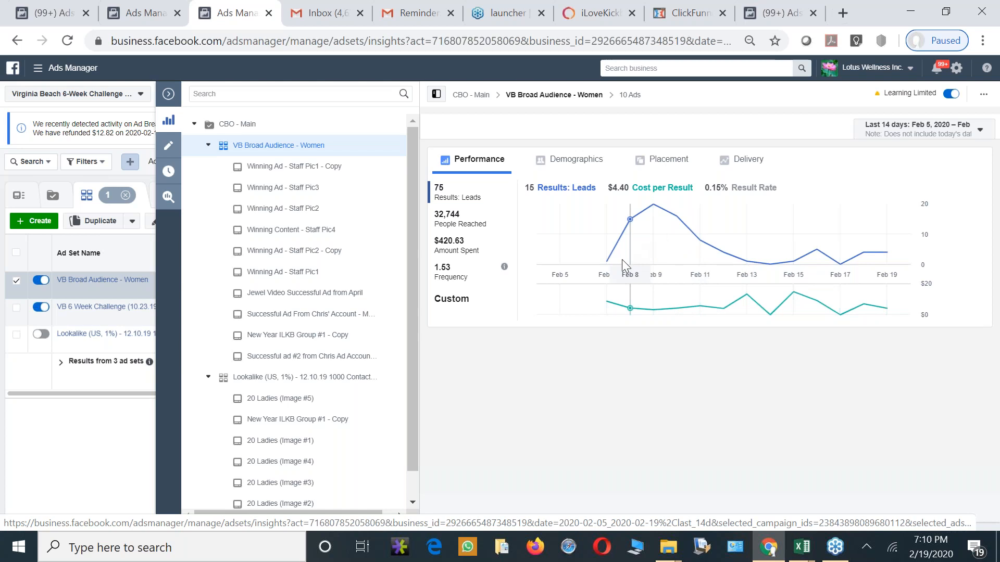
pyautogui.moveTo(554, 311)
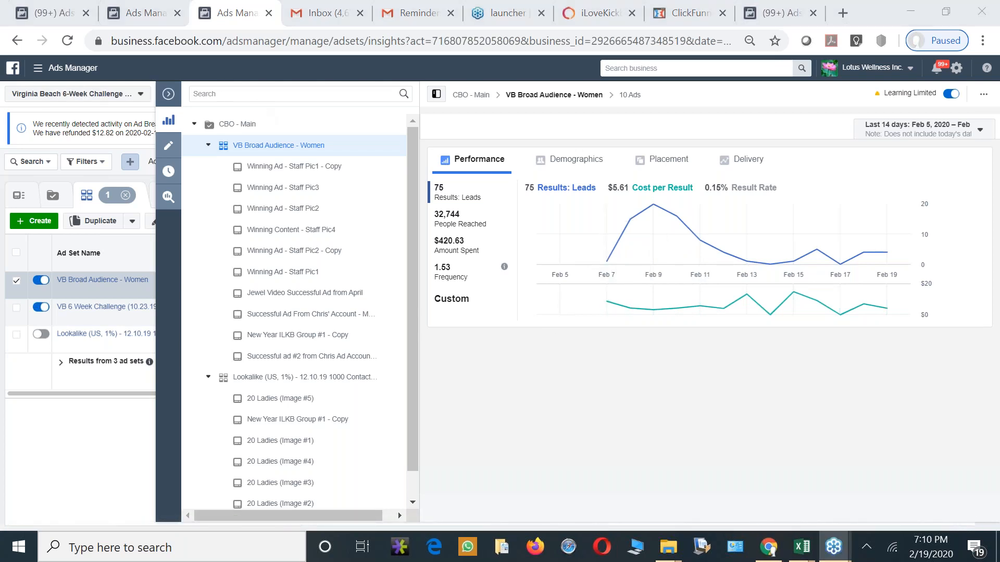
pyautogui.moveTo(168, 94)
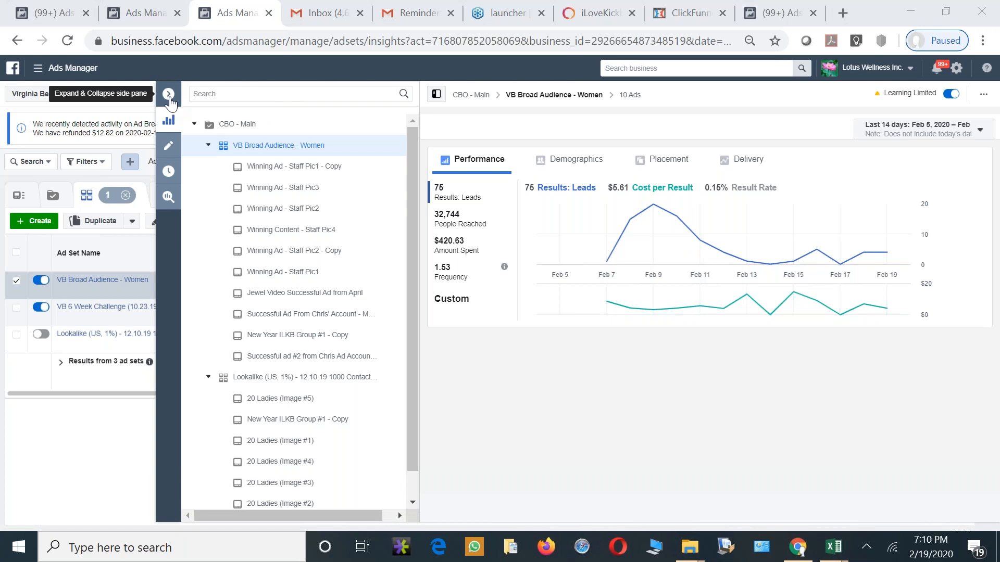
# Inspect the VB Broad Audience - Women ad set and add leads to its cost-per-lead chart
pyautogui.click(169, 94)
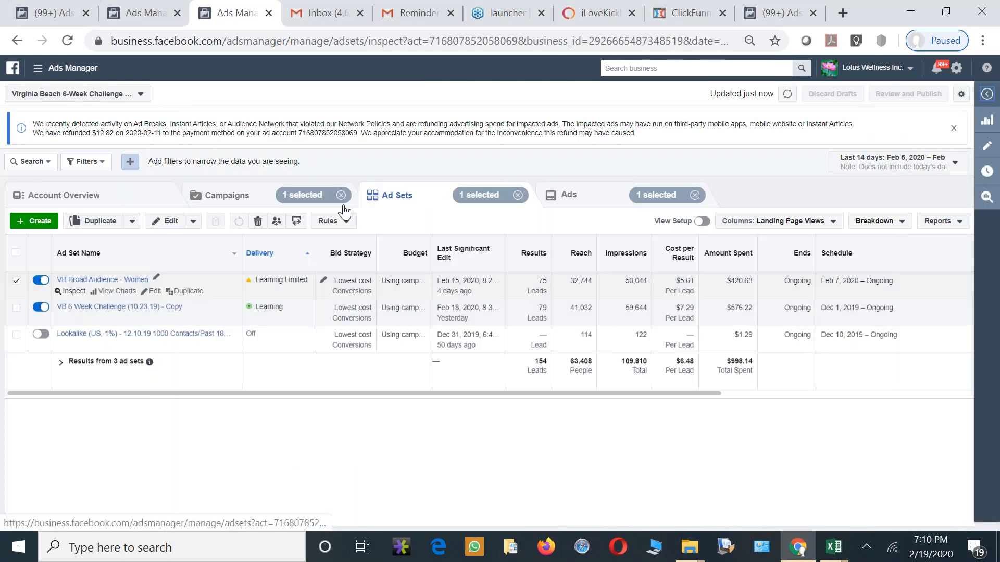
pyautogui.click(73, 290)
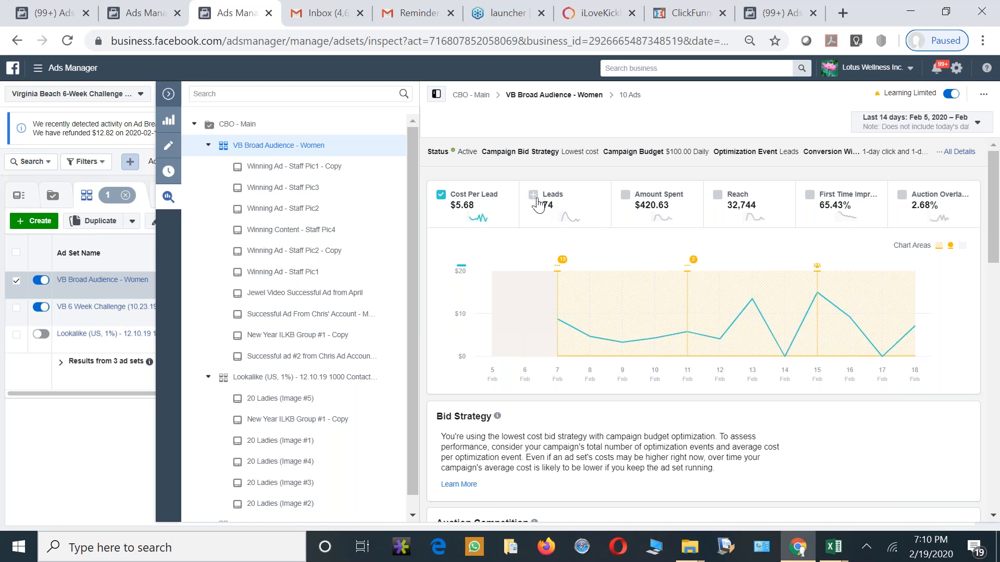
pyautogui.click(533, 194)
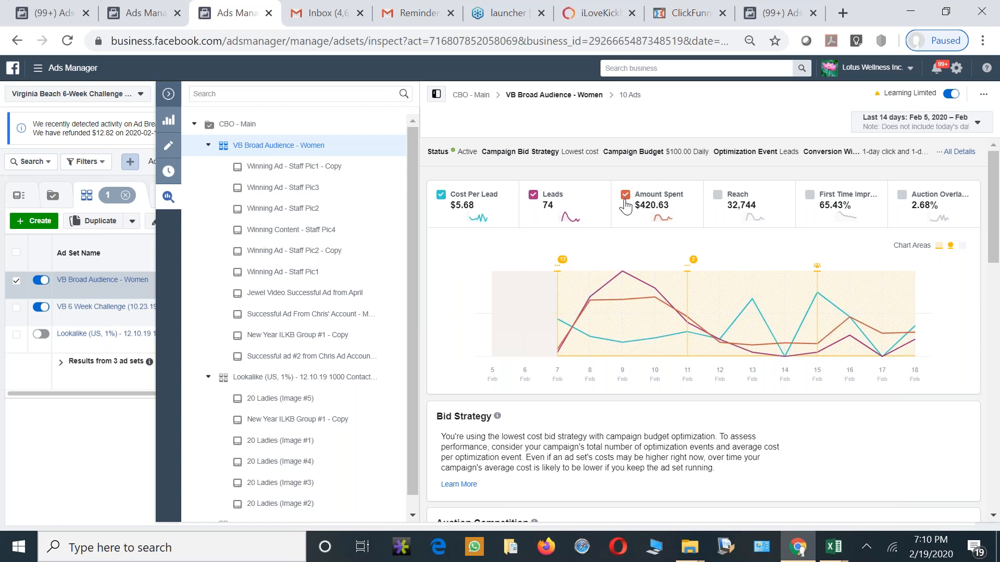
# Swap cost per lead for amount spent so the chart plots leads and amount spent
pyautogui.click(440, 193)
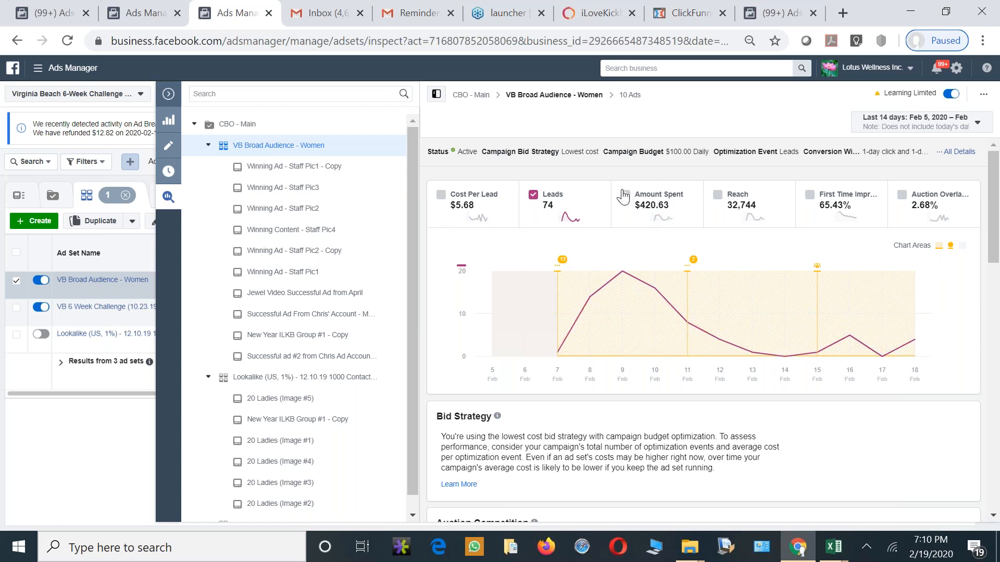
pyautogui.click(625, 194)
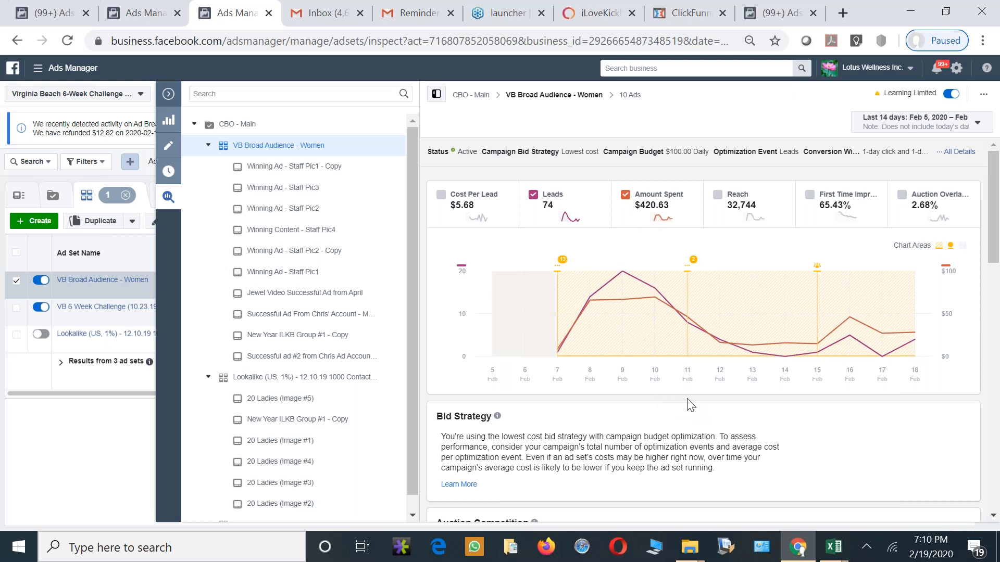
pyautogui.moveTo(586, 373)
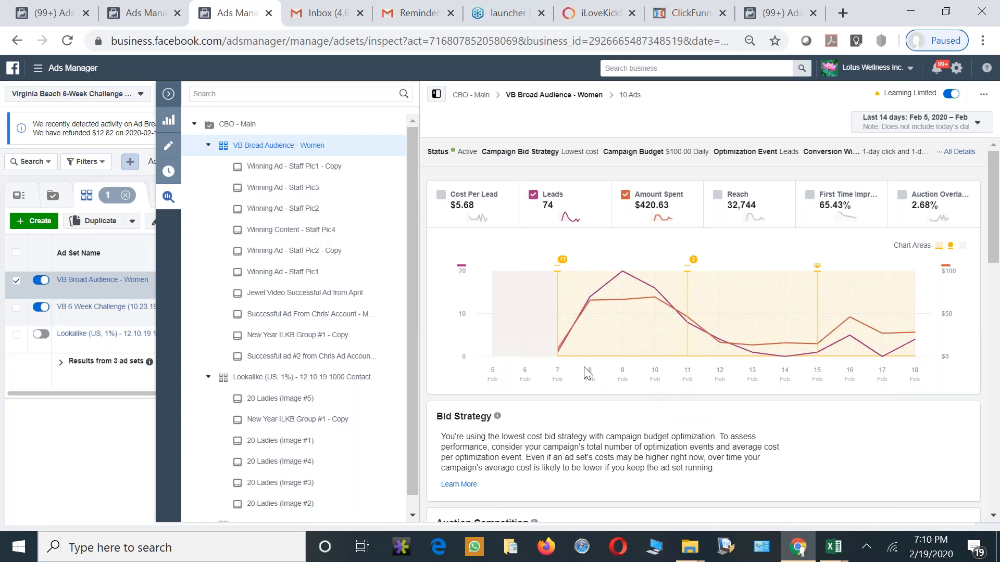
pyautogui.moveTo(623, 310)
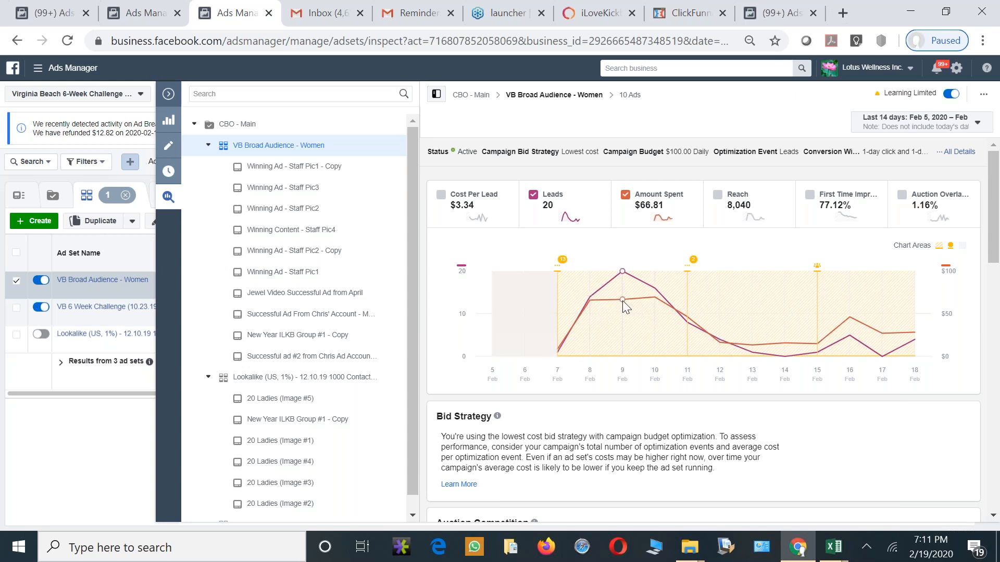
pyautogui.moveTo(580, 334)
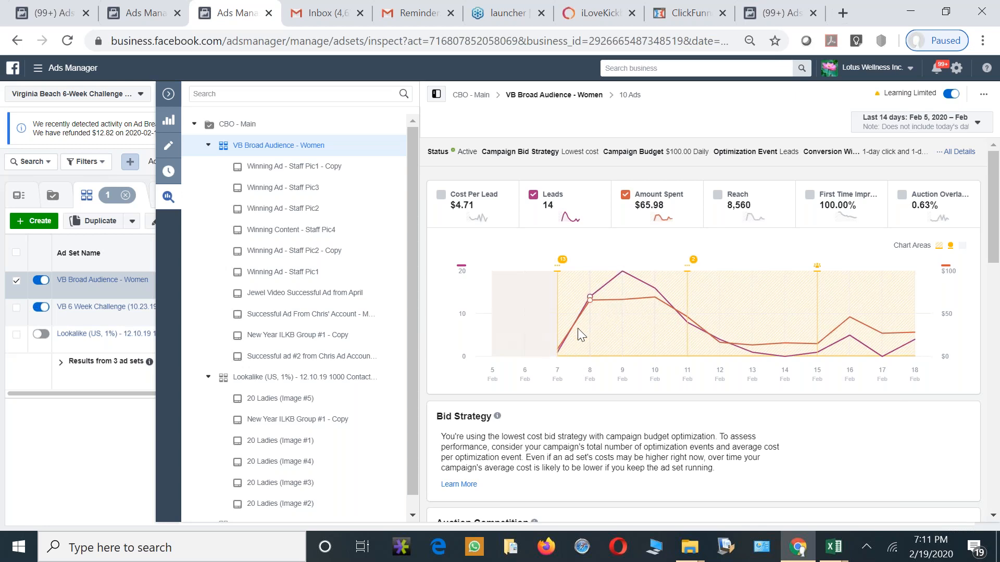
pyautogui.moveTo(621, 317)
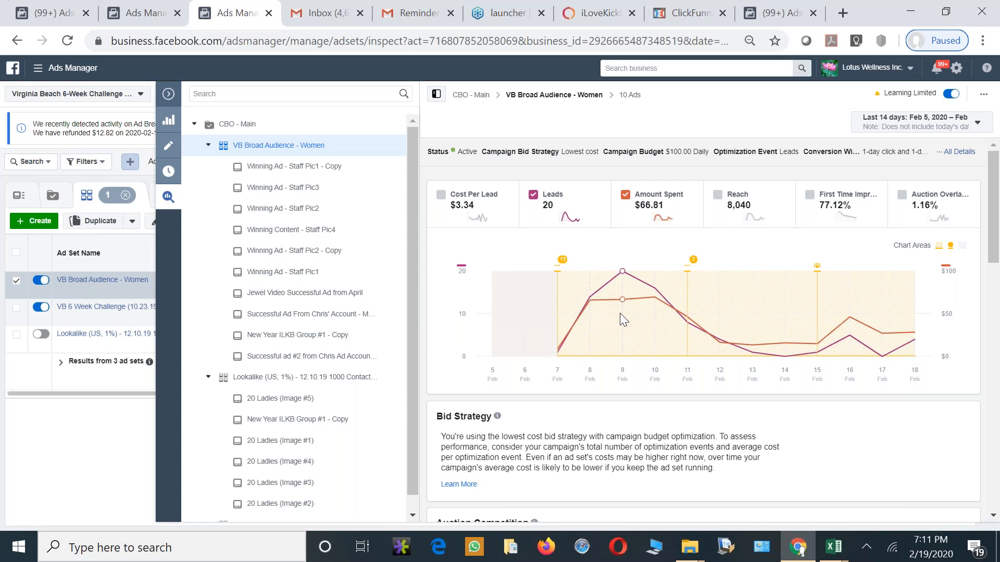
pyautogui.moveTo(687, 336)
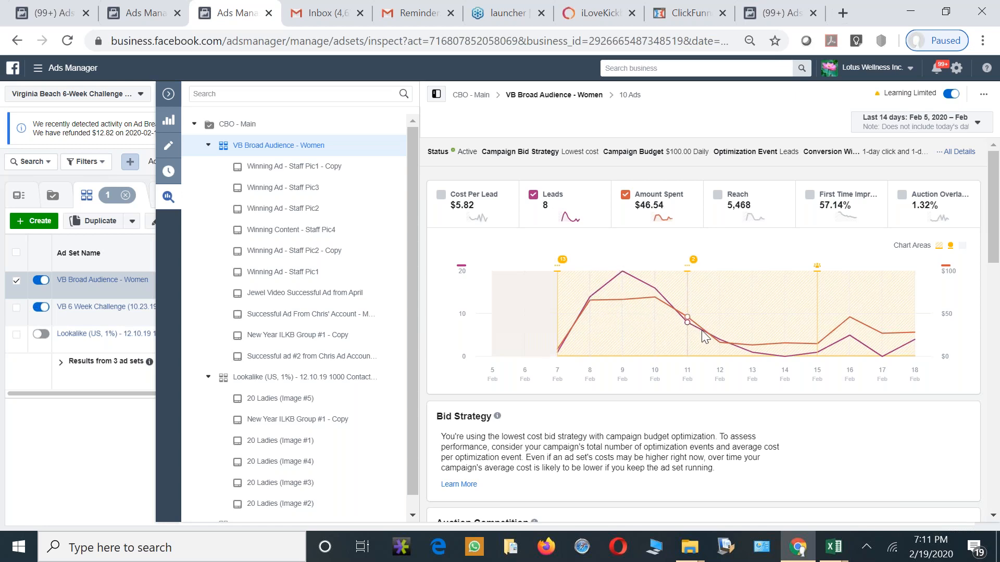
pyautogui.moveTo(800, 345)
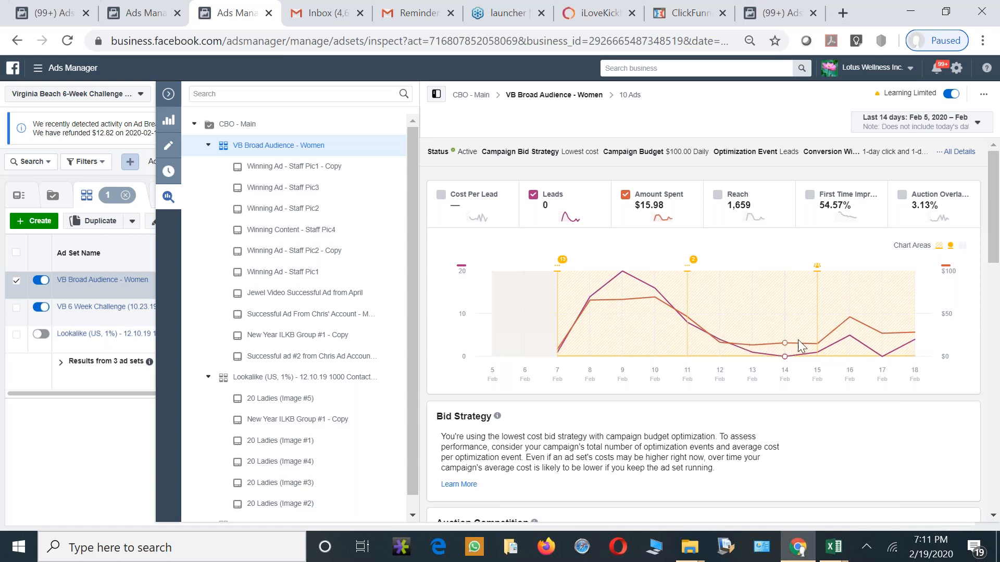
pyautogui.moveTo(883, 334)
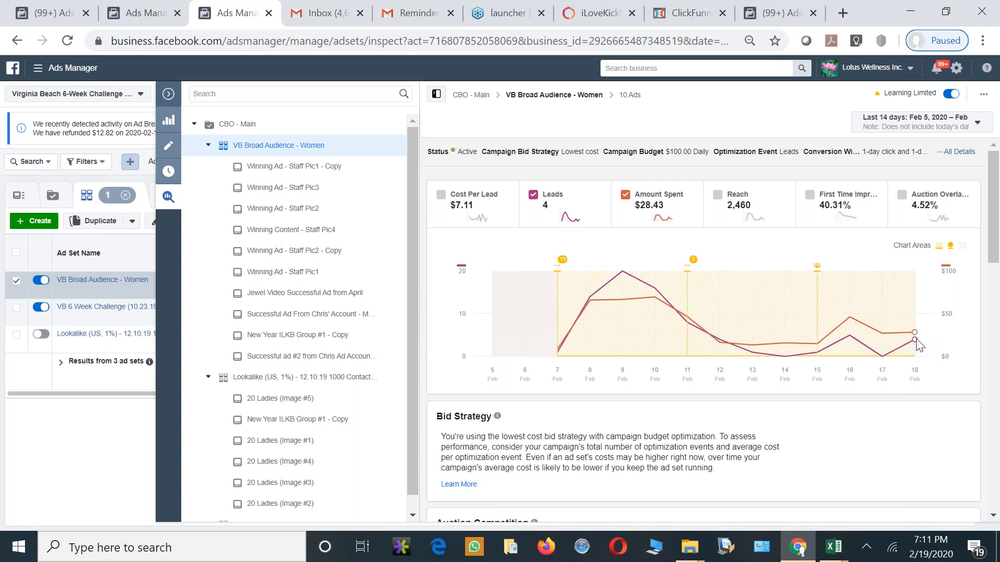
pyautogui.moveTo(769, 356)
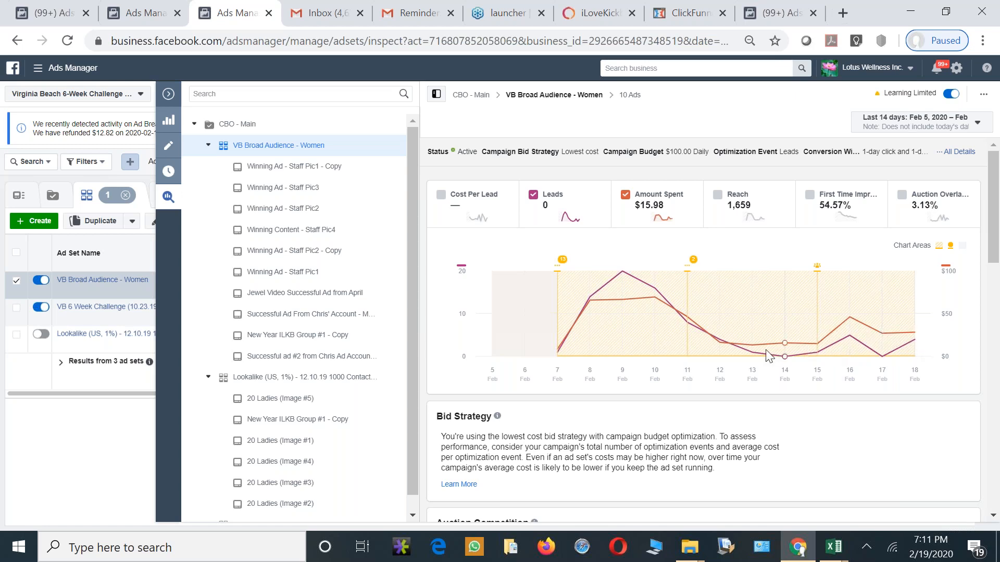
pyautogui.moveTo(724, 346)
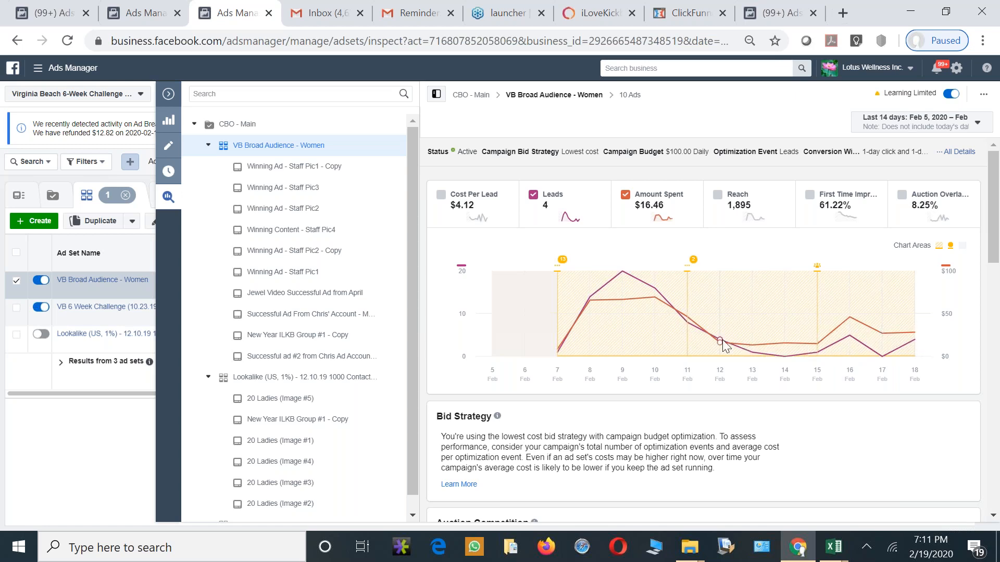
pyautogui.moveTo(598, 303)
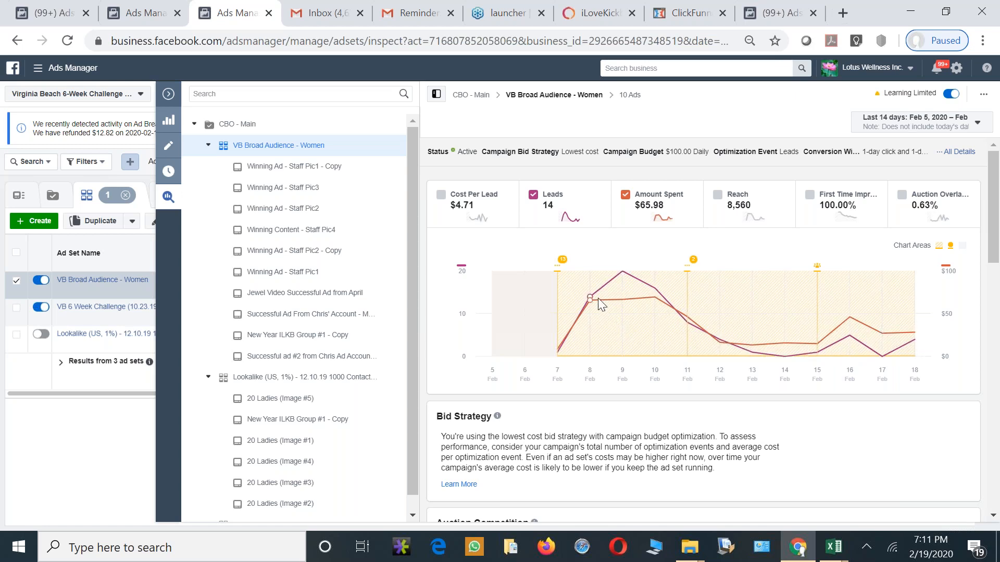
pyautogui.moveTo(624, 304)
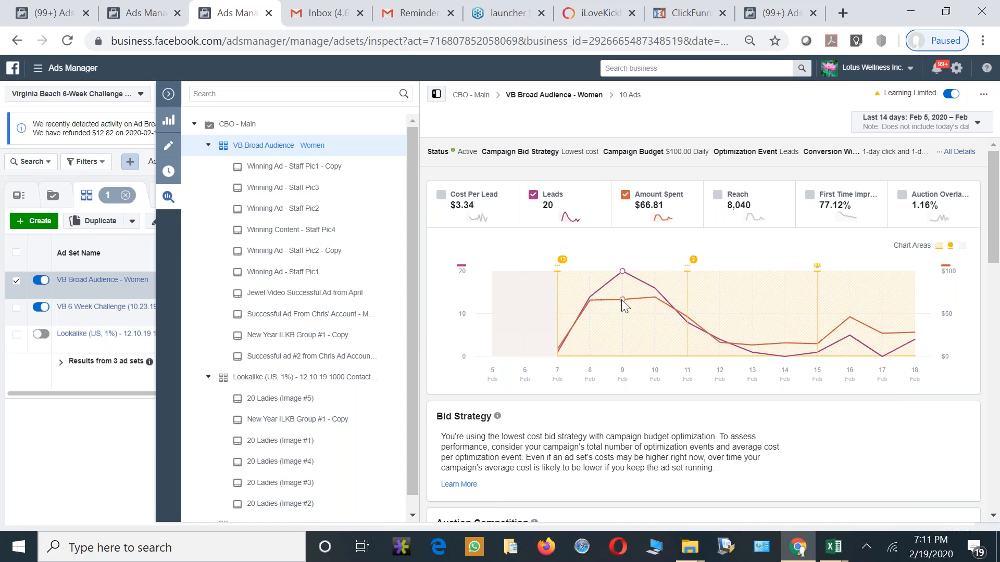
pyautogui.moveTo(641, 306)
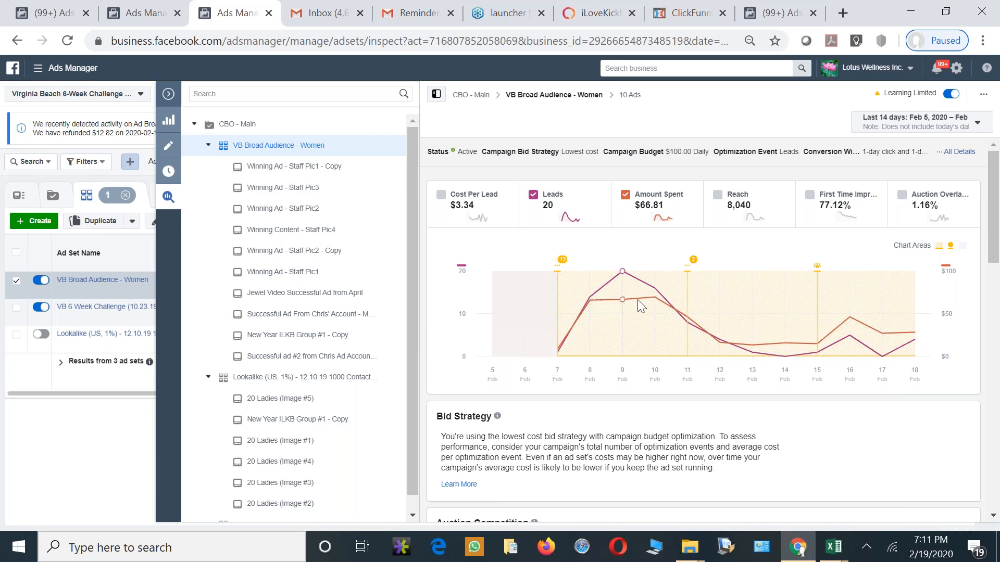
pyautogui.moveTo(589, 298)
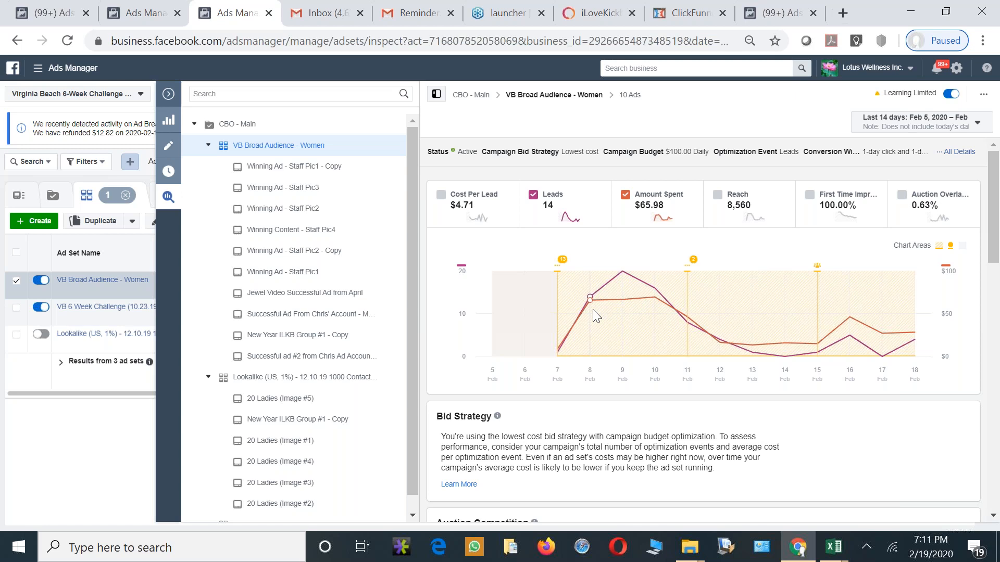
pyautogui.moveTo(624, 314)
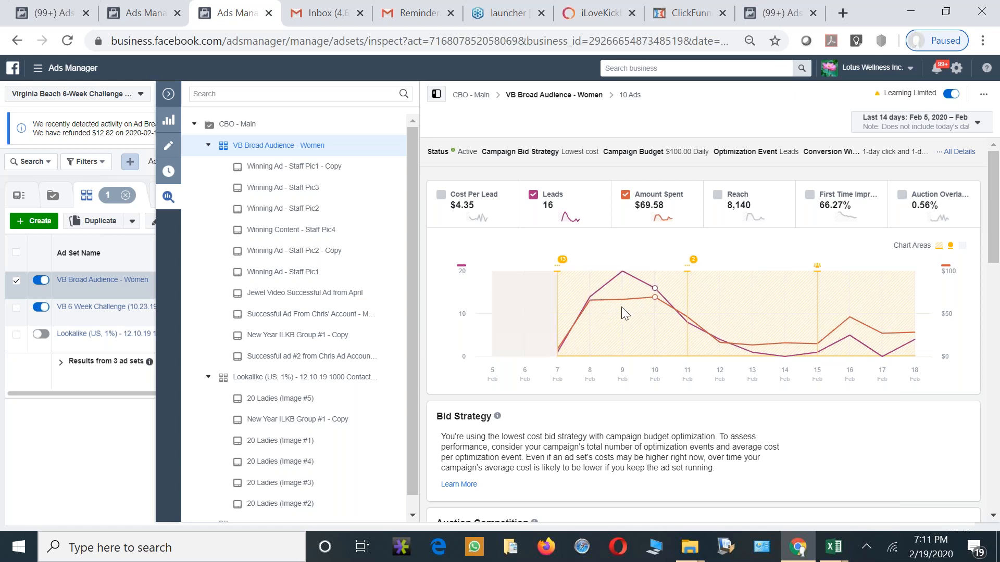
pyautogui.moveTo(616, 306)
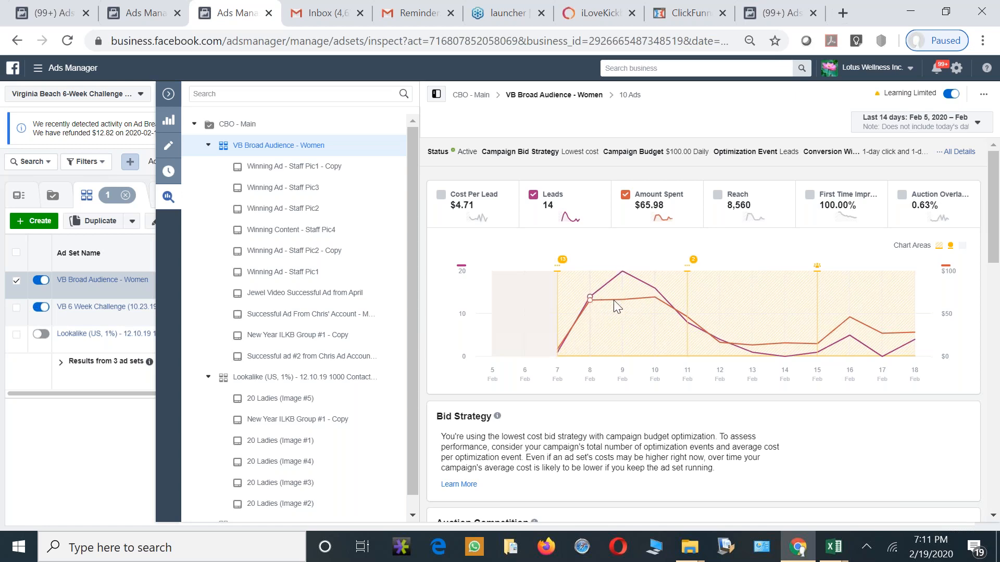
pyautogui.moveTo(663, 308)
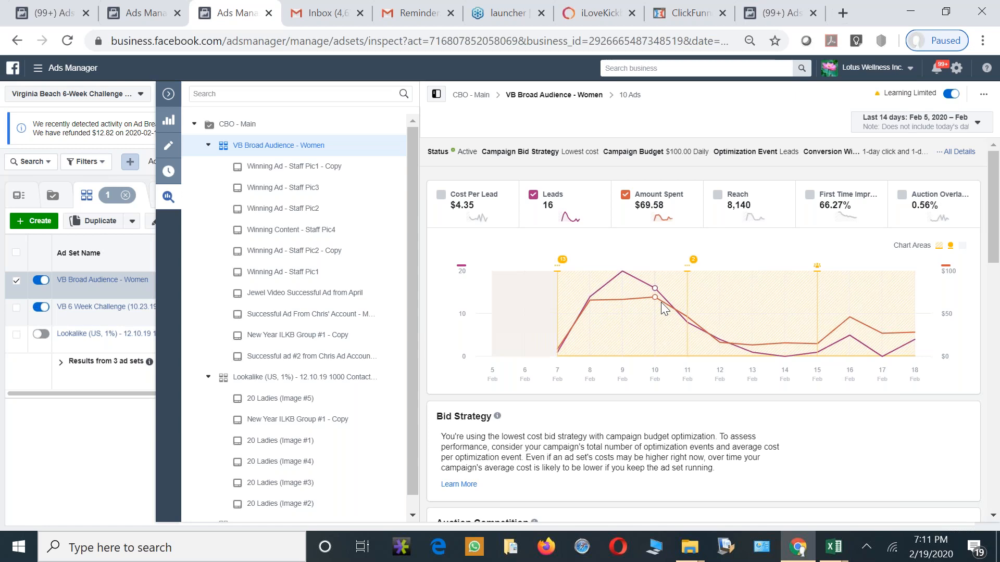
pyautogui.moveTo(579, 310)
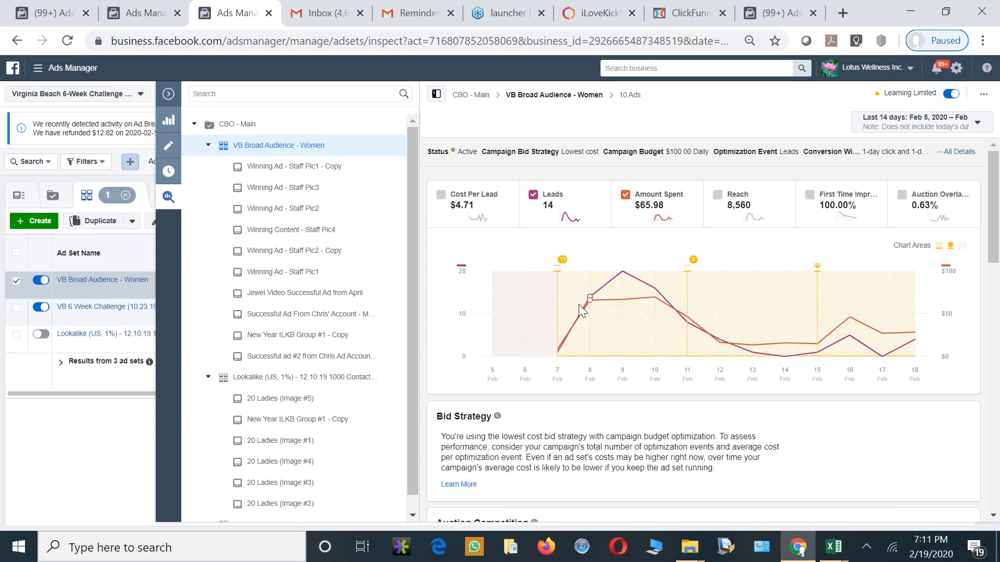
# Add cost per lead back to the chart beside leads and amount spent
pyautogui.click(441, 195)
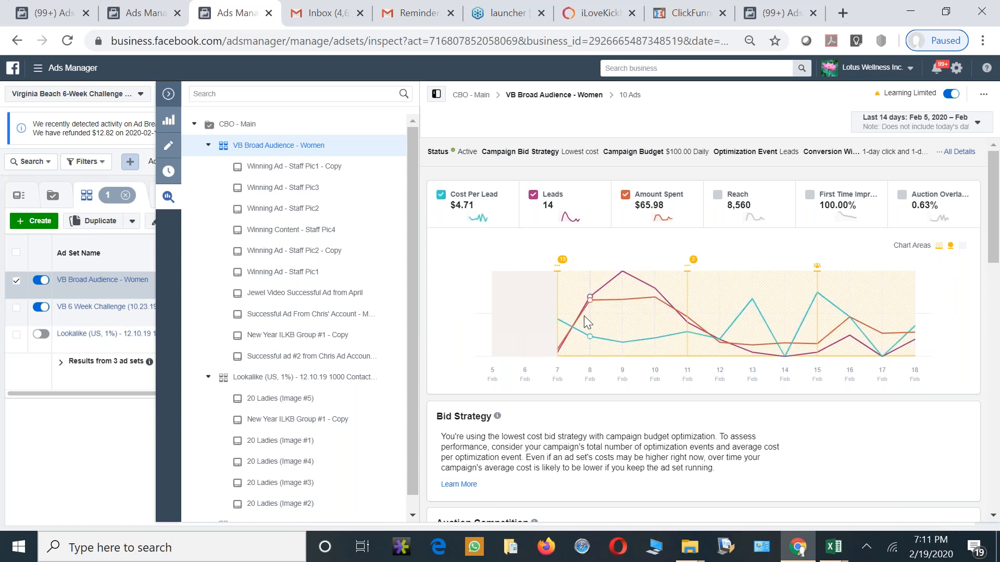
pyautogui.moveTo(631, 327)
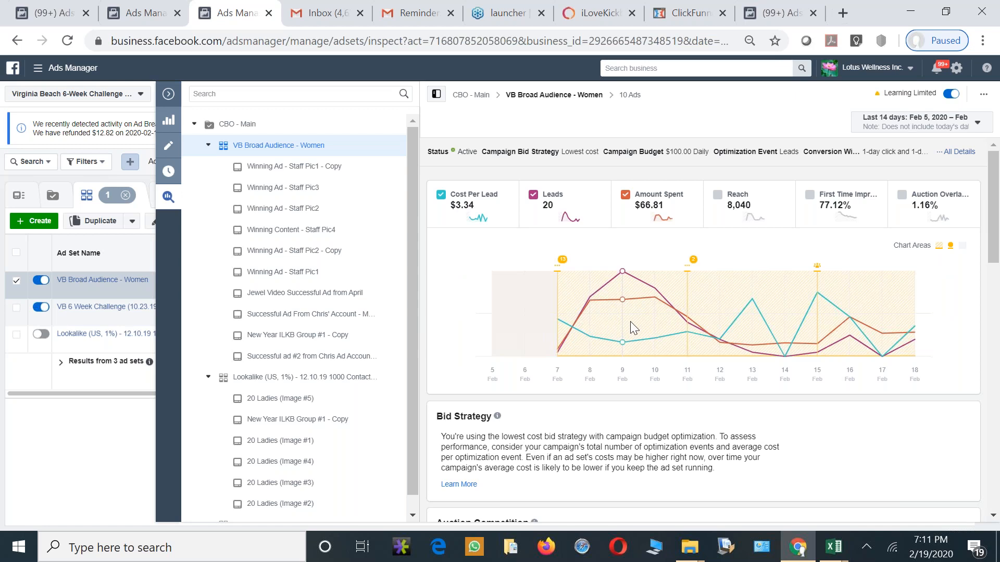
pyautogui.moveTo(585, 332)
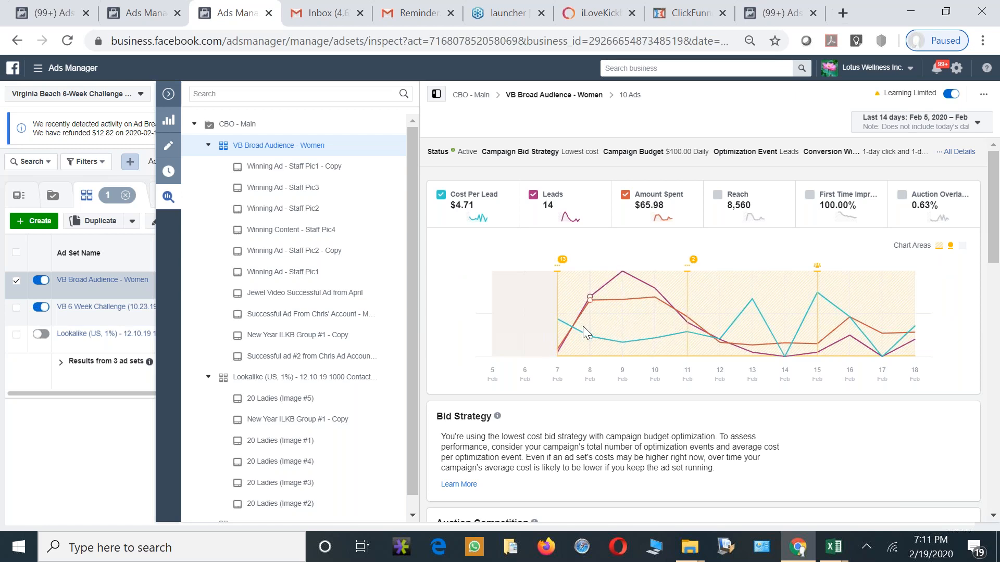
pyautogui.moveTo(598, 337)
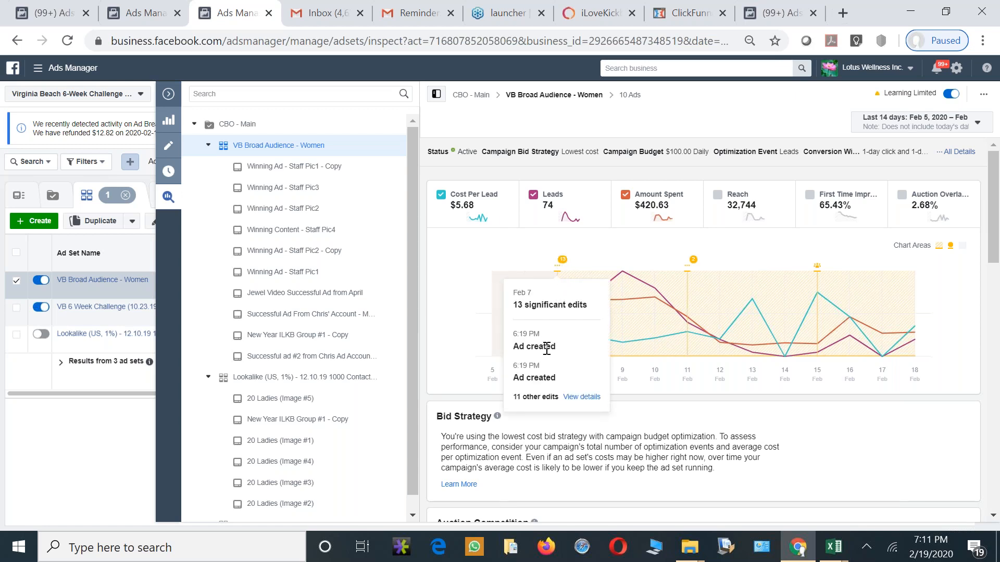
pyautogui.moveTo(693, 271)
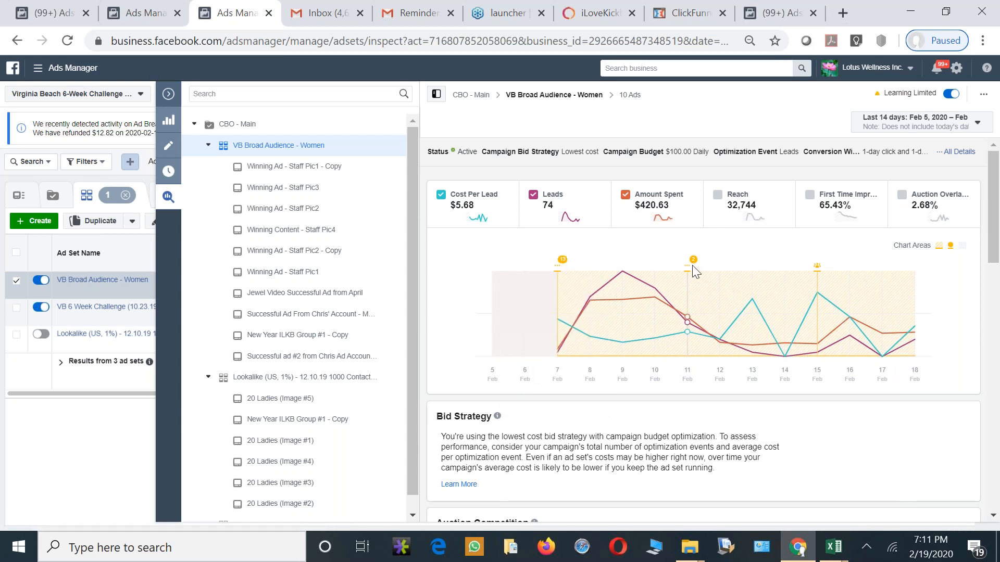
pyautogui.moveTo(693, 262)
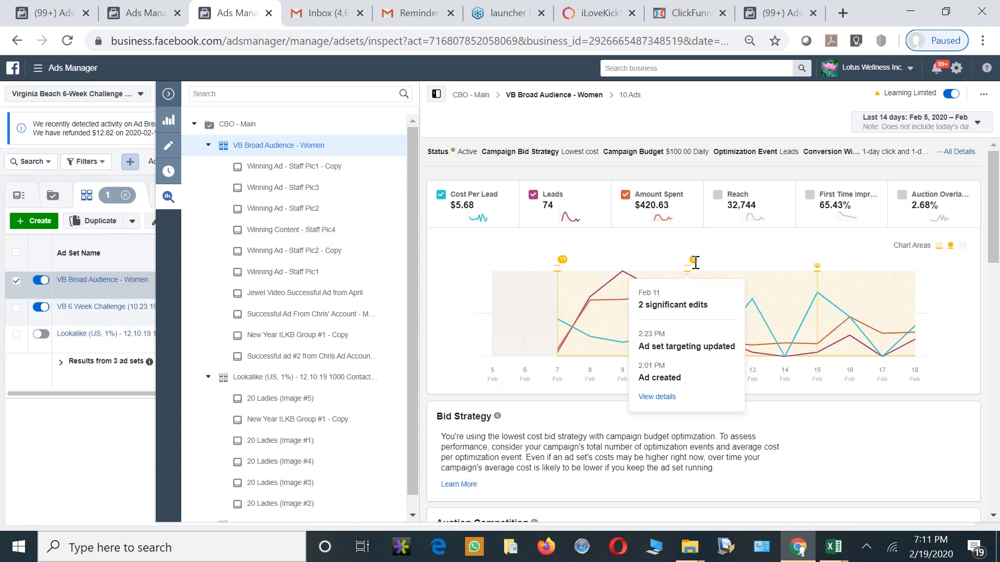
pyautogui.moveTo(619, 320)
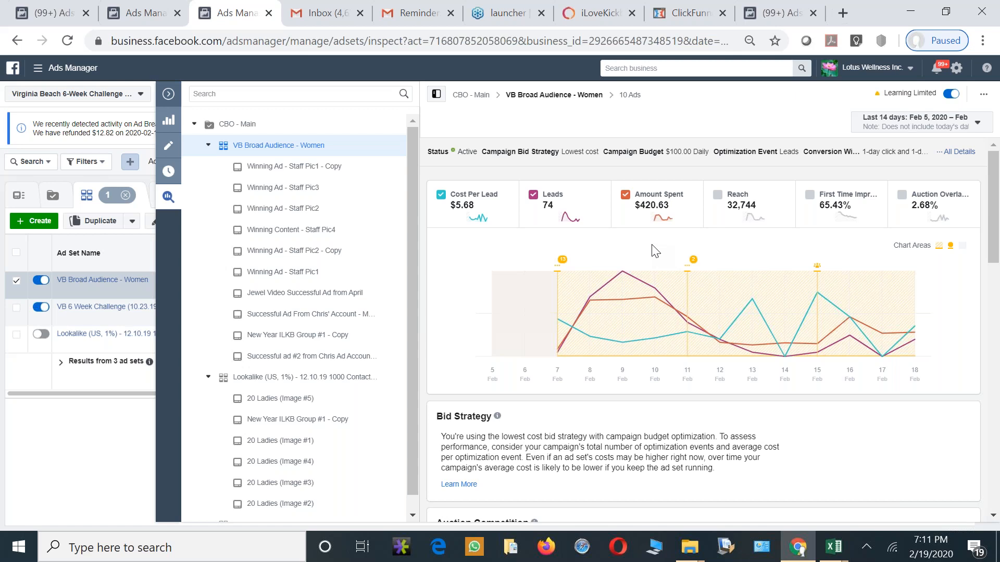
pyautogui.moveTo(460, 201)
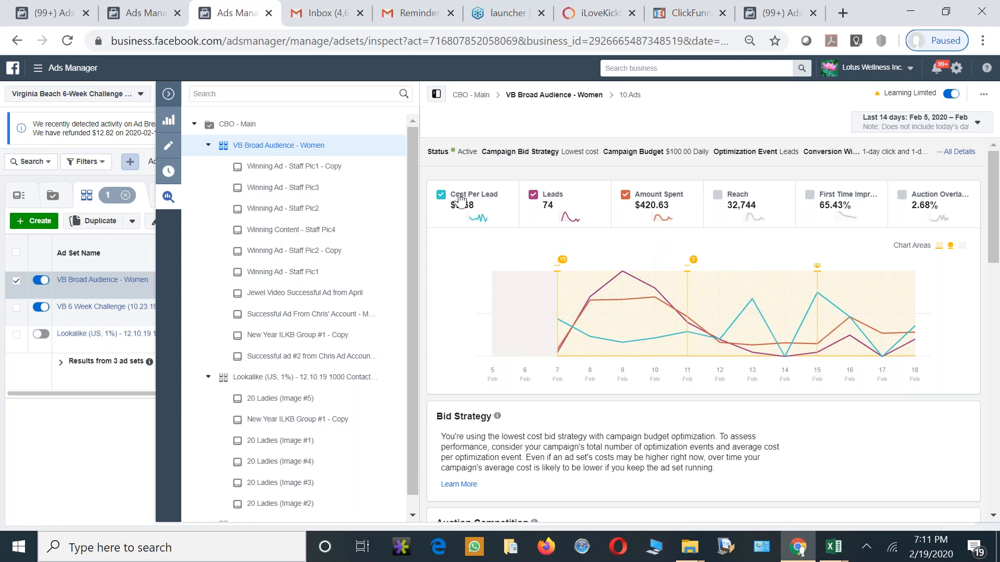
# Replace cost per lead with first-time impression ratio on the Inspect chart
pyautogui.click(440, 195)
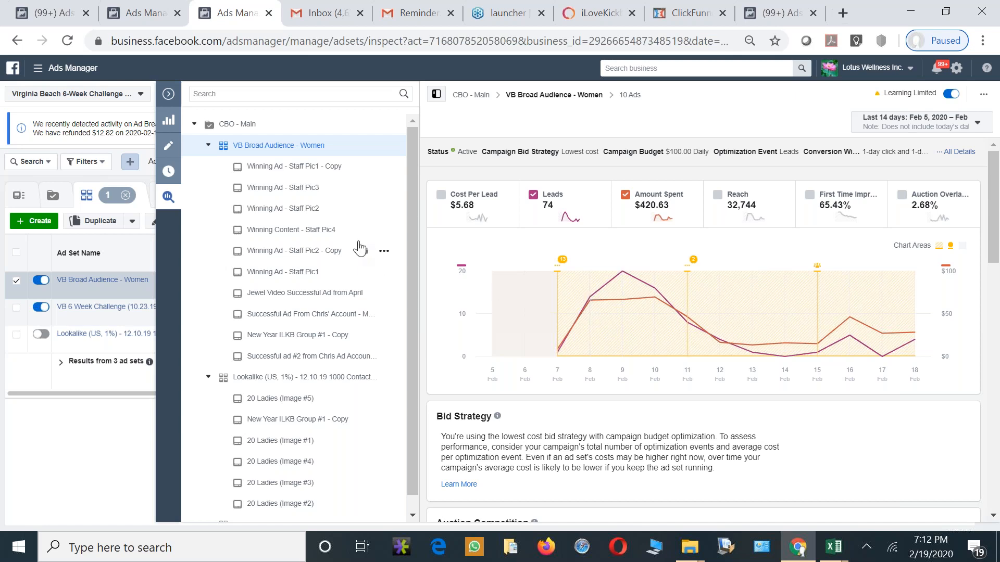
pyautogui.moveTo(605, 356)
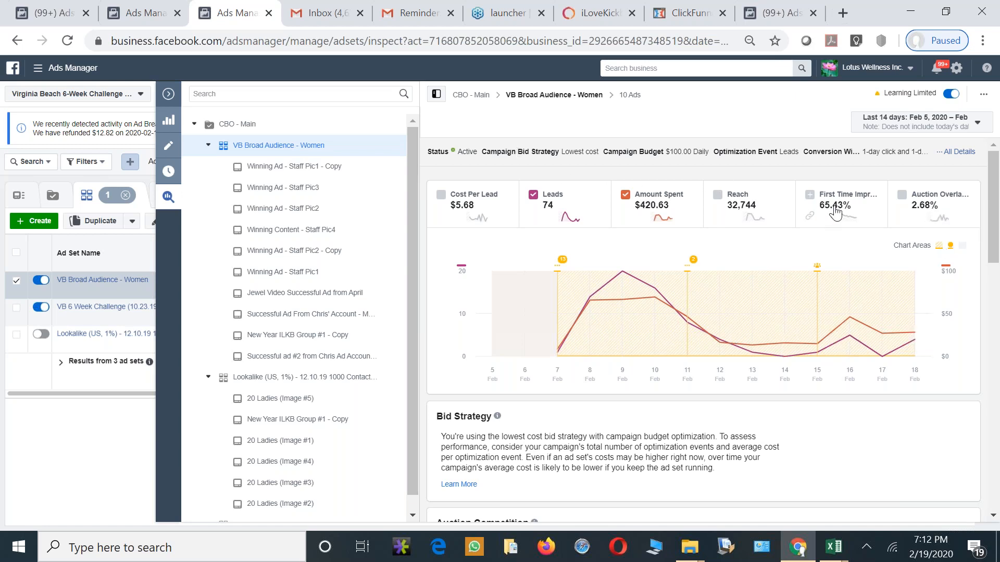
pyautogui.click(809, 195)
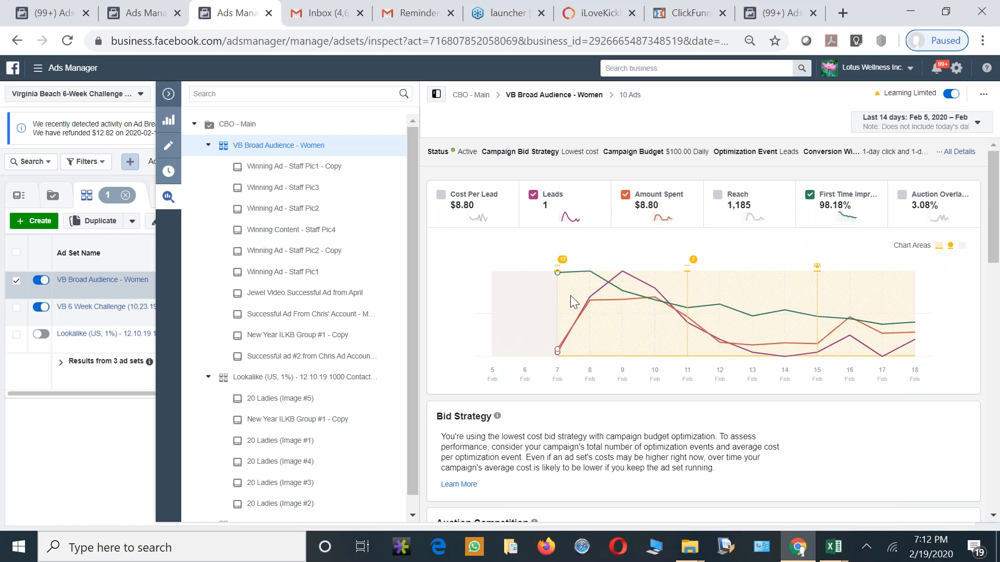
pyautogui.moveTo(589, 299)
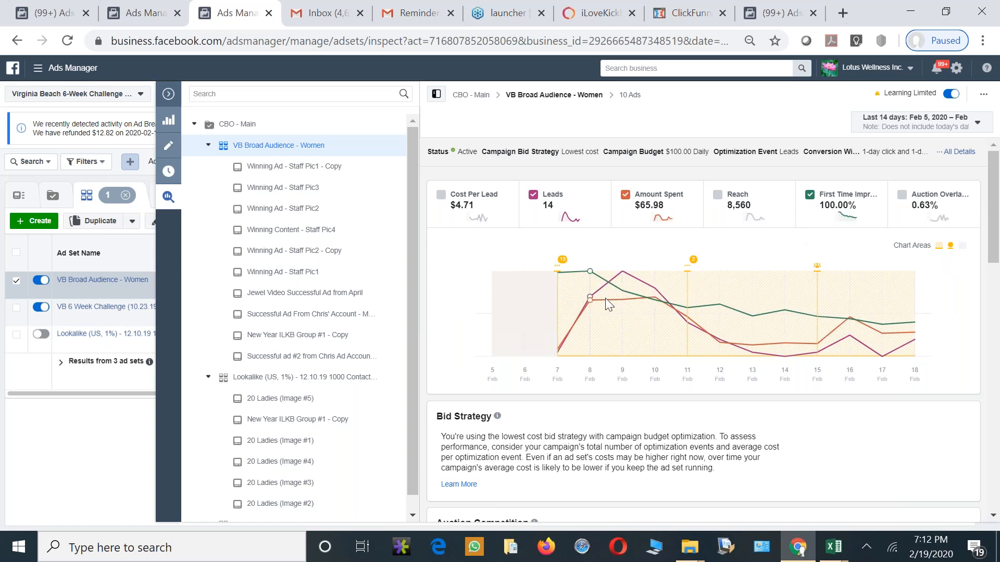
pyautogui.moveTo(614, 307)
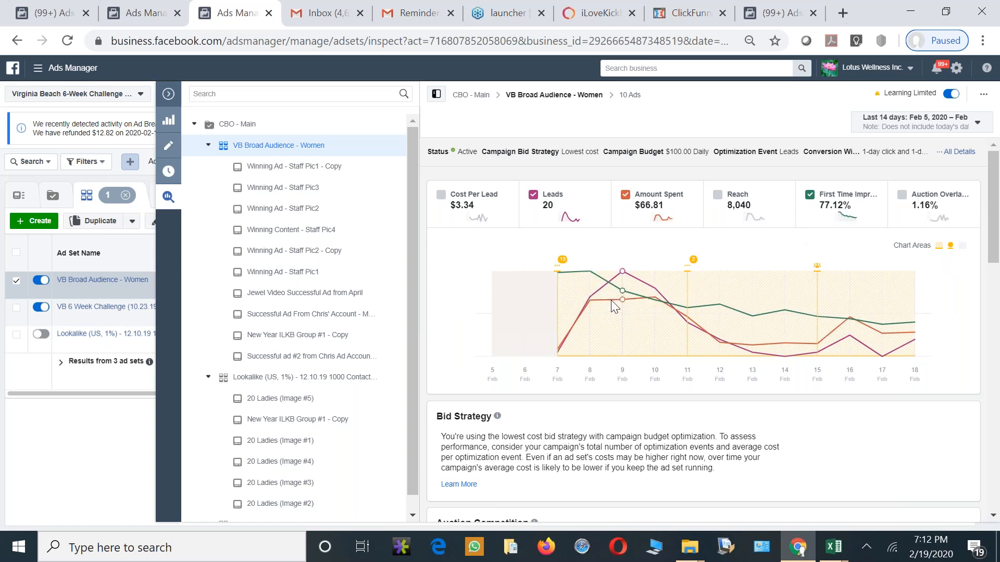
pyautogui.moveTo(649, 299)
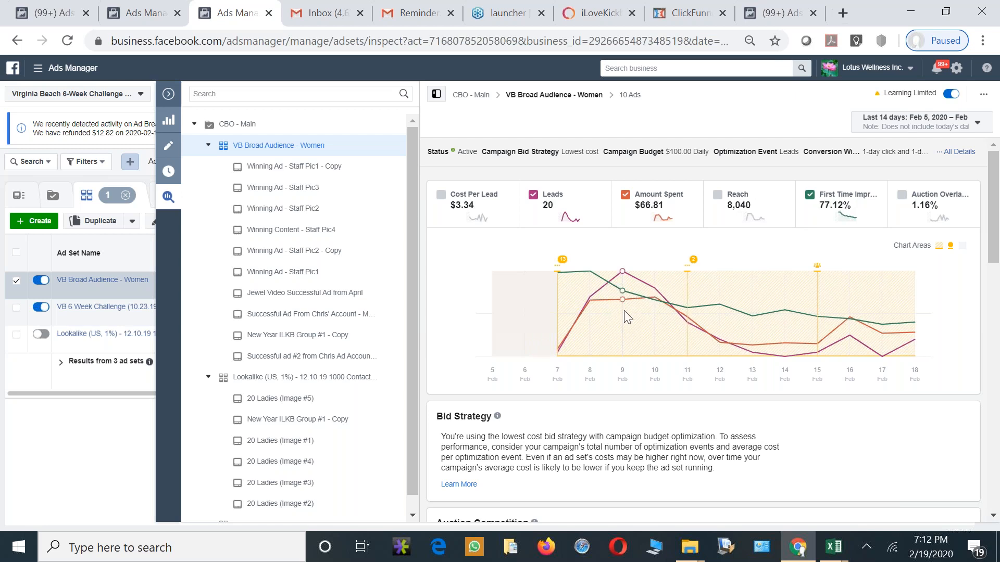
pyautogui.moveTo(685, 319)
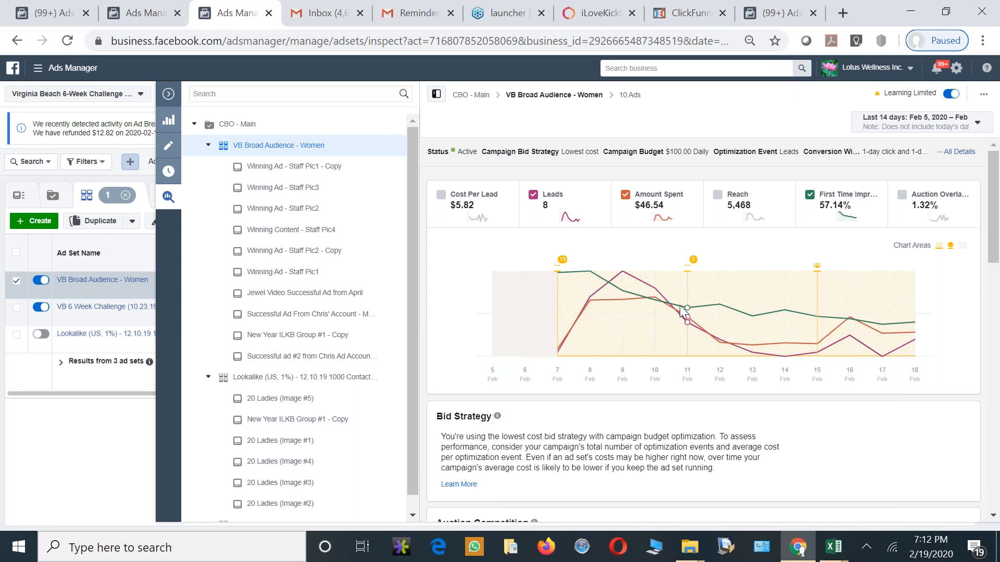
pyautogui.moveTo(751, 333)
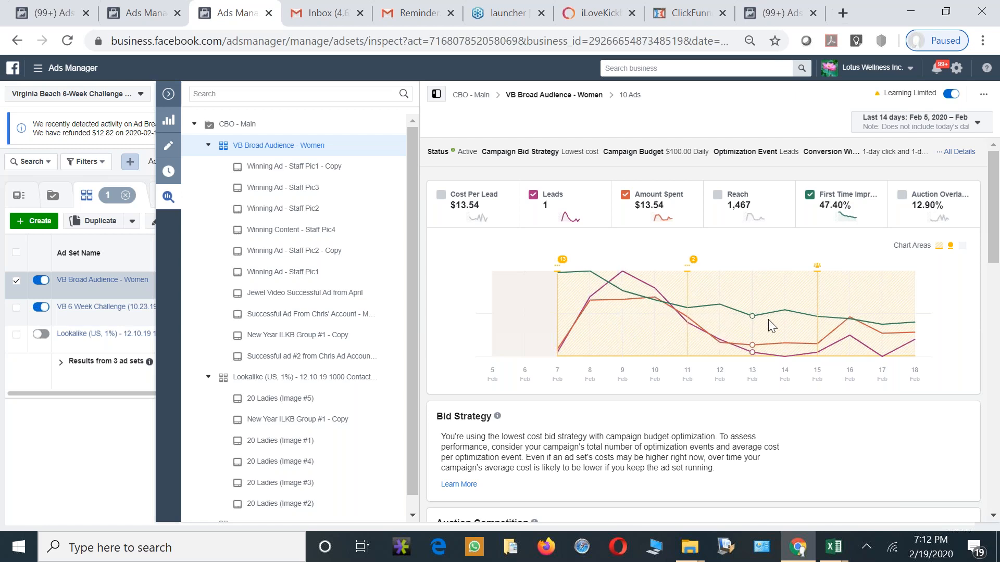
pyautogui.moveTo(916, 336)
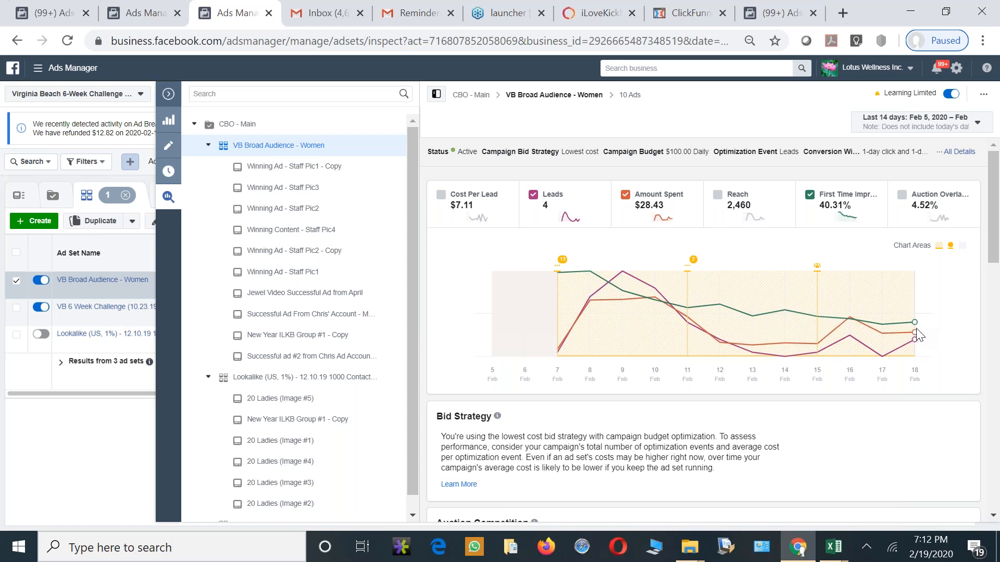
pyautogui.moveTo(916, 331)
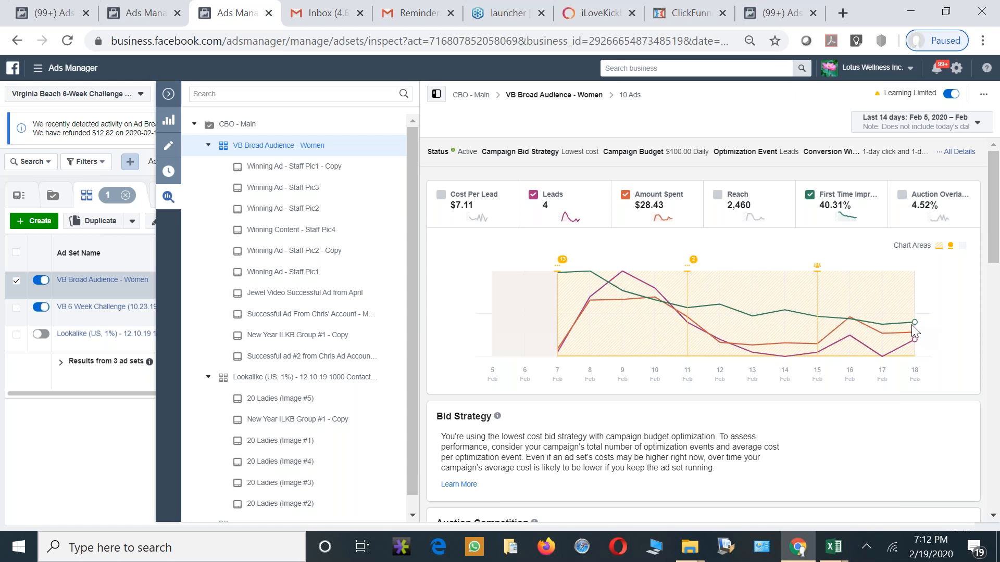
pyautogui.moveTo(868, 343)
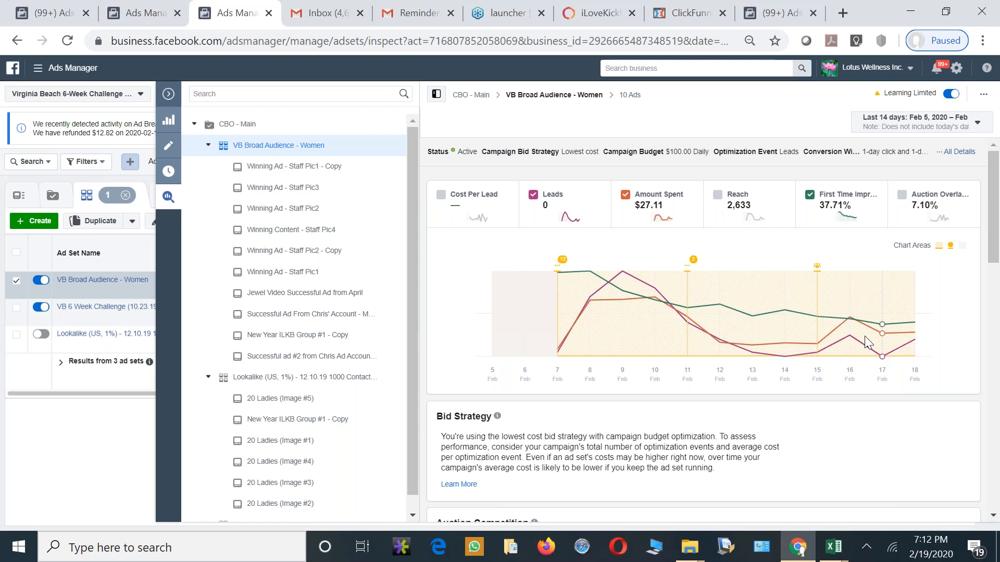
# Take first-time impression ratio off the chart, leaving leads and amount spent
pyautogui.click(898, 194)
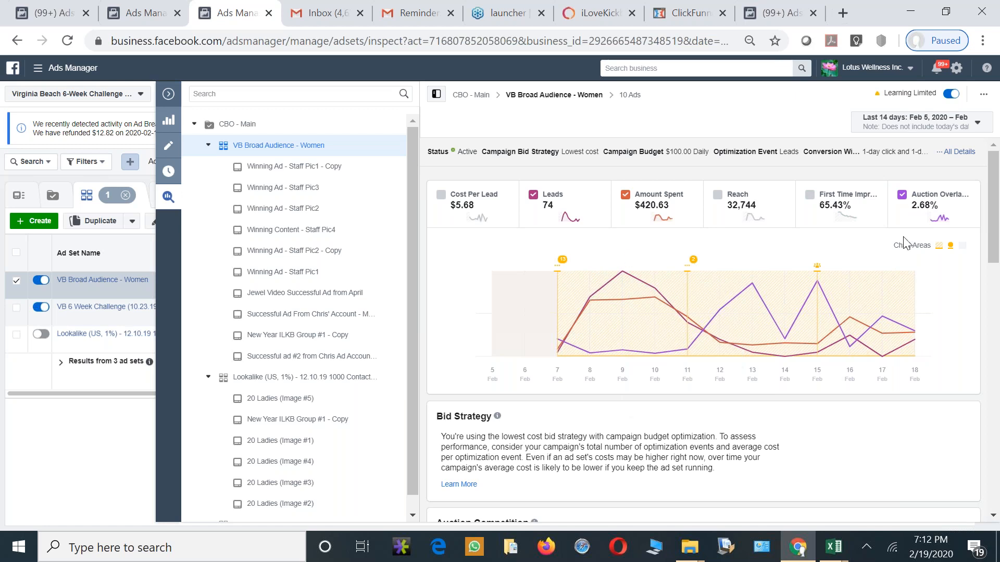
pyautogui.moveTo(587, 348)
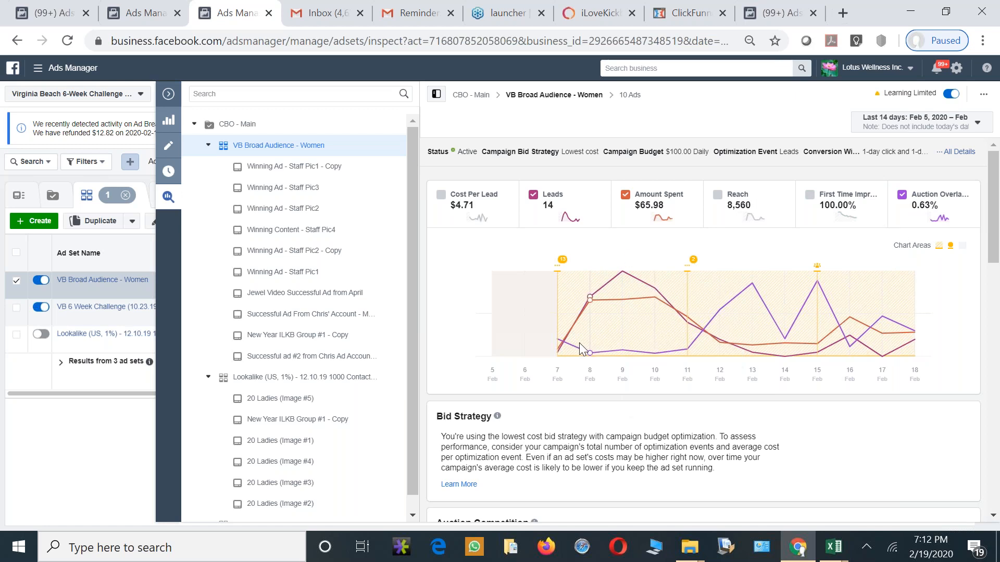
pyautogui.moveTo(589, 340)
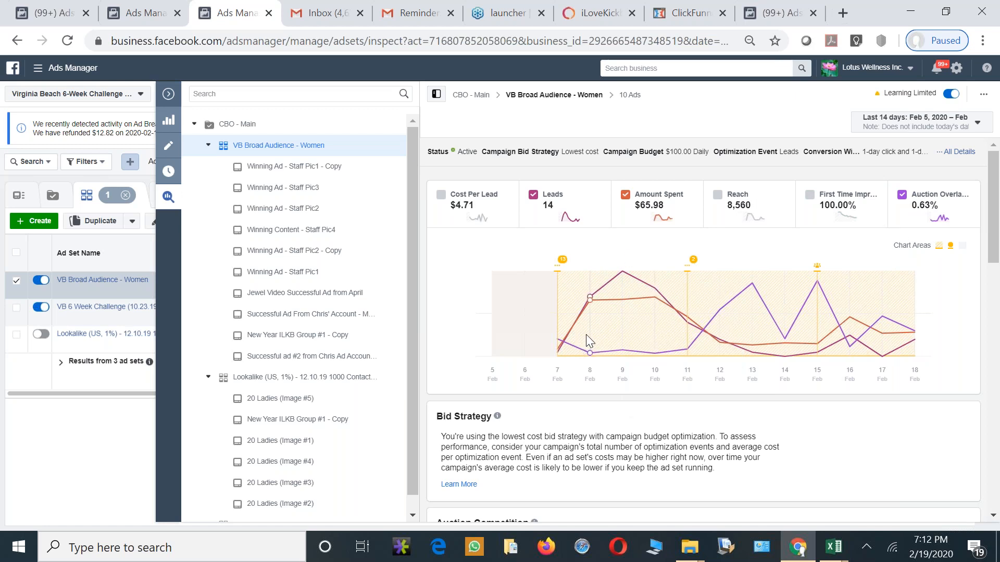
pyautogui.moveTo(655, 337)
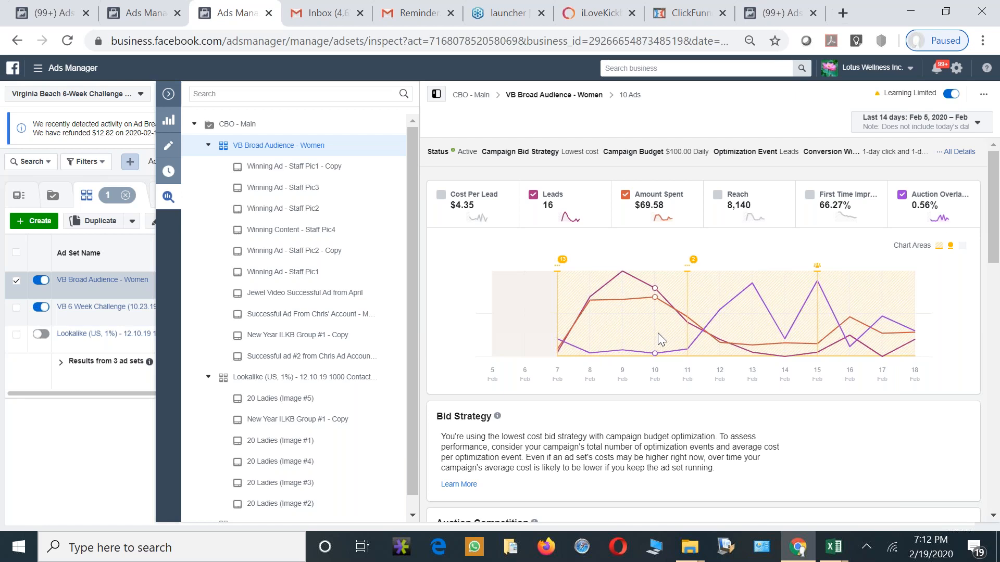
pyautogui.moveTo(588, 345)
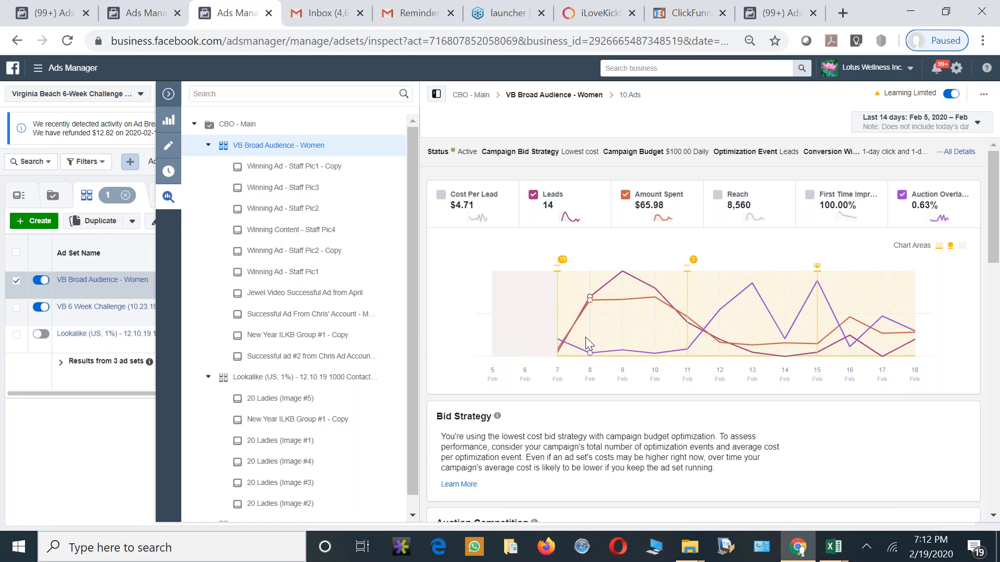
pyautogui.moveTo(652, 353)
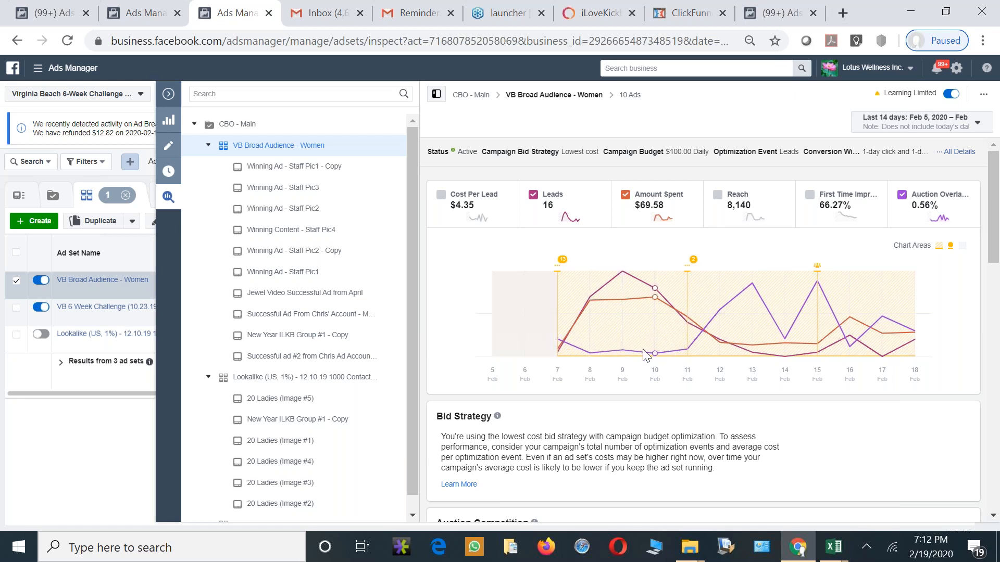
pyautogui.moveTo(621, 354)
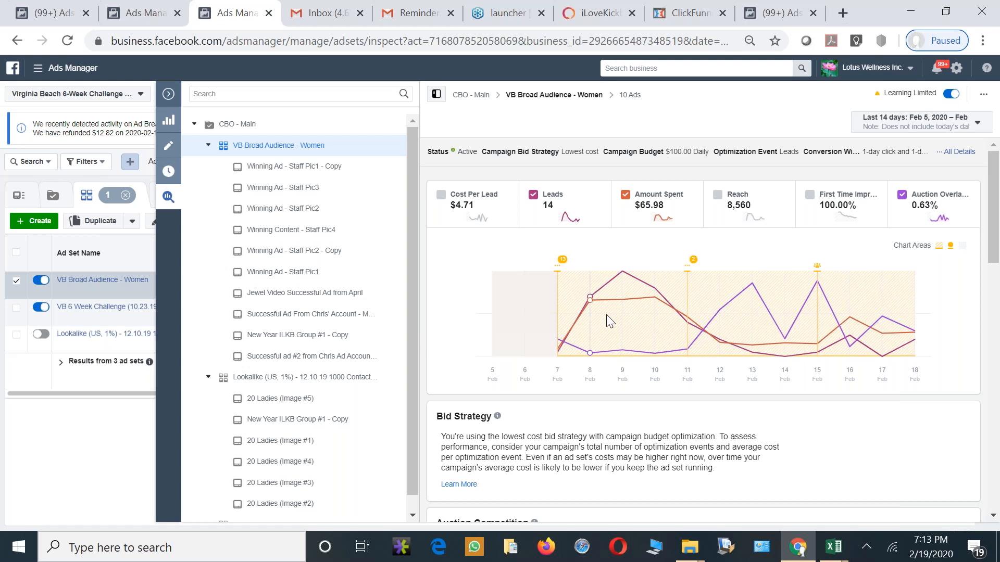
pyautogui.moveTo(603, 288)
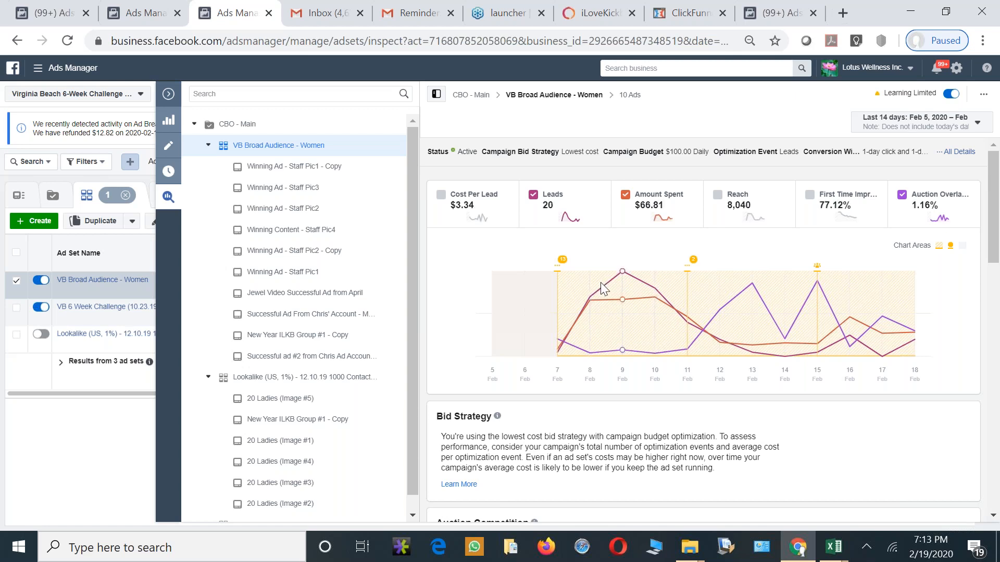
pyautogui.moveTo(653, 298)
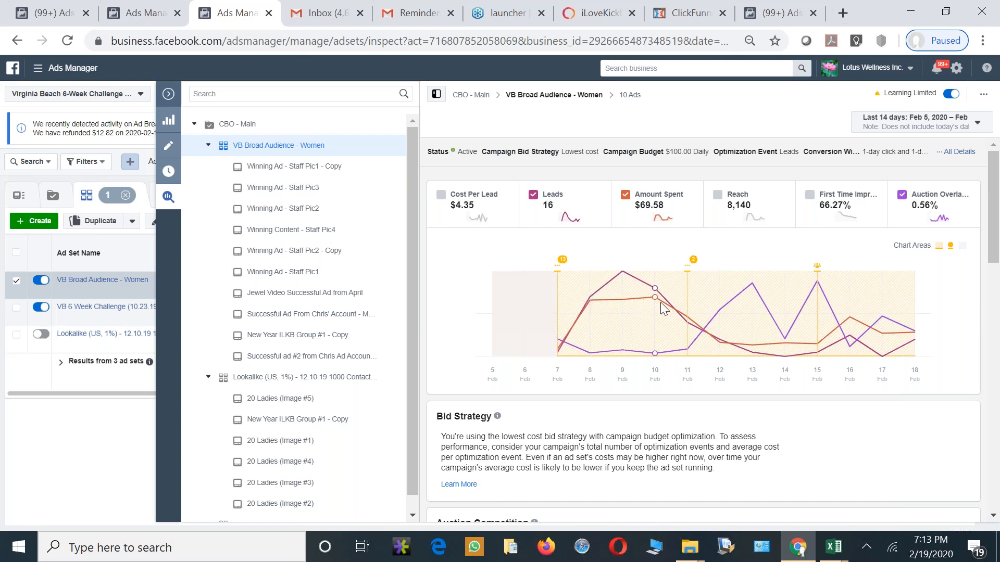
pyautogui.moveTo(738, 338)
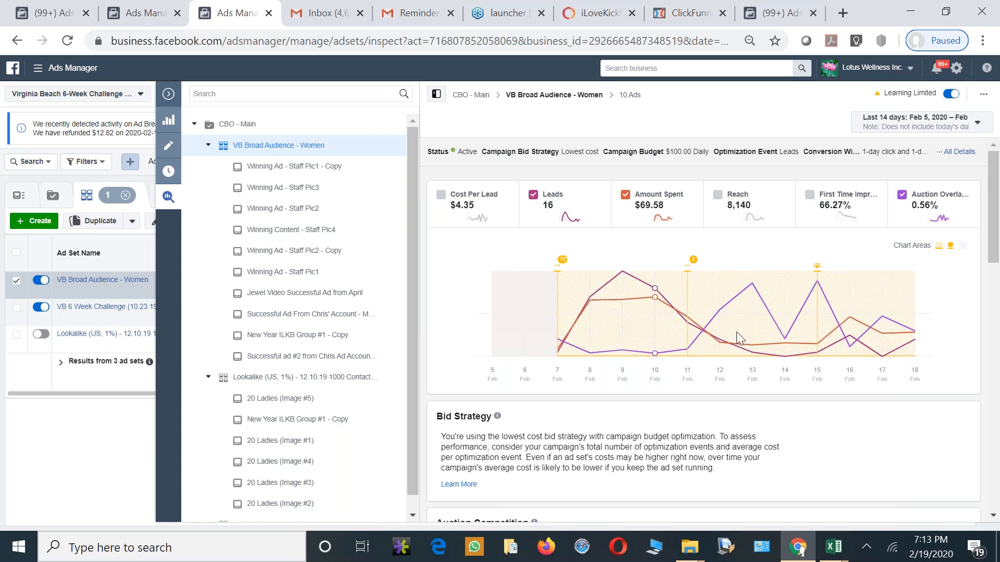
pyautogui.moveTo(814, 334)
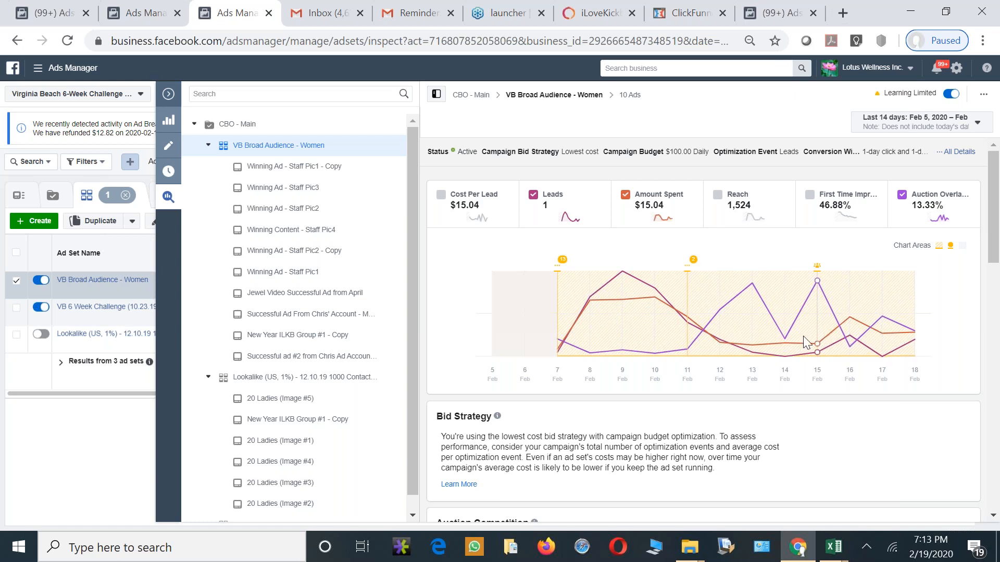
pyautogui.moveTo(746, 334)
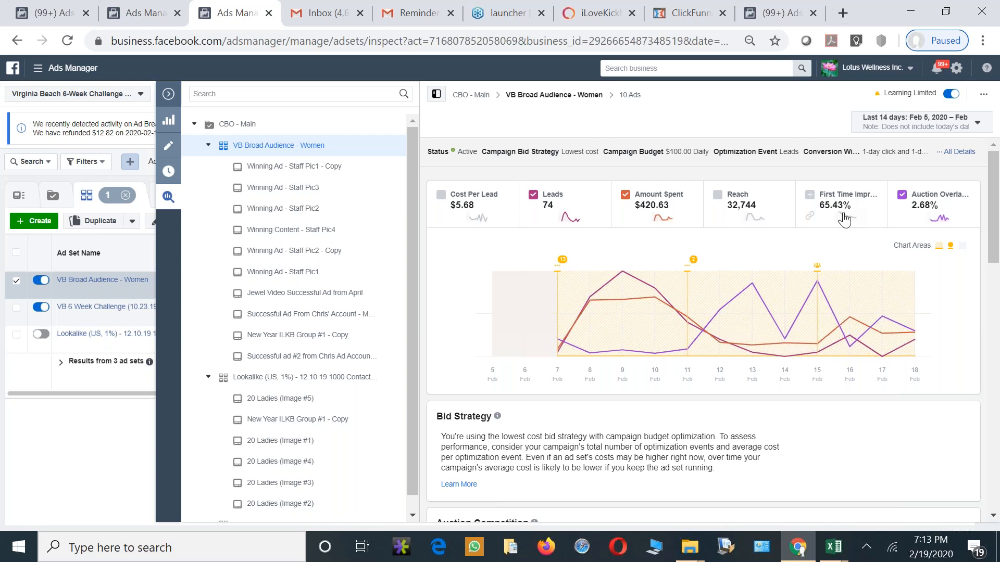
pyautogui.moveTo(750, 318)
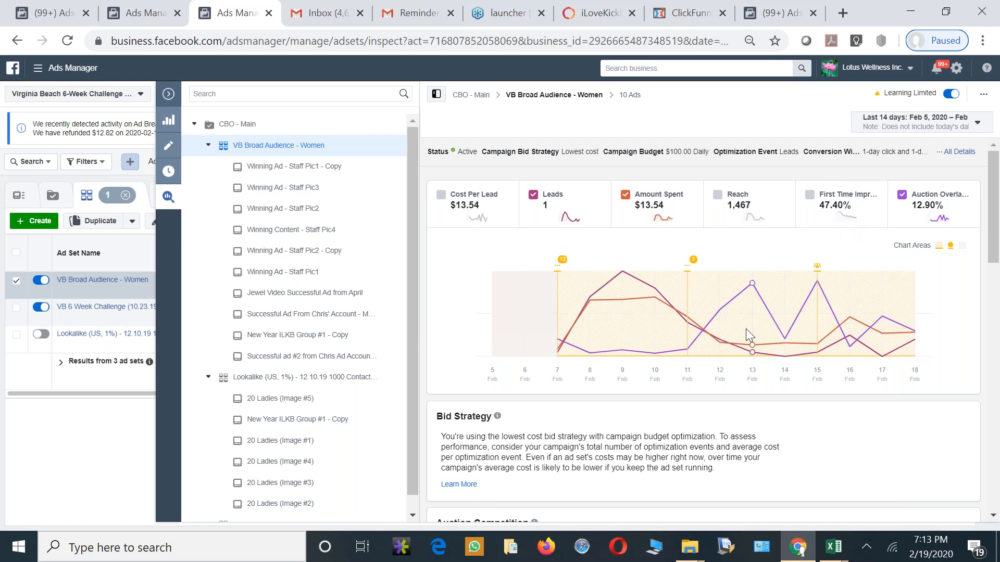
pyautogui.moveTo(794, 359)
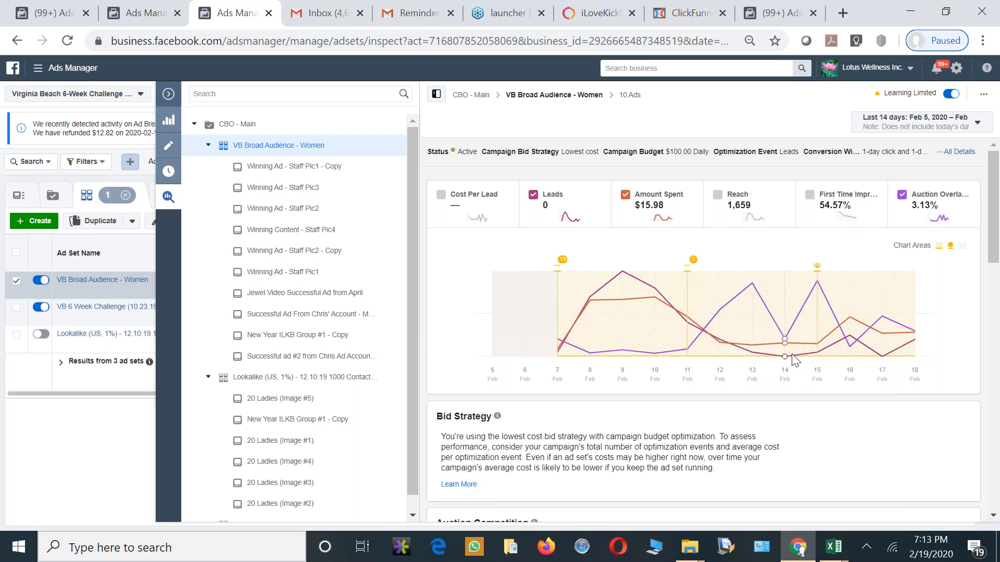
pyautogui.moveTo(886, 351)
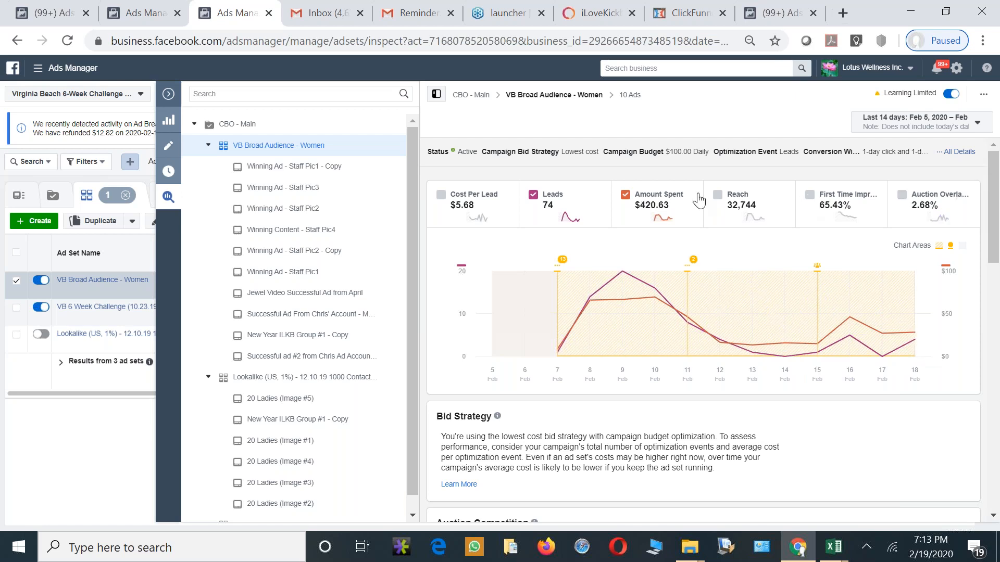
# Replace amount spent with first-time impression ratio so only leads and impression ratio are plotted
pyautogui.click(624, 195)
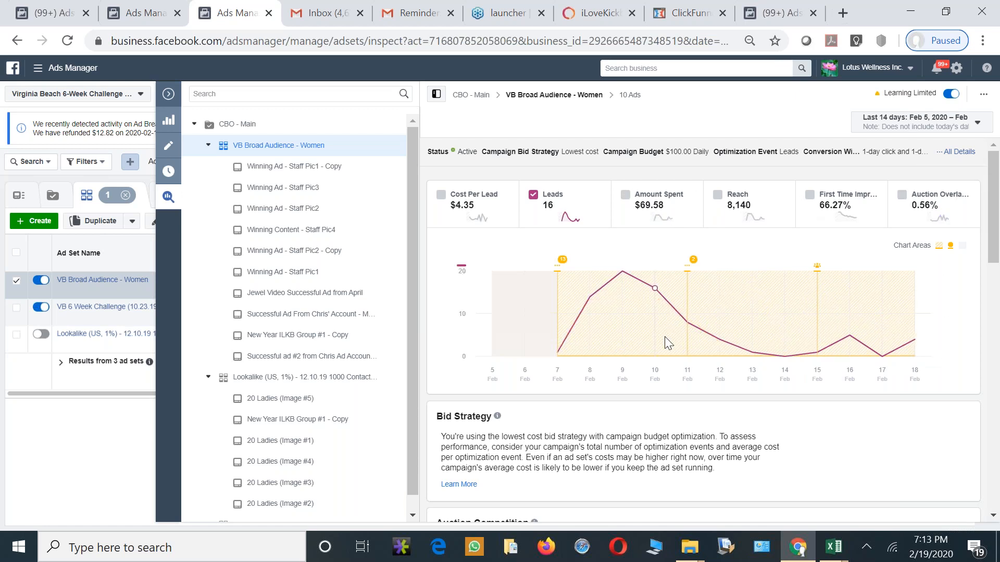
pyautogui.moveTo(837, 257)
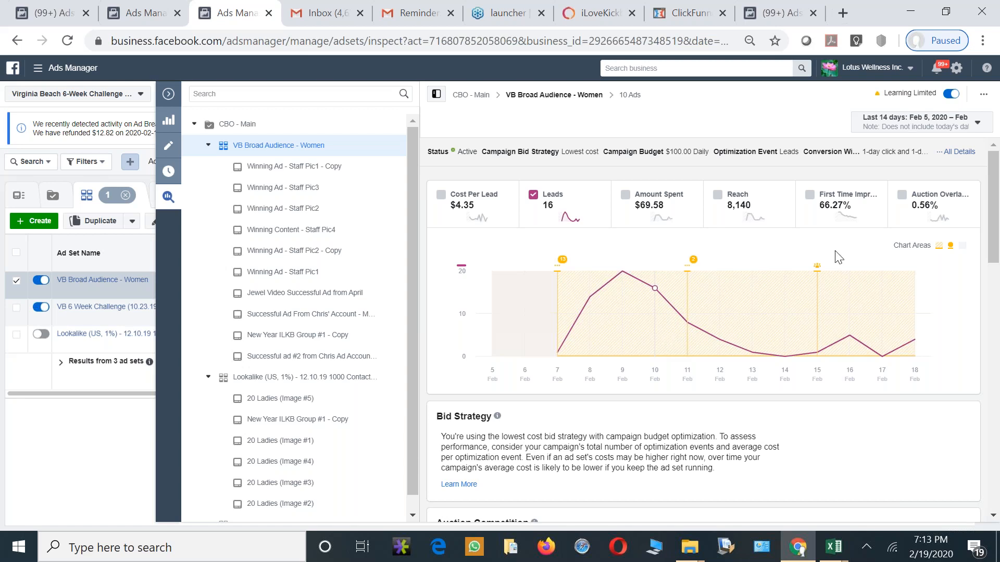
pyautogui.click(811, 195)
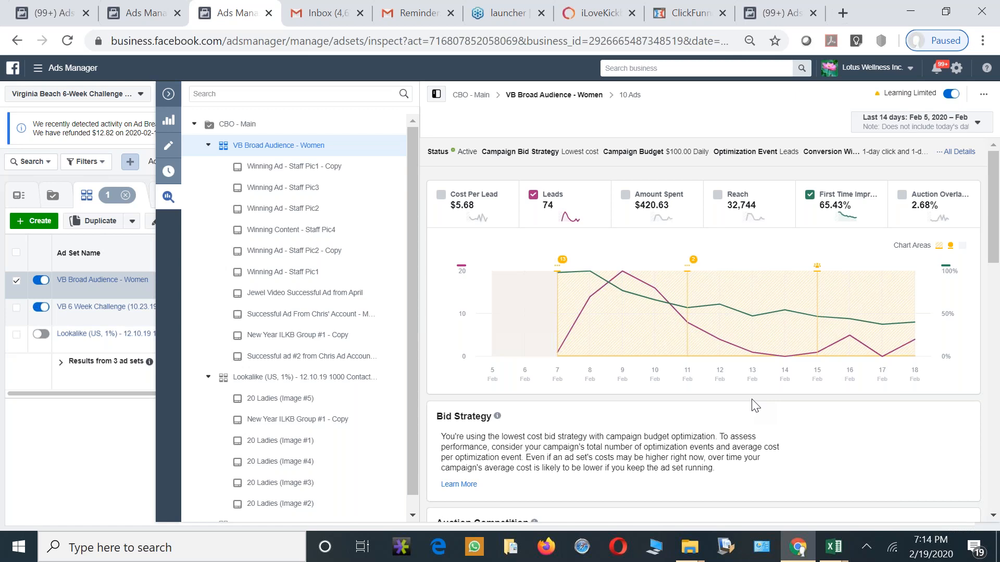
pyautogui.moveTo(838, 209)
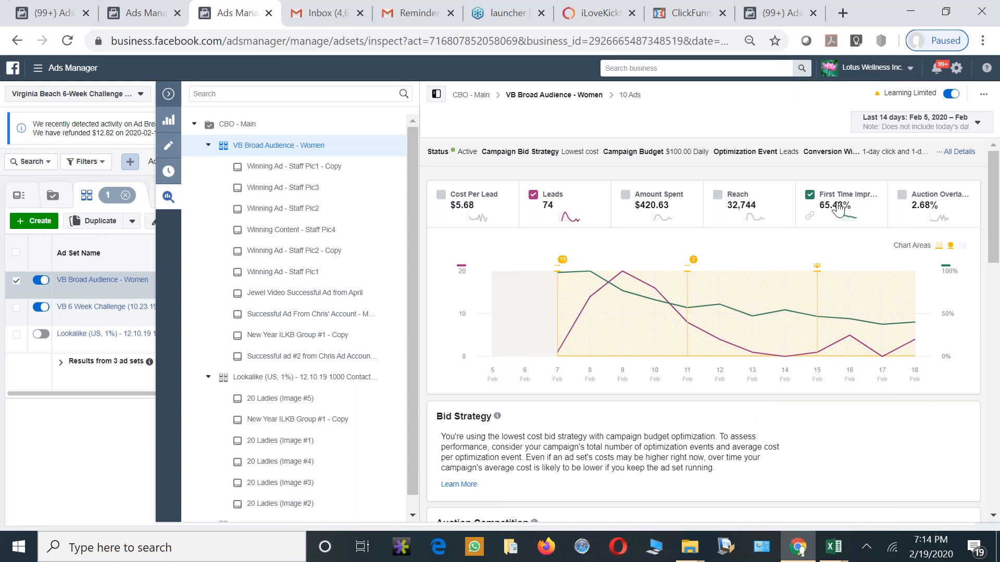
pyautogui.moveTo(848, 220)
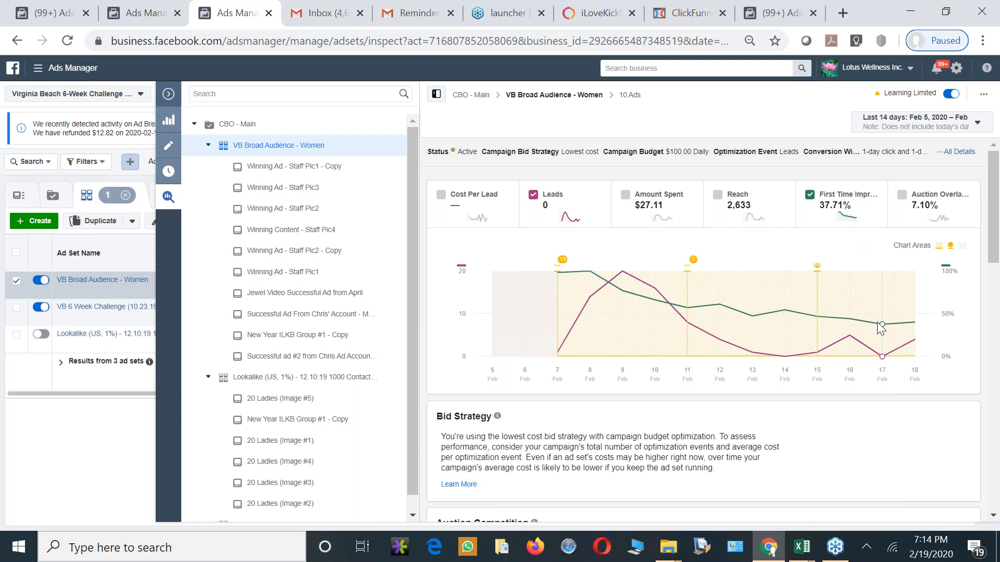
pyautogui.moveTo(878, 334)
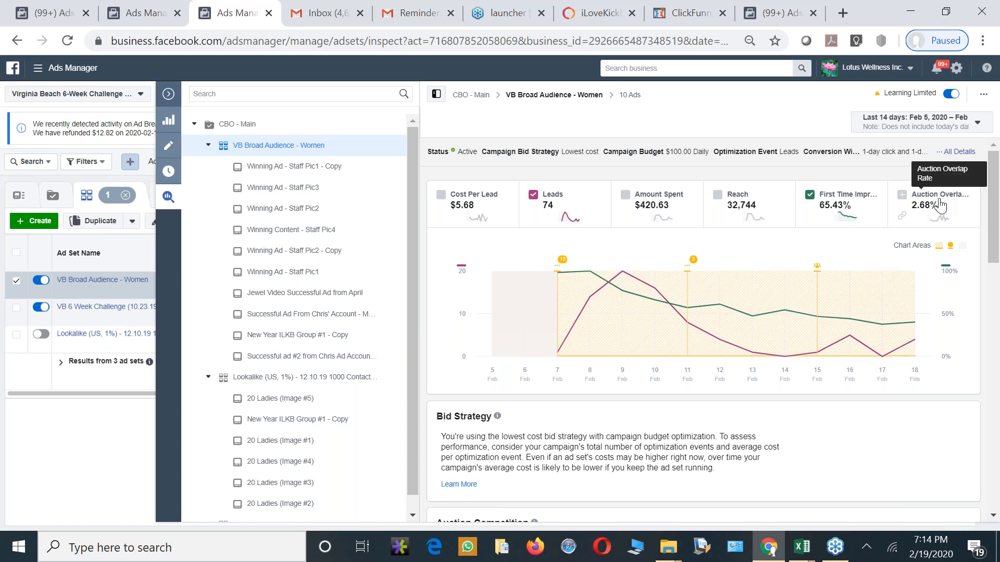
pyautogui.moveTo(938, 210)
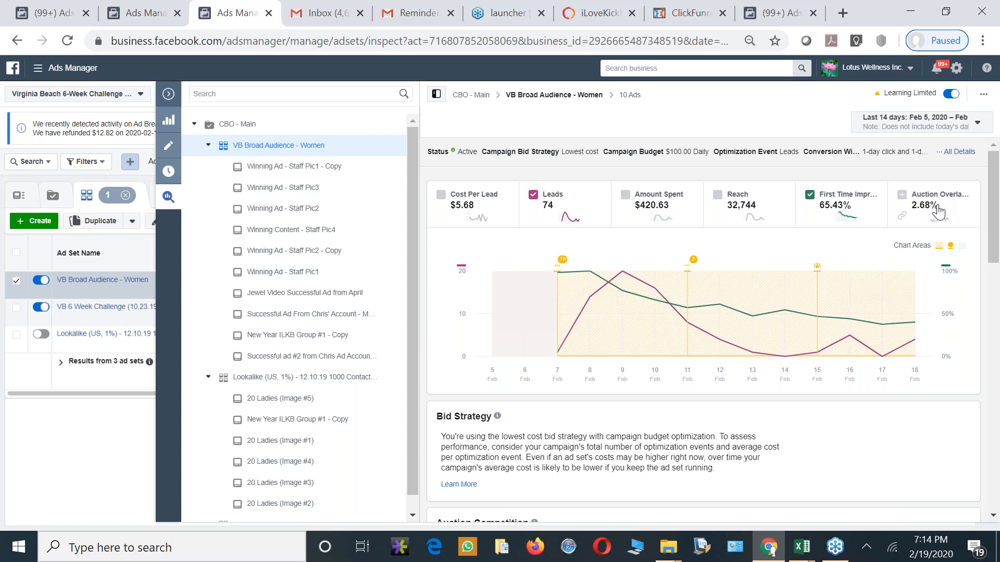
# Expand the Auction Overlap additional insights listing the top overlapping ad sets and their rates
pyautogui.scroll(-3)
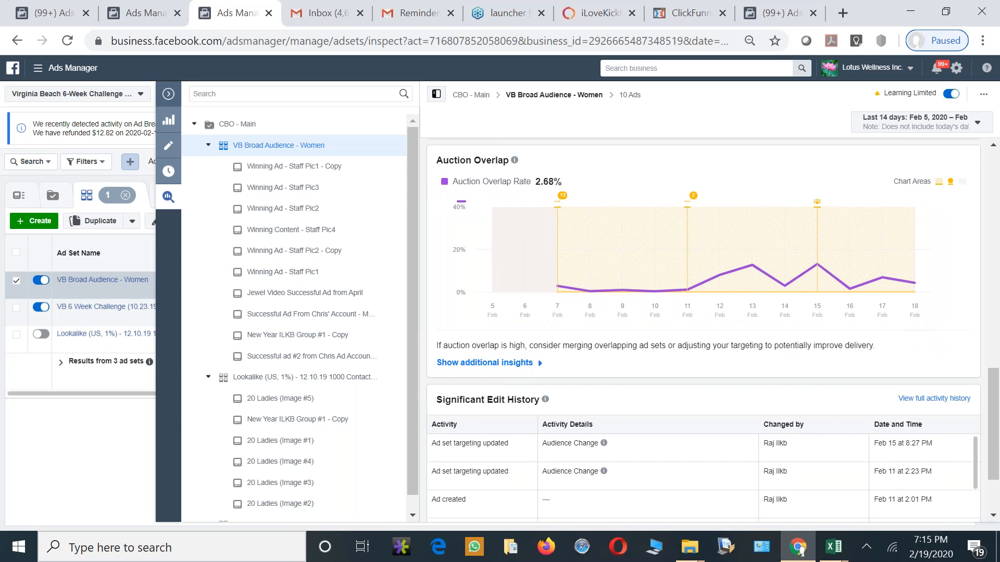
pyautogui.moveTo(527, 368)
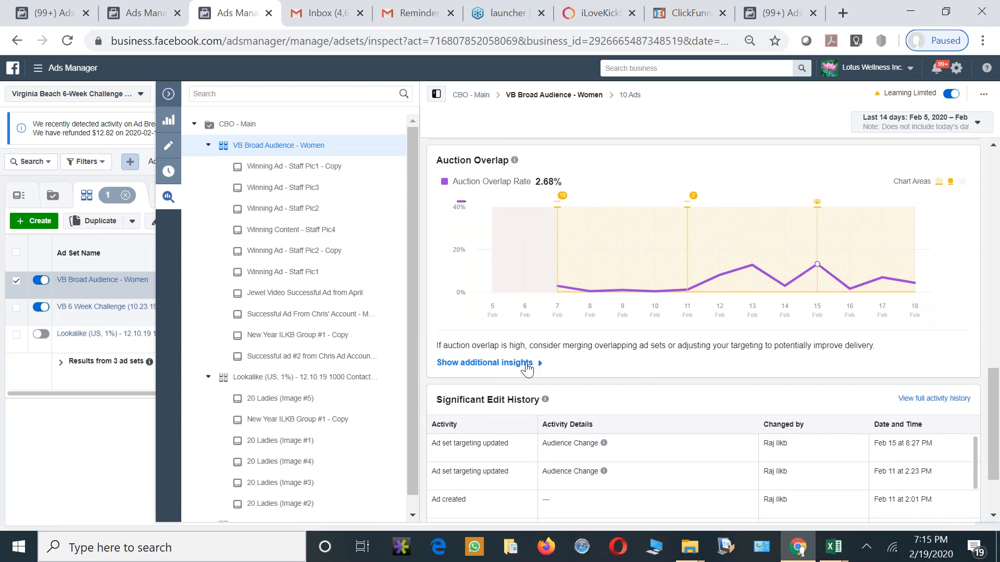
pyautogui.click(483, 363)
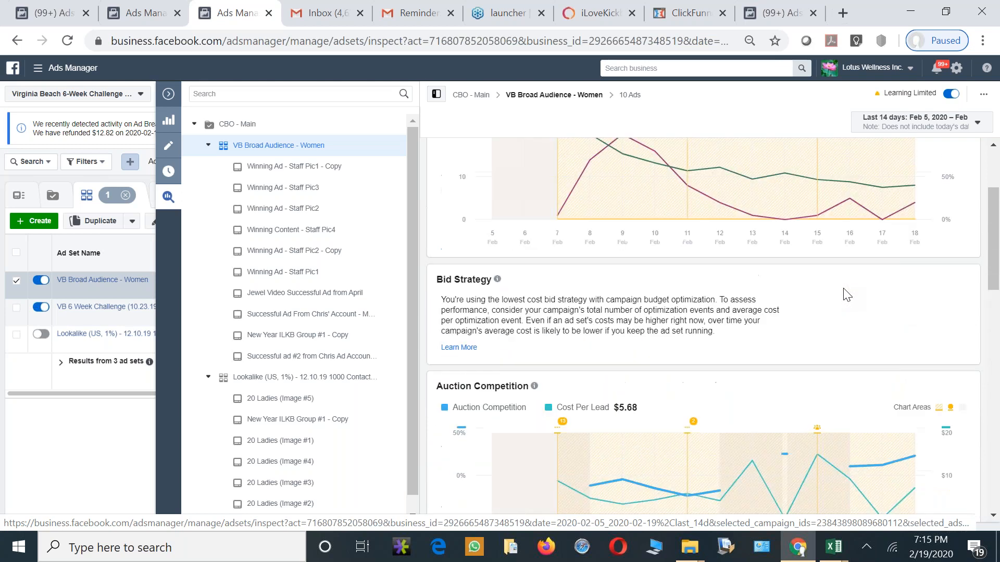
pyautogui.scroll(3)
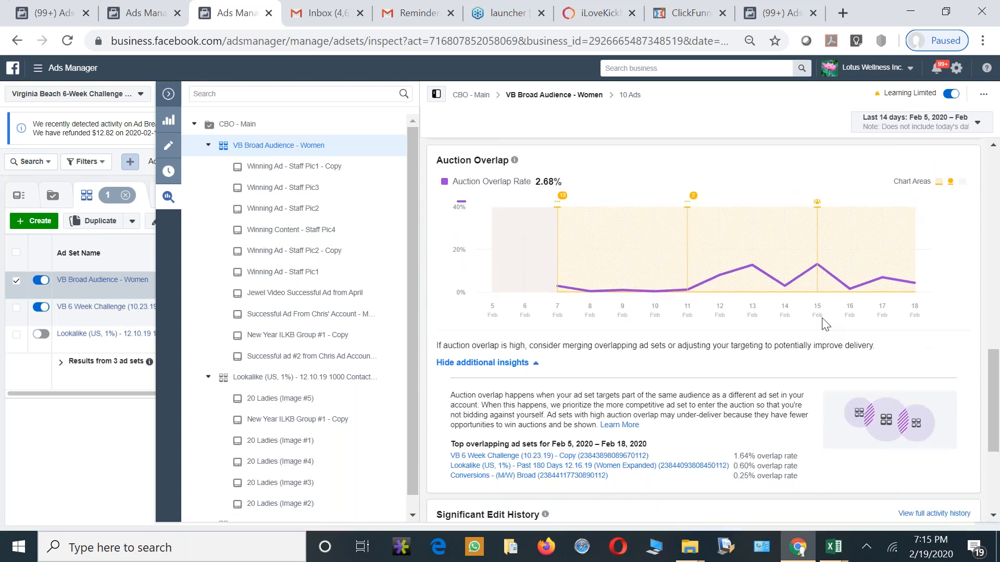
pyautogui.moveTo(450, 454)
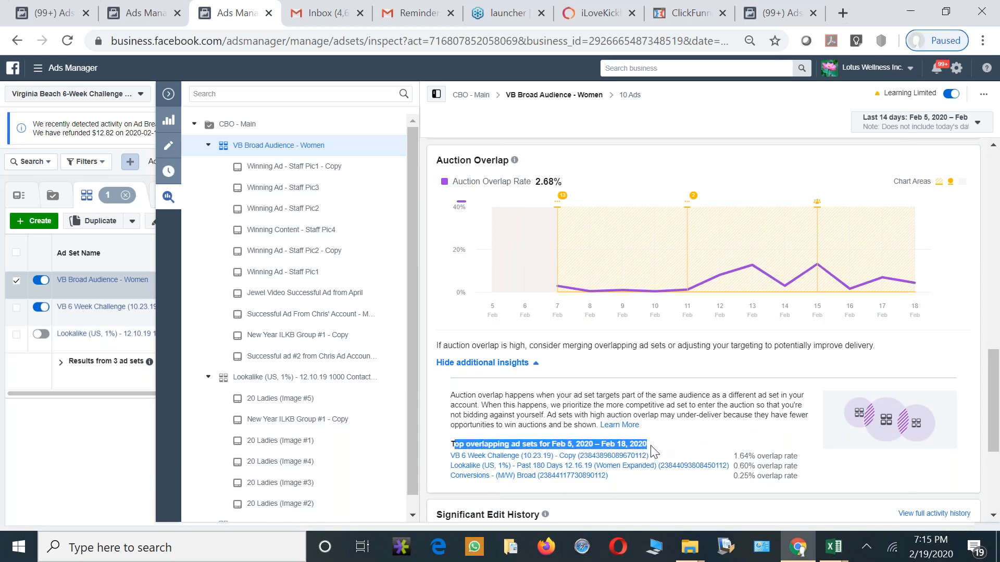
pyautogui.moveTo(476, 464)
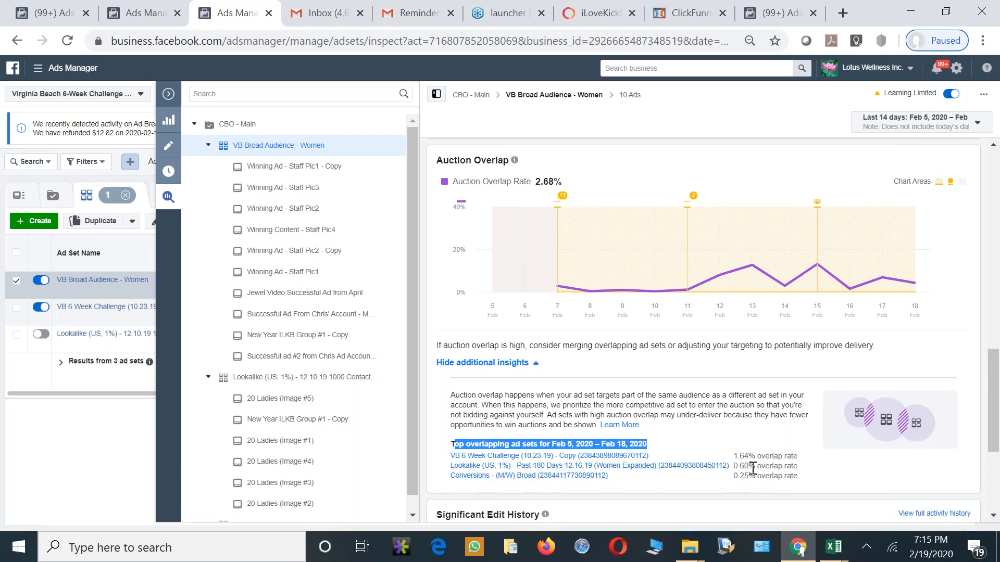
pyautogui.moveTo(752, 444)
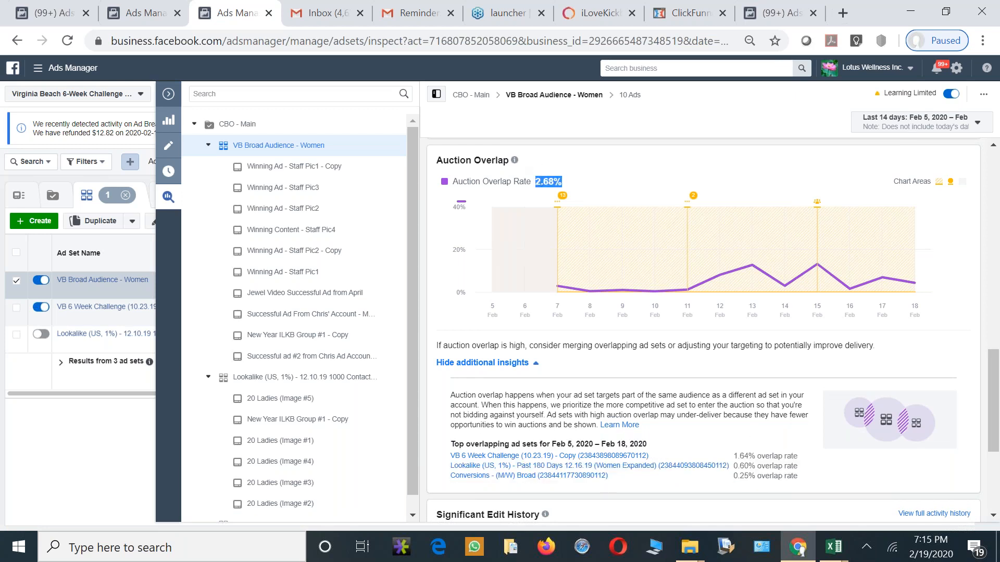
pyautogui.moveTo(719, 275)
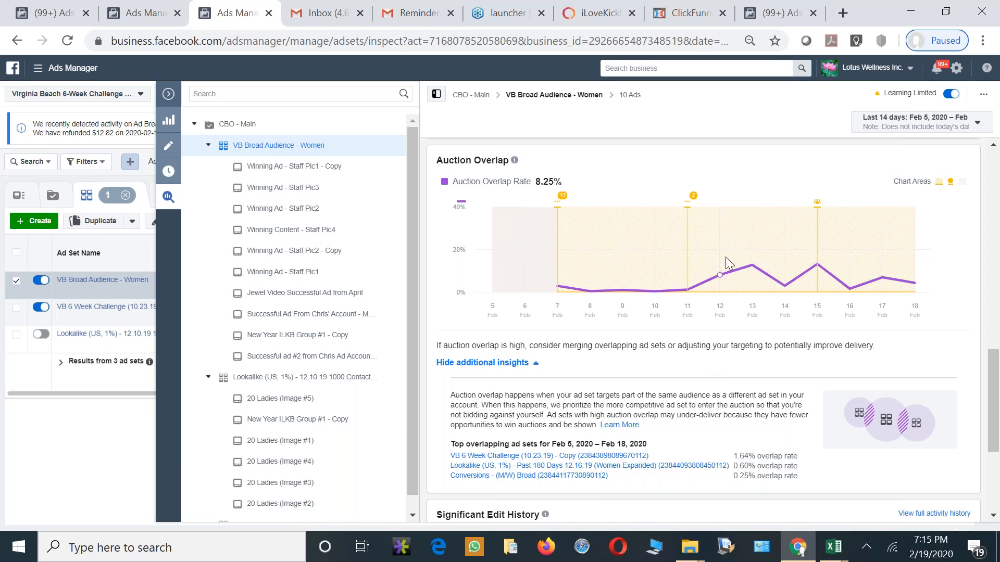
pyautogui.moveTo(794, 277)
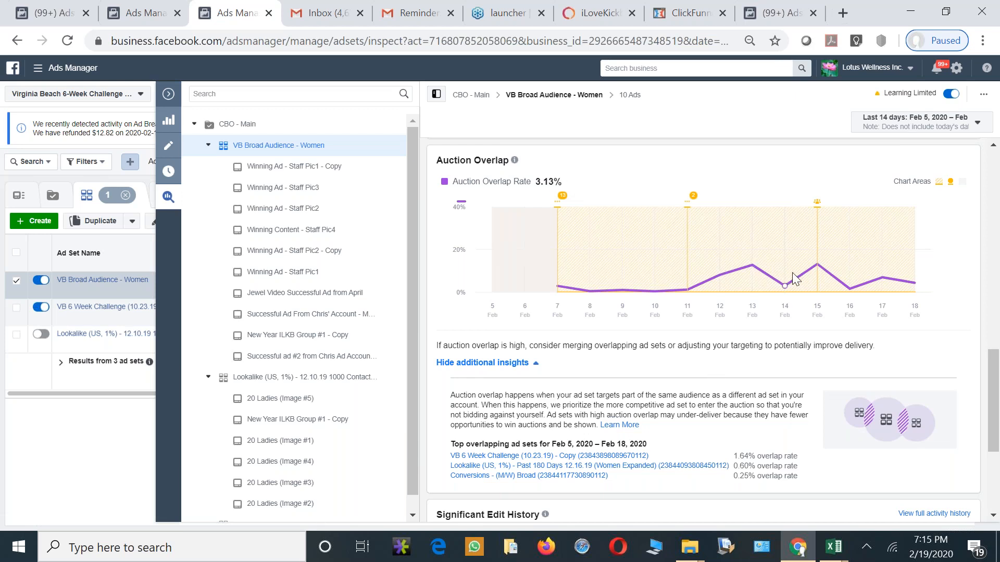
pyautogui.moveTo(916, 286)
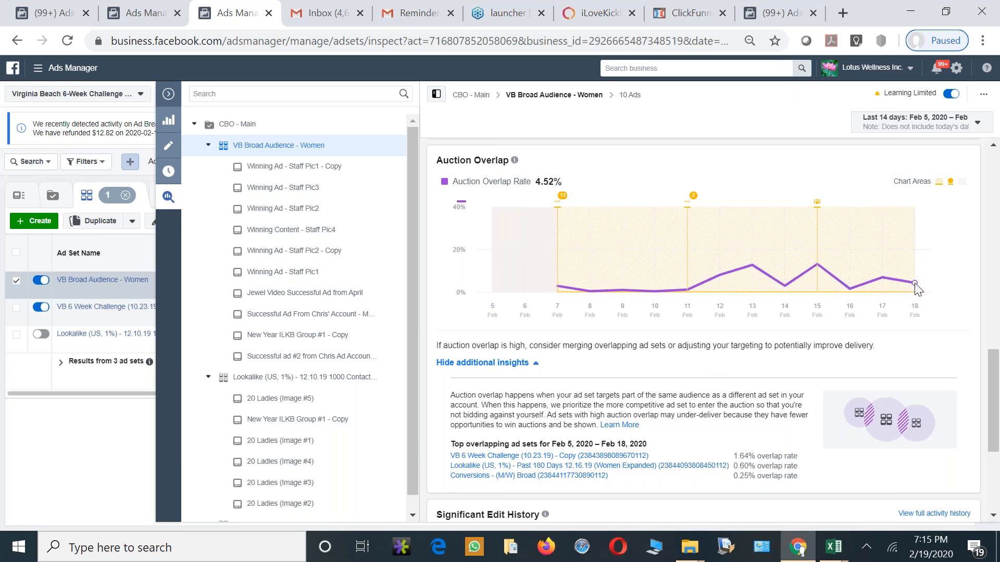
pyautogui.moveTo(891, 294)
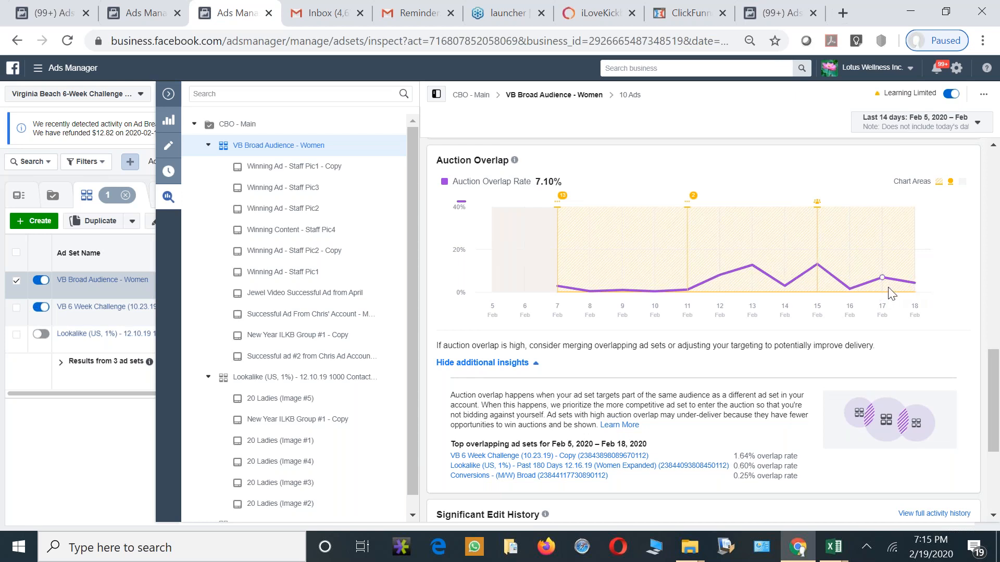
pyautogui.scroll(-3)
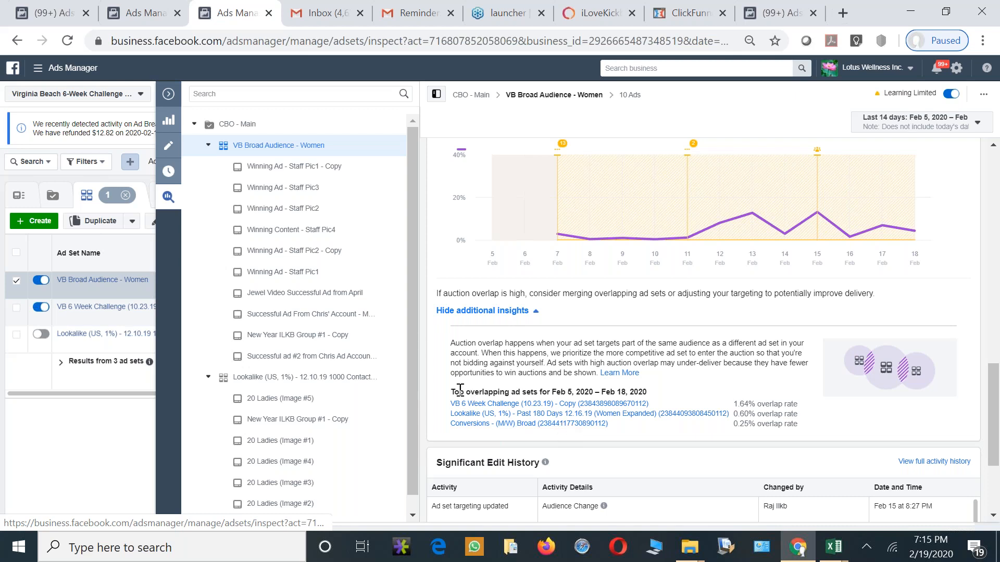
pyautogui.moveTo(642, 439)
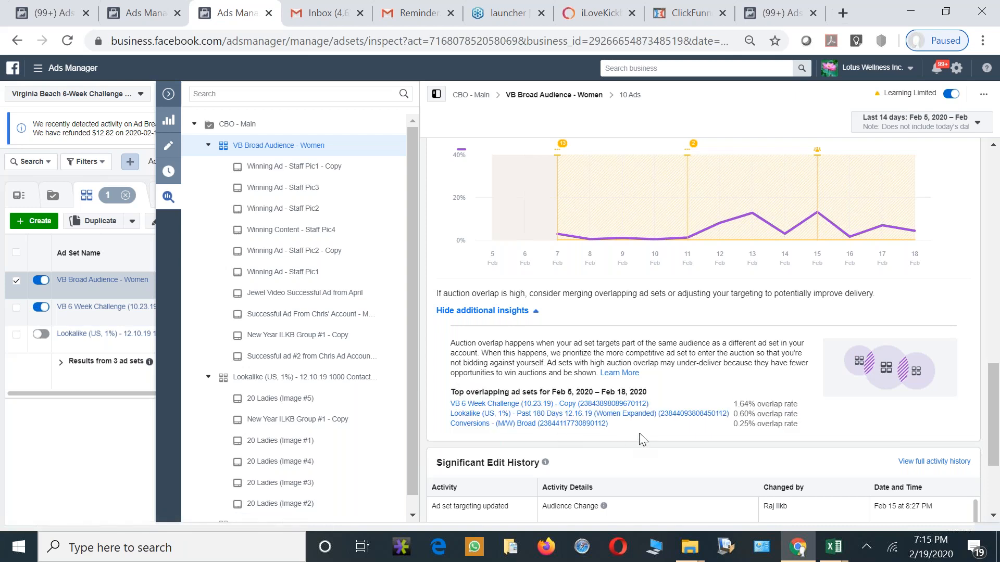
pyautogui.scroll(-3)
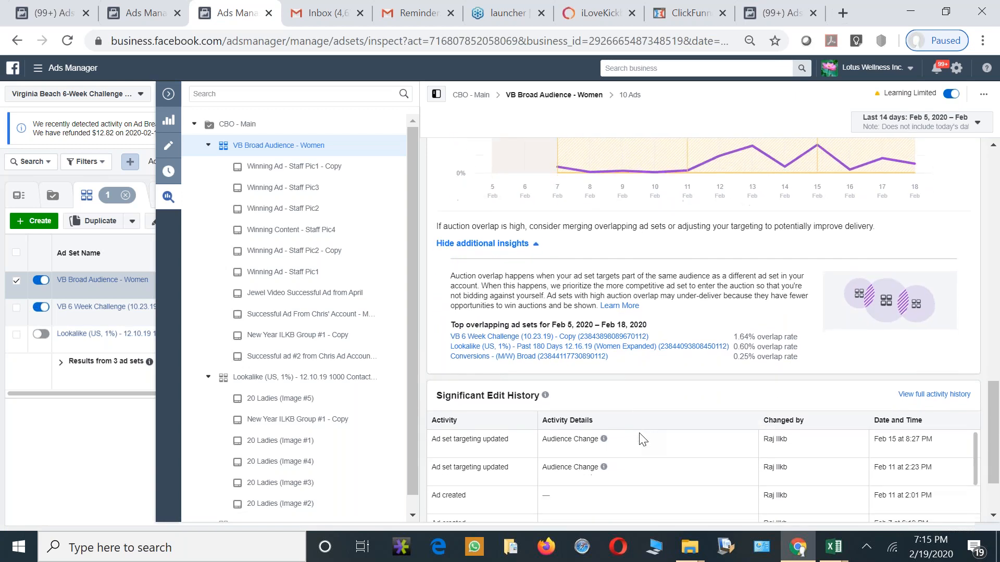
pyautogui.scroll(-3)
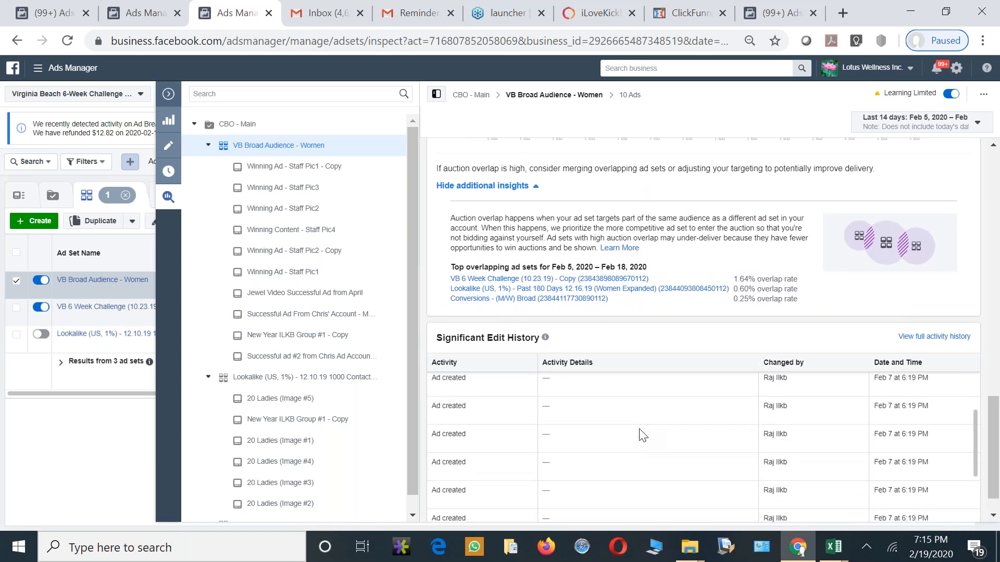
pyautogui.scroll(3)
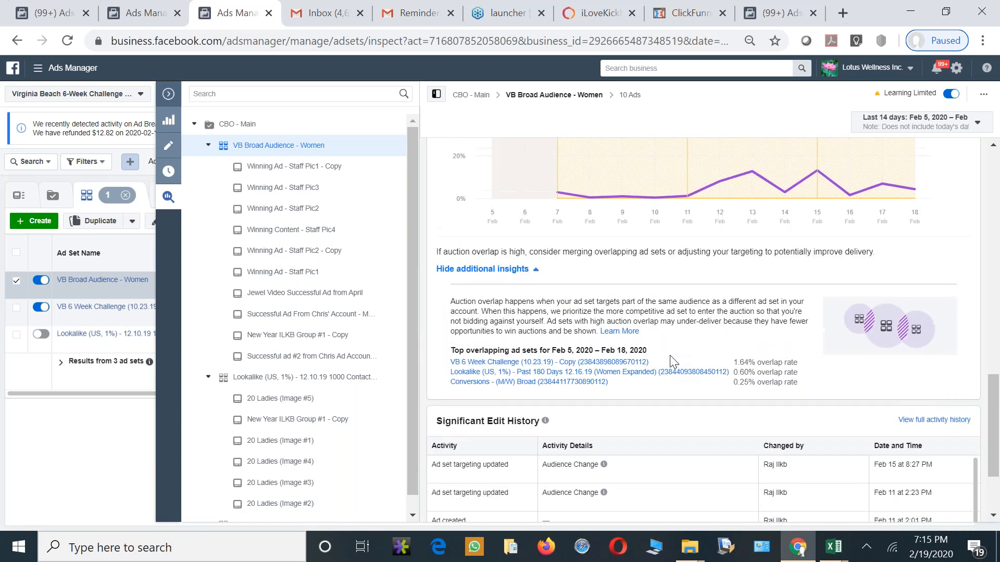
pyautogui.scroll(3)
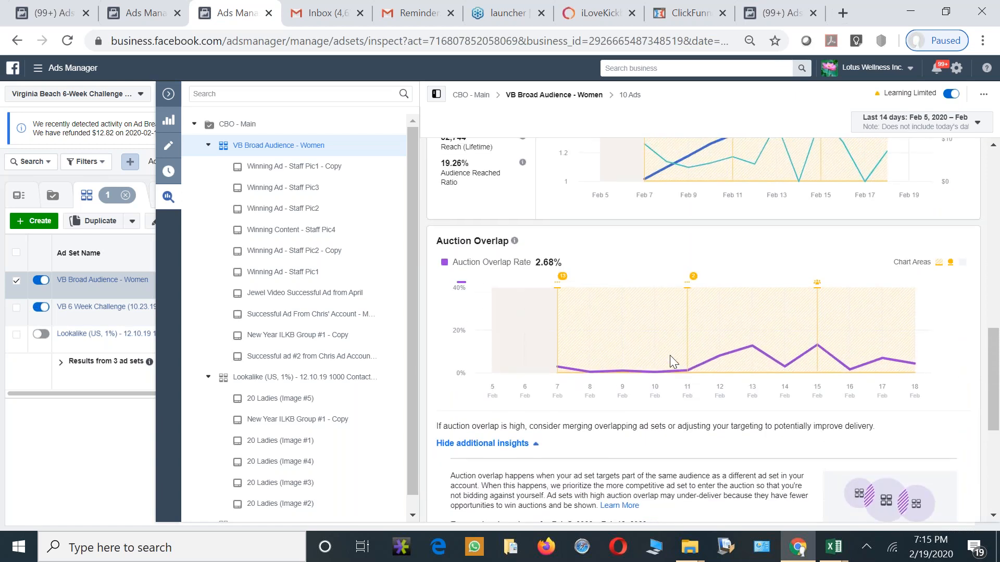
pyautogui.scroll(-3)
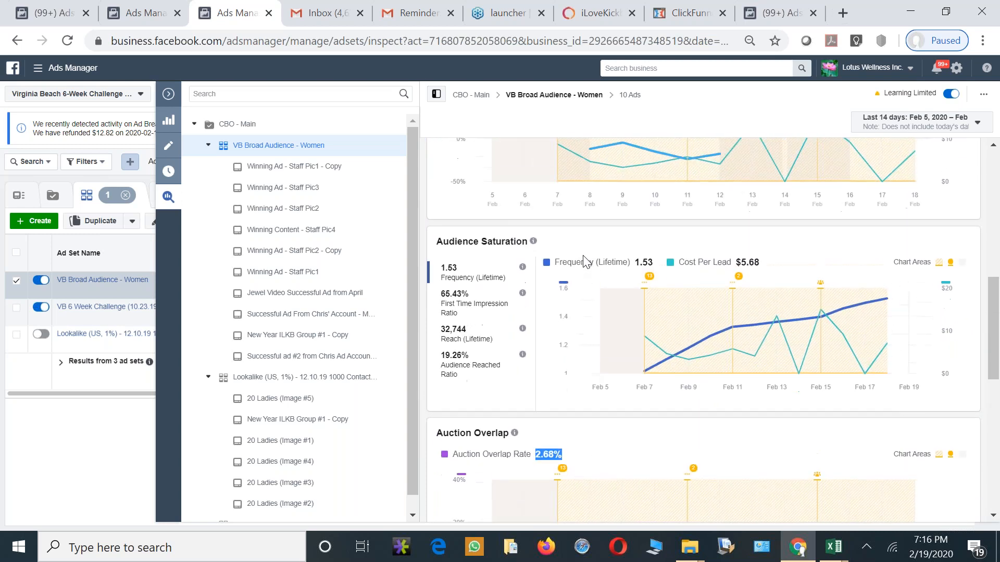
pyautogui.scroll(-3)
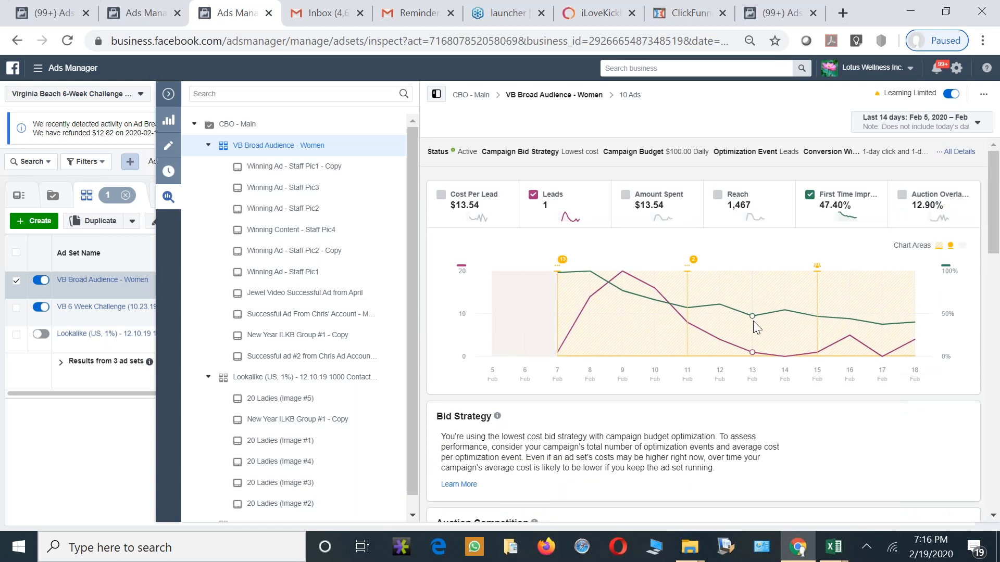
pyautogui.moveTo(920, 334)
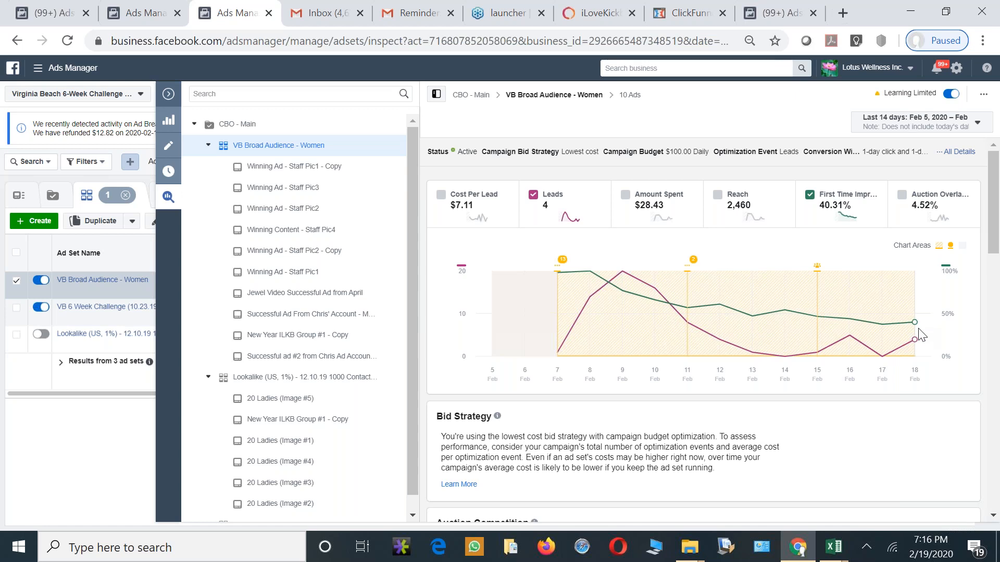
pyautogui.scroll(-3)
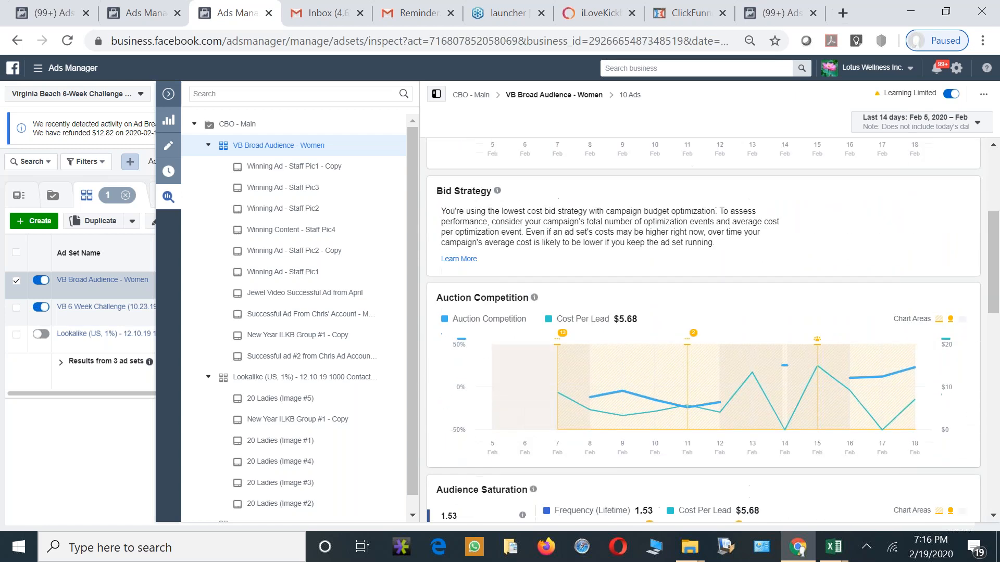
pyautogui.scroll(-3)
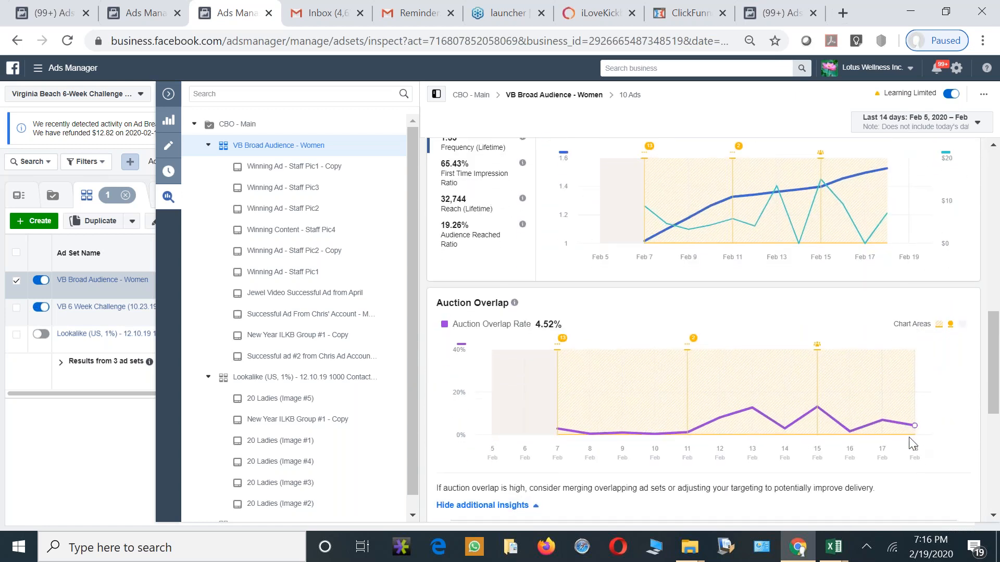
pyautogui.moveTo(916, 435)
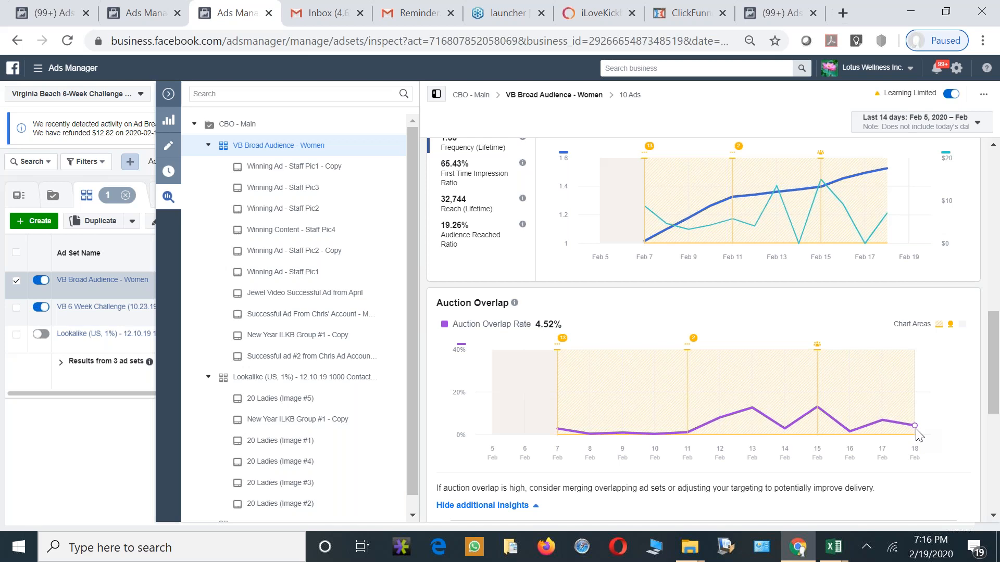
pyautogui.scroll(3)
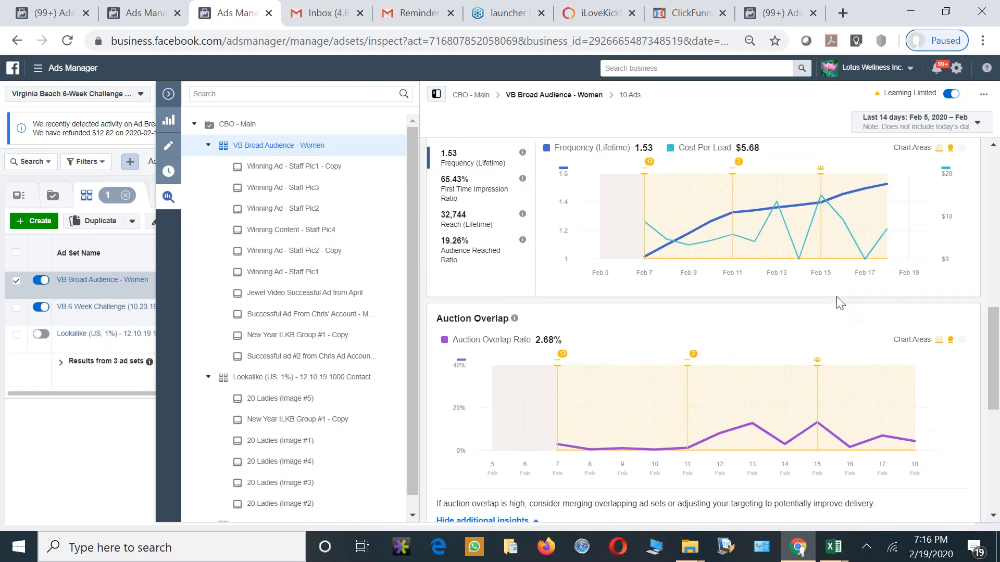
pyautogui.scroll(3)
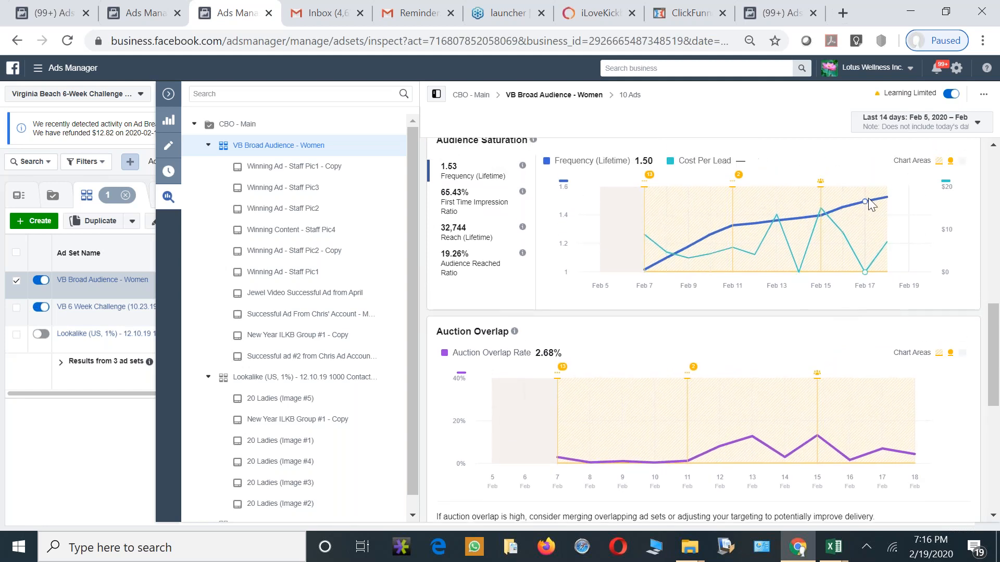
pyautogui.moveTo(646, 250)
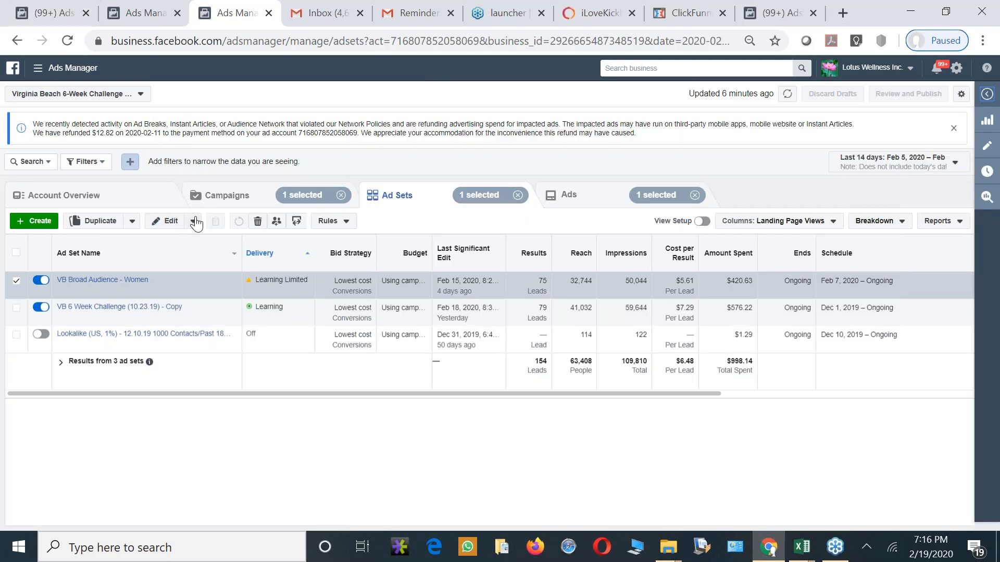
# Return to the campaigns list and drill into the CBO - Main campaign's ad sets
pyautogui.click(225, 195)
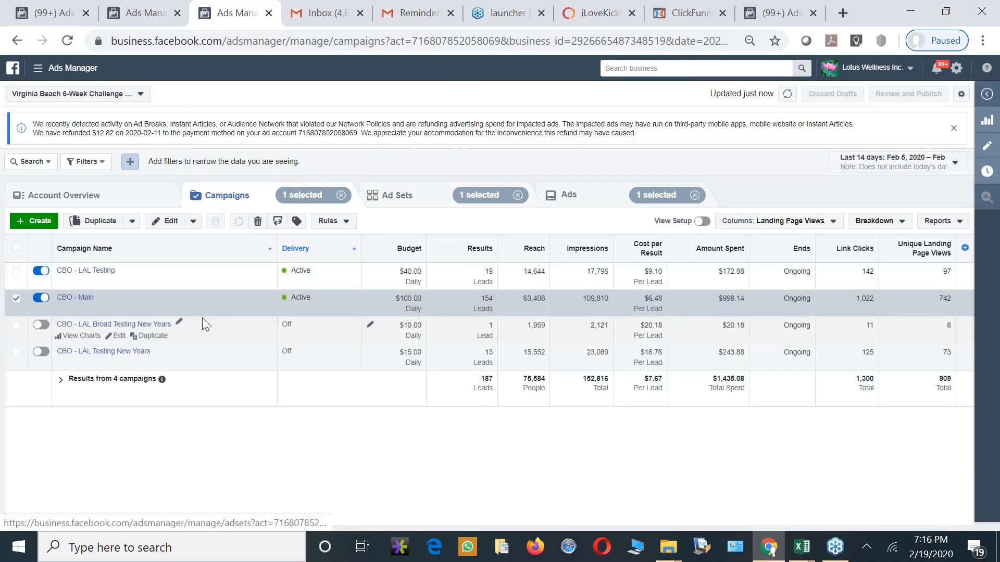
pyautogui.moveTo(92, 309)
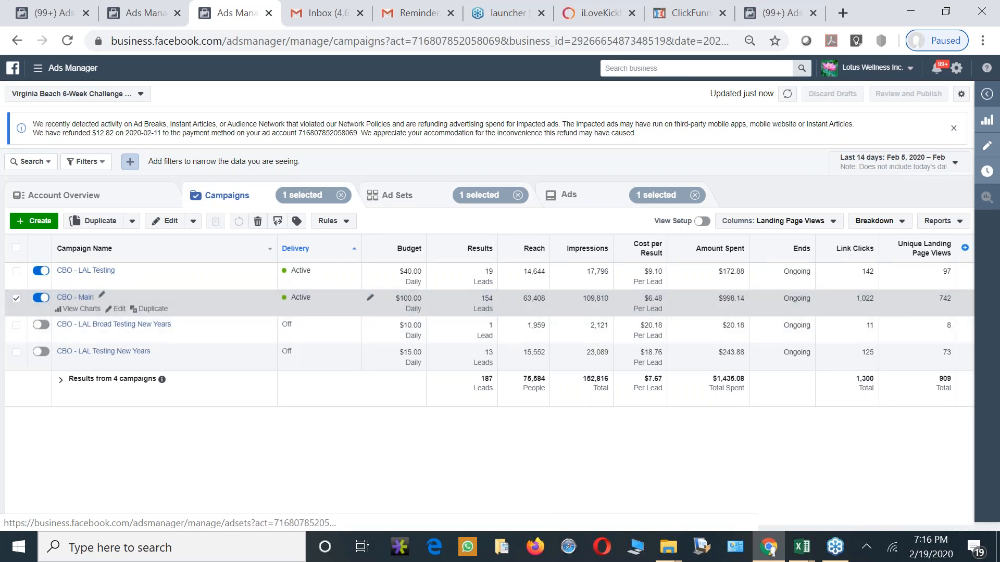
pyautogui.moveTo(79, 313)
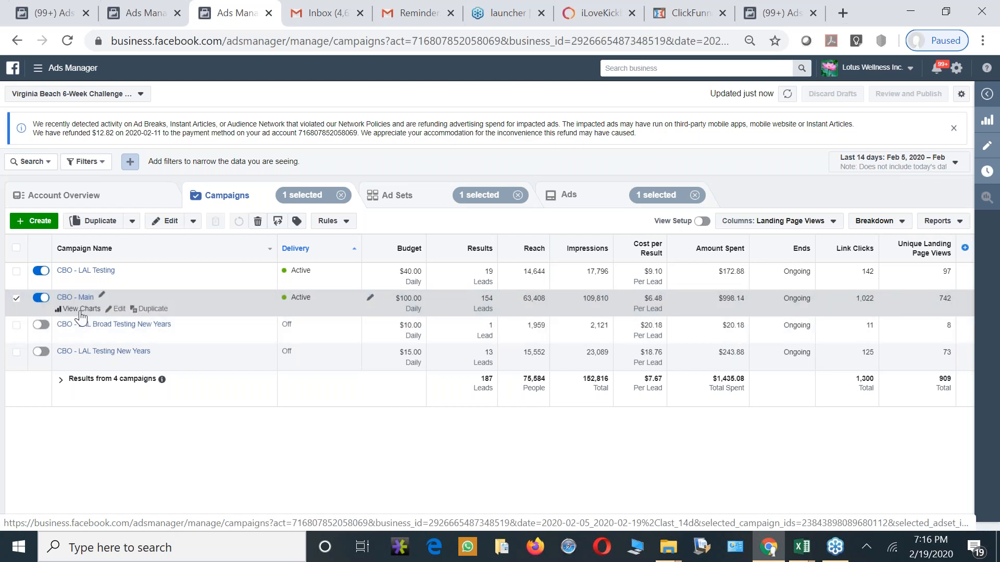
pyautogui.click(396, 195)
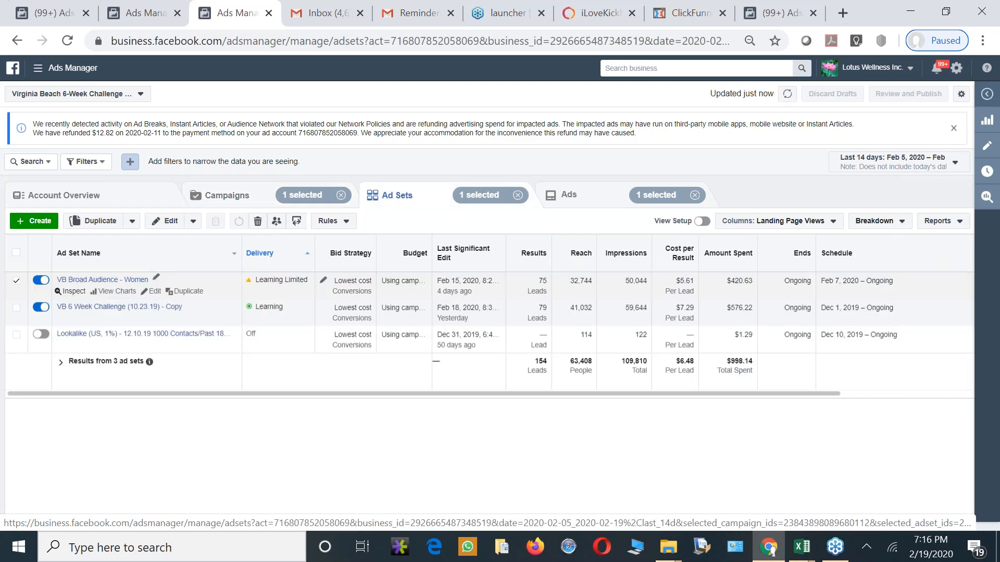
pyautogui.moveTo(420, 312)
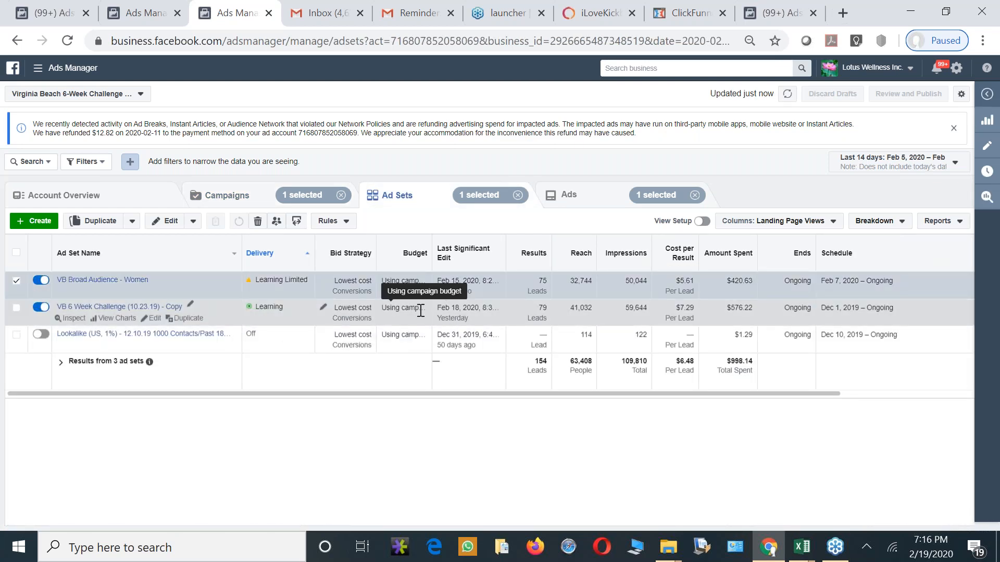
pyautogui.moveTo(569, 334)
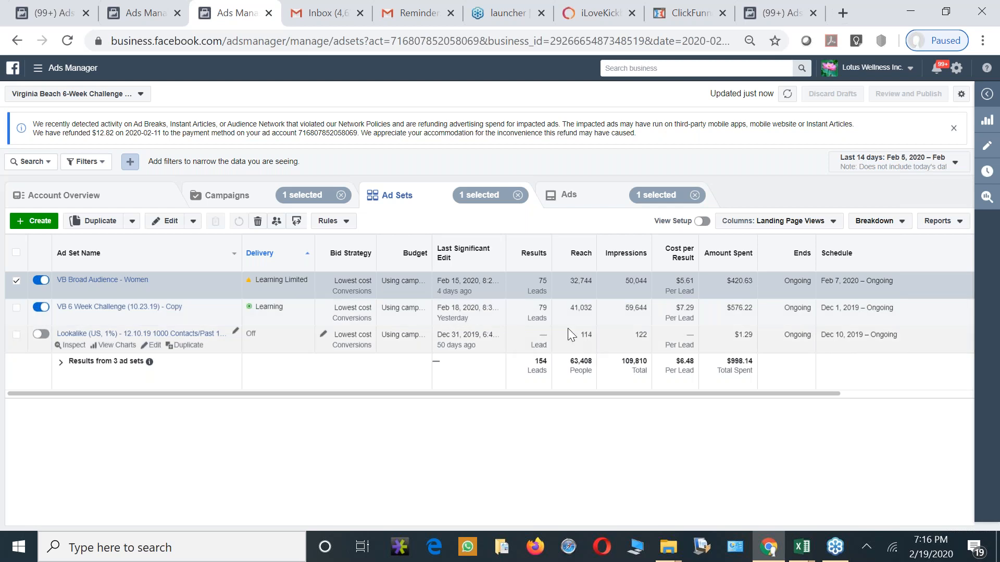
pyautogui.moveTo(119, 306)
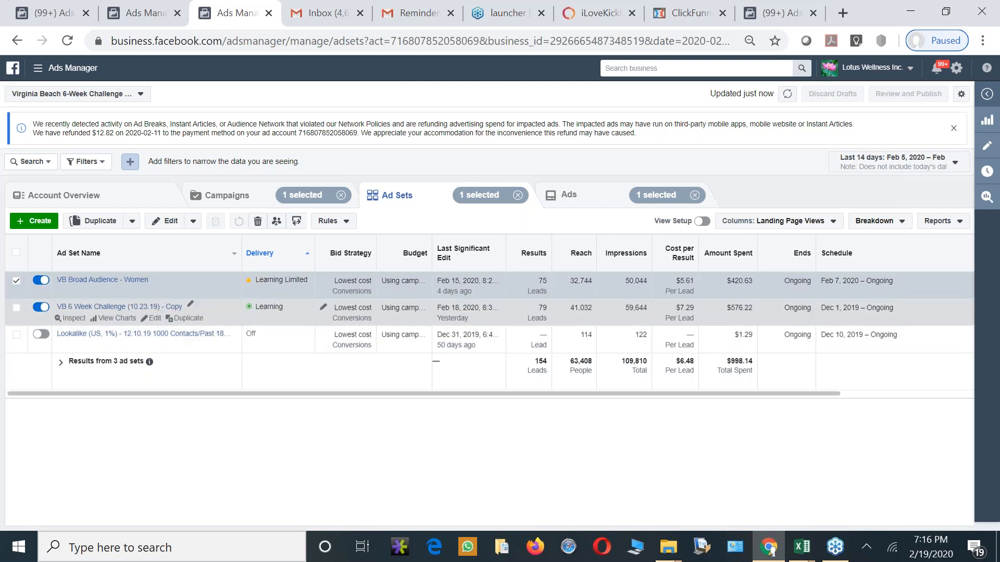
# Show the performance charts for the VB 6 Week Challenge (10.23.19) - Copy ad set
pyautogui.click(116, 317)
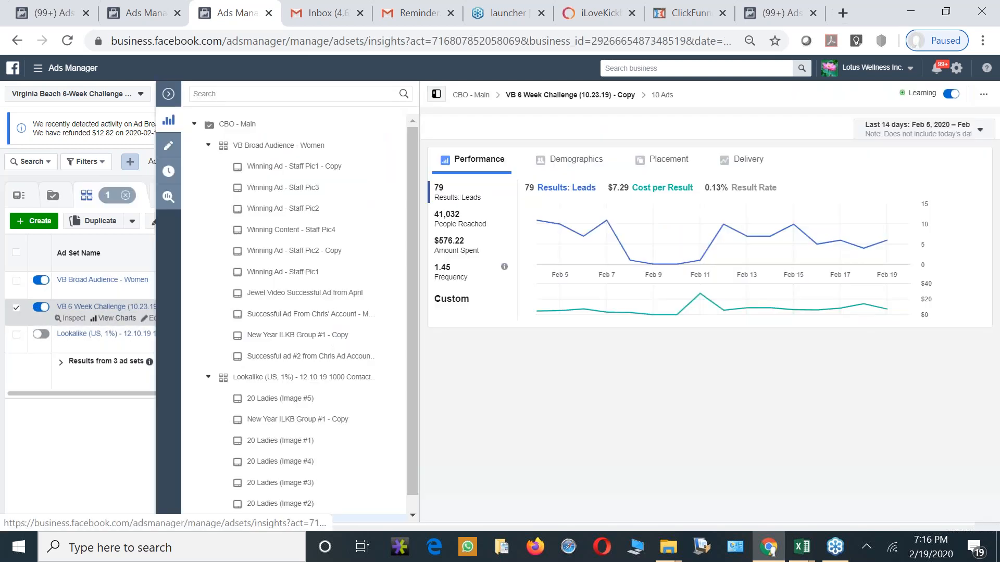
pyautogui.moveTo(723, 249)
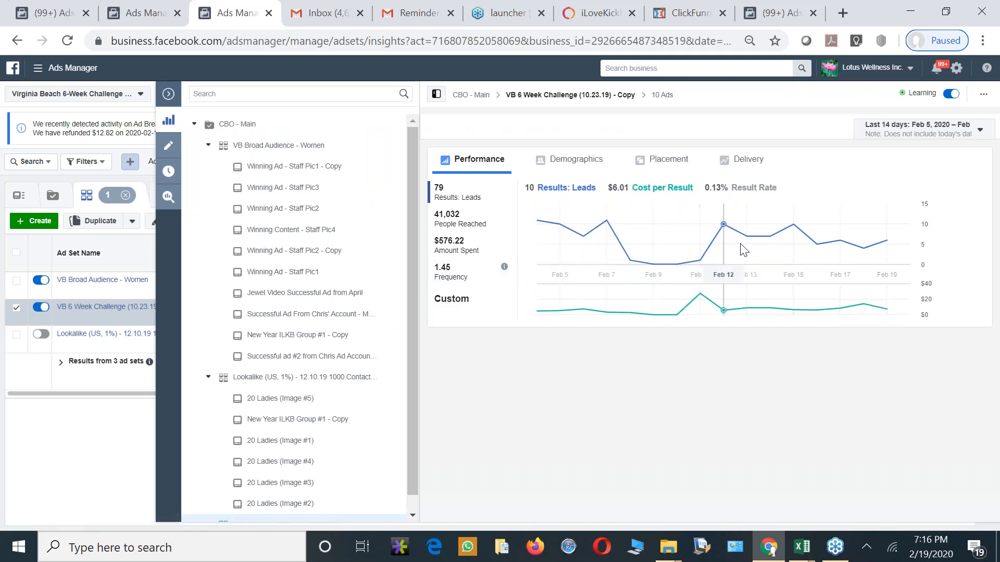
pyautogui.moveTo(664, 237)
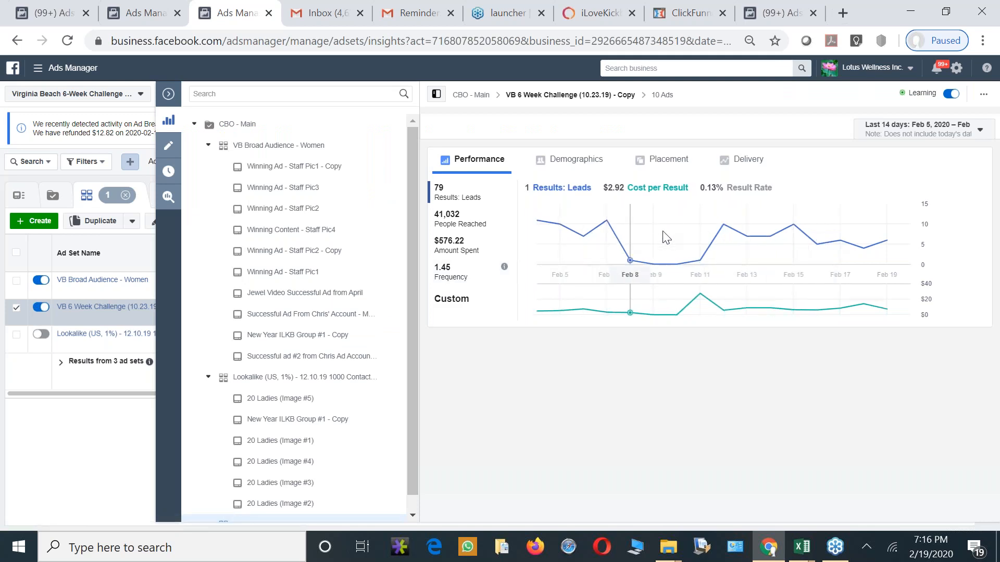
pyautogui.moveTo(726, 203)
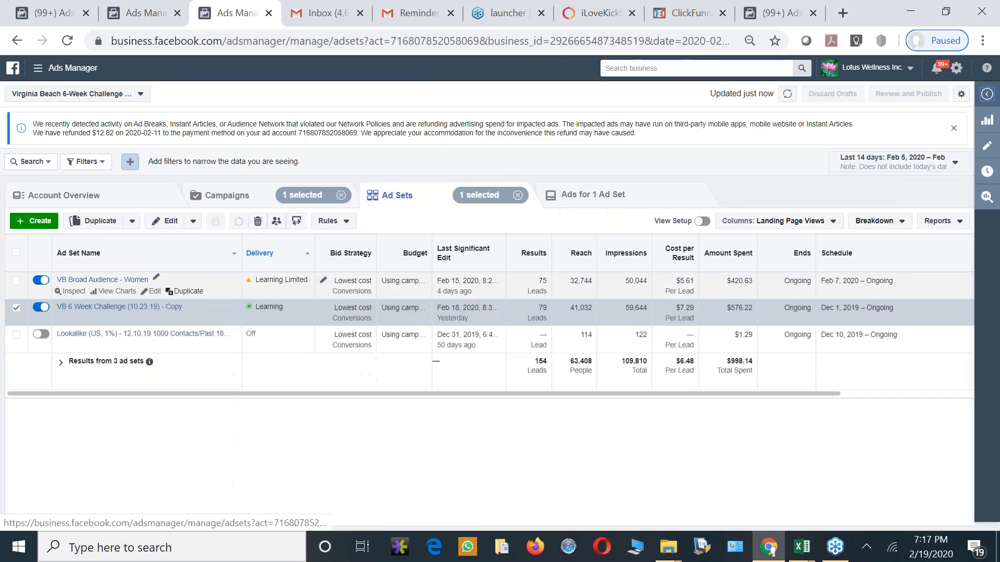
pyautogui.moveTo(307, 295)
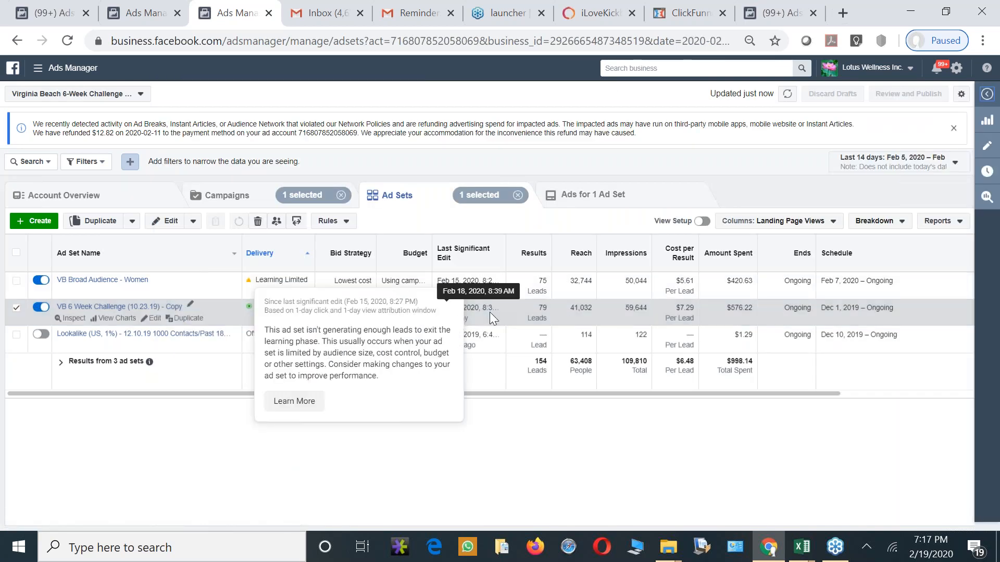
pyautogui.moveTo(567, 338)
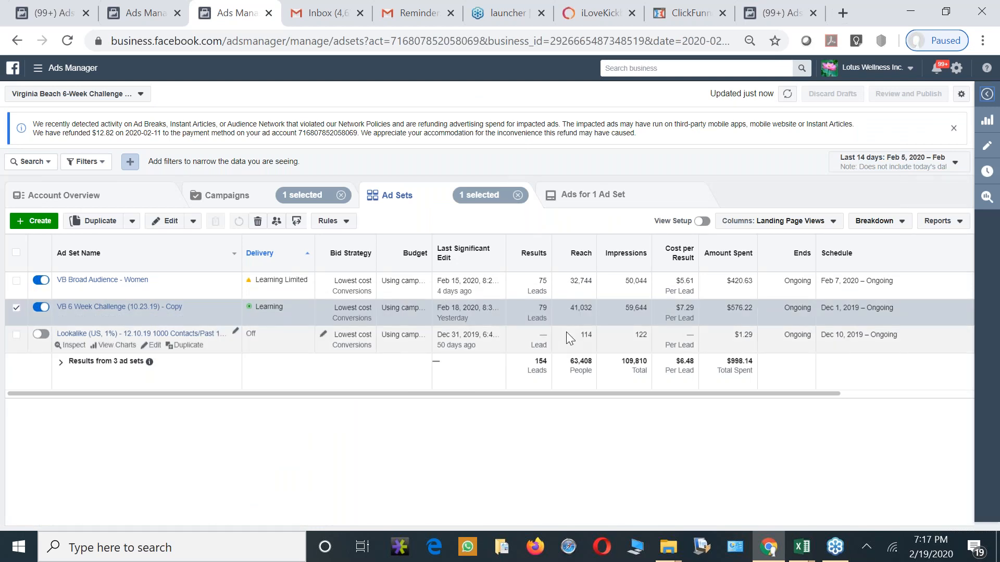
pyautogui.moveTo(540, 308)
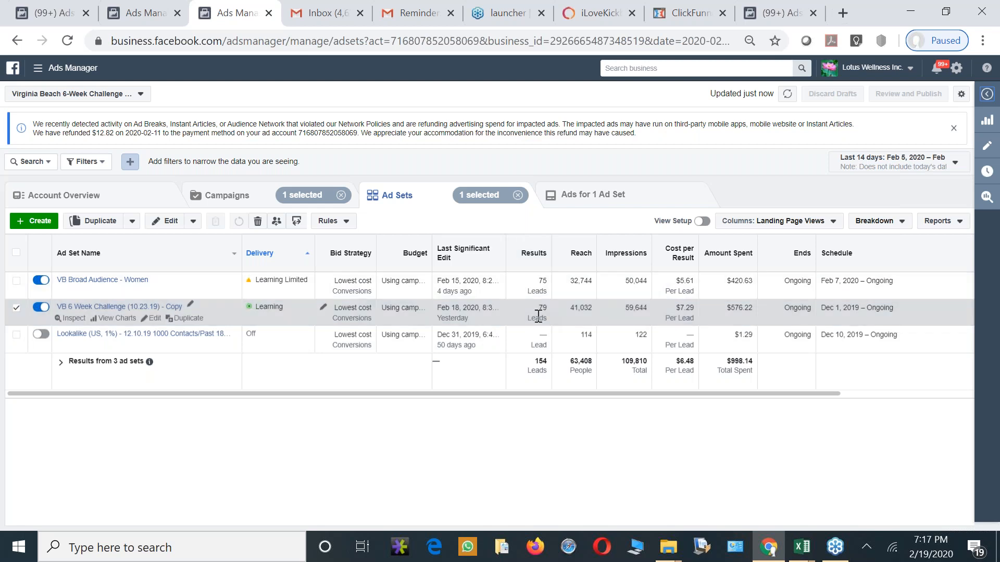
pyautogui.moveTo(102, 279)
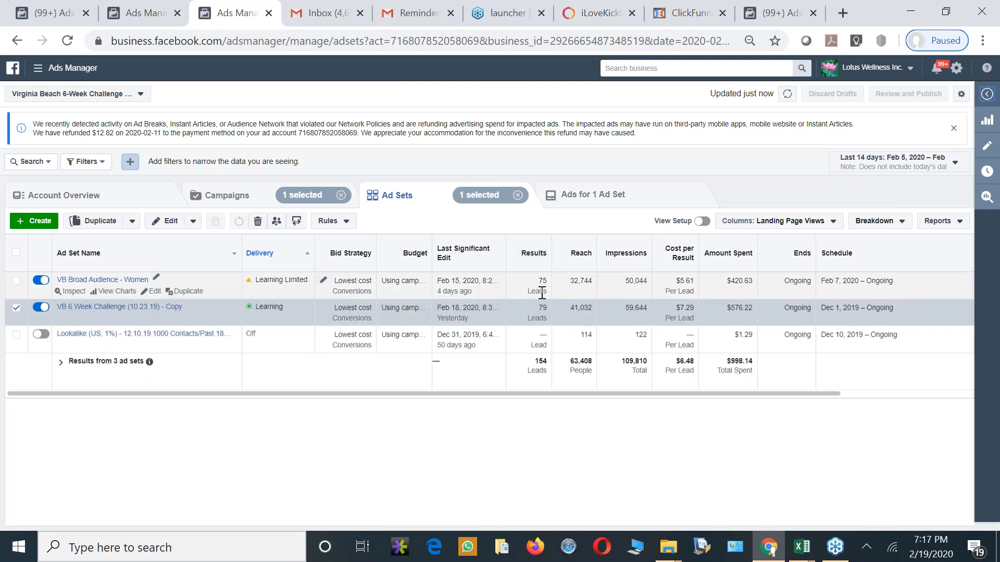
pyautogui.moveTo(544, 322)
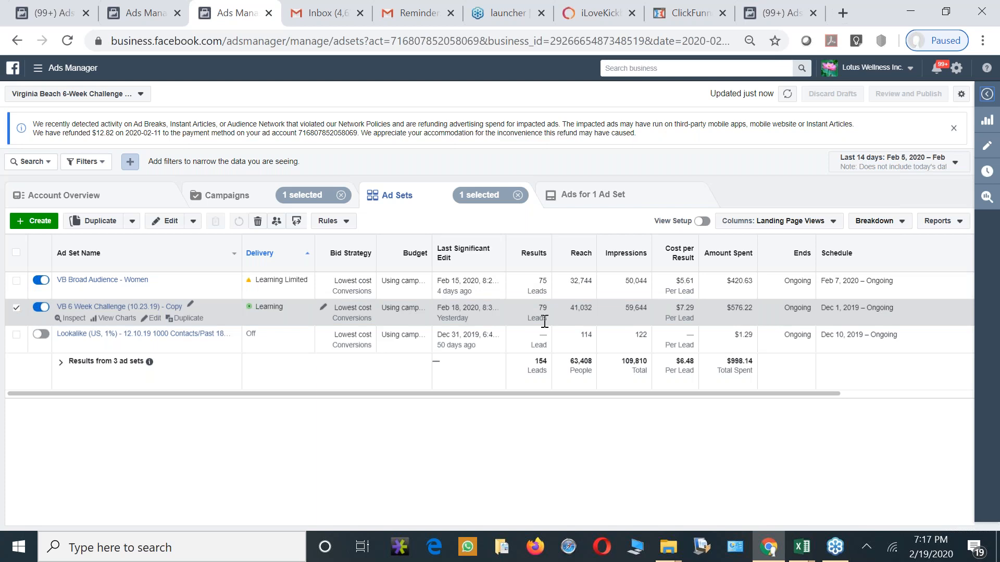
pyautogui.moveTo(544, 322)
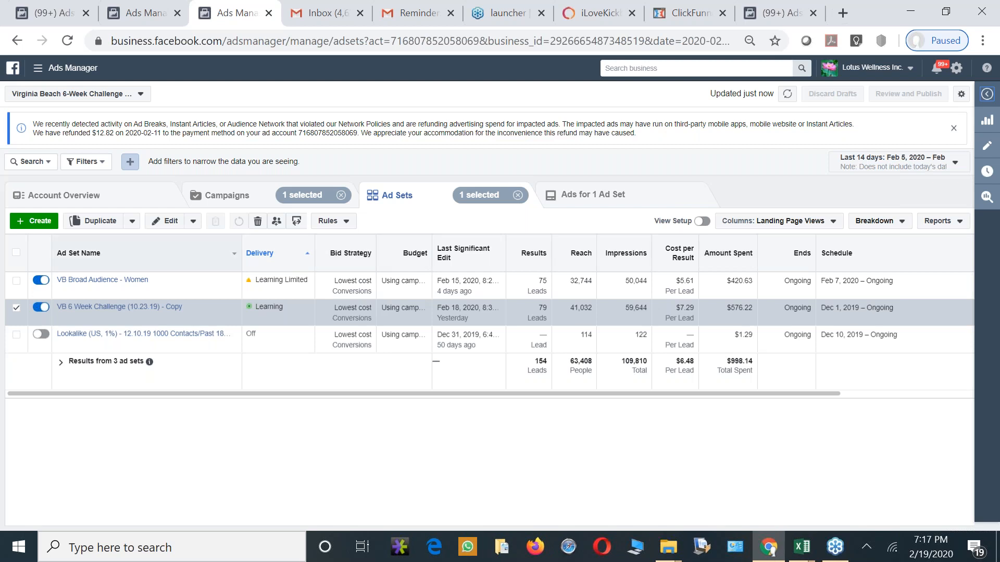
# Go back to the campaigns list, then into the CBO - Main campaign's ad sets again
pyautogui.click(226, 195)
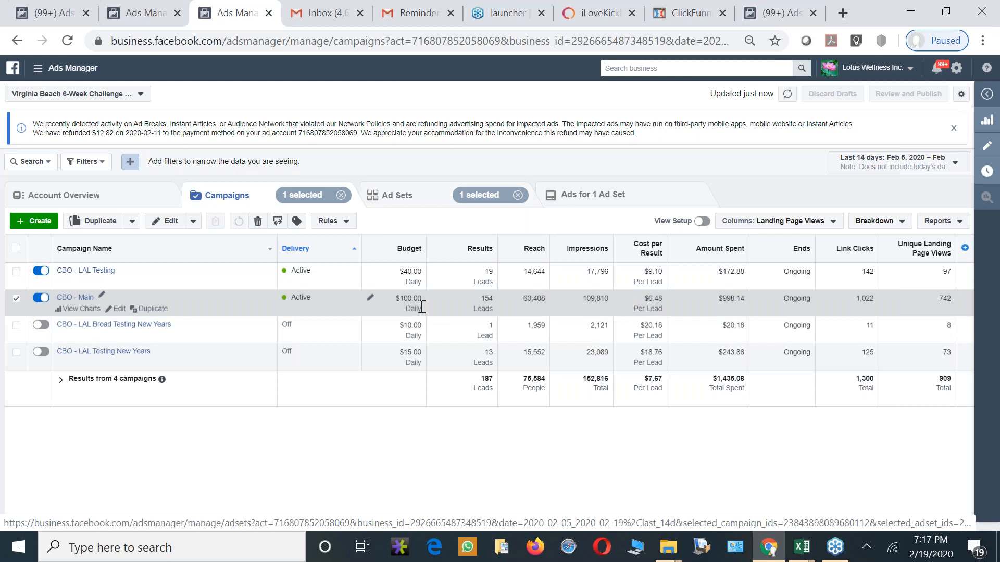
pyautogui.moveTo(676, 314)
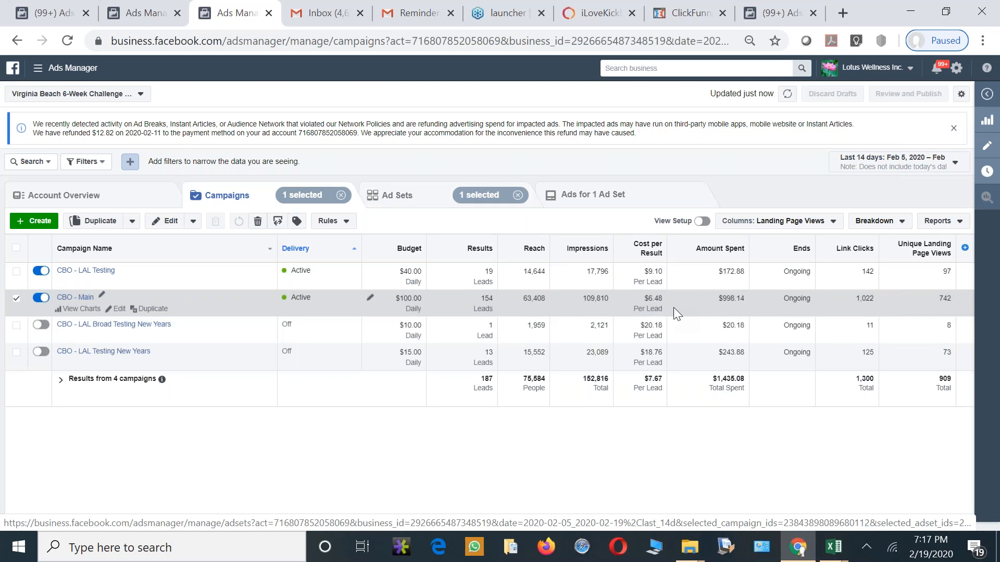
pyautogui.moveTo(416, 301)
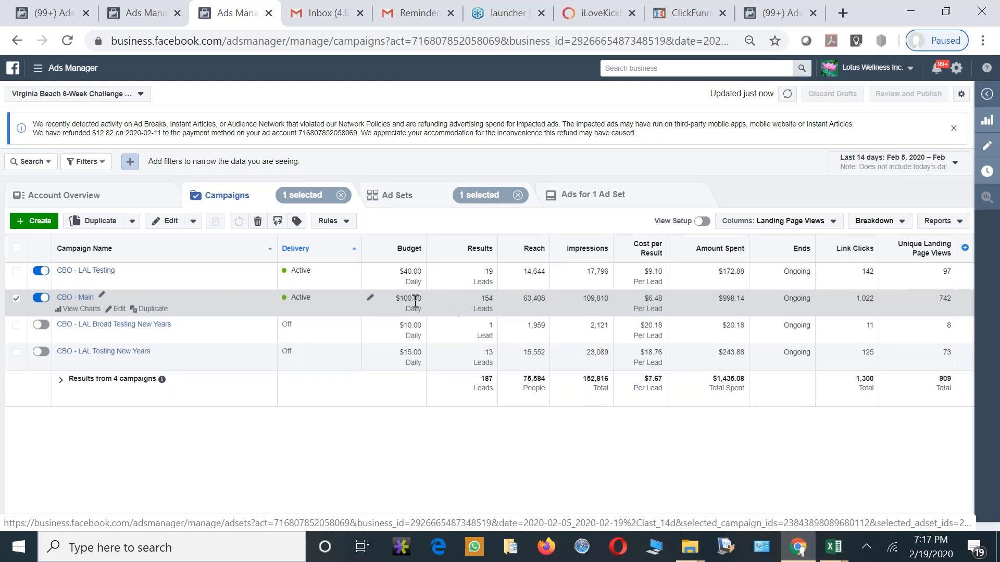
pyautogui.moveTo(818, 180)
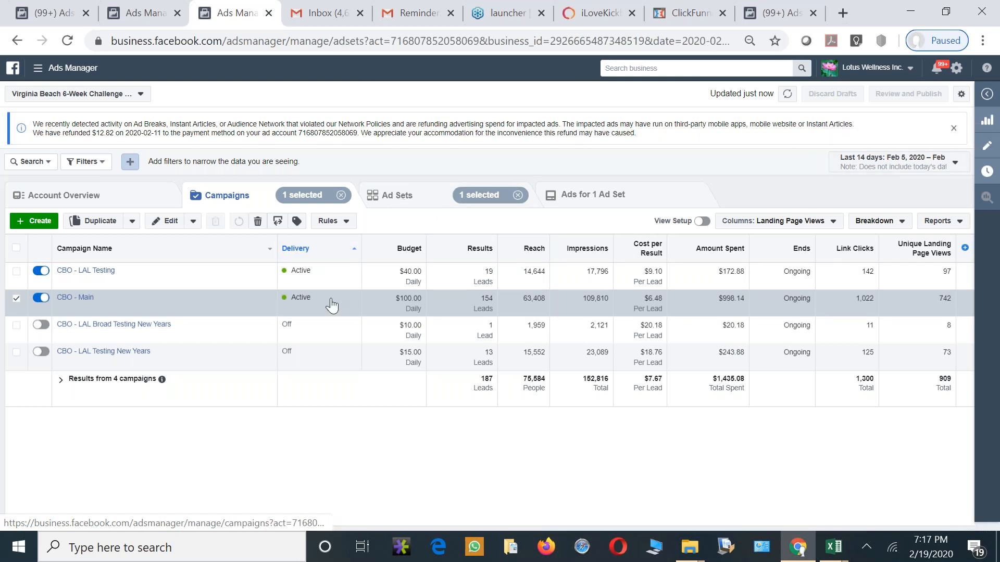
pyautogui.click(396, 195)
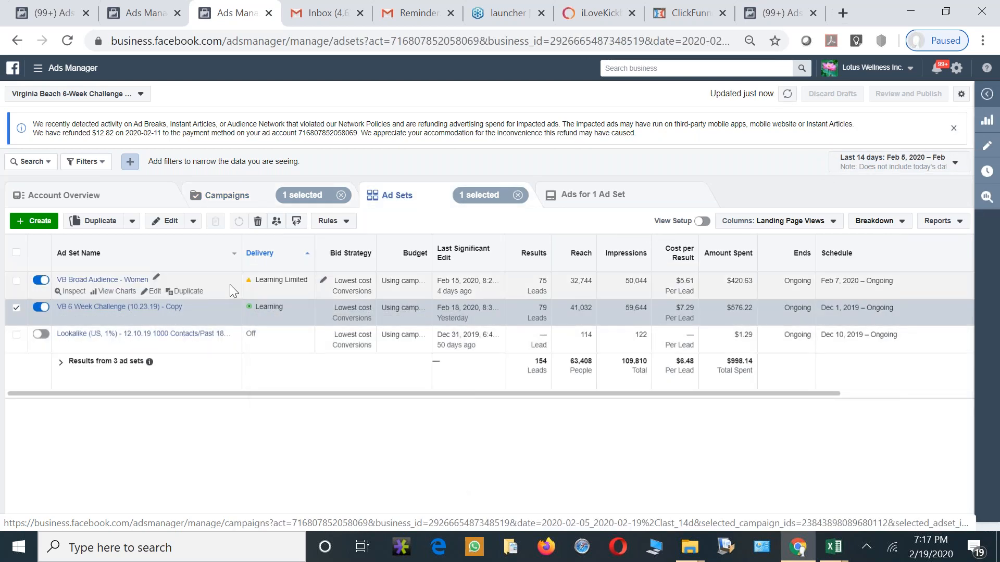
# Chart the VB 6 Week Challenge ad set's cost per lead with auction overlap rate added
pyautogui.click(70, 291)
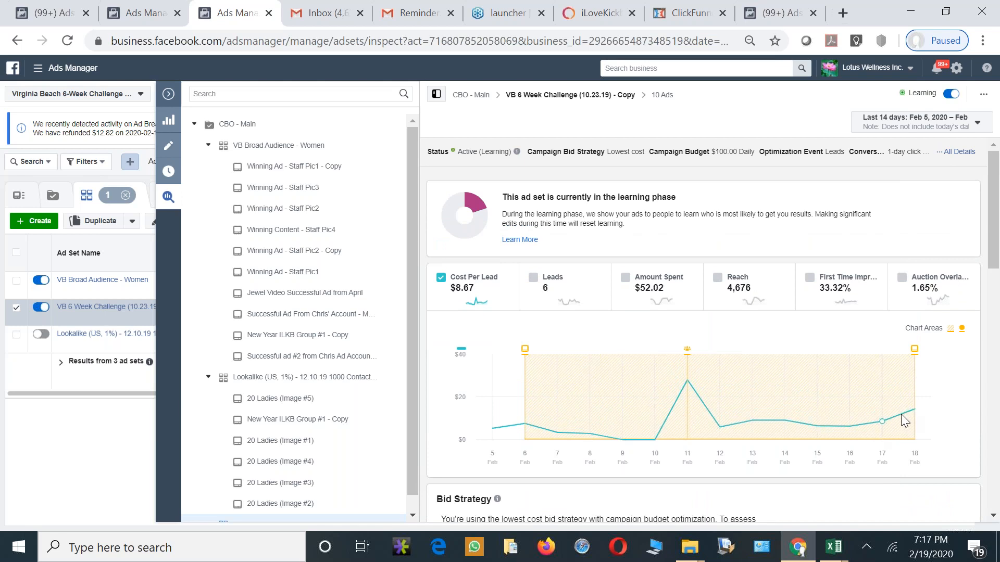
pyautogui.moveTo(899, 424)
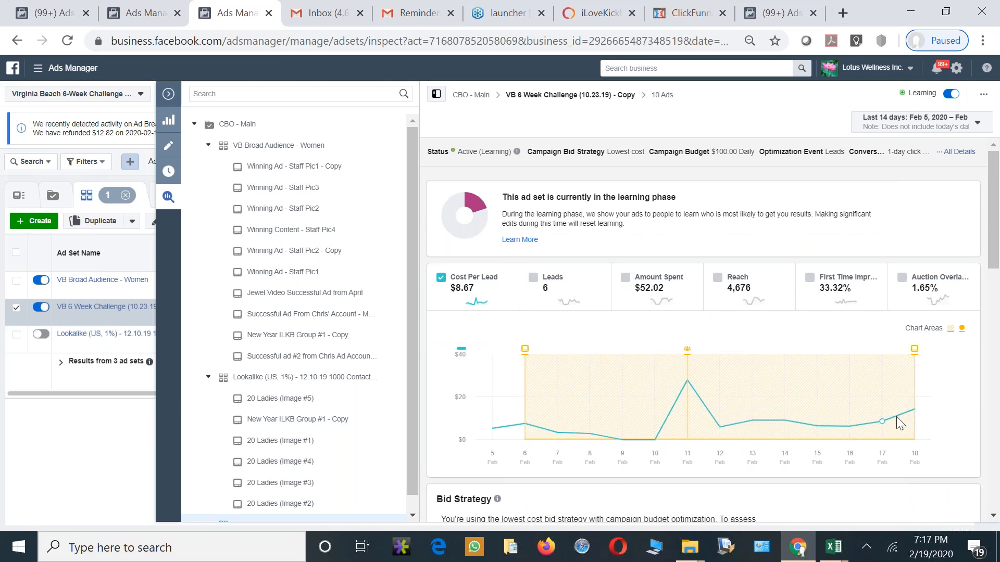
pyautogui.click(902, 277)
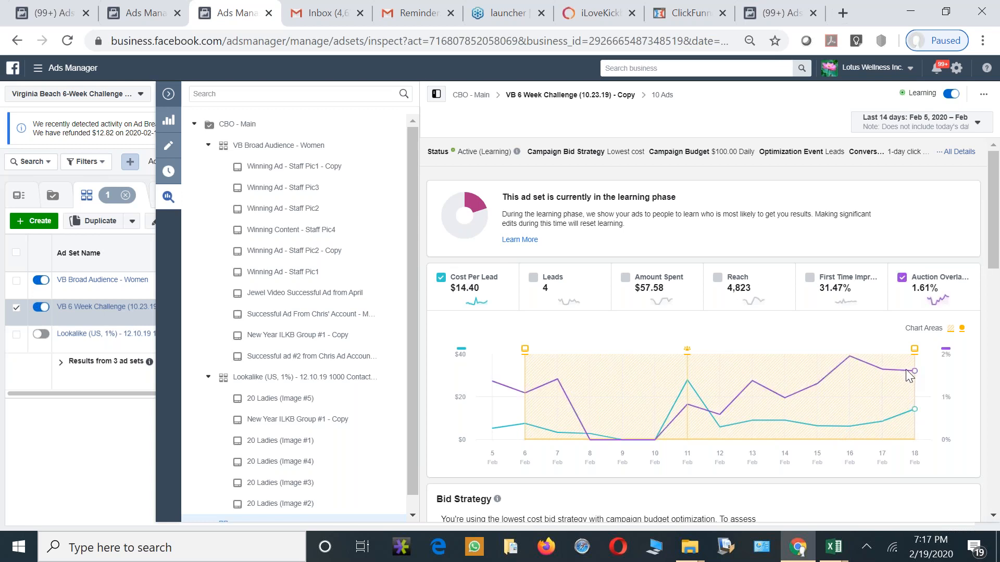
pyautogui.moveTo(918, 388)
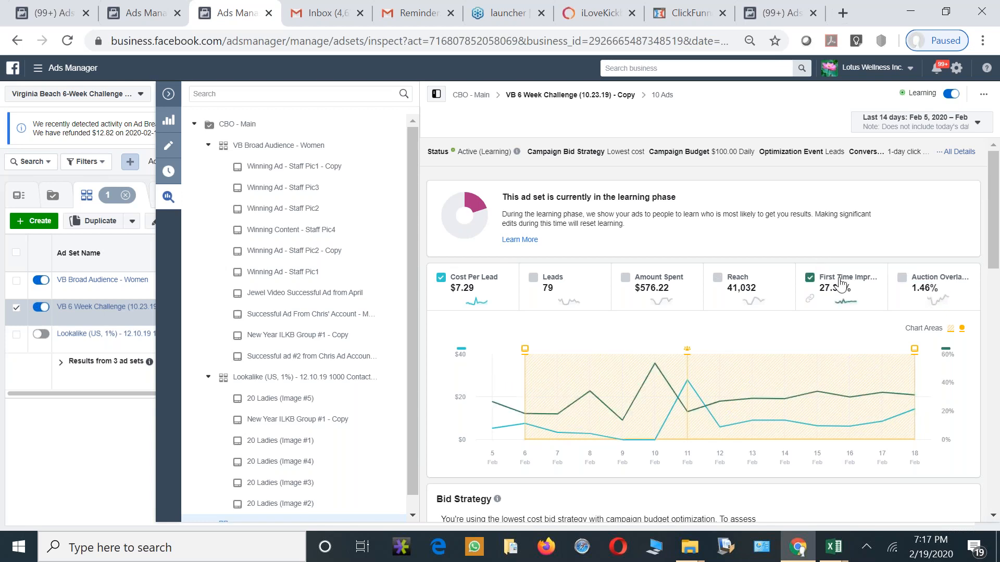
pyautogui.moveTo(917, 399)
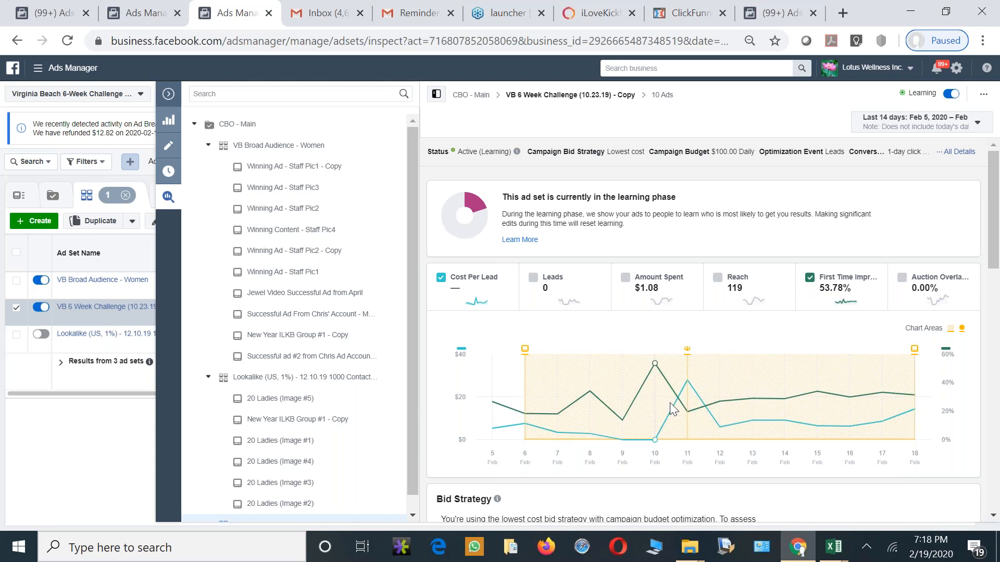
pyautogui.moveTo(603, 406)
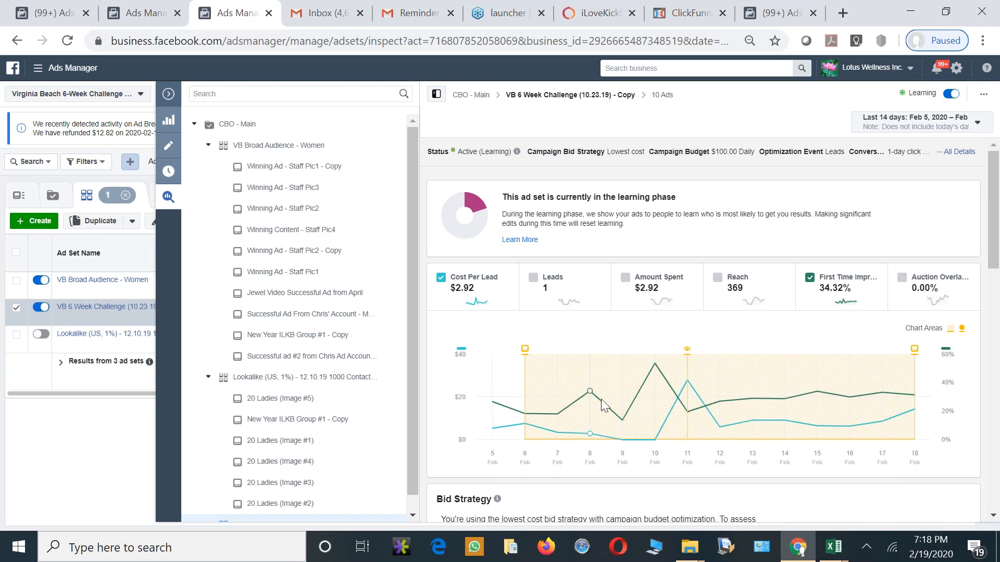
pyautogui.moveTo(495, 410)
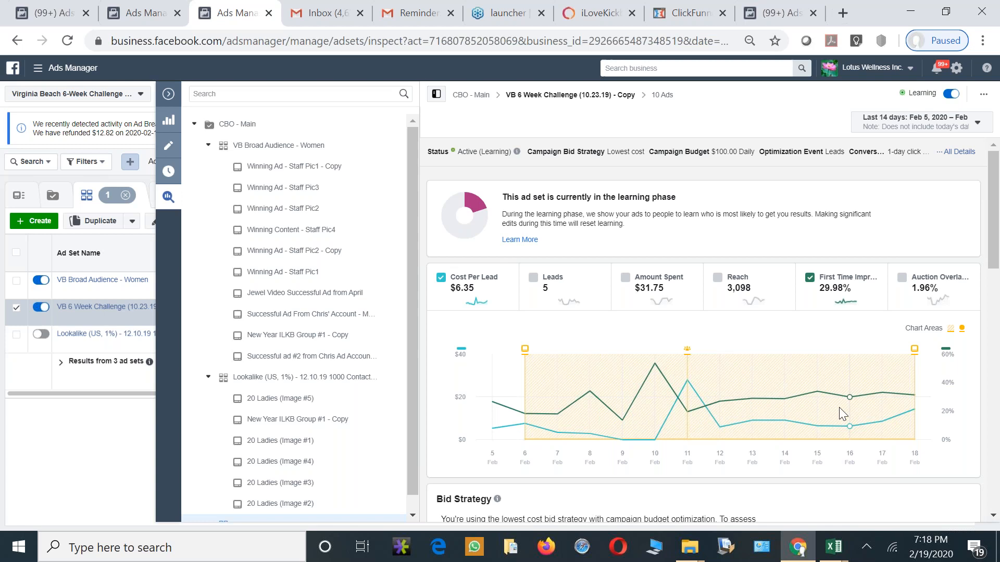
pyautogui.scroll(-3)
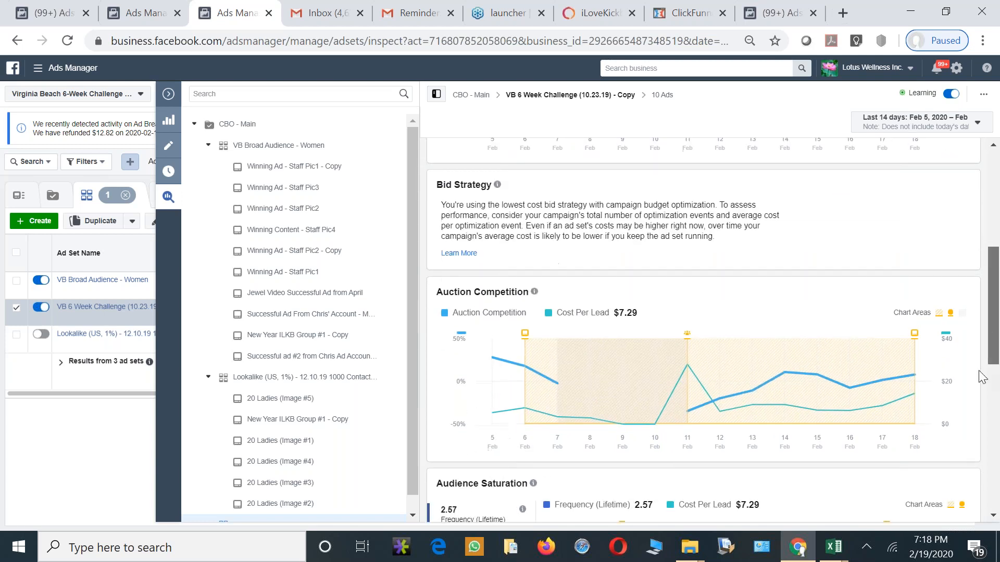
pyautogui.scroll(-3)
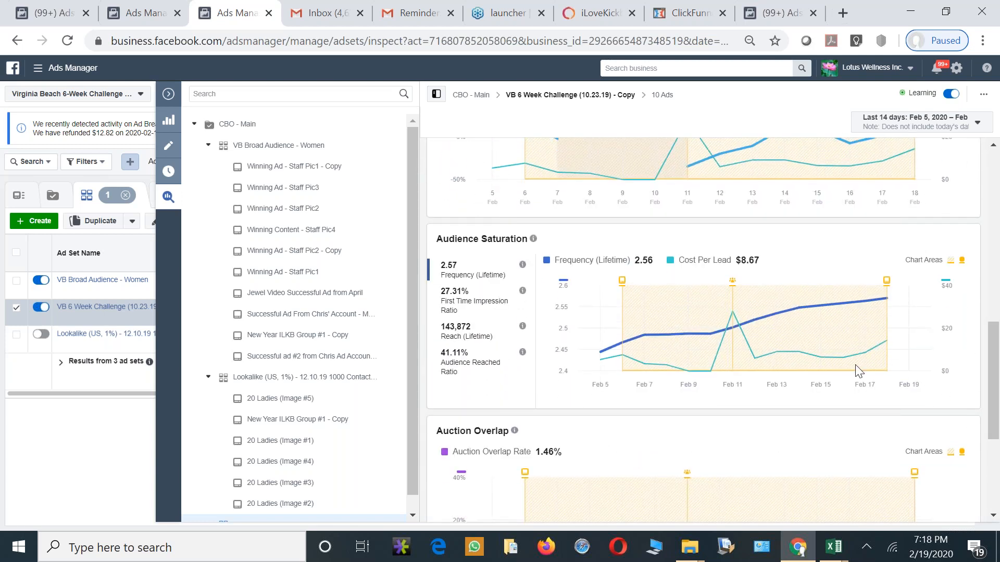
pyautogui.moveTo(788, 332)
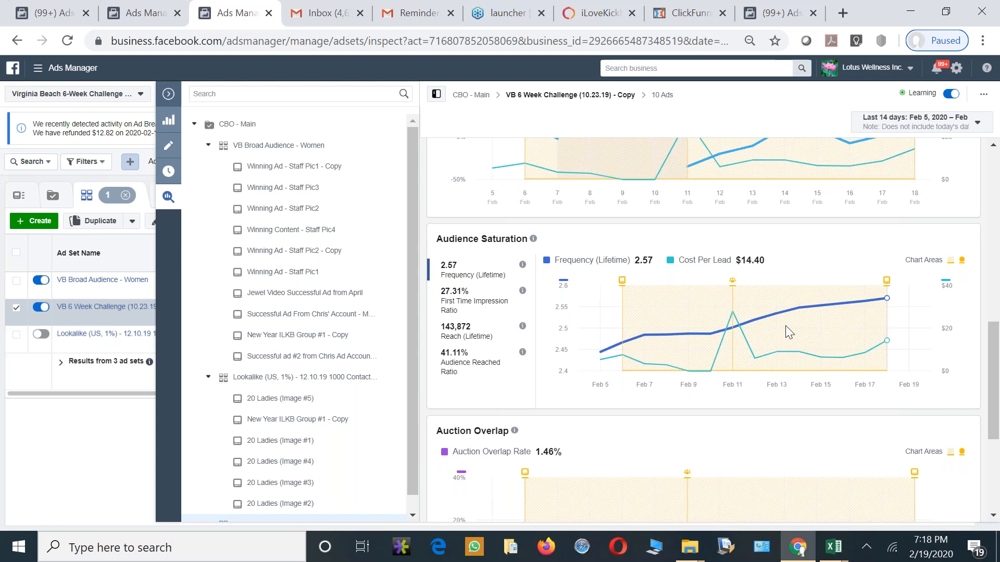
pyautogui.moveTo(890, 328)
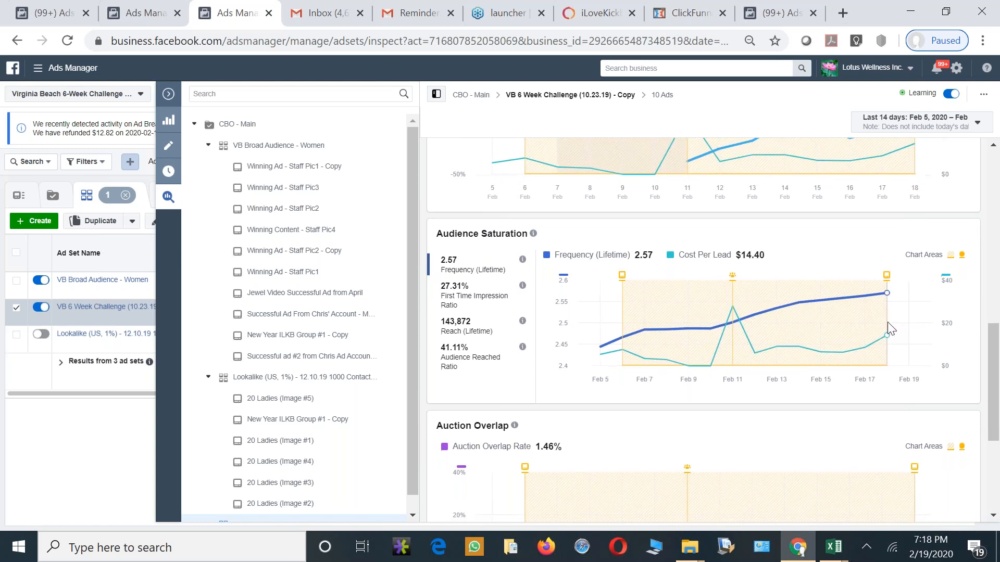
pyautogui.scroll(-3)
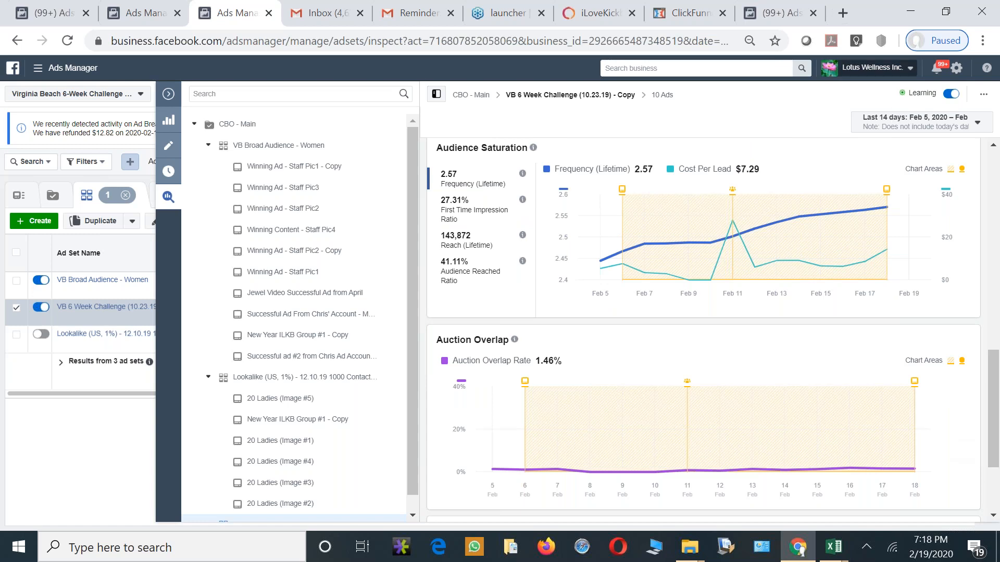
pyautogui.scroll(-3)
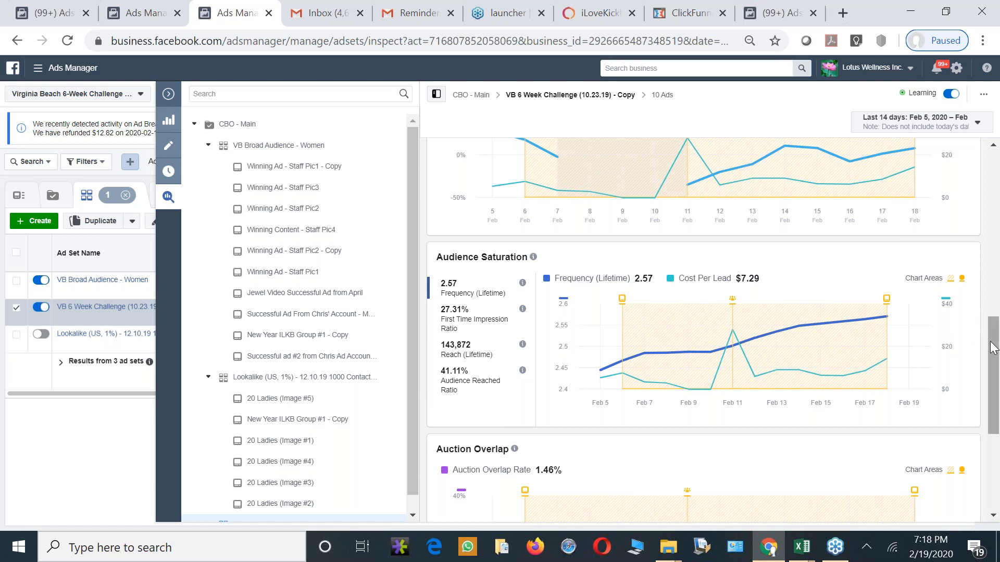
pyautogui.scroll(3)
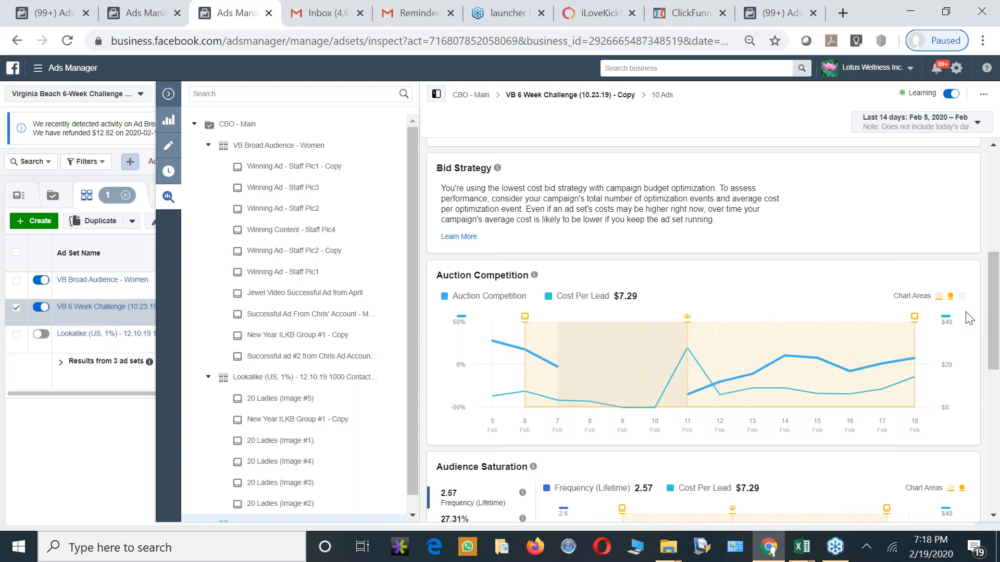
pyautogui.moveTo(718, 296)
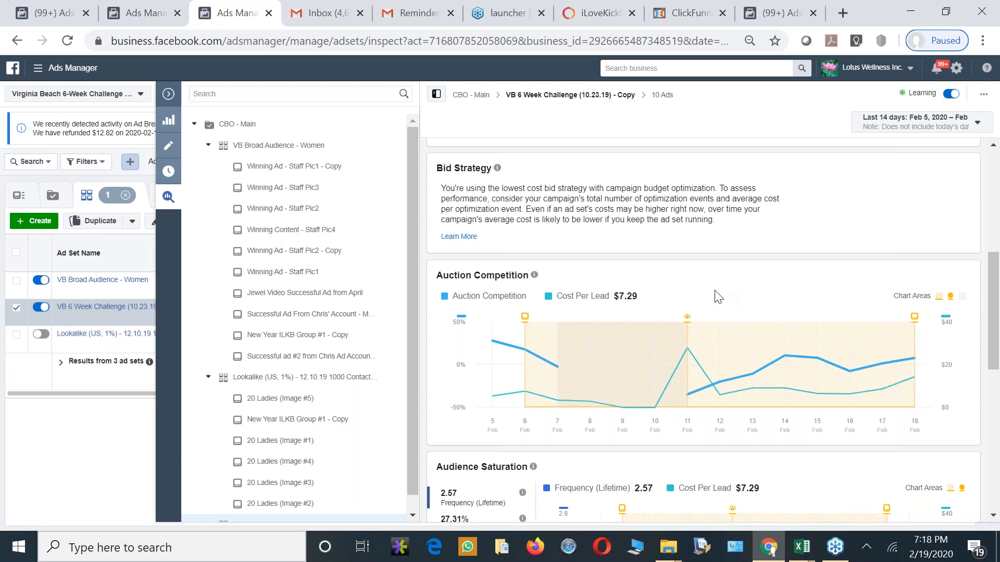
pyautogui.moveTo(300, 146)
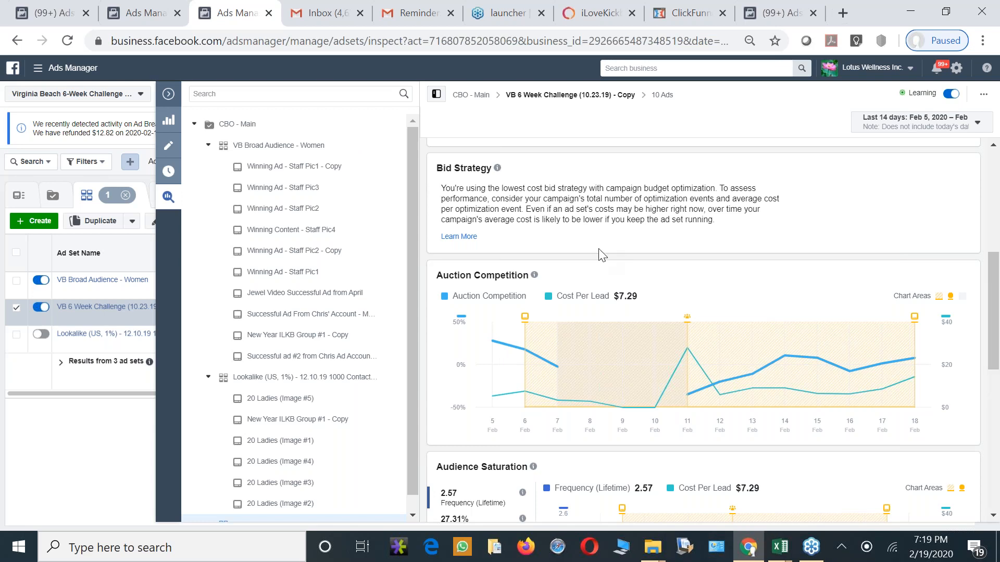
pyautogui.moveTo(224, 124)
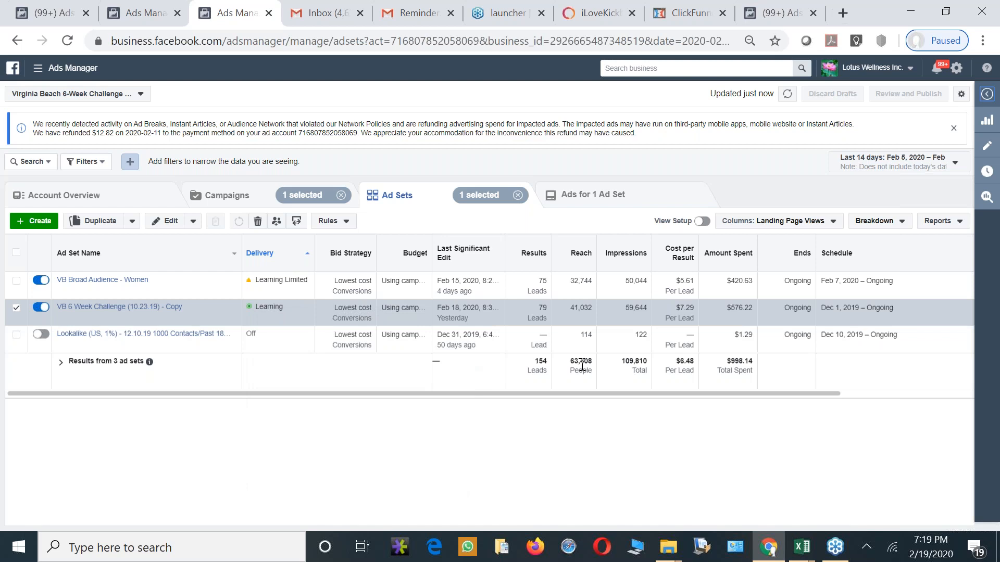
pyautogui.moveTo(123, 328)
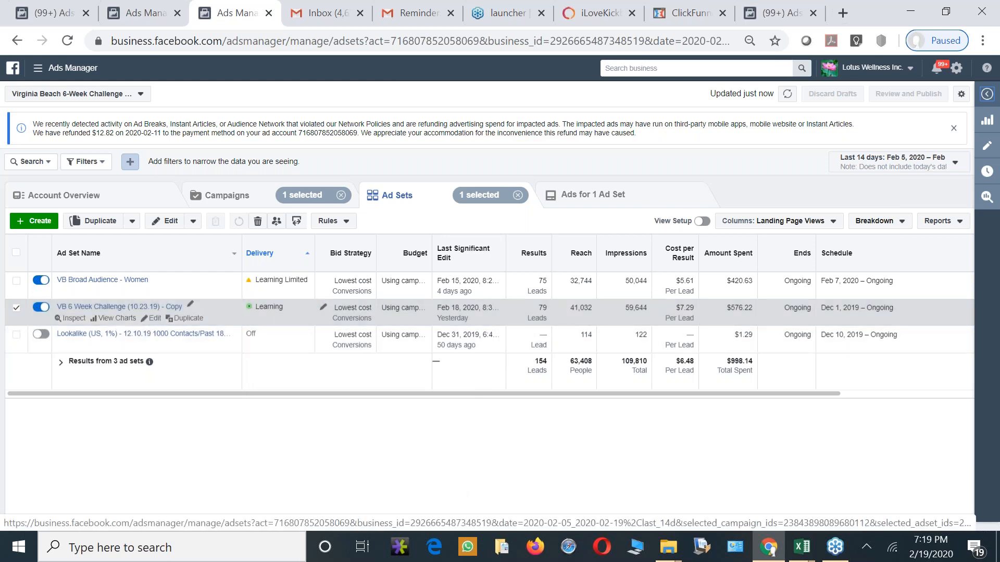
# Leave the ad set charts and return to the campaigns list
pyautogui.click(225, 195)
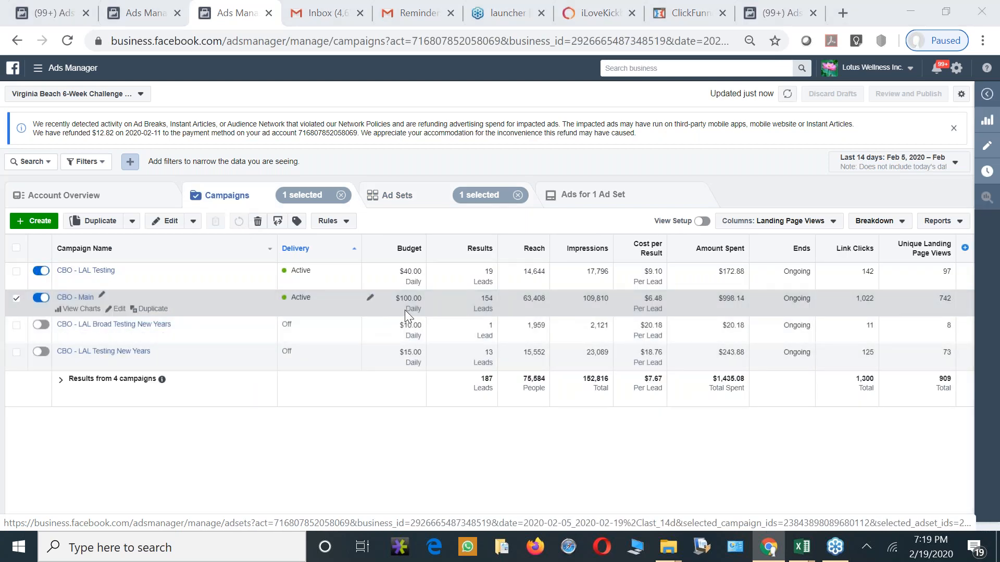
pyautogui.moveTo(86, 271)
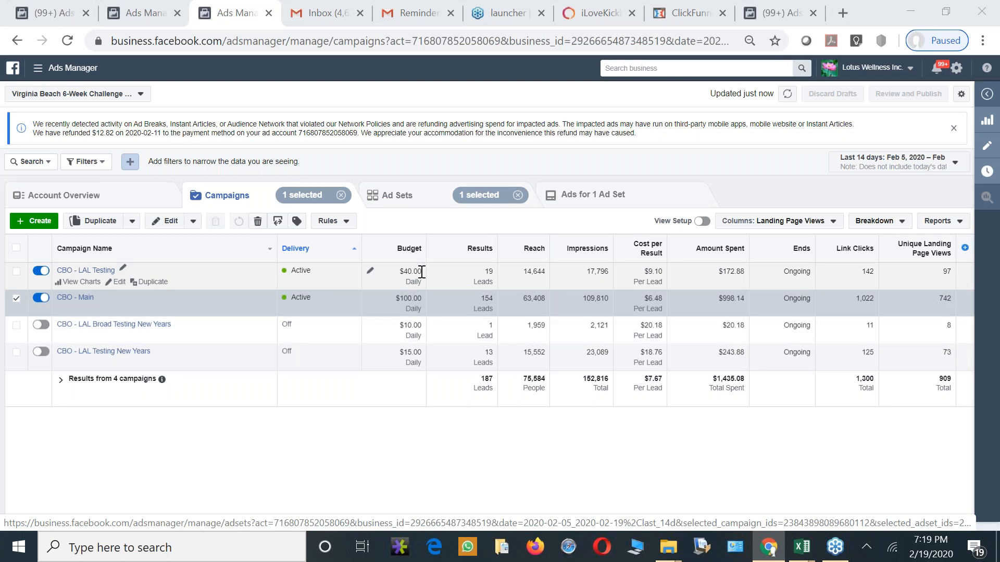
pyautogui.moveTo(75, 297)
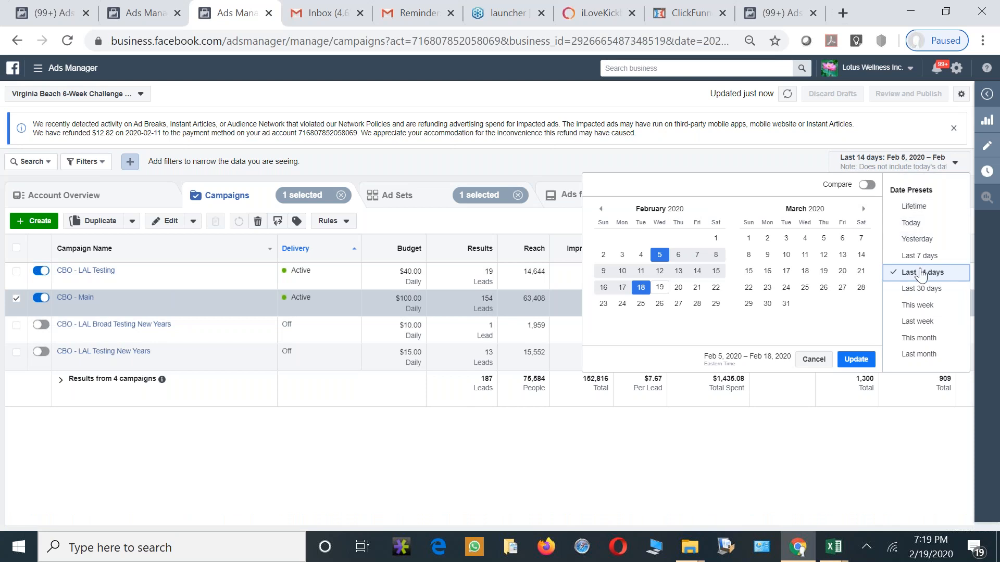
# Try last 7 days, yesterday and today date ranges, then select the CBO - Main campaign
pyautogui.click(919, 256)
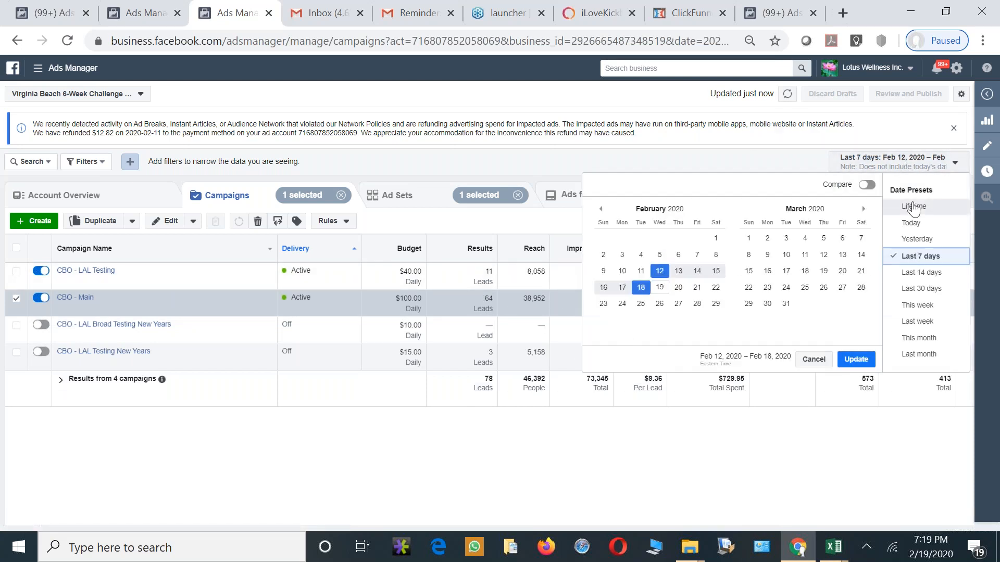
pyautogui.click(917, 223)
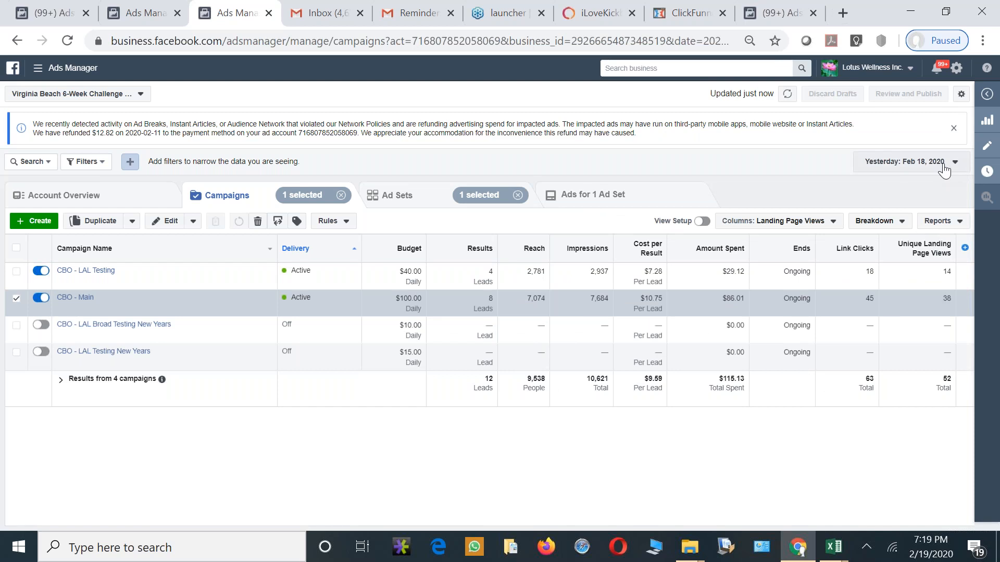
pyautogui.click(908, 162)
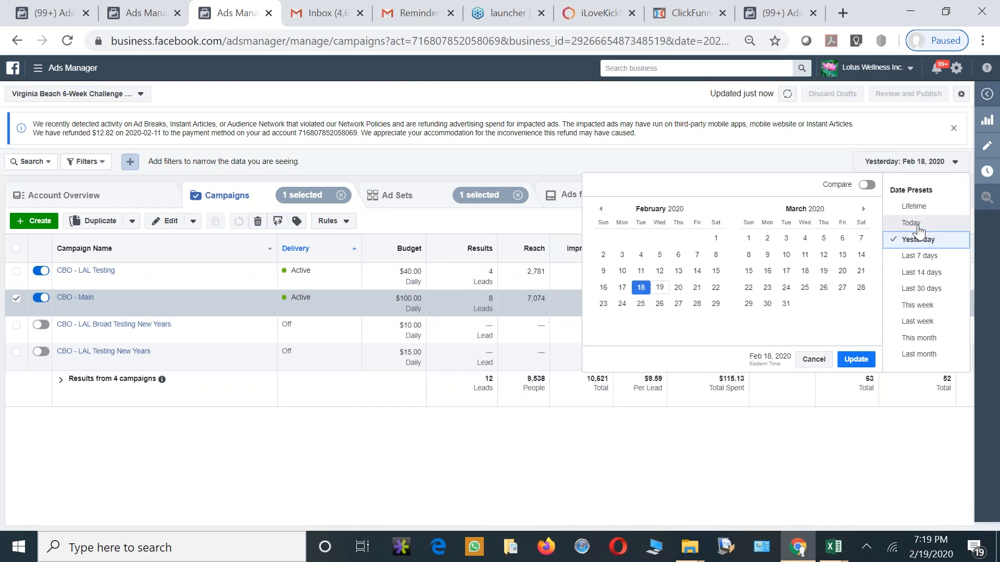
pyautogui.click(912, 223)
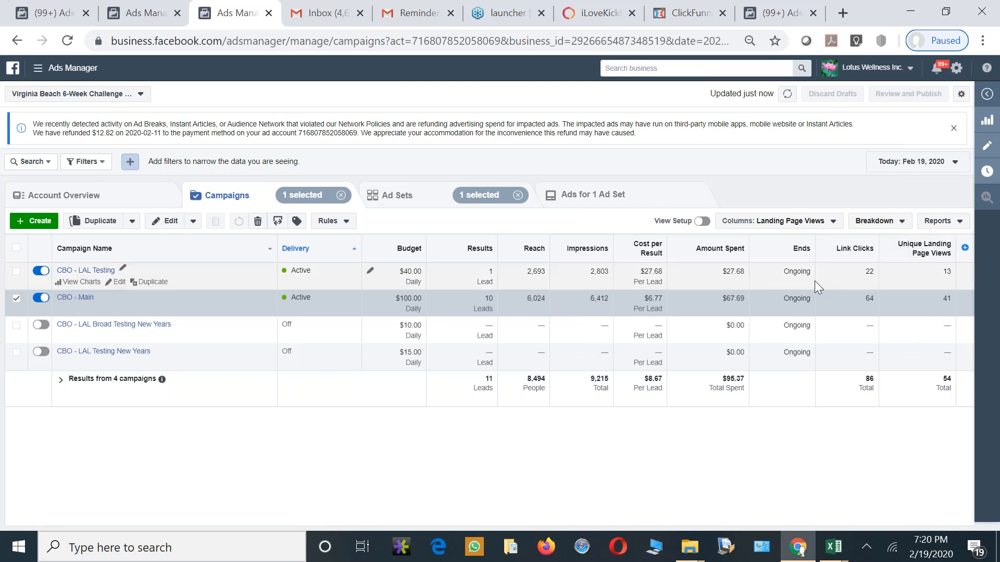
pyautogui.moveTo(498, 310)
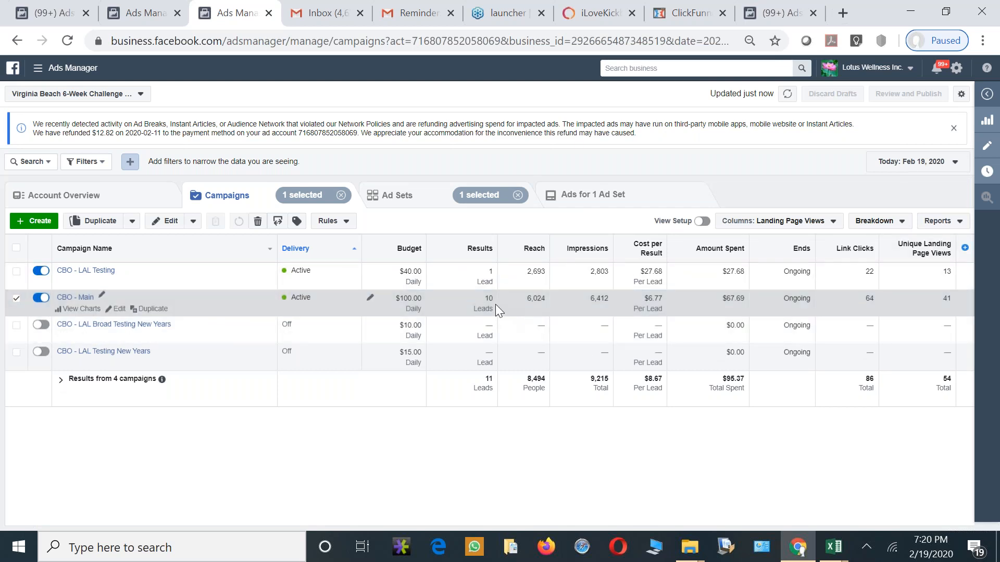
pyautogui.moveTo(643, 306)
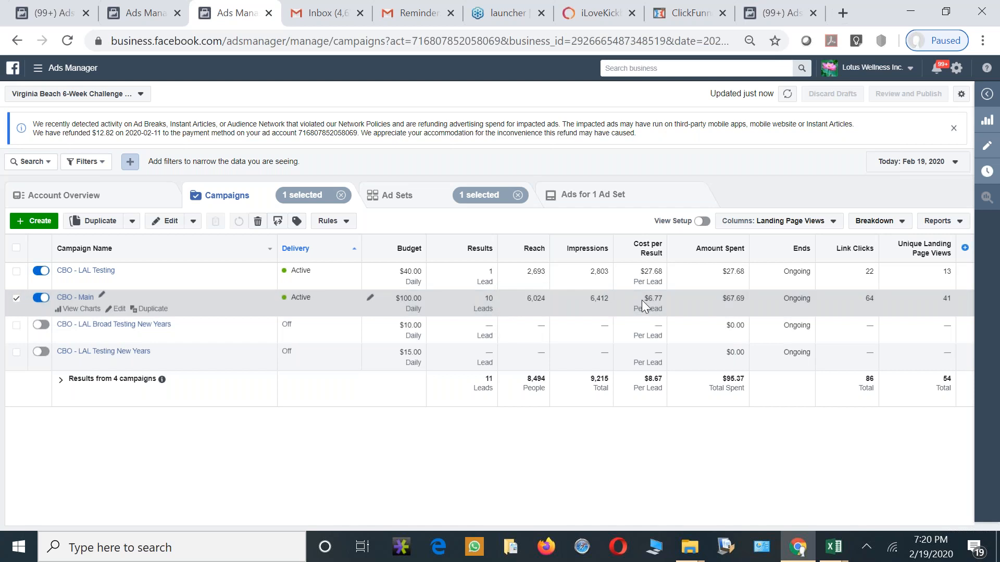
pyautogui.click(916, 162)
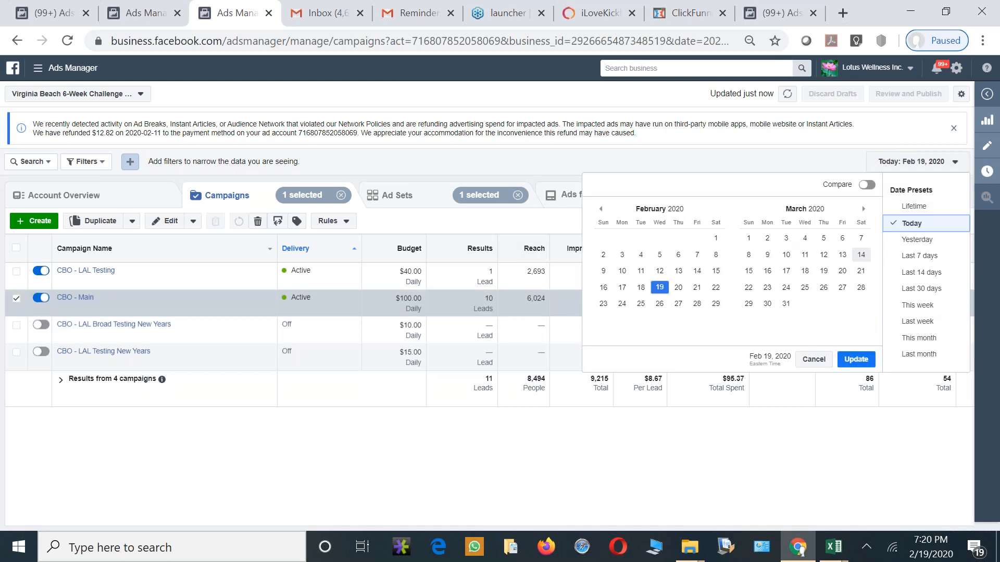
pyautogui.click(918, 256)
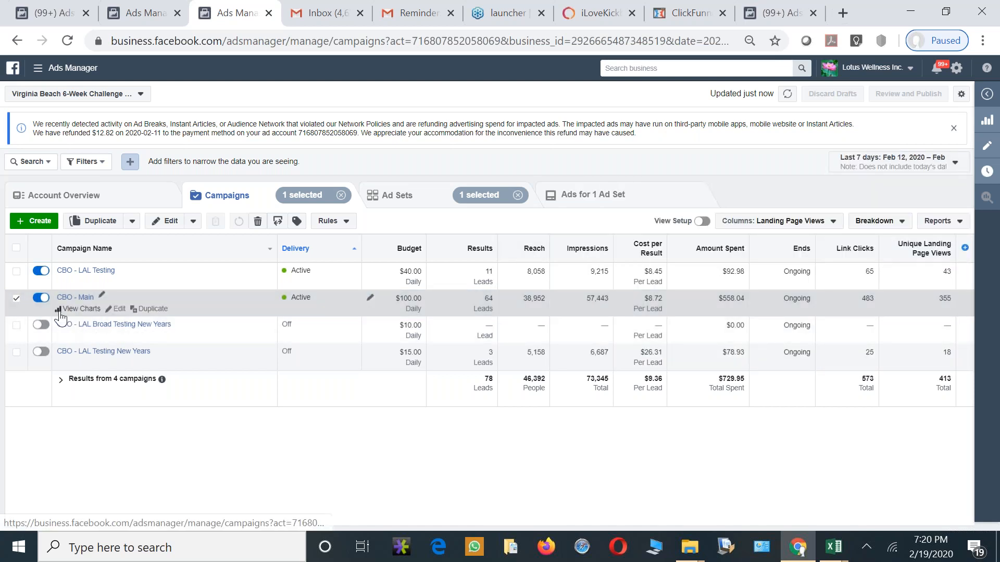
# Show the performance charts for the CBO - Main campaign
pyautogui.click(83, 308)
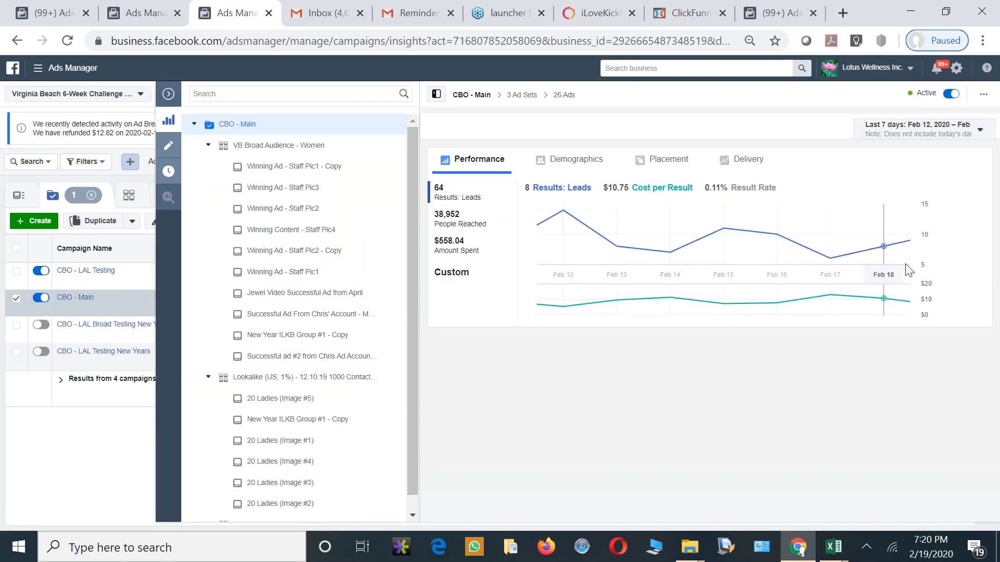
pyautogui.moveTo(898, 269)
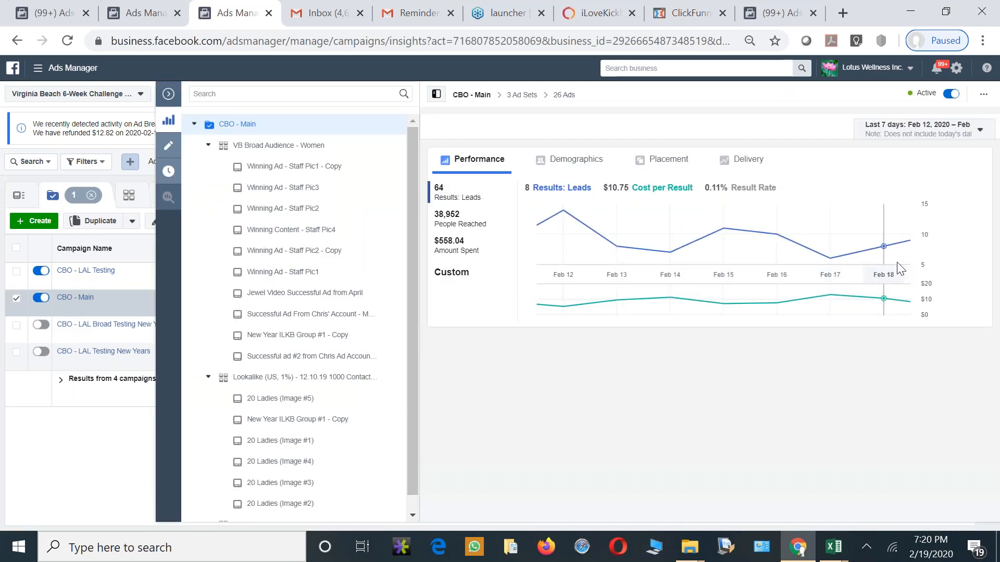
pyautogui.moveTo(847, 243)
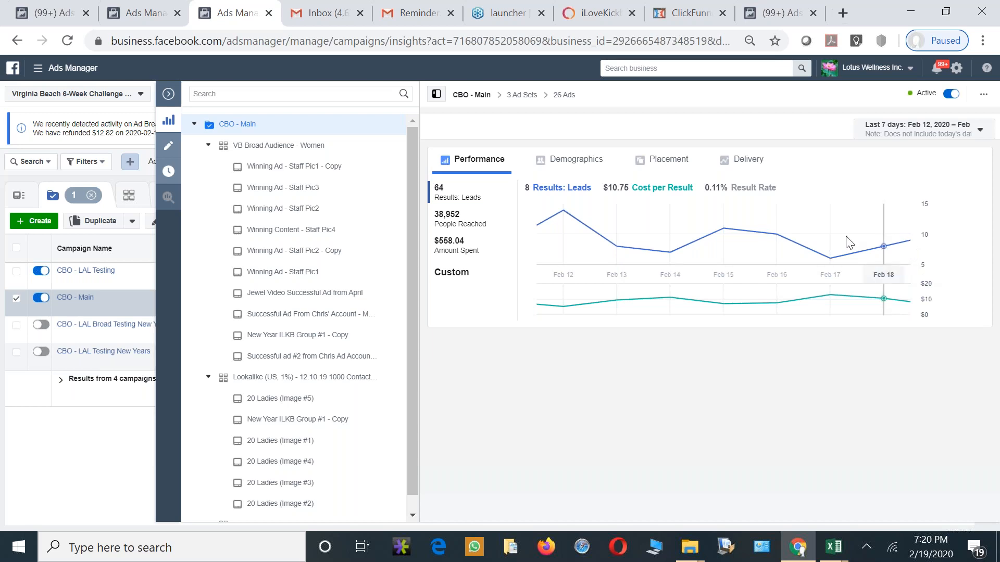
# Review CBO - Main's demographics and delivery charts, then return to performance
pyautogui.click(576, 159)
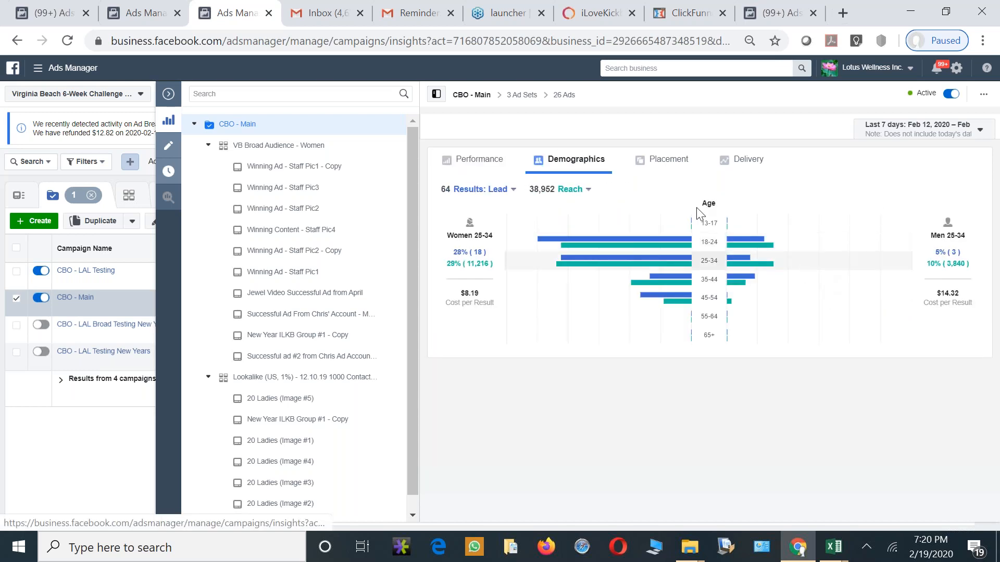
pyautogui.click(748, 158)
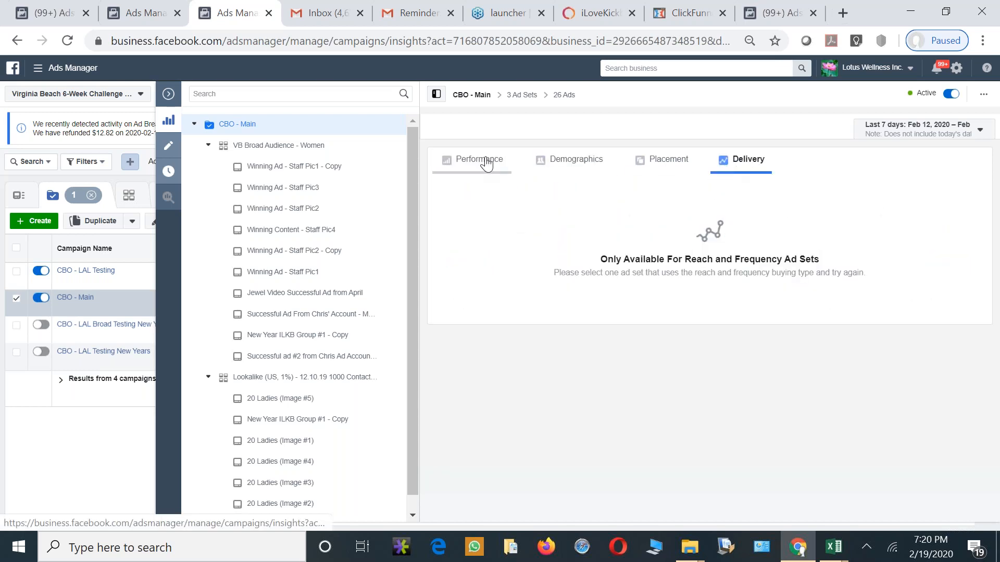
pyautogui.click(478, 159)
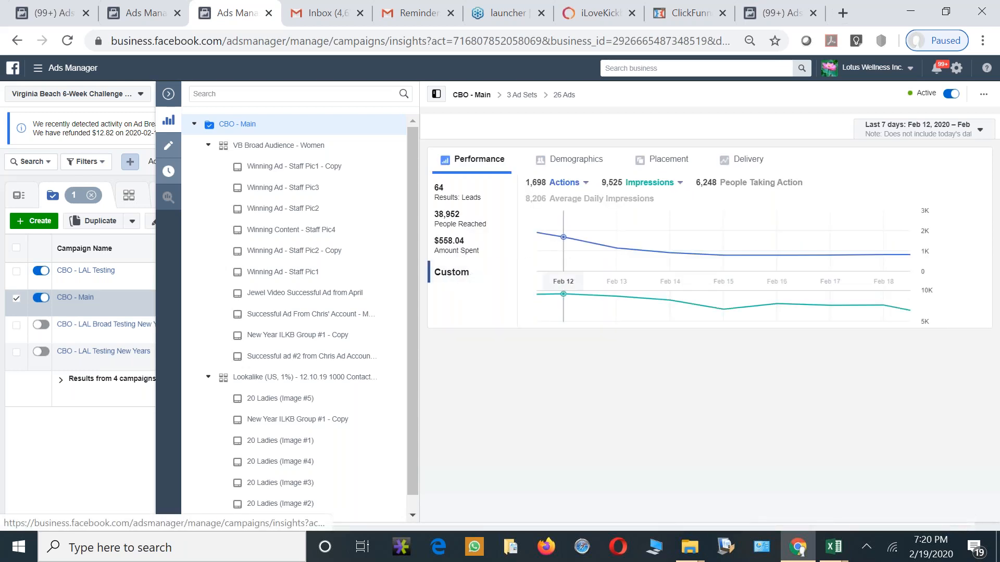
pyautogui.moveTo(884, 277)
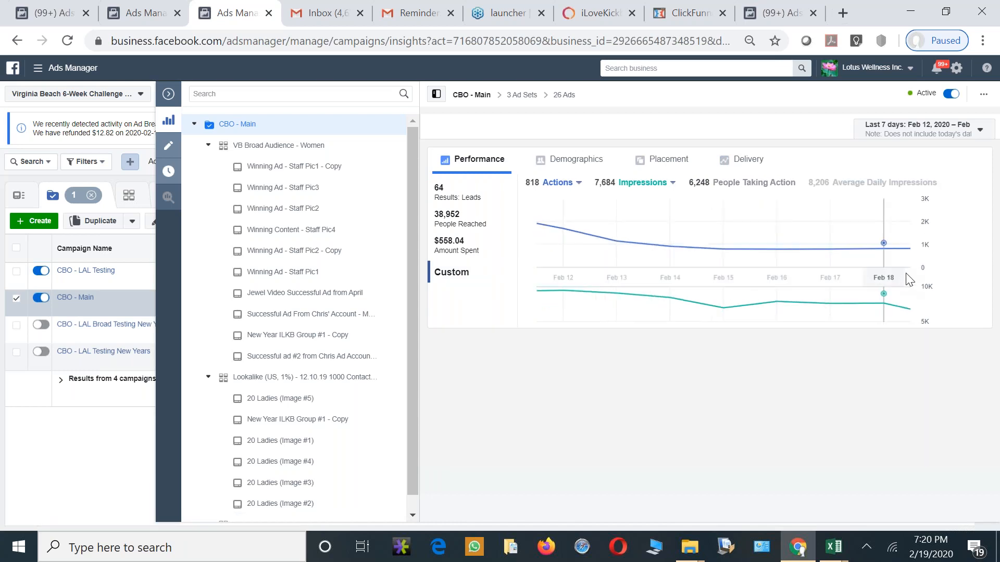
# Chart leads against cost per result, then go into CBO - Main's ad sets
pyautogui.click(555, 182)
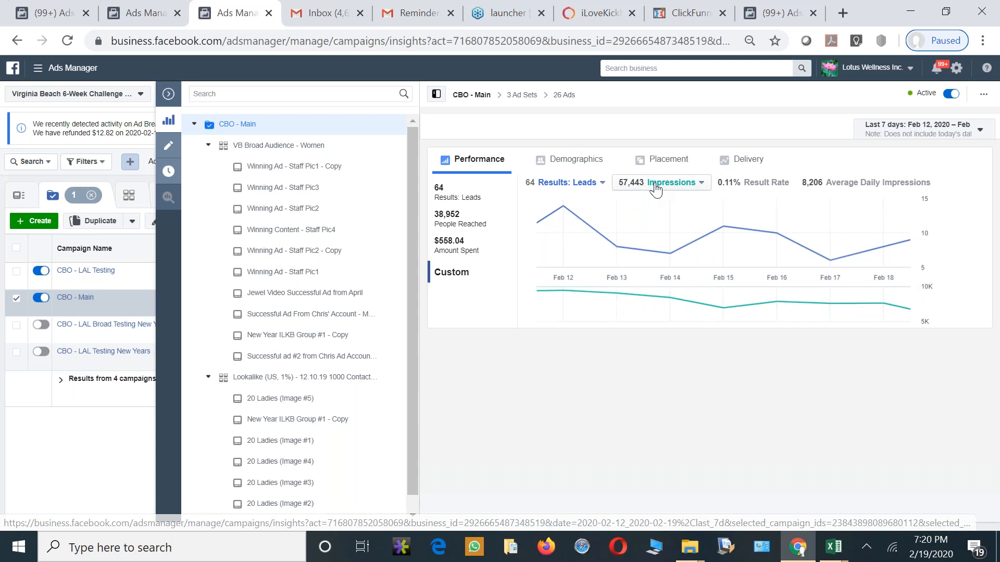
pyautogui.click(661, 182)
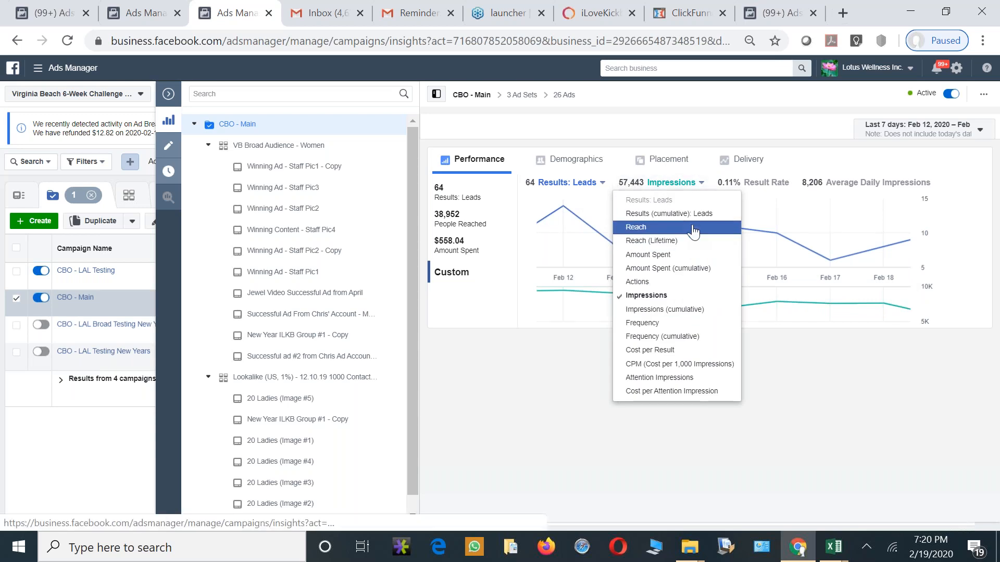
pyautogui.click(649, 350)
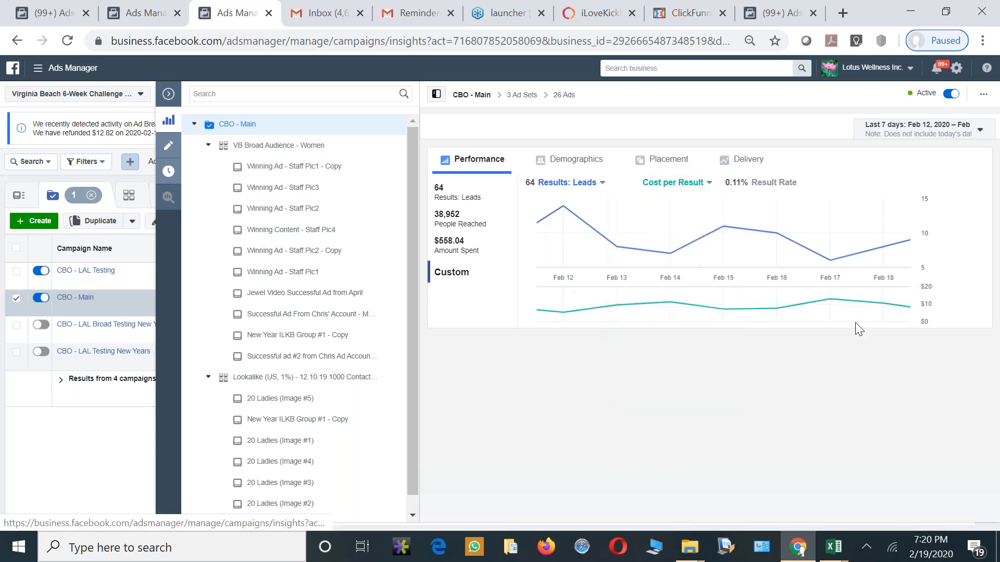
pyautogui.moveTo(830, 277)
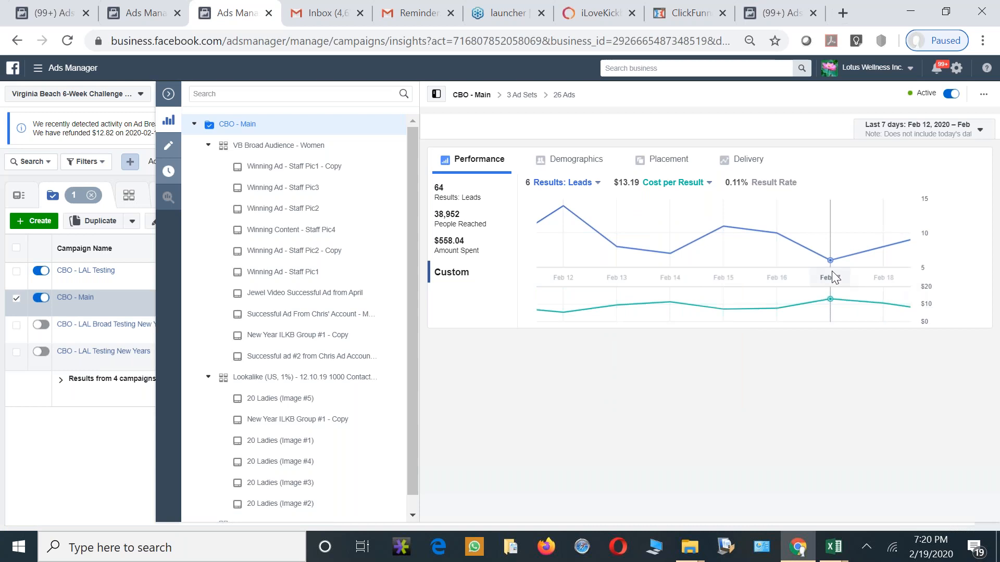
pyautogui.moveTo(921, 255)
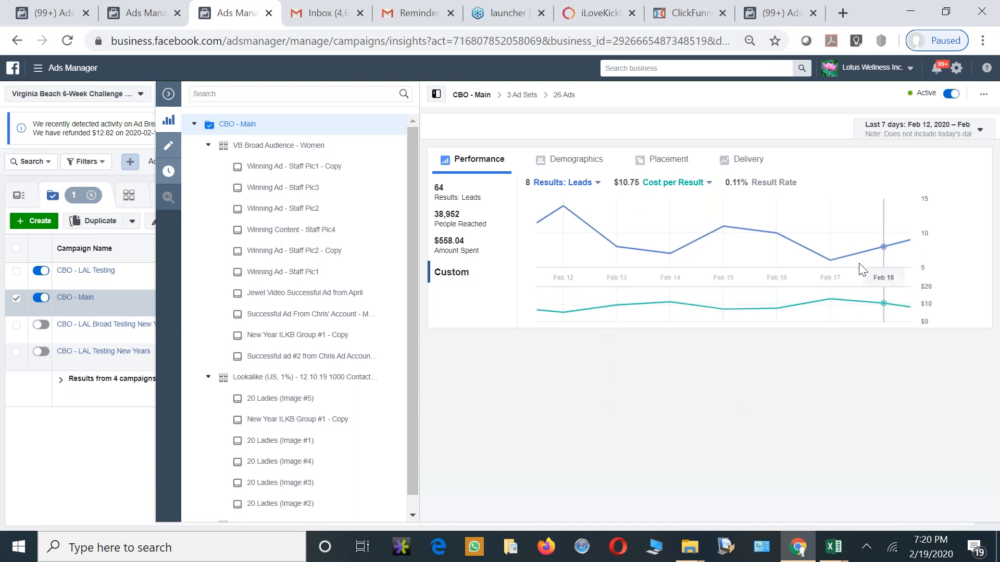
pyautogui.moveTo(851, 309)
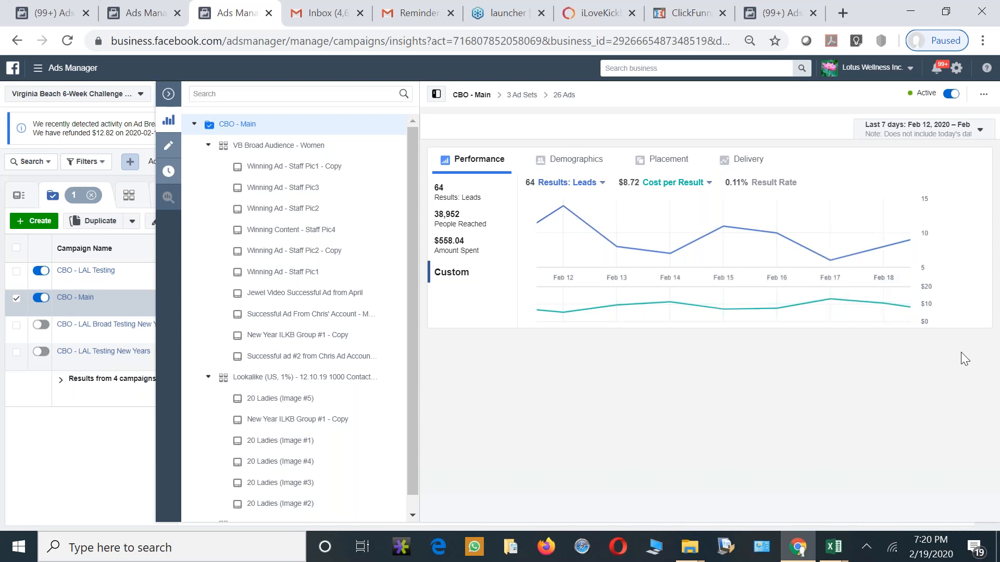
pyautogui.moveTo(908, 274)
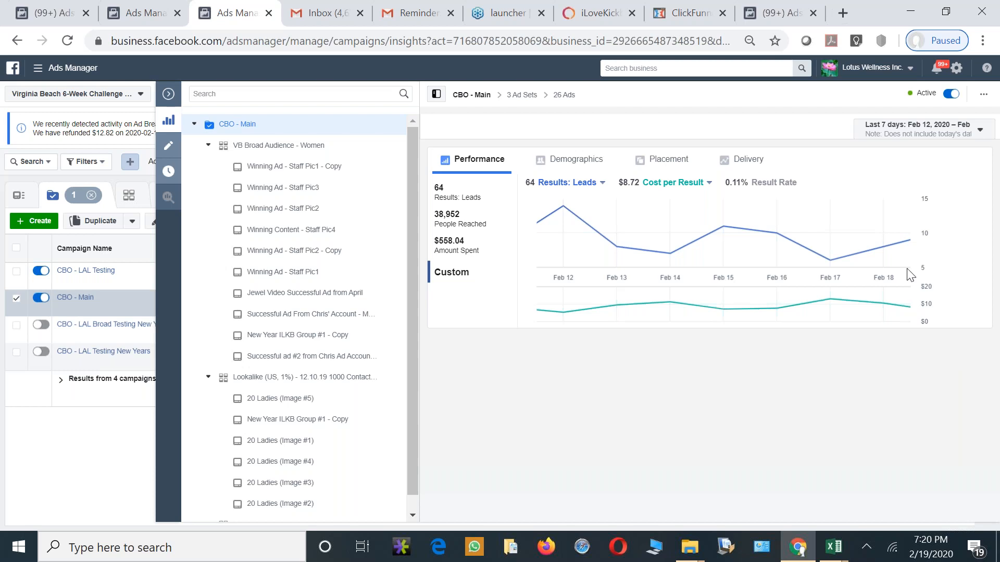
pyautogui.moveTo(964, 234)
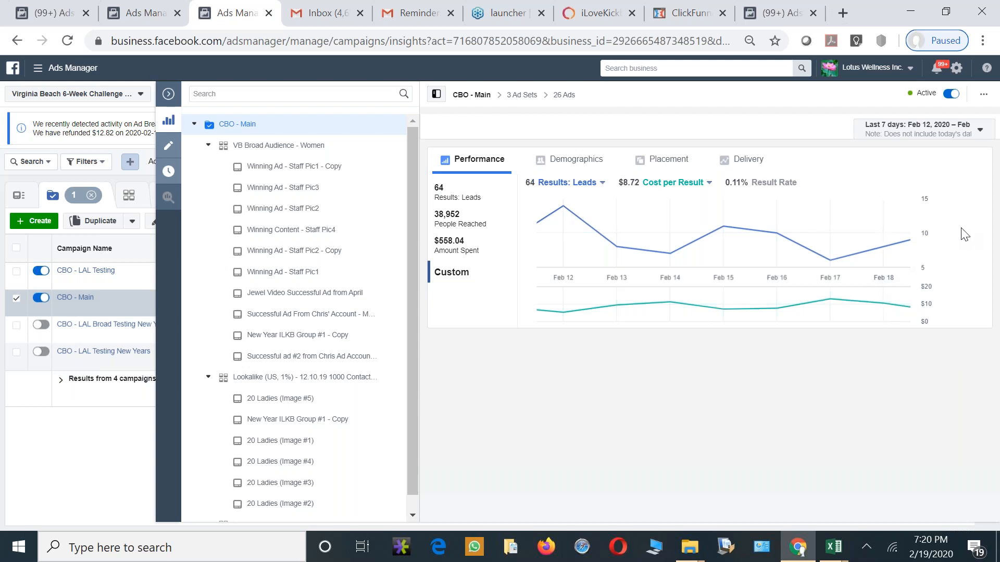
pyautogui.moveTo(981, 334)
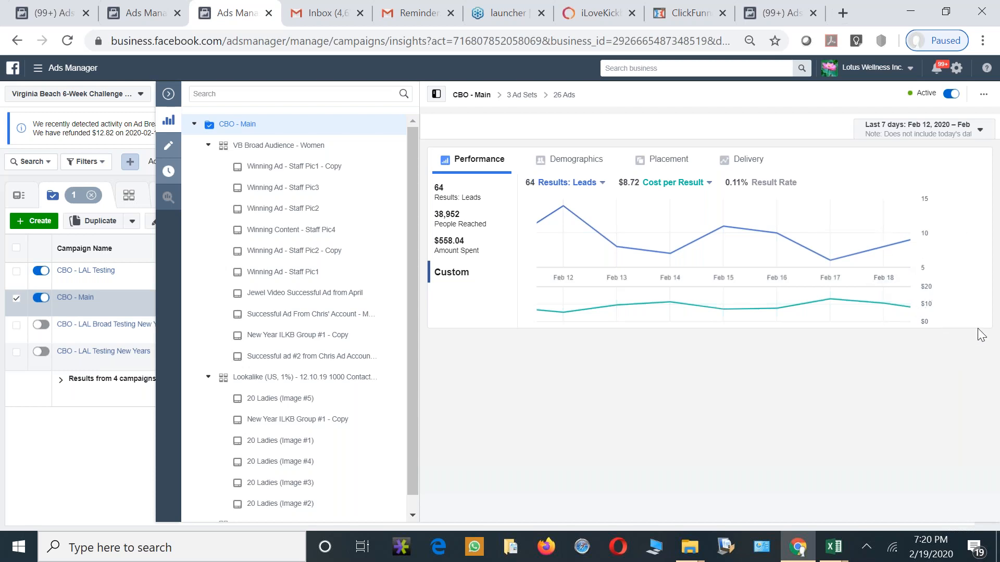
pyautogui.moveTo(916, 248)
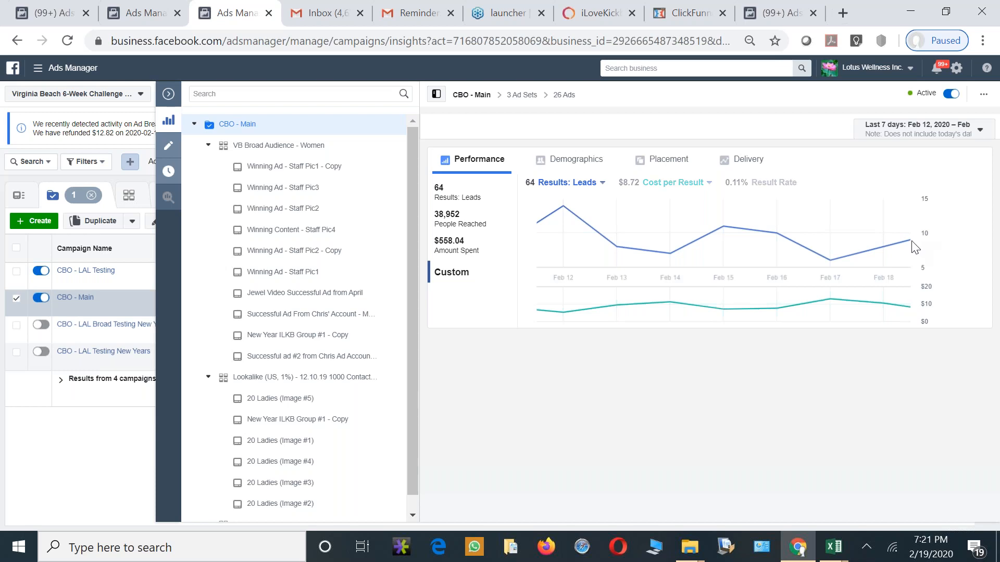
pyautogui.moveTo(616, 247)
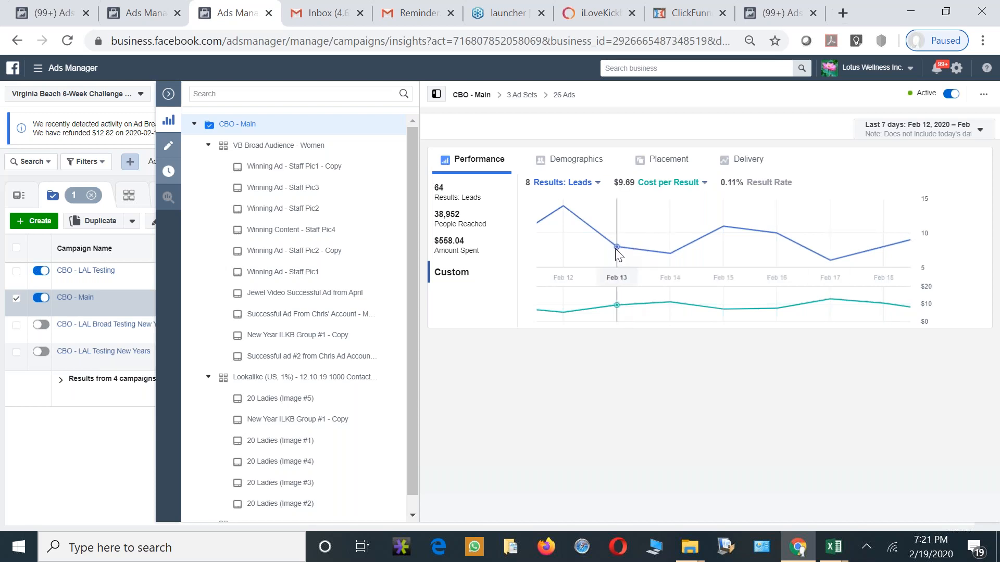
pyautogui.moveTo(631, 305)
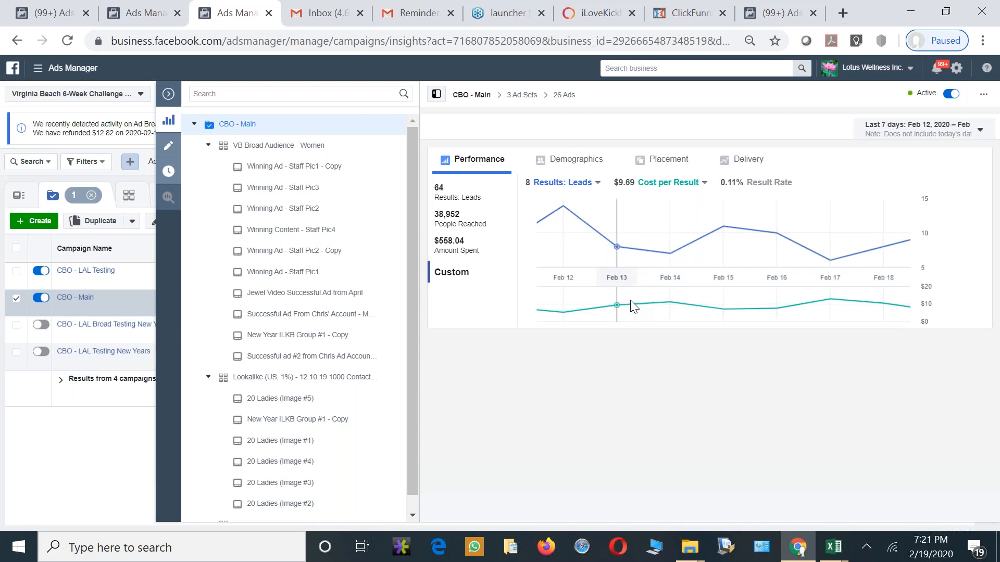
pyautogui.moveTo(670, 277)
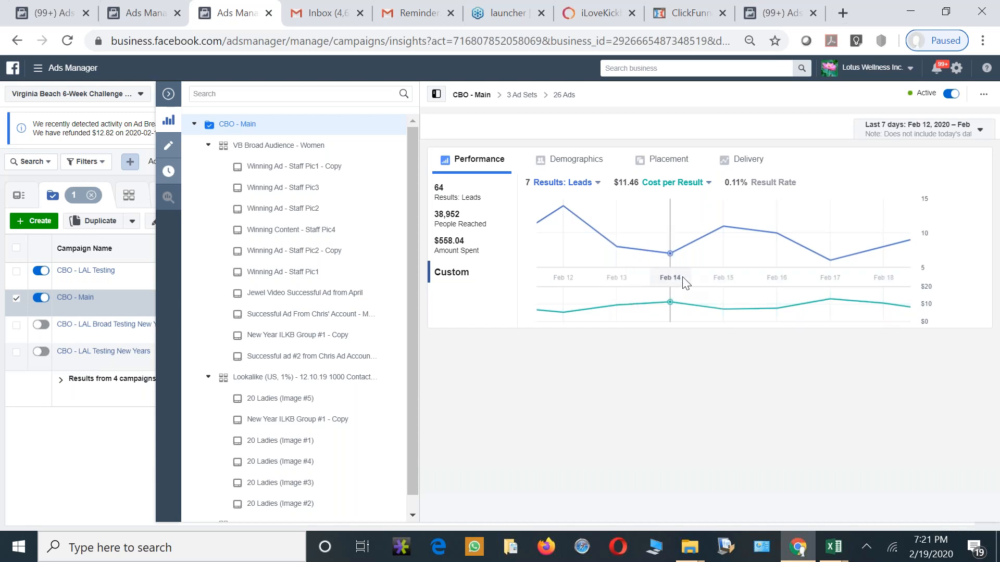
pyautogui.moveTo(708, 279)
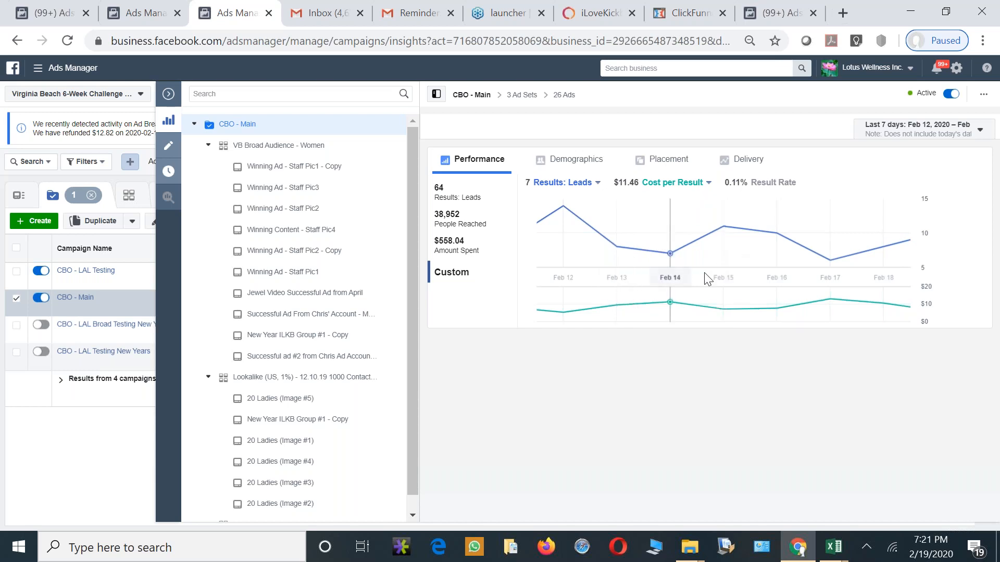
pyautogui.moveTo(646, 308)
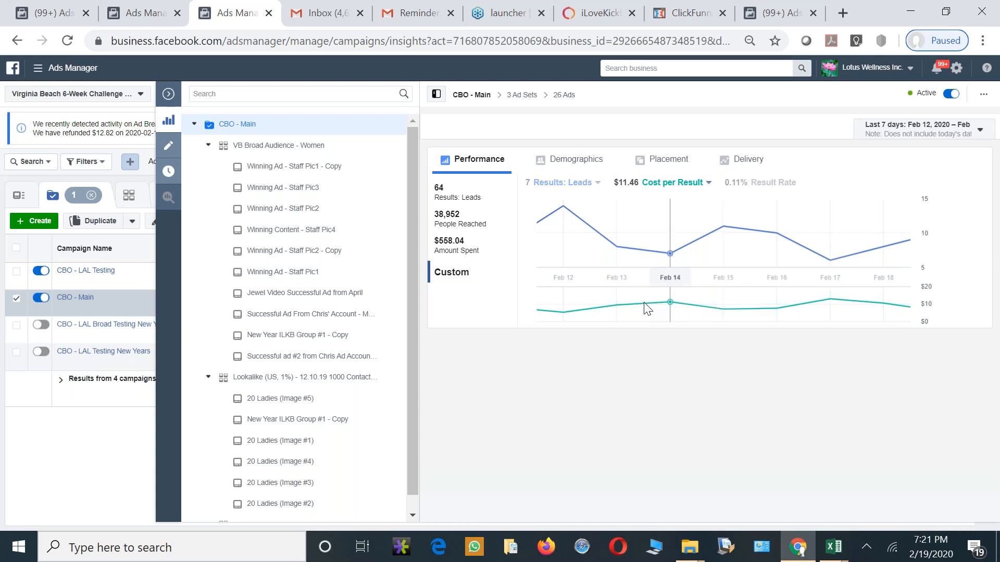
pyautogui.moveTo(883, 246)
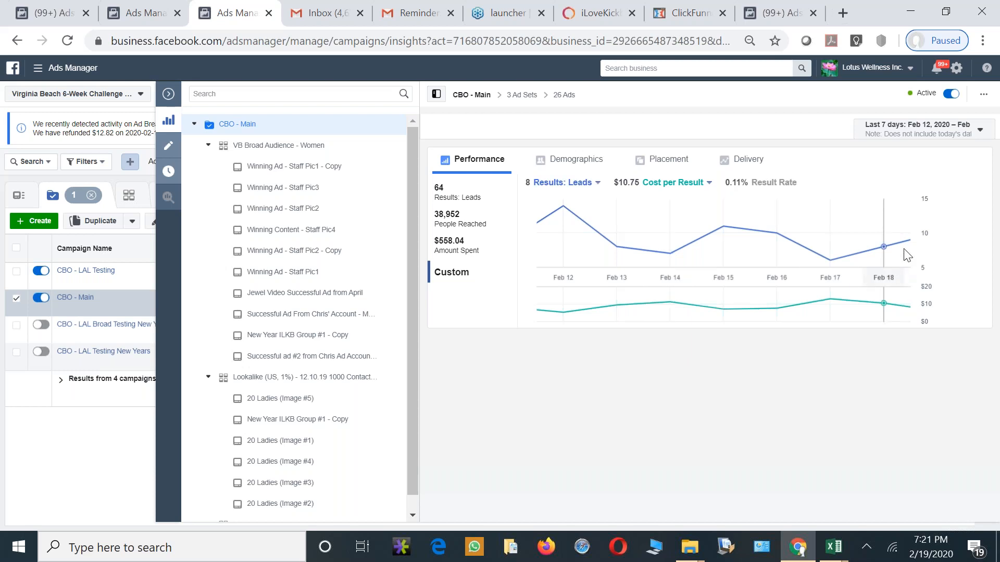
pyautogui.moveTo(562, 223)
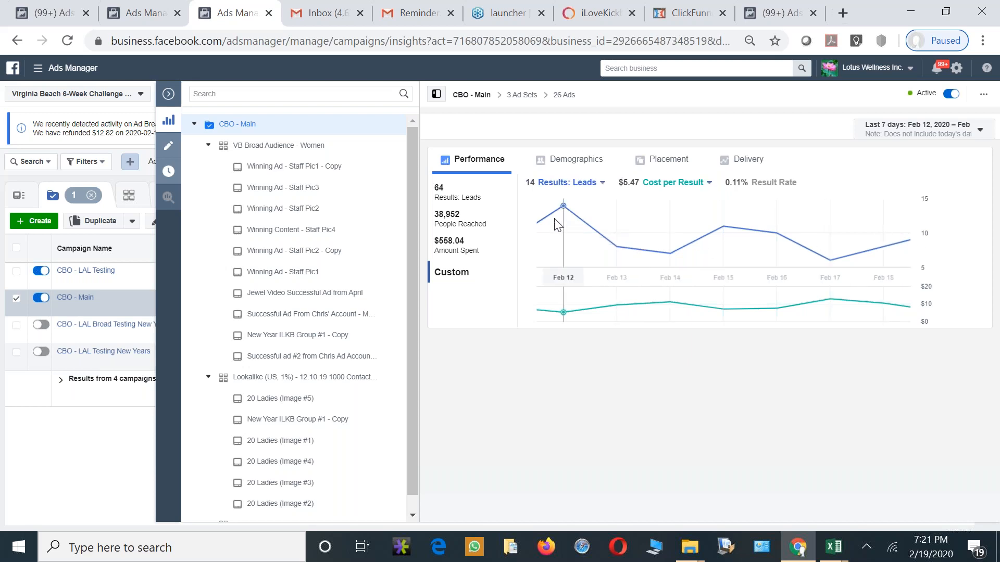
pyautogui.moveTo(563, 291)
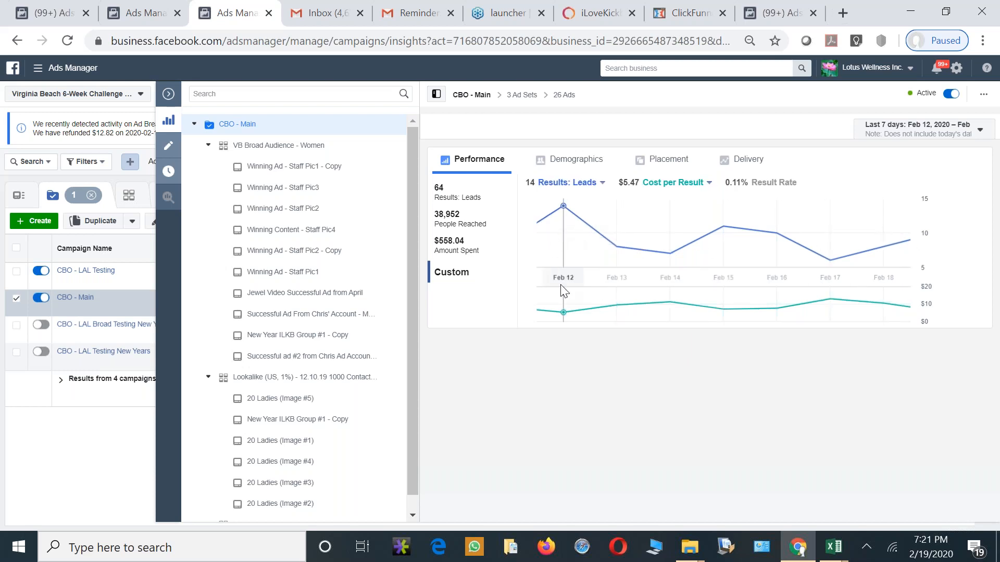
pyautogui.moveTo(580, 263)
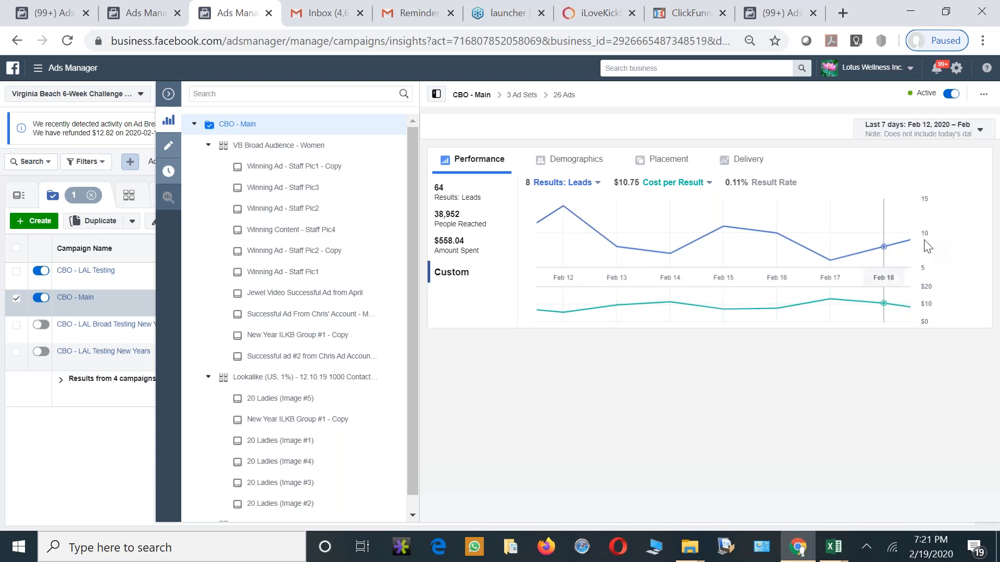
pyautogui.moveTo(933, 213)
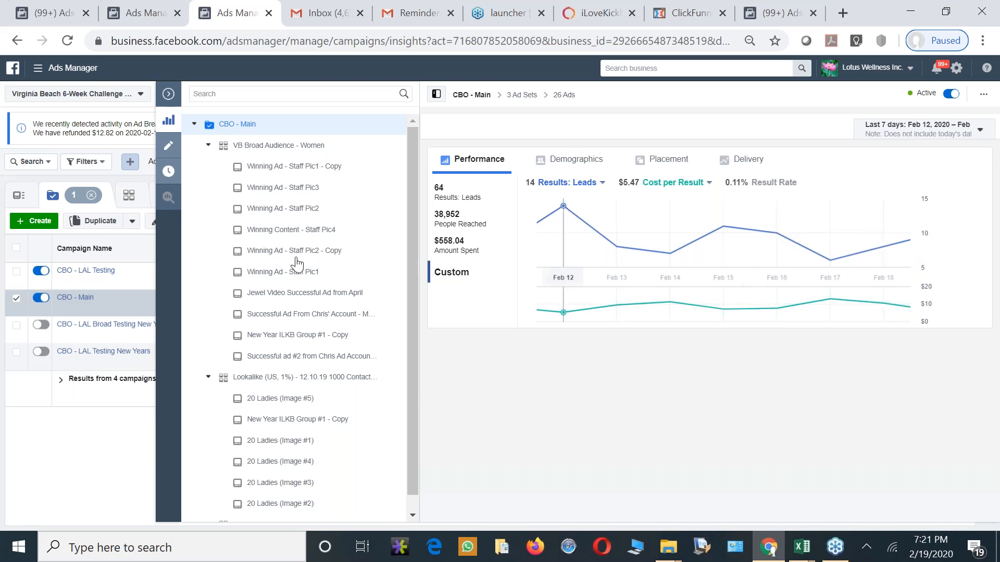
pyautogui.click(75, 296)
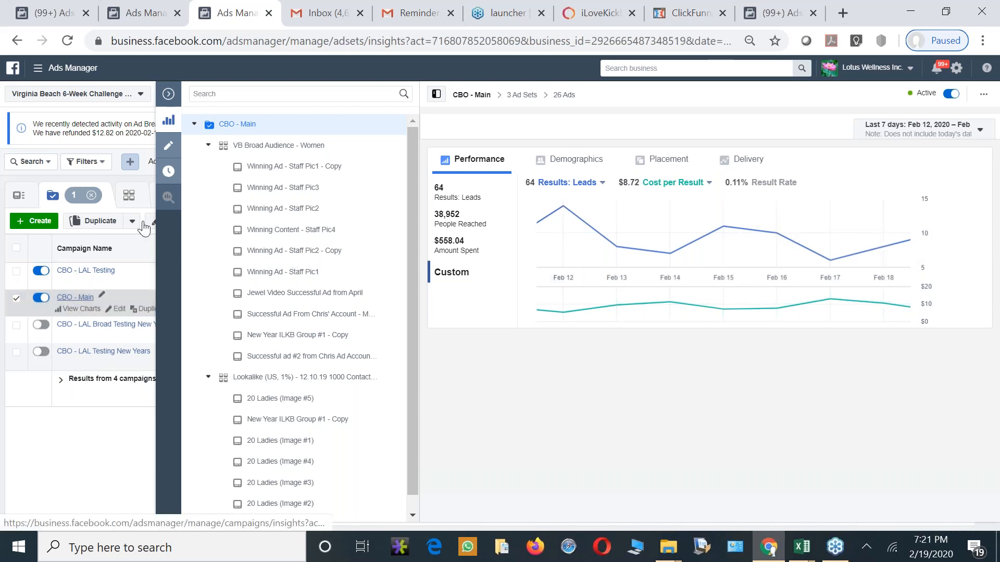
# Select the VB 6 Week Challenge (10.23.19) - Copy ad set and list its ads
pyautogui.click(395, 195)
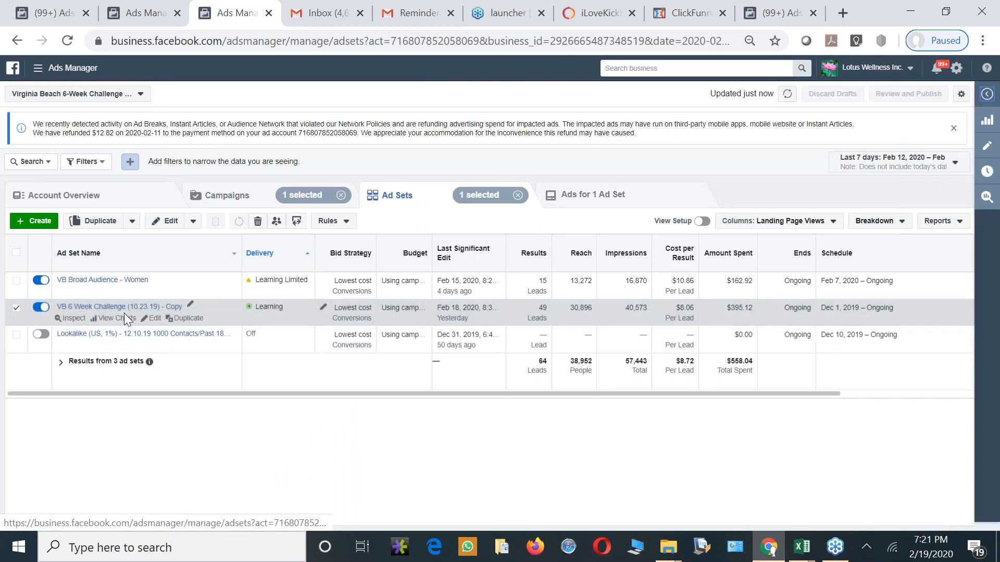
pyautogui.click(114, 319)
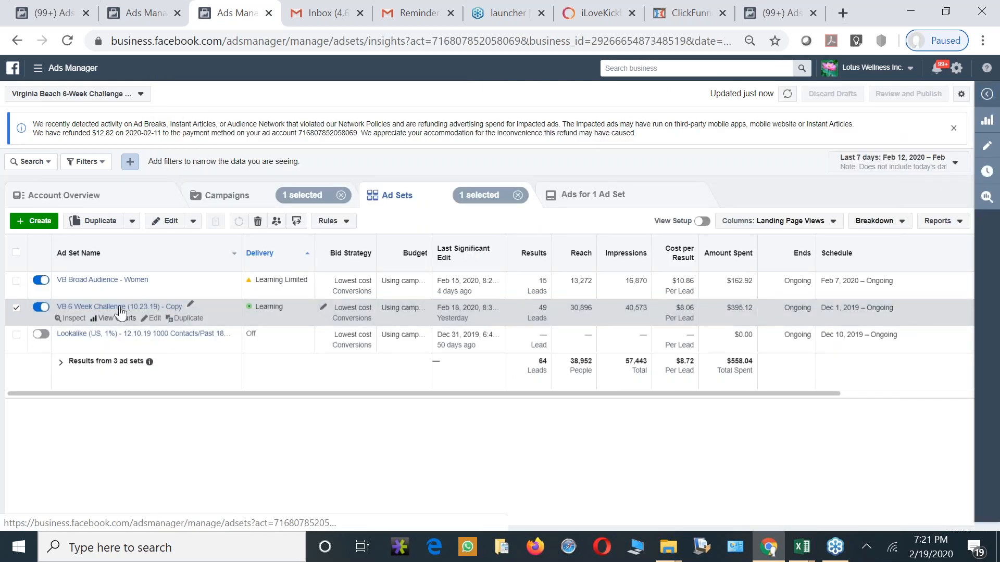
pyautogui.click(113, 318)
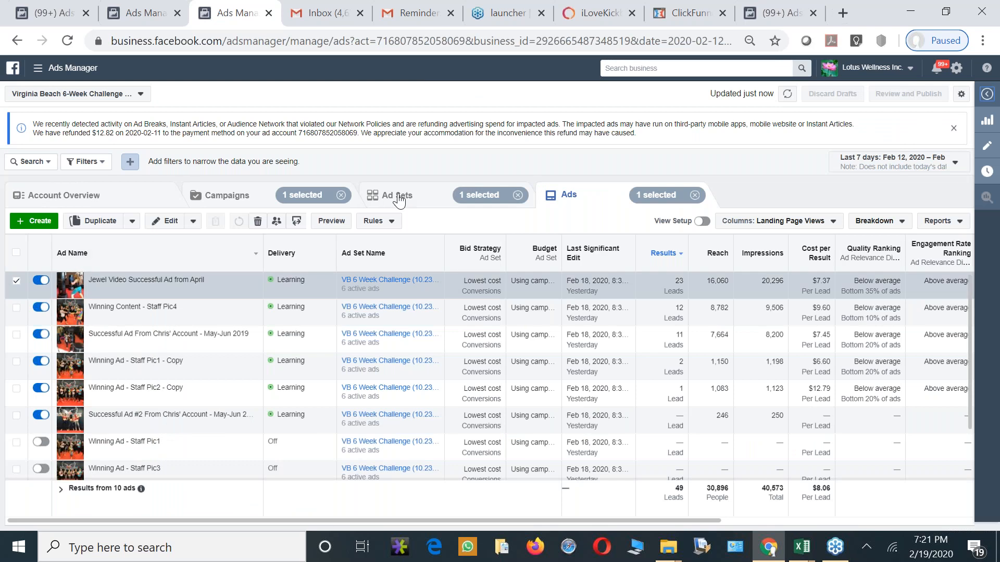
# Switch to VB Broad Audience - Women ads, check the Jewel Video ad's chart and close it
pyautogui.click(396, 195)
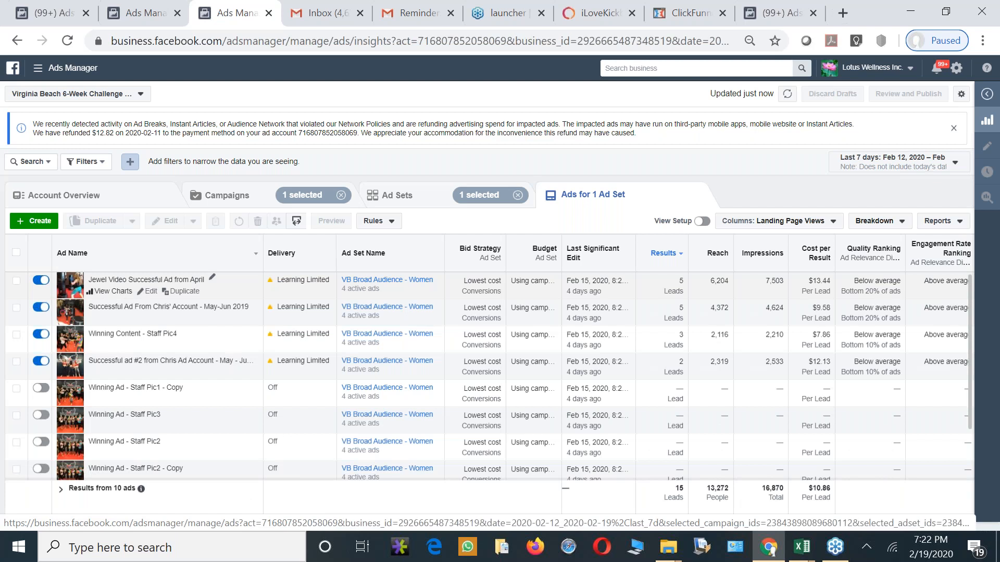
pyautogui.click(124, 279)
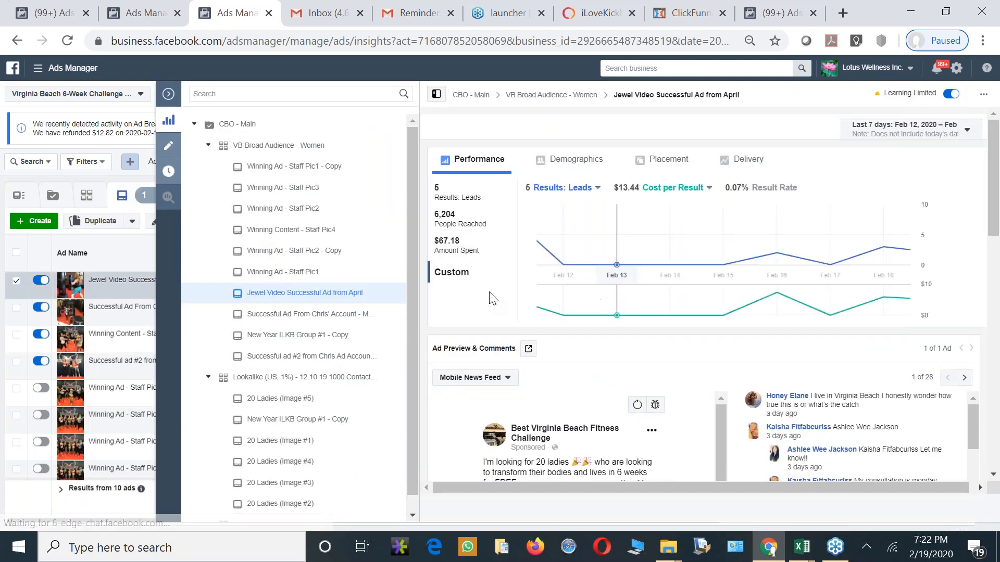
pyautogui.moveTo(169, 94)
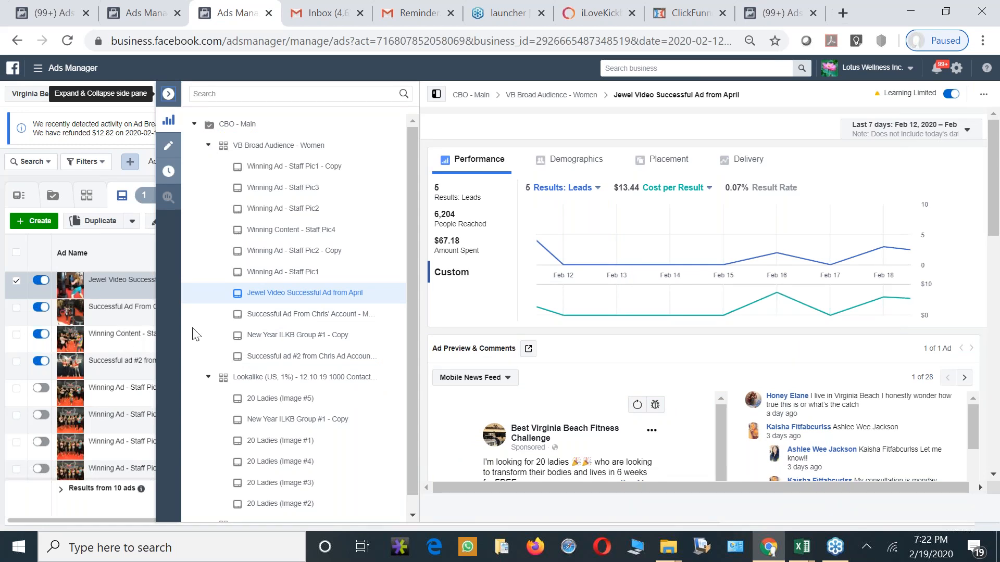
pyautogui.click(167, 93)
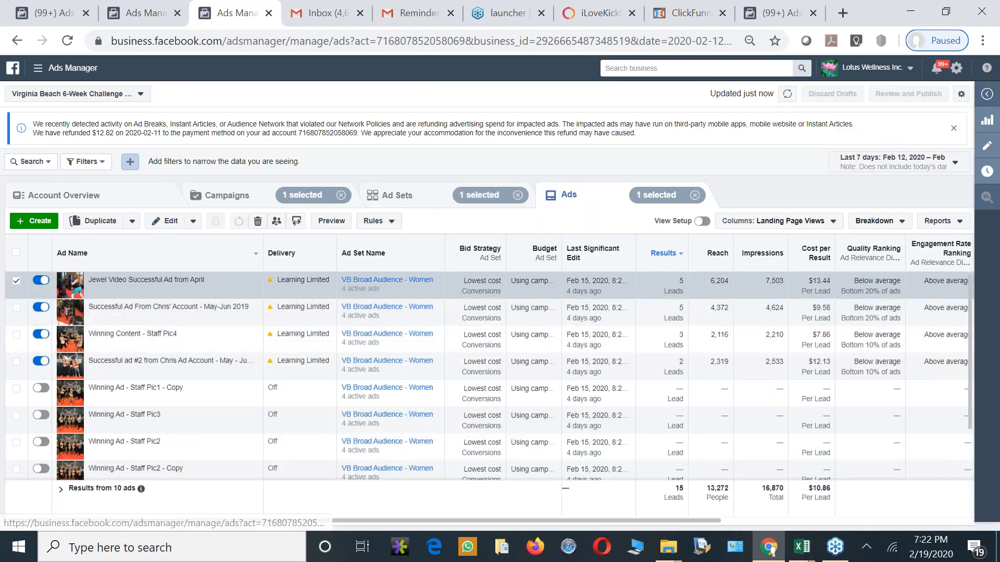
# Navigate via ad sets and campaigns to VB Broad Audience - Women ads and chart Jewel Video
pyautogui.click(396, 194)
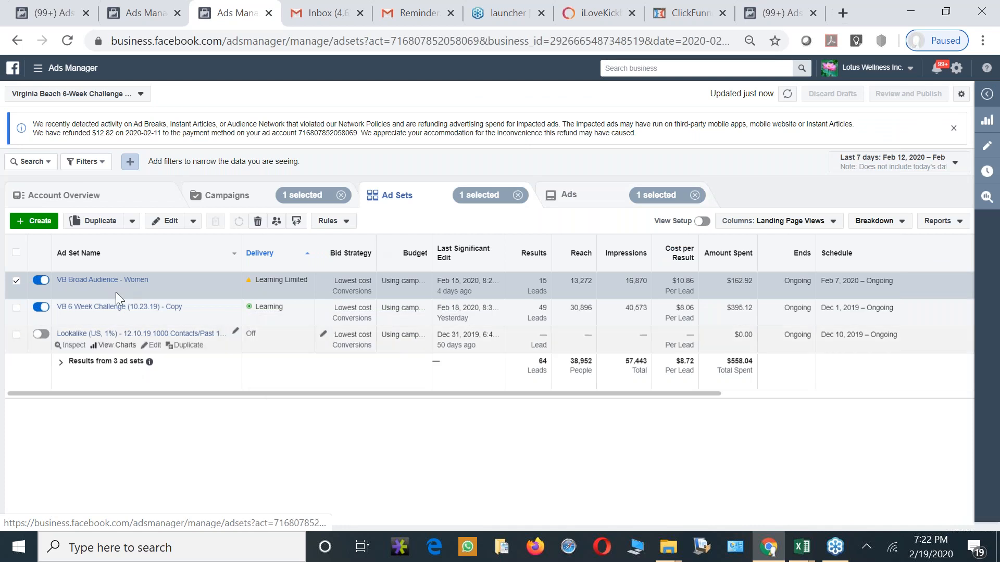
pyautogui.click(226, 195)
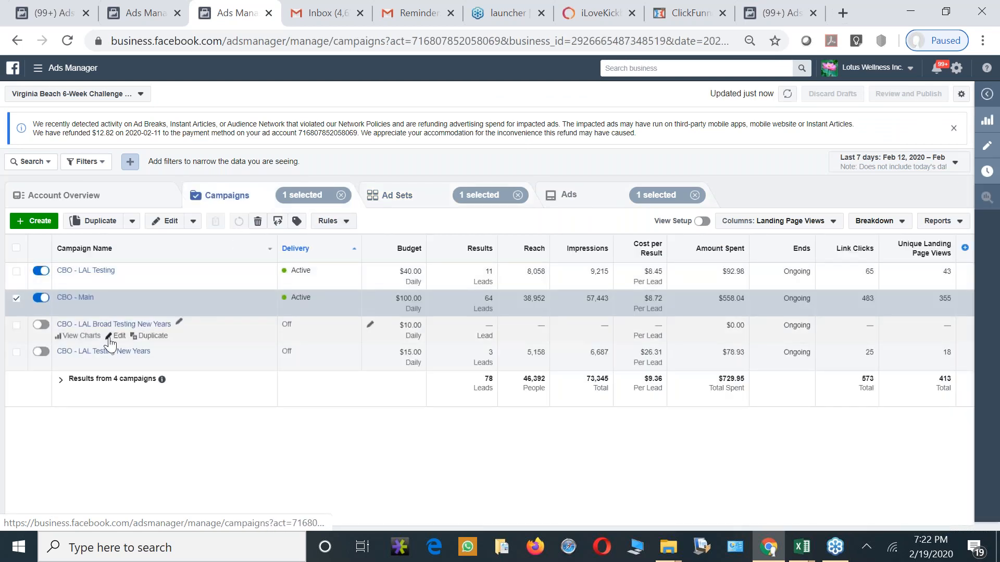
pyautogui.moveTo(76, 304)
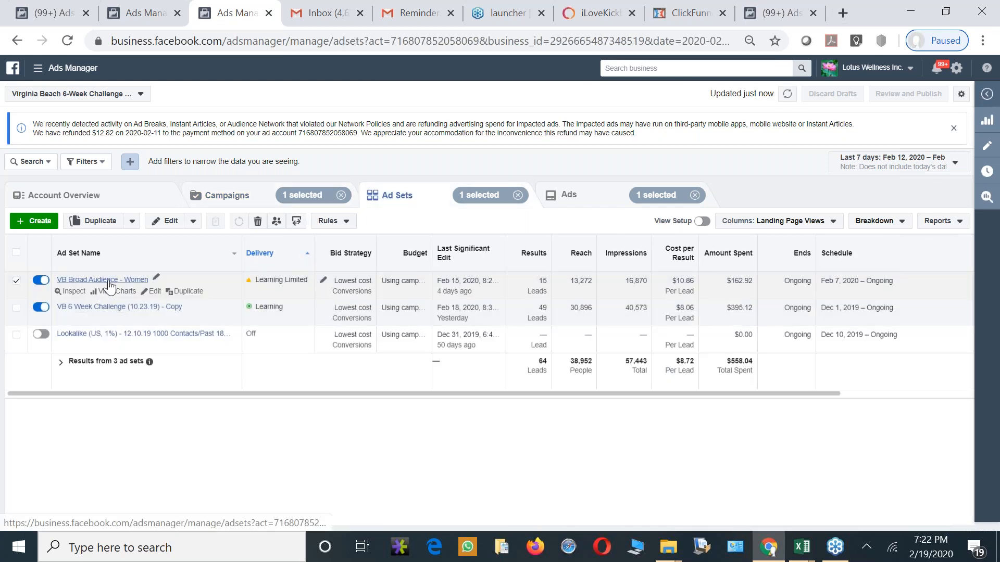
pyautogui.click(567, 195)
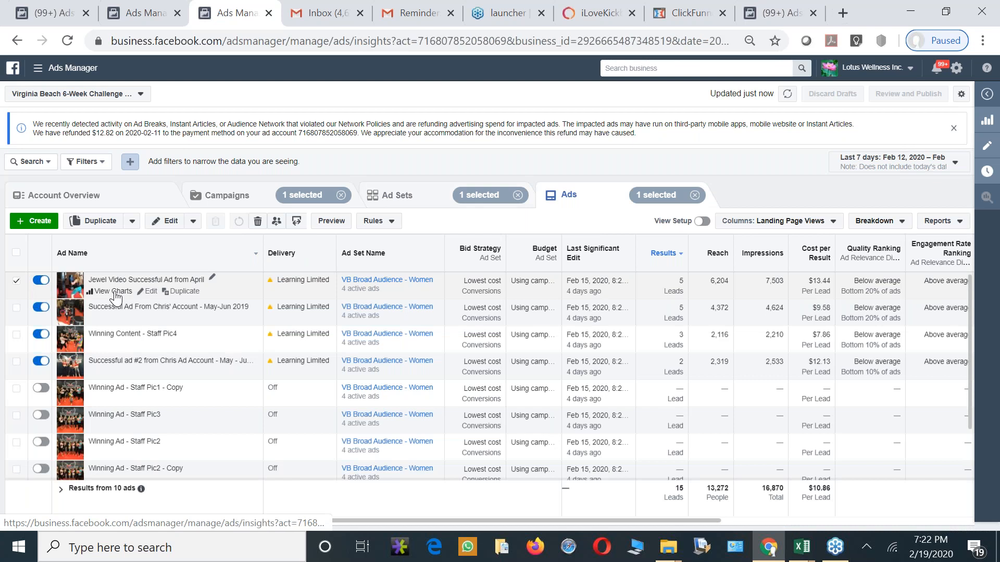
pyautogui.click(113, 291)
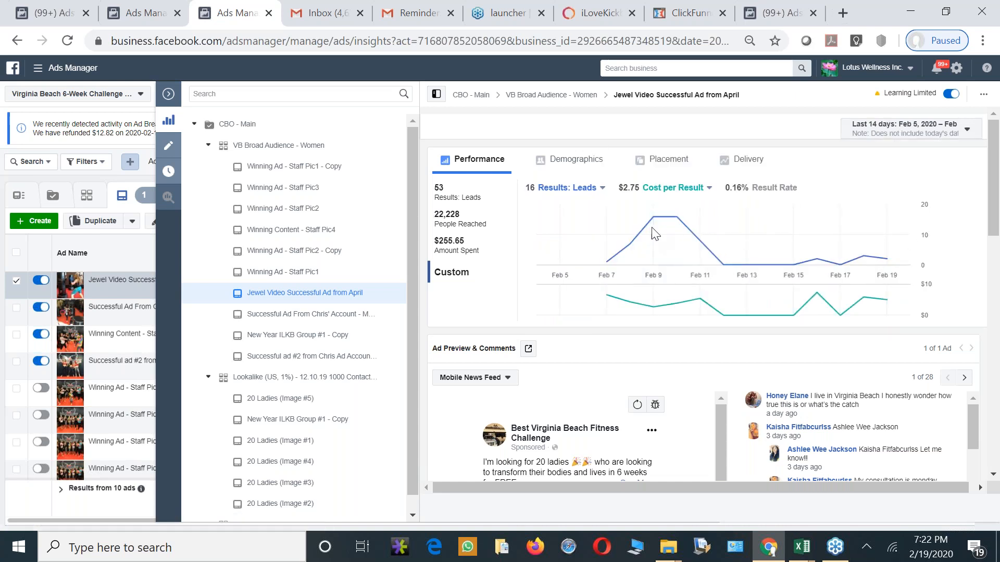
pyautogui.moveTo(880, 267)
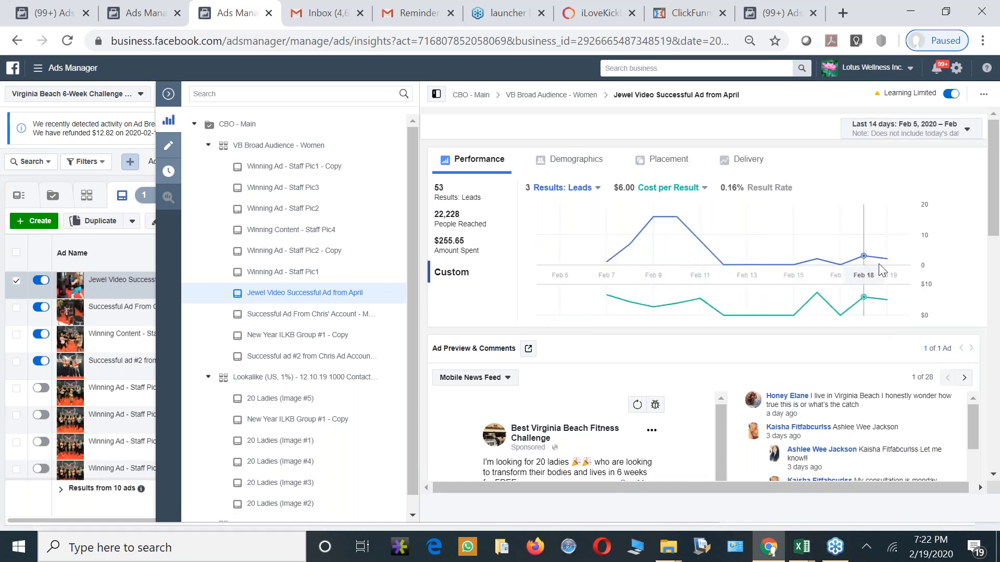
pyautogui.moveTo(885, 261)
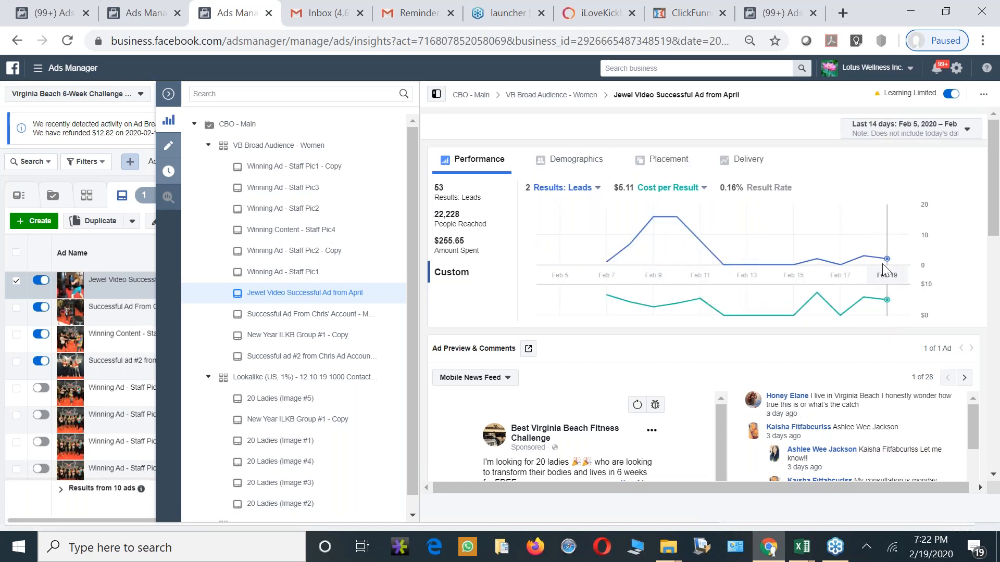
pyautogui.moveTo(677, 244)
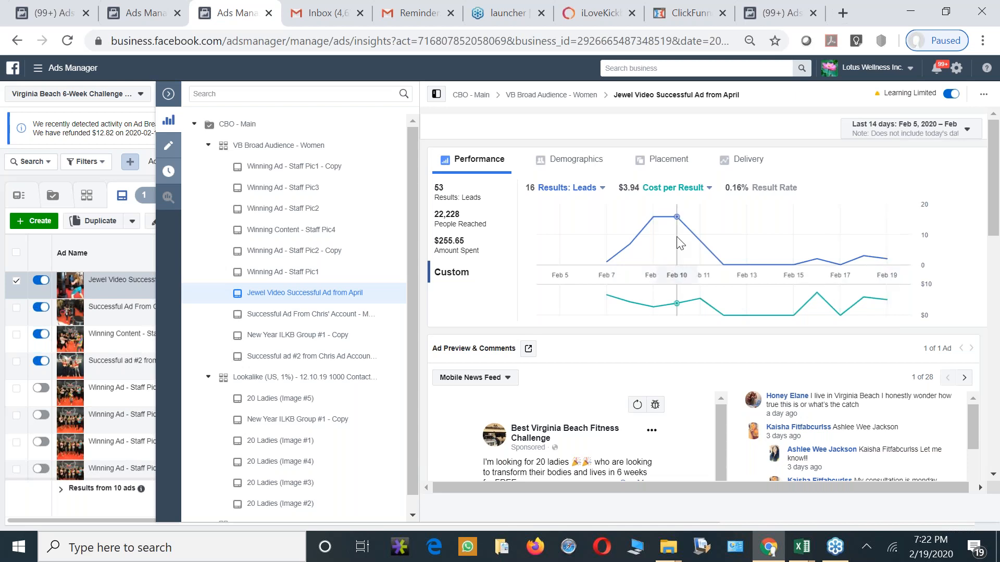
pyautogui.moveTo(683, 243)
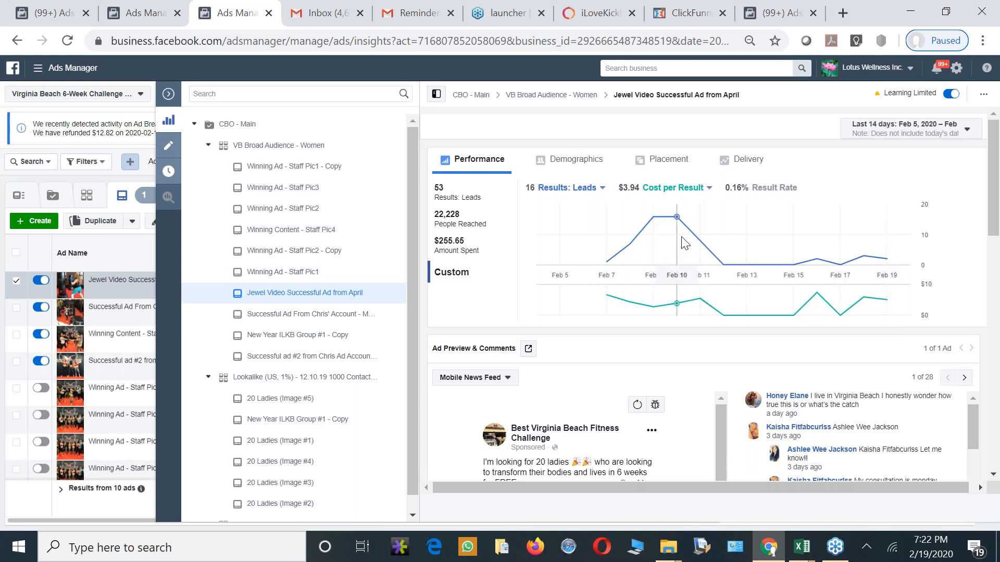
pyautogui.moveTo(701, 249)
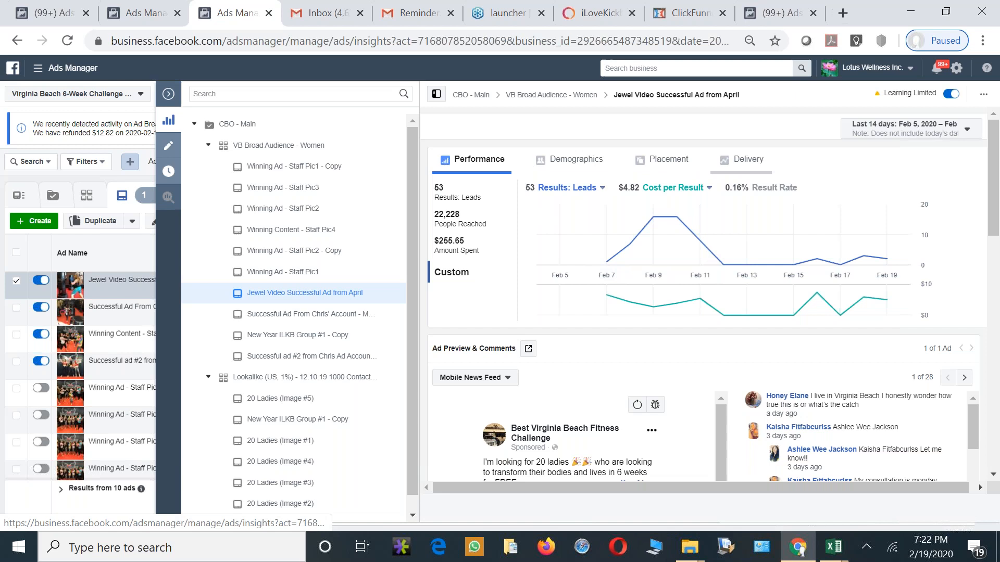
# Leave the charts view and return to the CBO - Main ad sets list
pyautogui.click(740, 160)
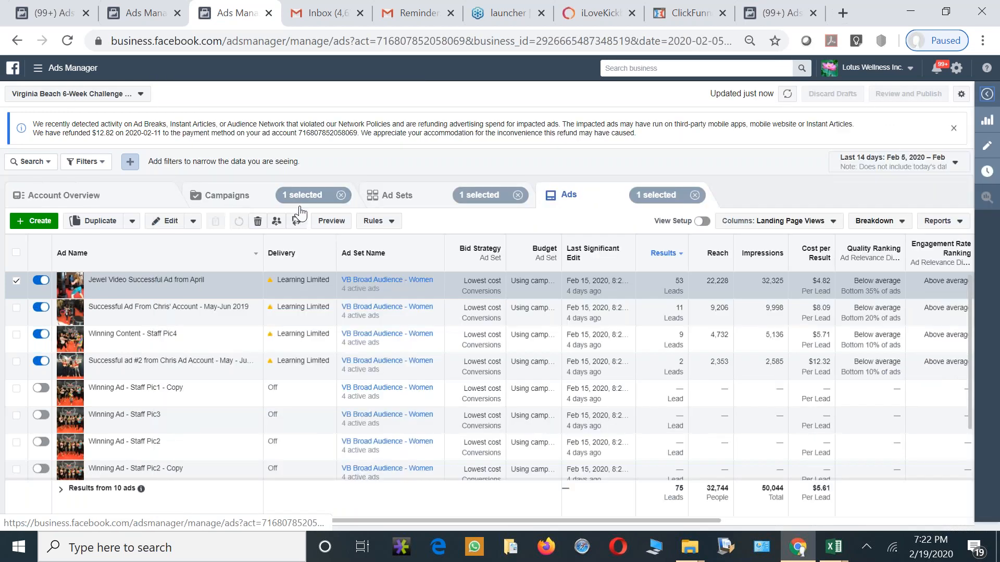
pyautogui.click(395, 195)
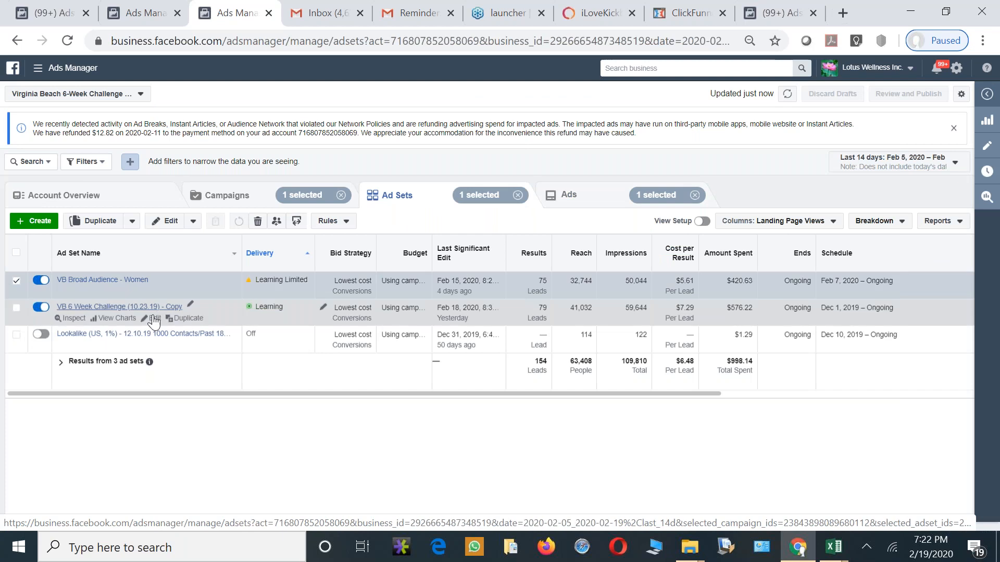
pyautogui.moveTo(102, 279)
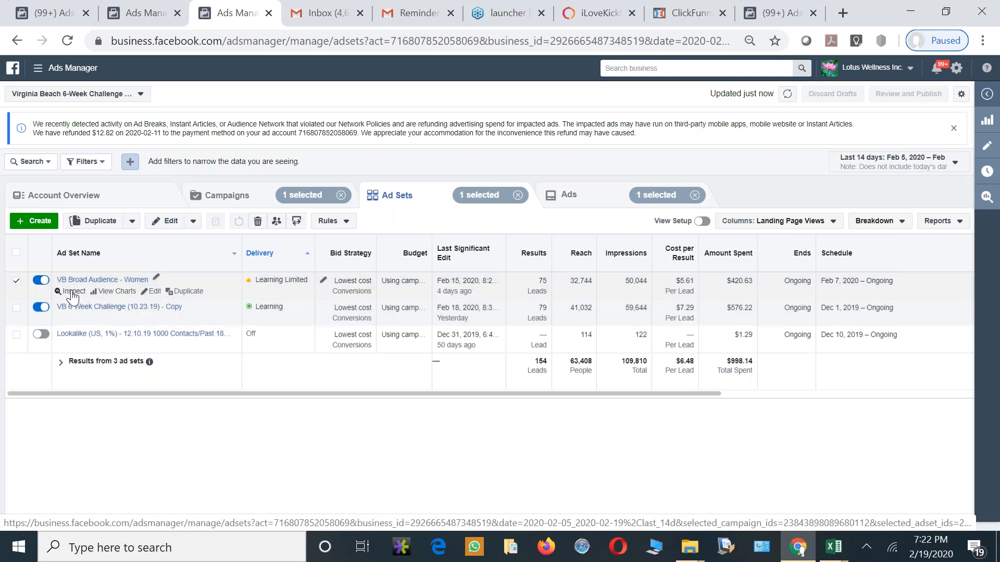
# Inspect VB Broad Audience - Women and add First Time Impression Ratio beside cost per lead
pyautogui.click(70, 292)
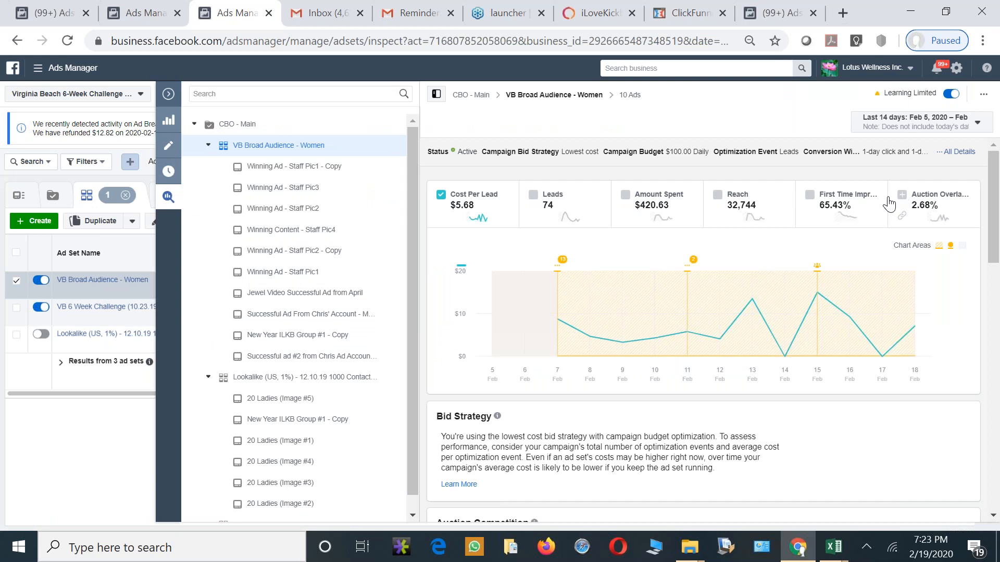
pyautogui.click(810, 194)
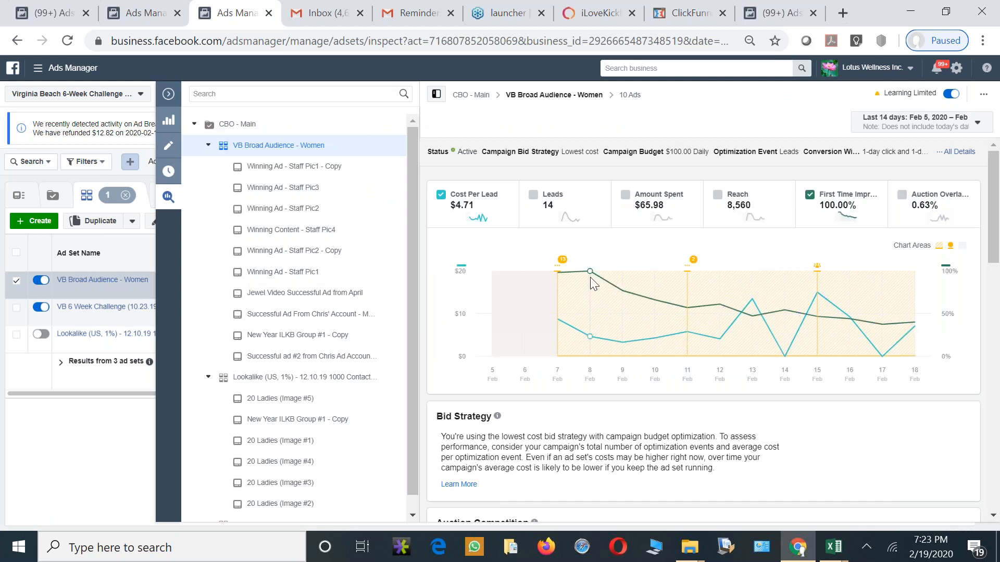
pyautogui.moveTo(558, 273)
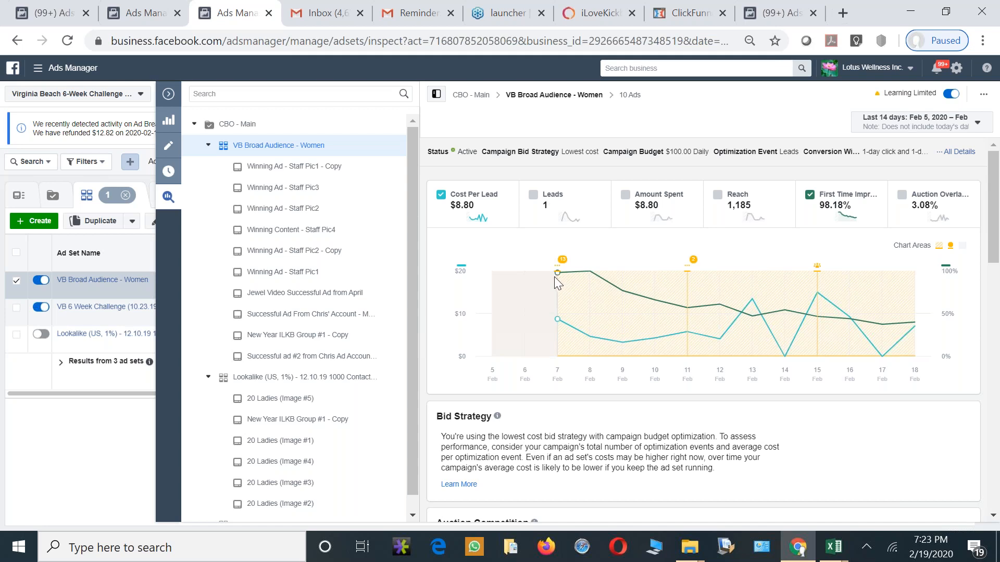
pyautogui.moveTo(587, 283)
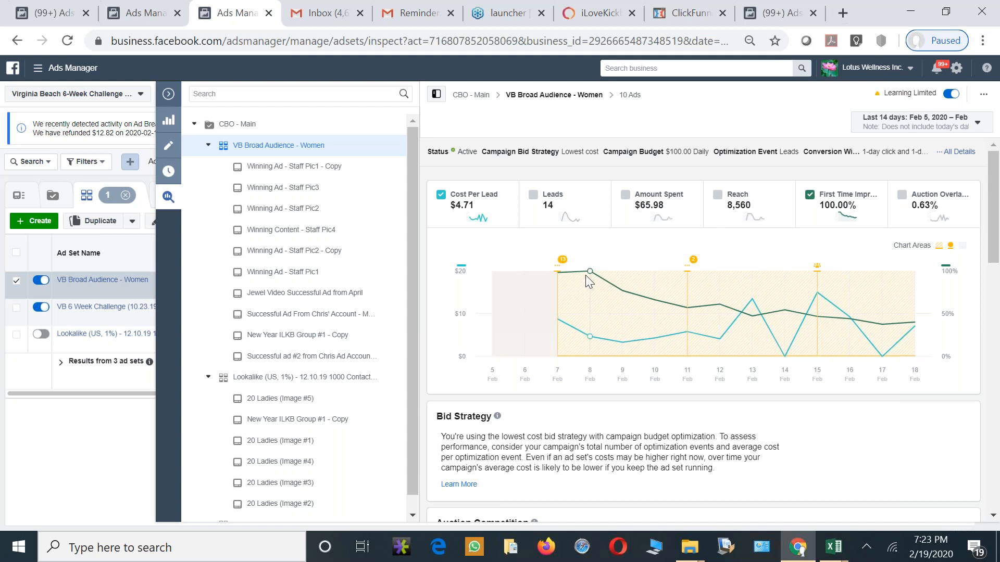
pyautogui.moveTo(619, 291)
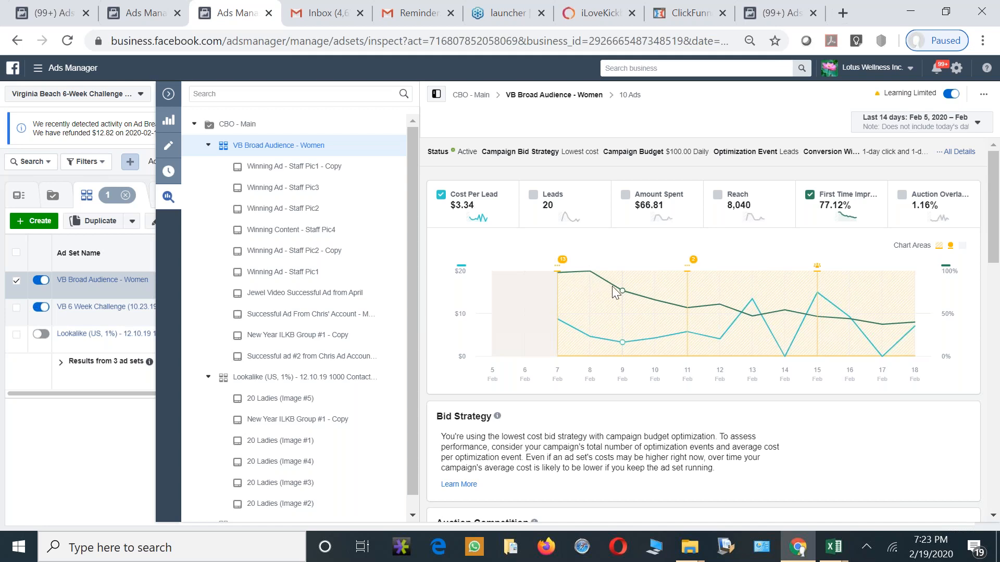
pyautogui.moveTo(622, 299)
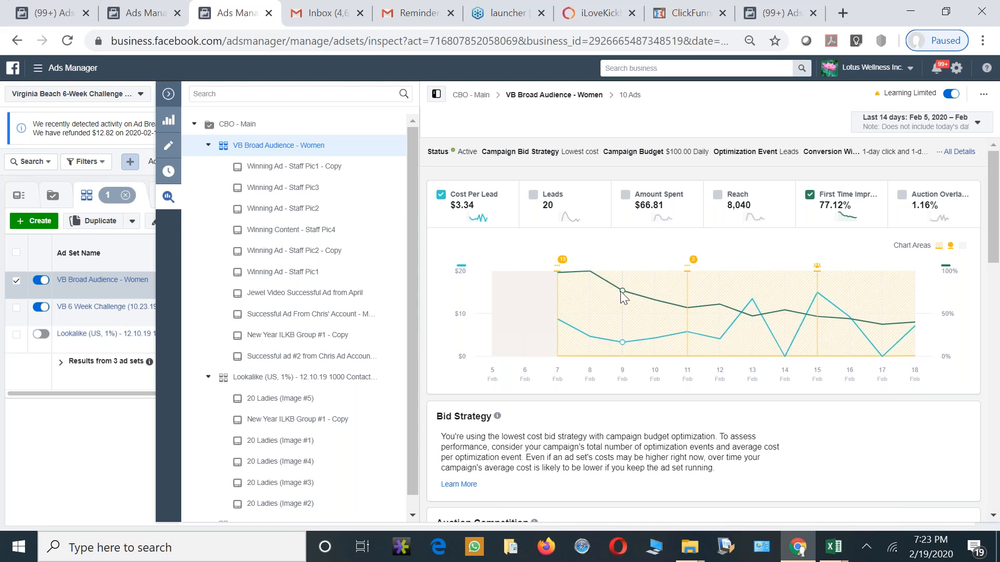
pyautogui.moveTo(655, 303)
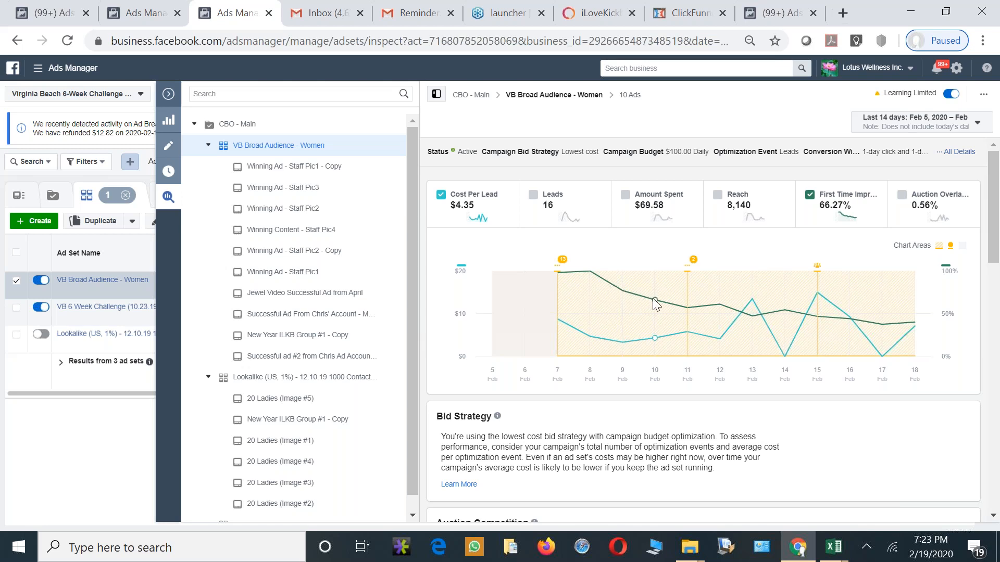
pyautogui.moveTo(688, 310)
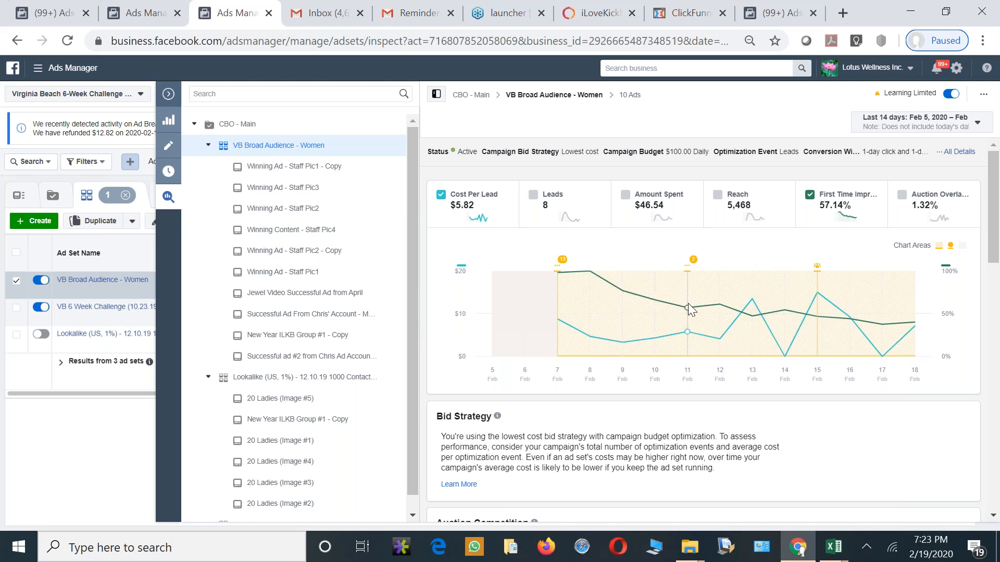
pyautogui.moveTo(729, 316)
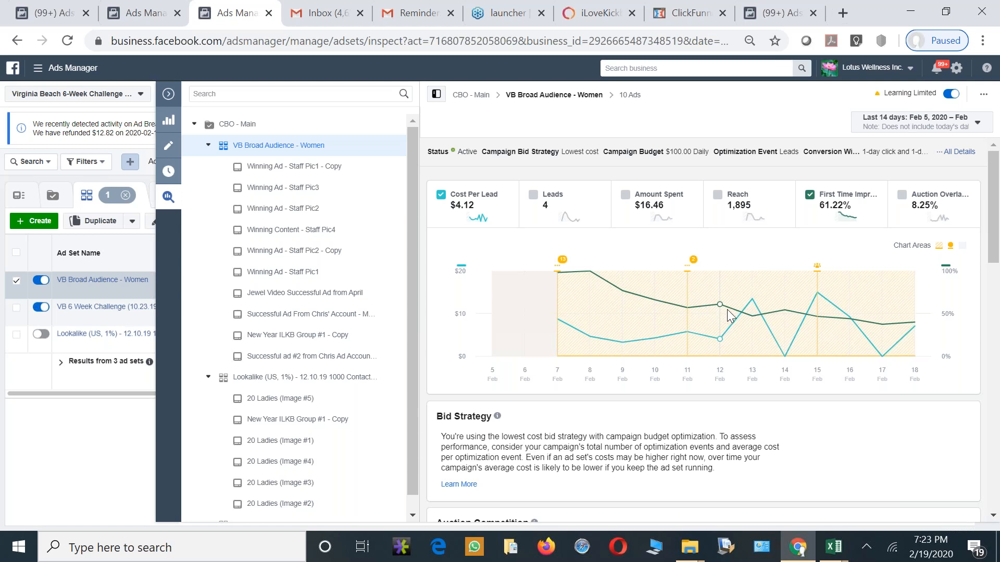
pyautogui.moveTo(674, 312)
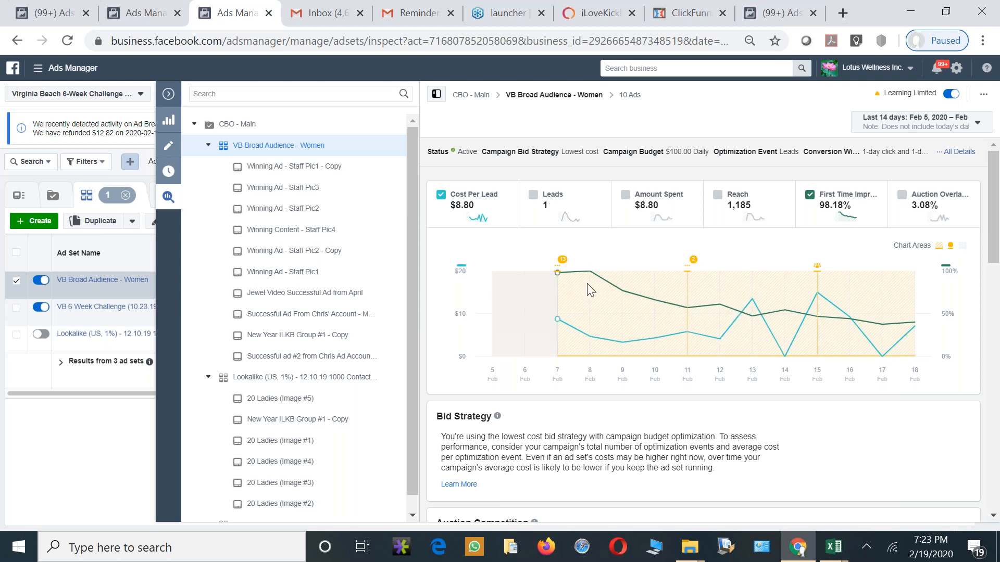
pyautogui.moveTo(589, 304)
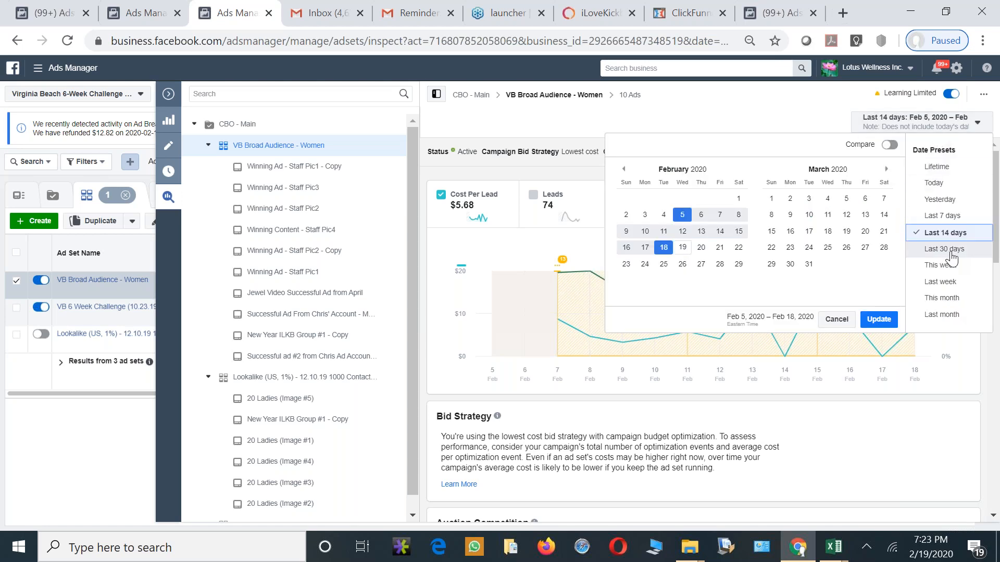
# Limit the VB Broad Audience - Women stats to the last 14 days
pyautogui.click(945, 249)
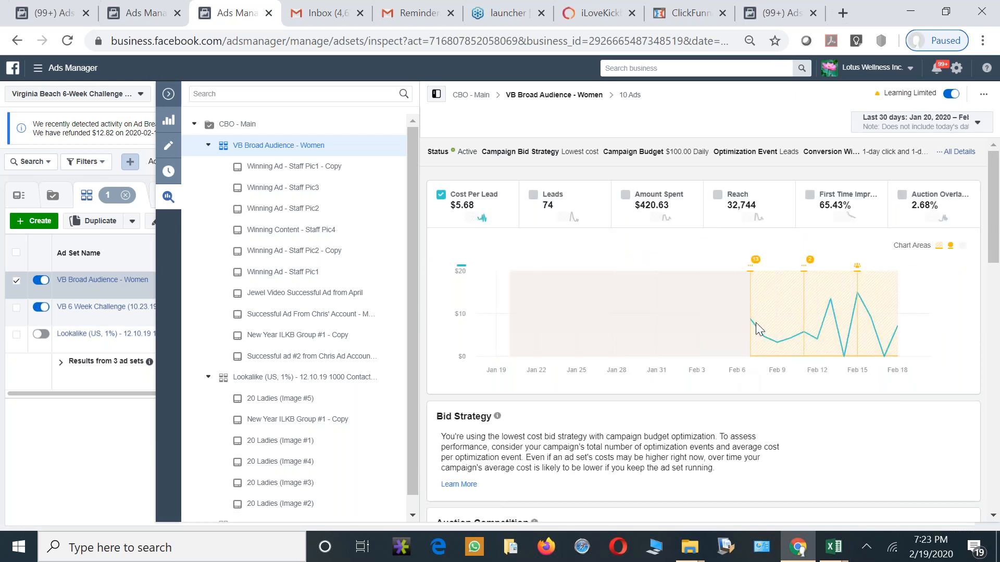
pyautogui.moveTo(751, 323)
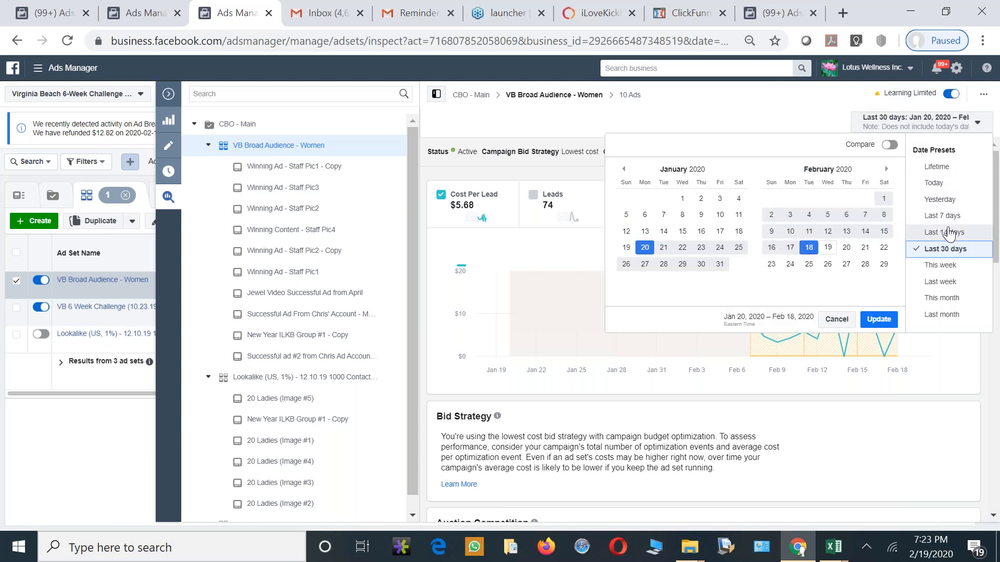
pyautogui.click(943, 233)
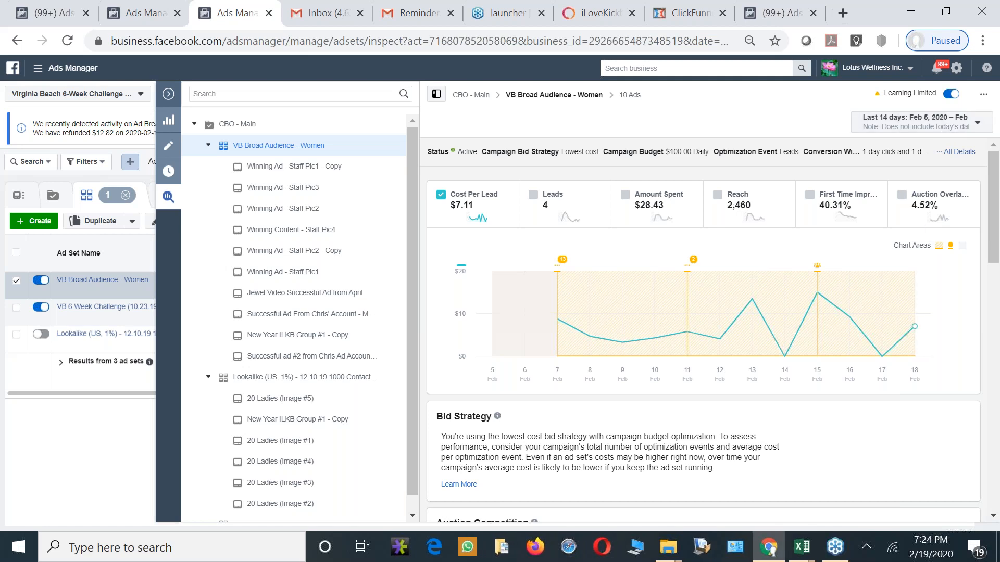
# Show the Chesapeake account's campaigns list, then move to the Newport News account
pyautogui.click(143, 12)
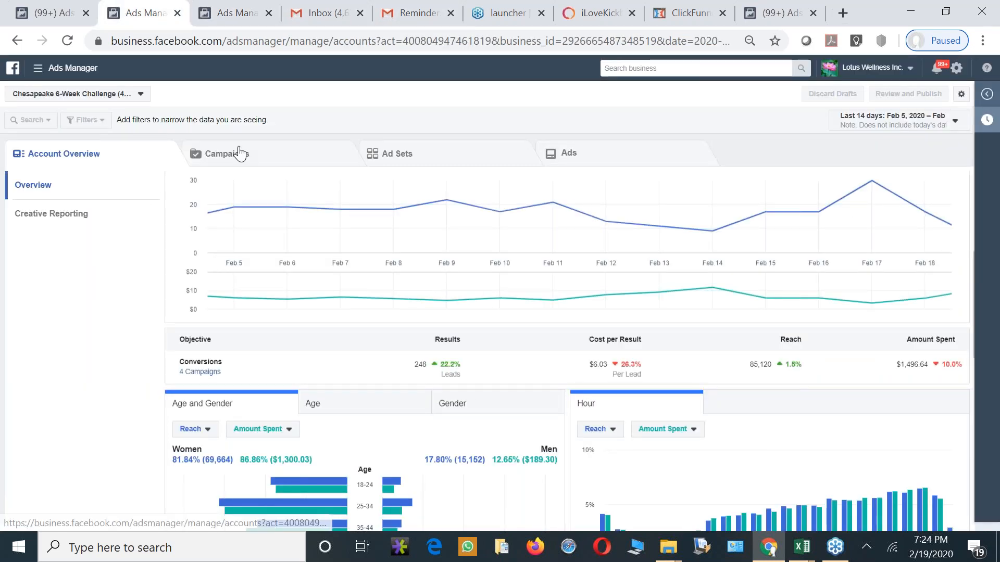
pyautogui.click(224, 153)
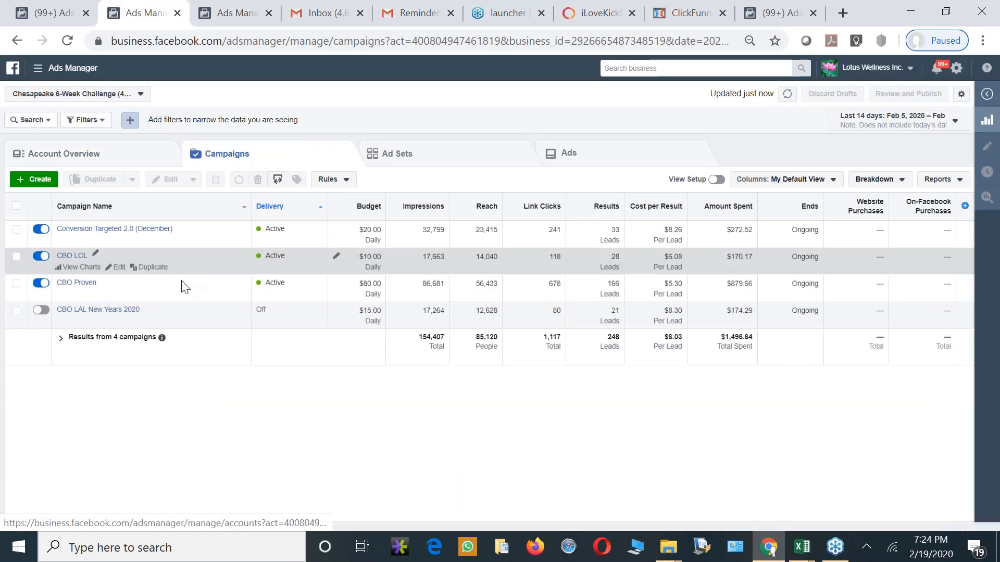
pyautogui.moveTo(130, 337)
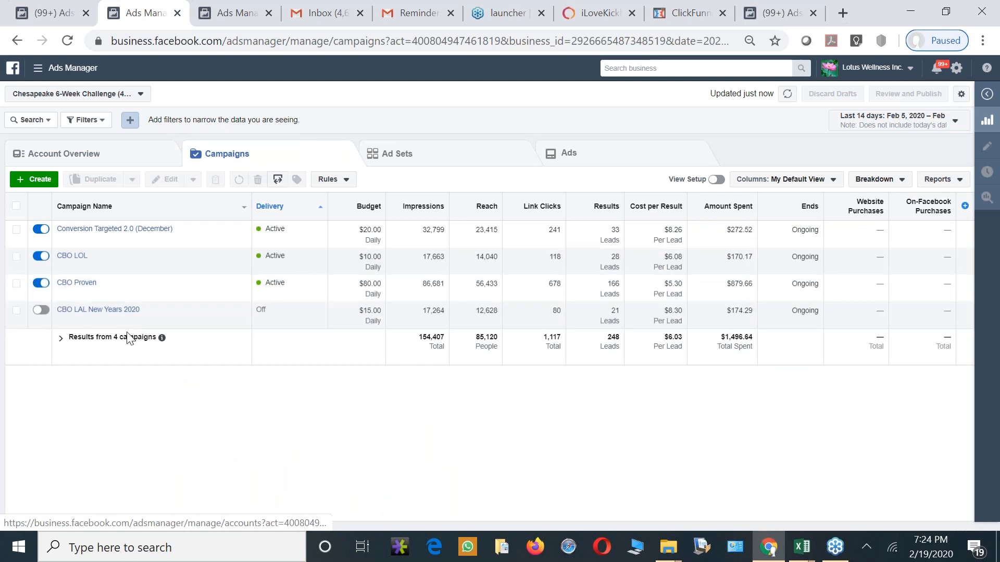
pyautogui.moveTo(51, 24)
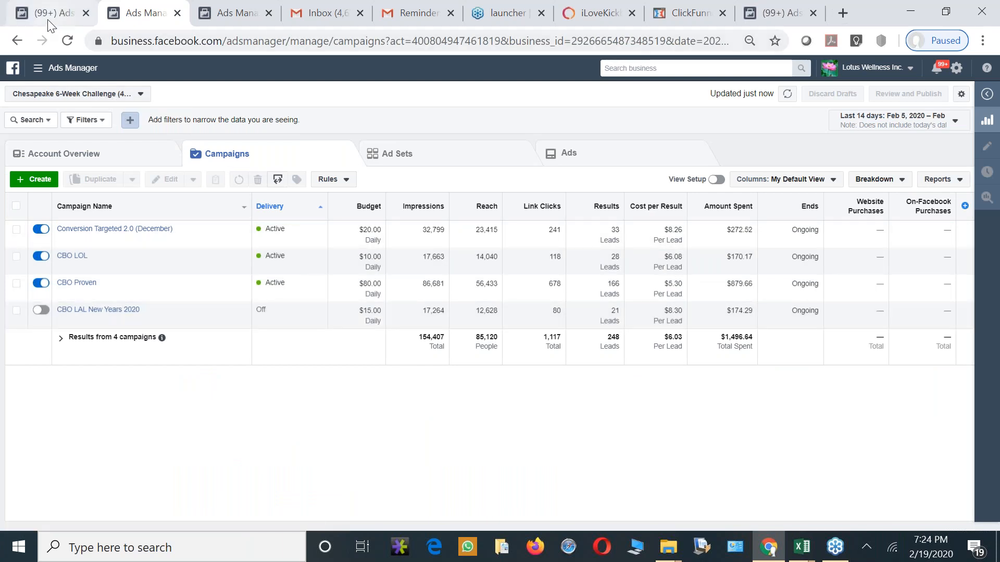
pyautogui.click(168, 94)
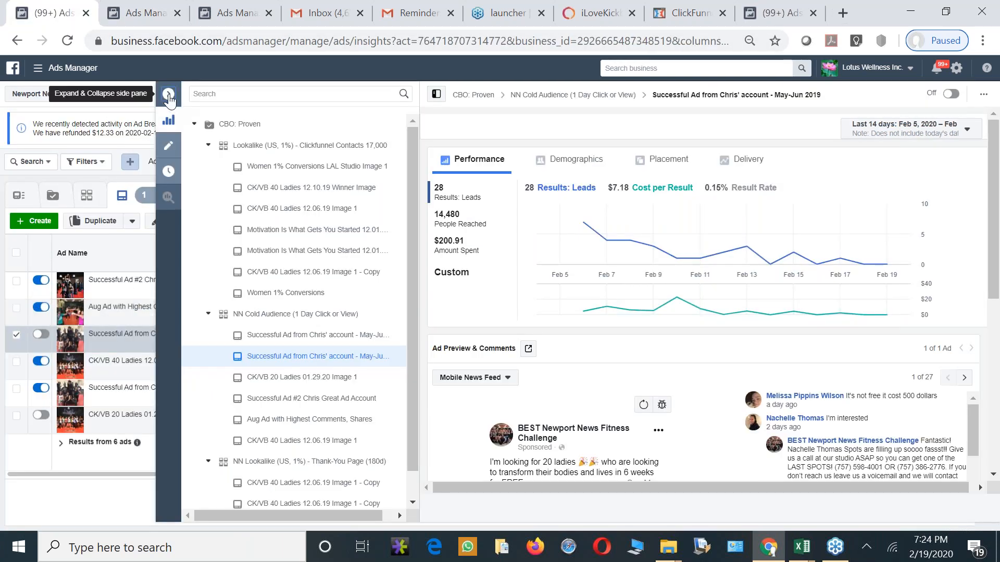
# Reach the Newport News campaigns list and view charts for CBO - Retargetting
pyautogui.click(167, 96)
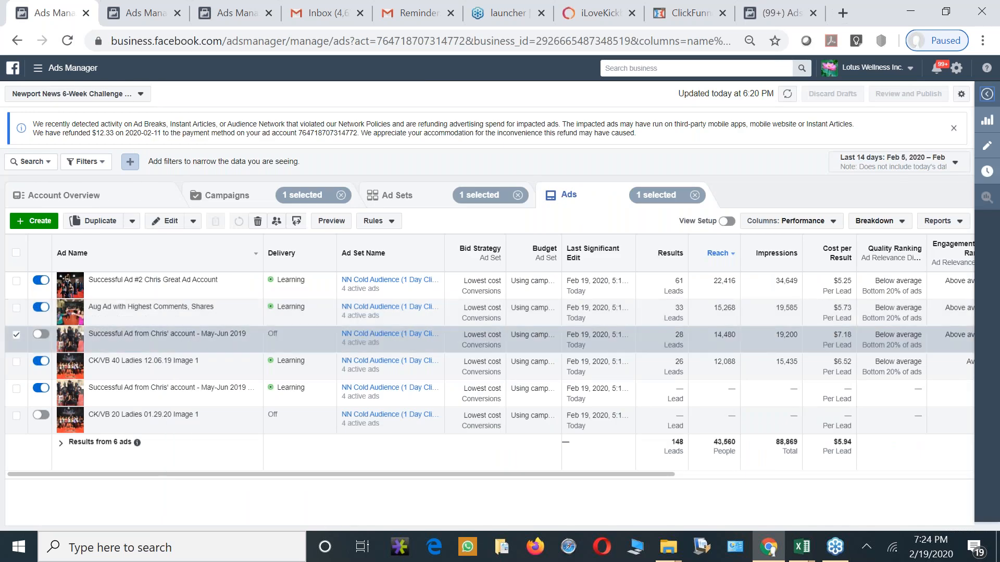
pyautogui.click(226, 194)
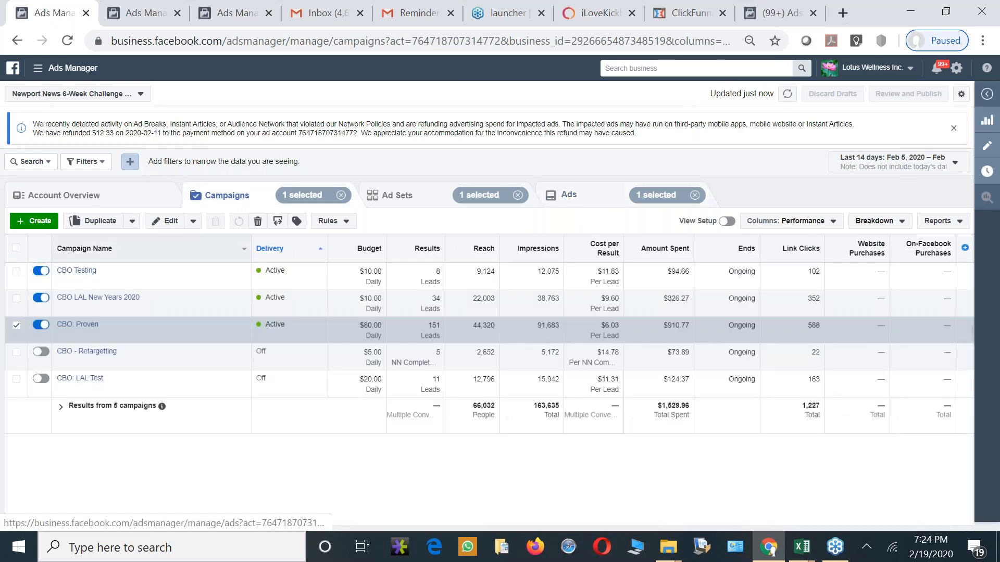
pyautogui.moveTo(104, 351)
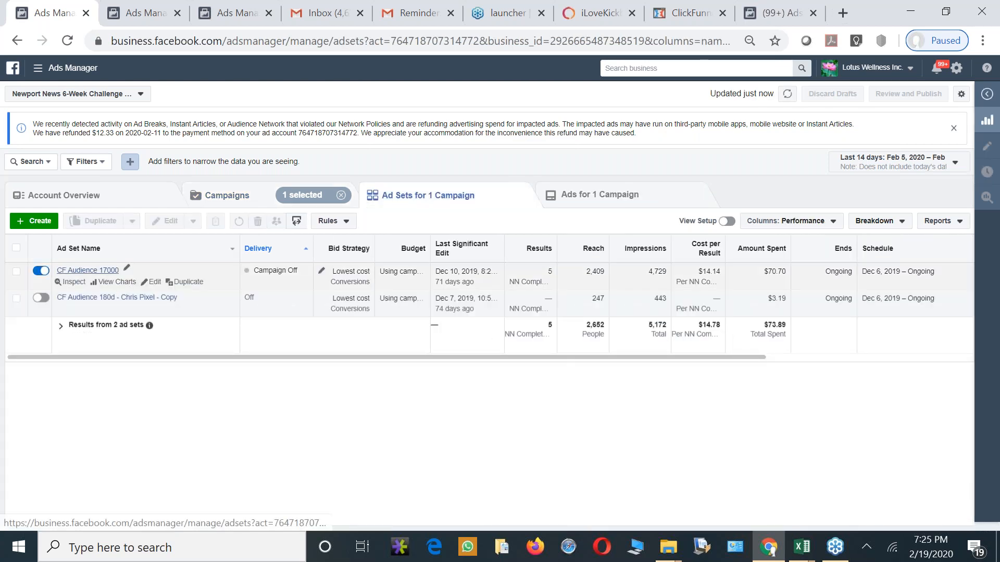
pyautogui.moveTo(214, 198)
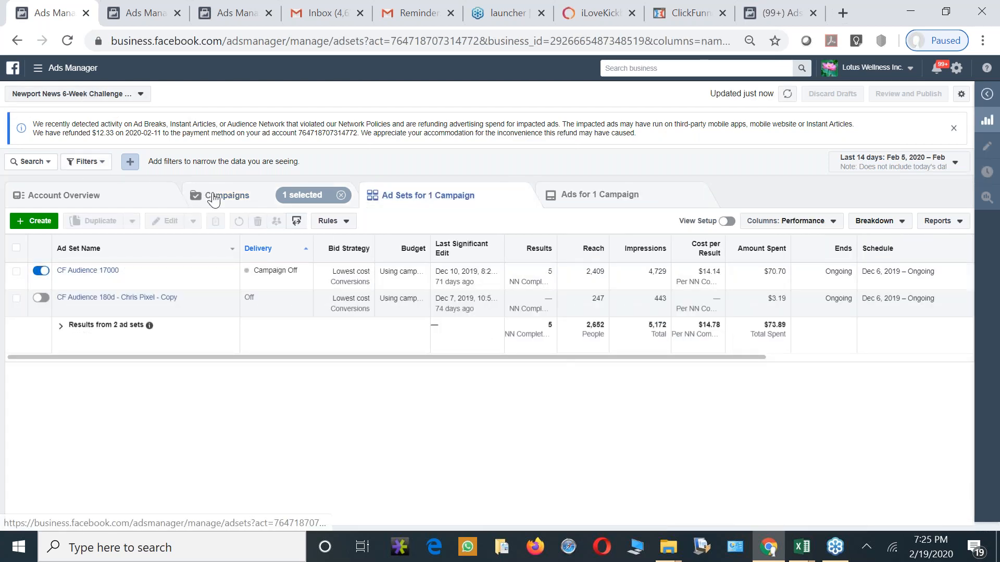
pyautogui.click(227, 195)
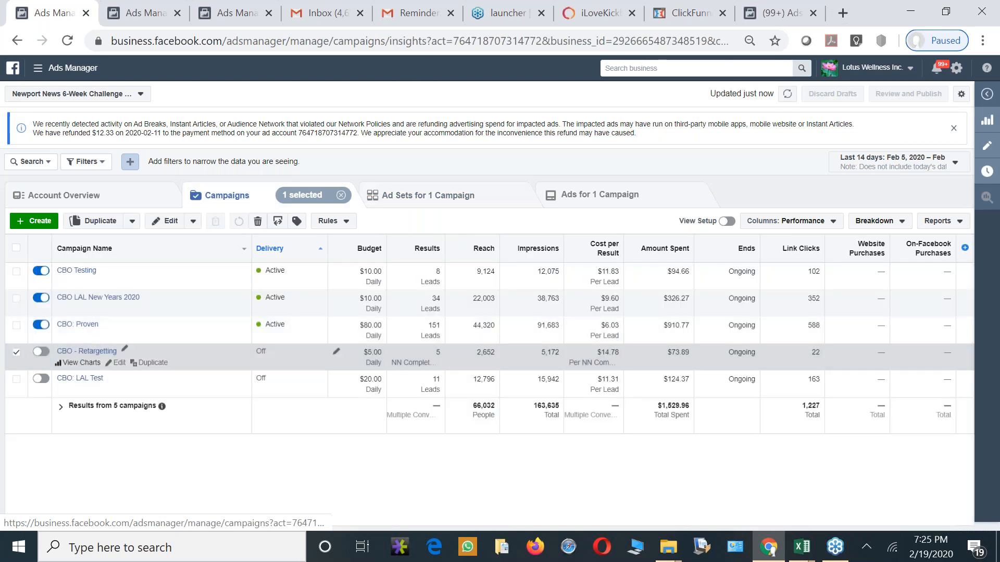
pyautogui.click(80, 362)
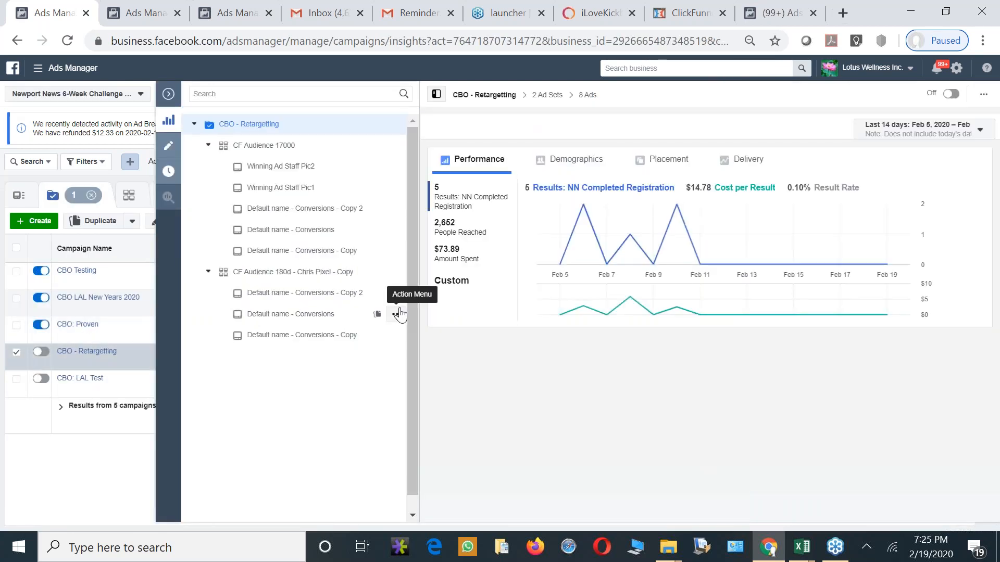
pyautogui.moveTo(648, 324)
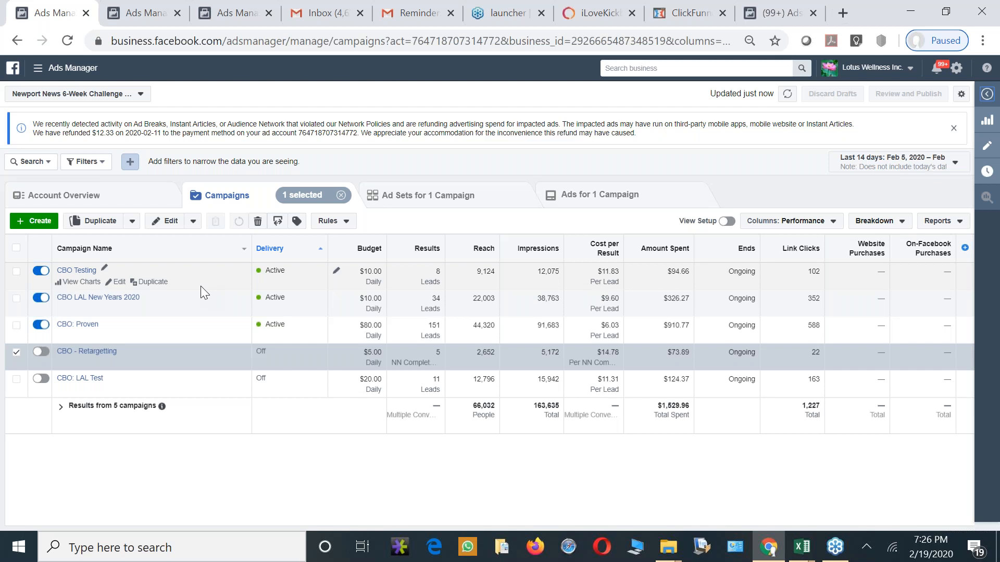
pyautogui.moveTo(470, 313)
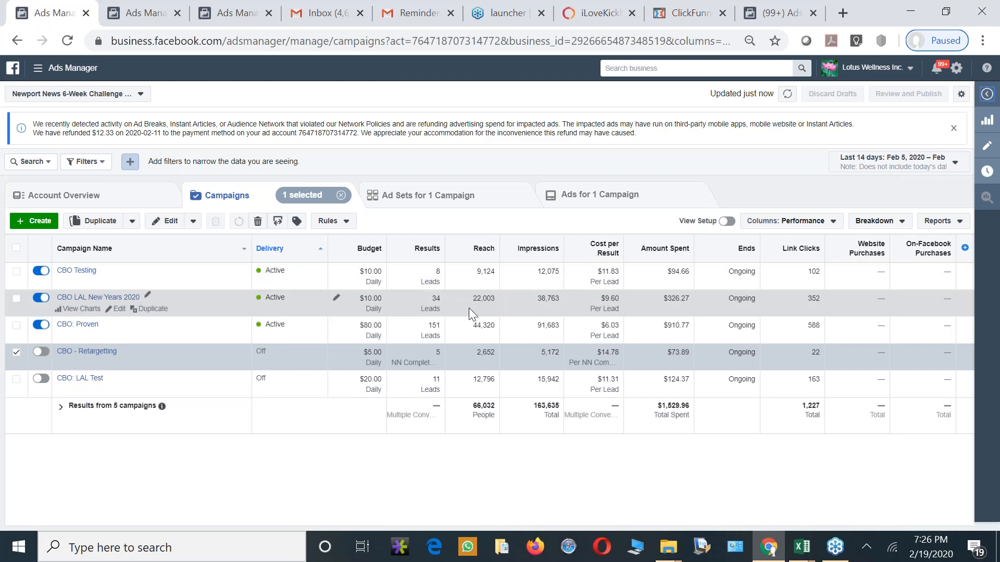
pyautogui.moveTo(470, 323)
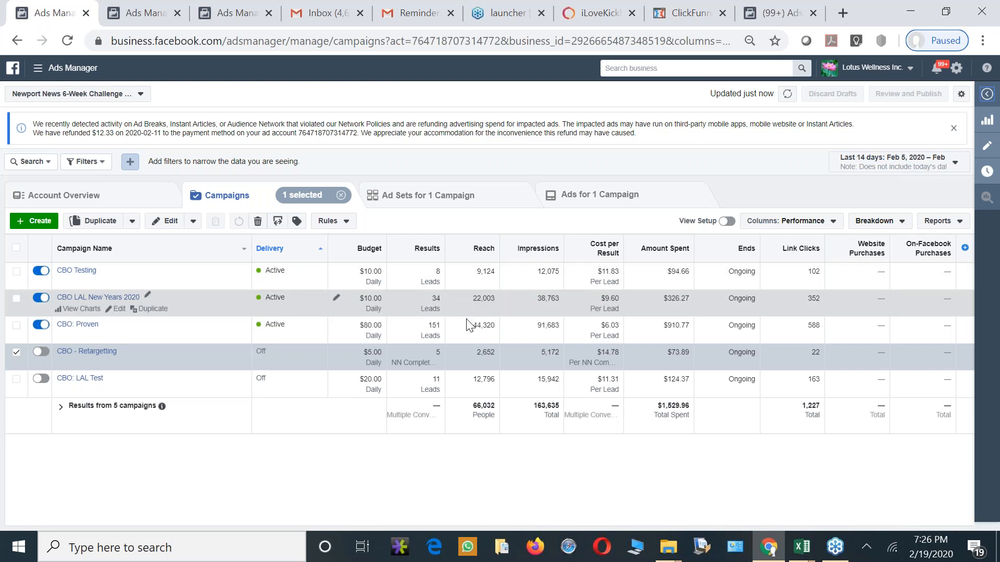
pyautogui.moveTo(516, 337)
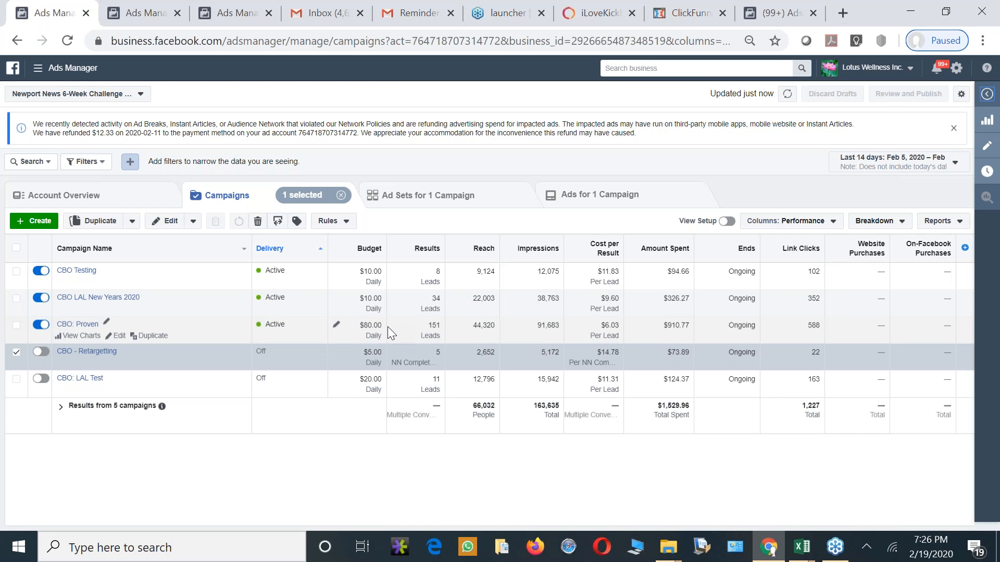
pyautogui.moveTo(363, 325)
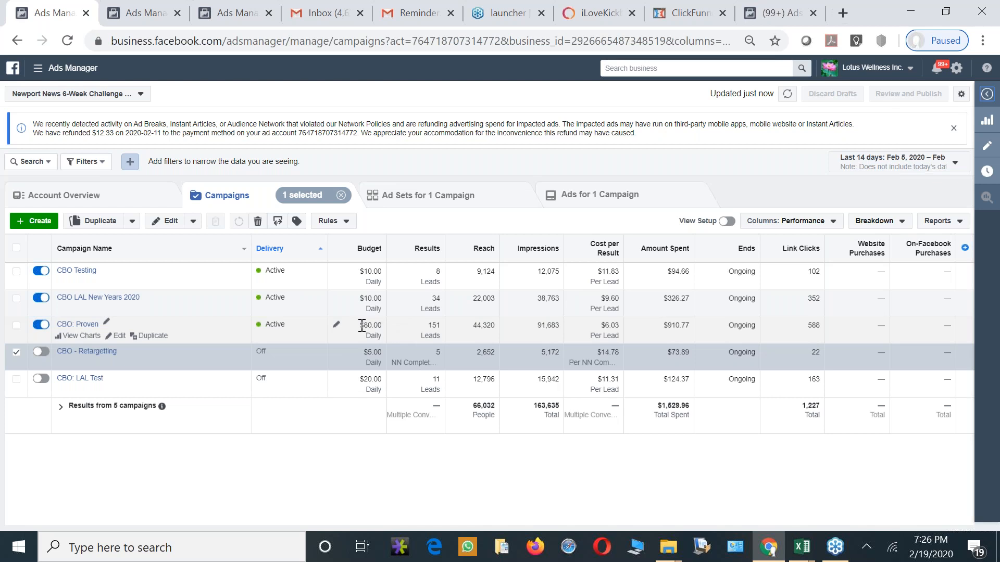
pyautogui.doubleClick(370, 325)
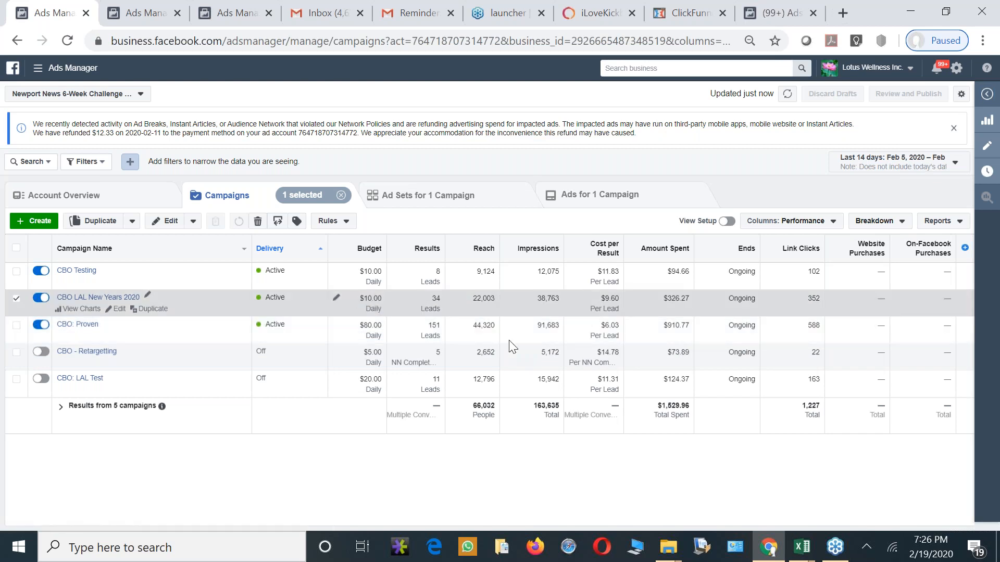
pyautogui.moveTo(657, 354)
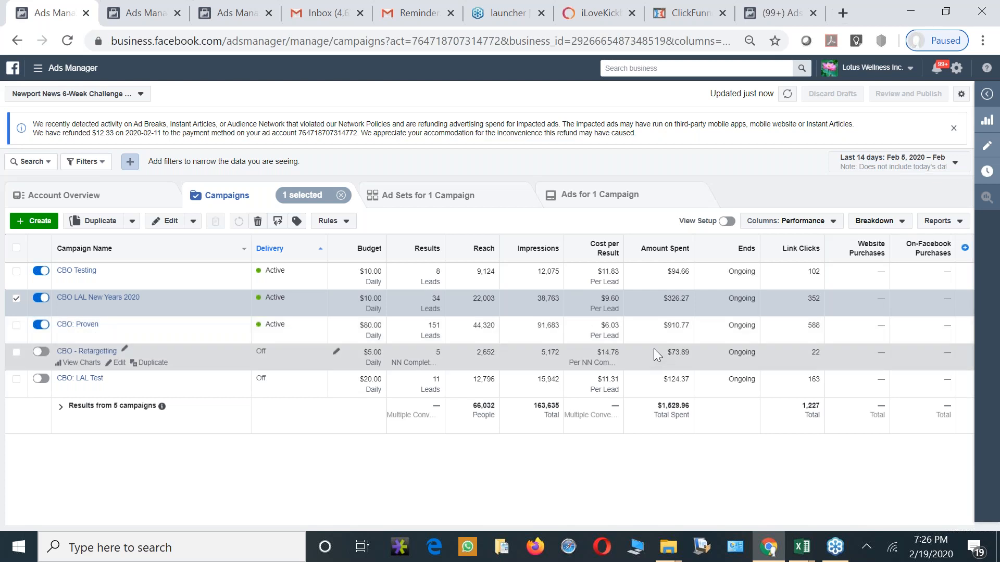
pyautogui.moveTo(764, 149)
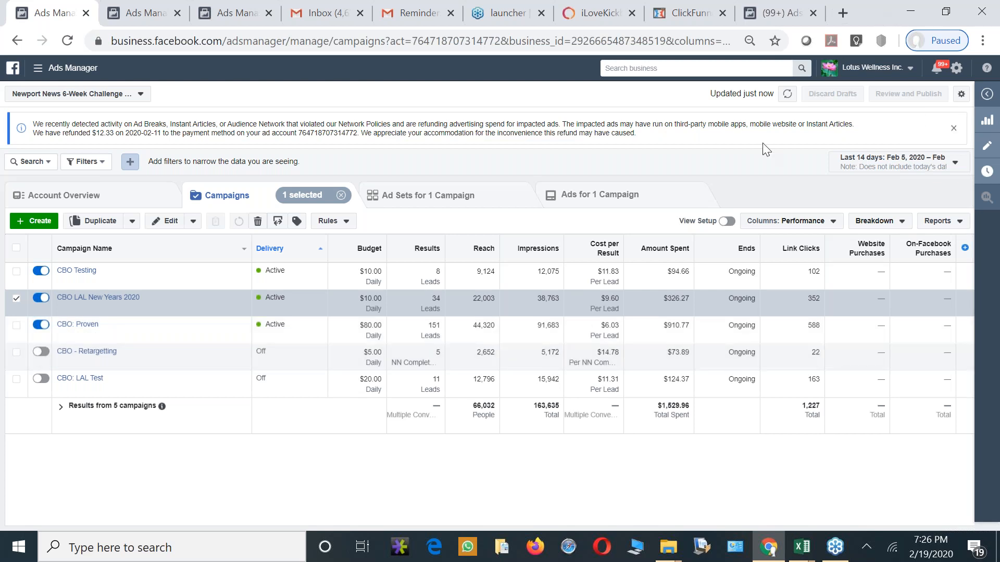
pyautogui.moveTo(831, 147)
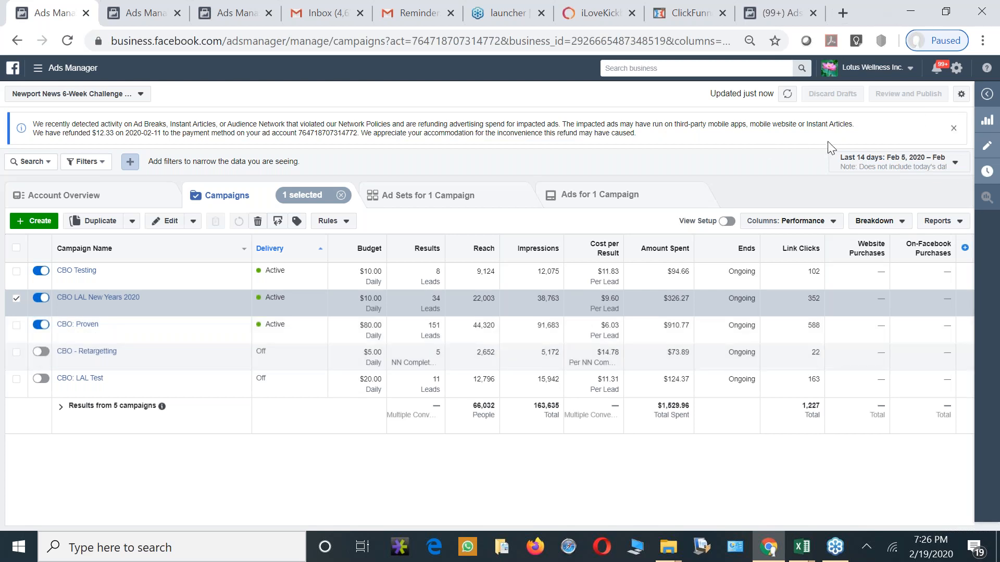
pyautogui.moveTo(861, 137)
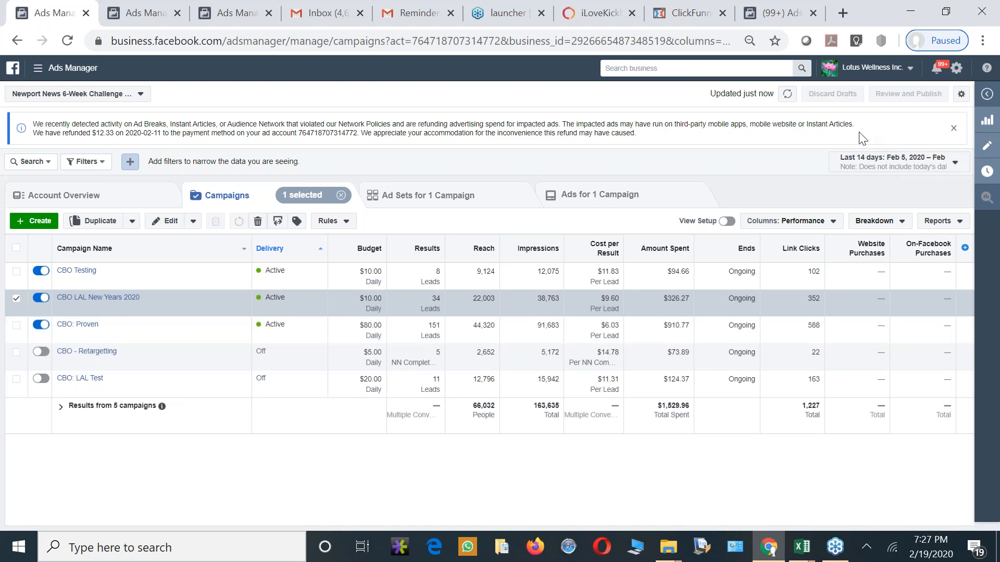